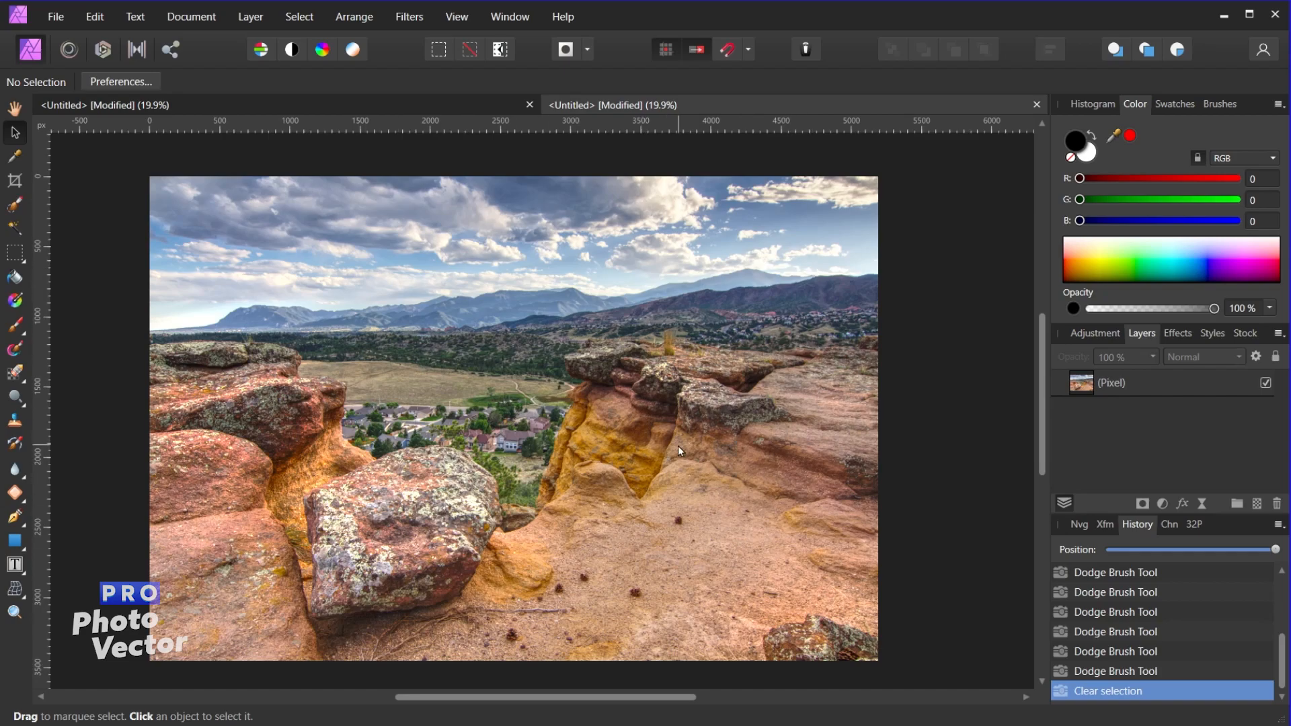
{"action": "mouse_move", "coordinate": [463, 640]}
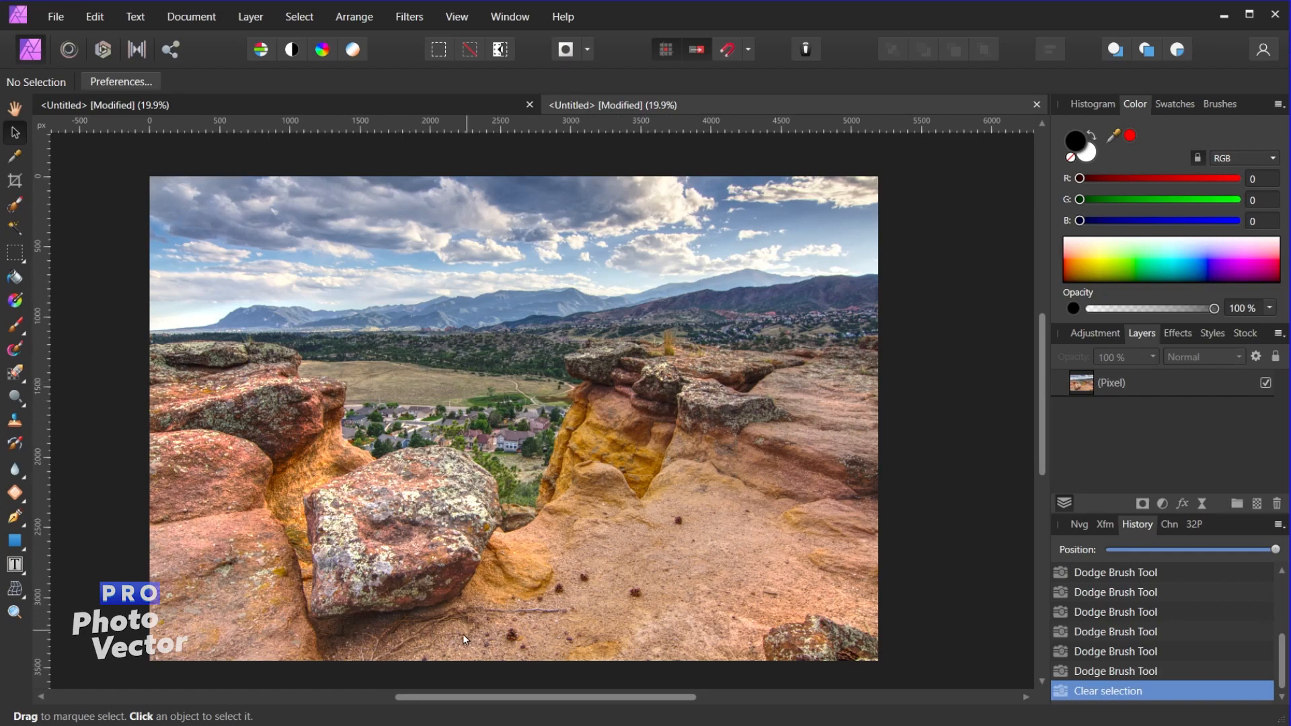
{"action": "mouse_move", "coordinate": [597, 389]}
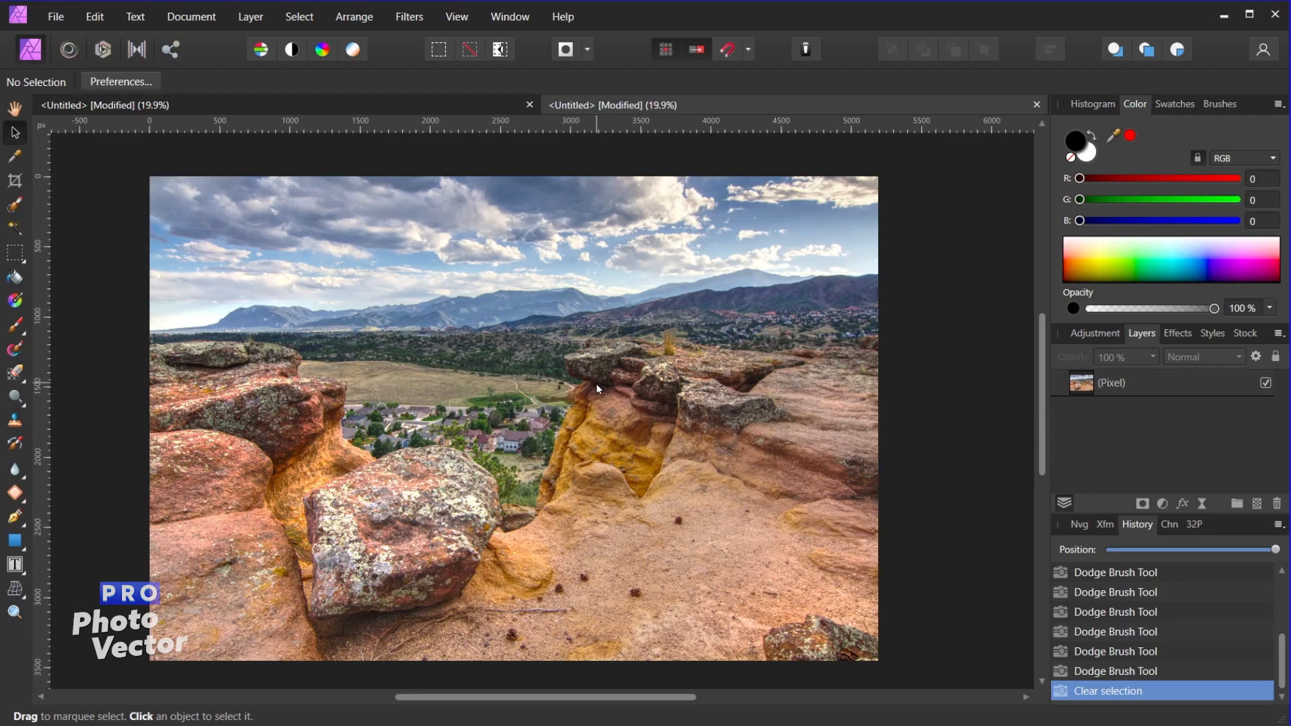
{"action": "mouse_move", "coordinate": [667, 368]}
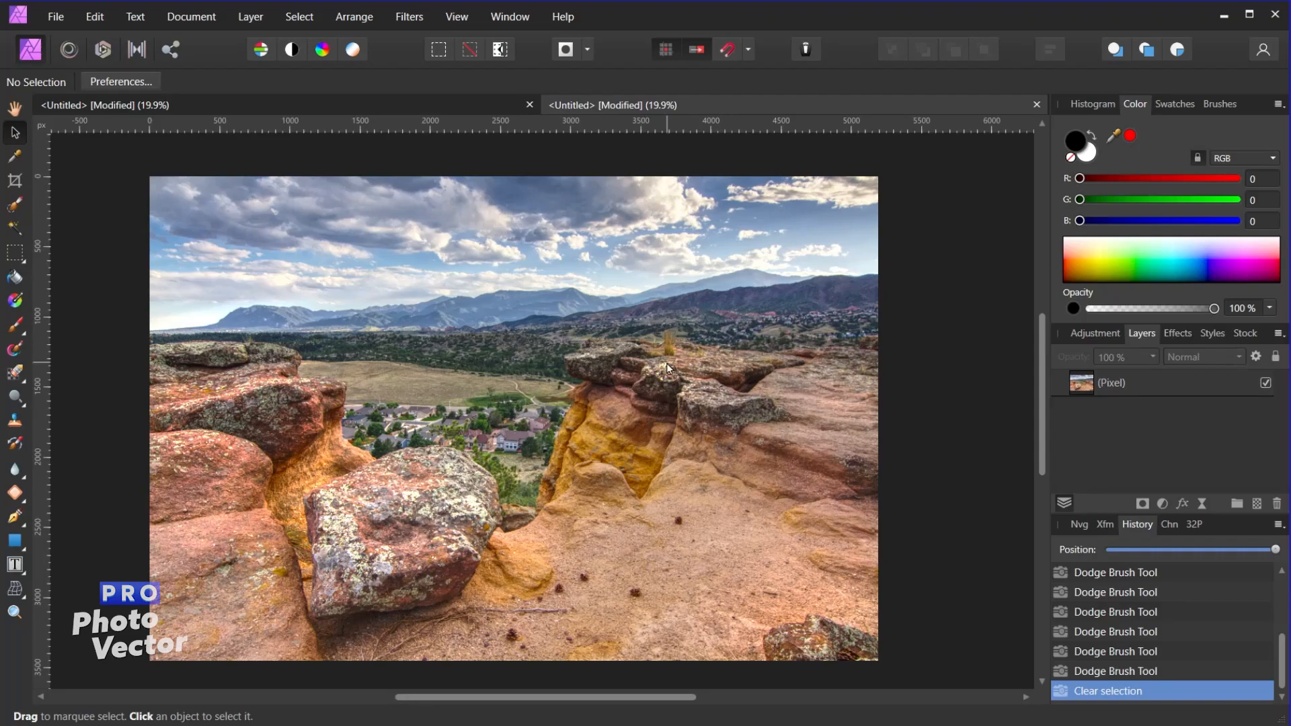
- Start a New HDR Merge from the File menu, opening its empty image list
{"action": "left_click", "coordinate": [55, 16]}
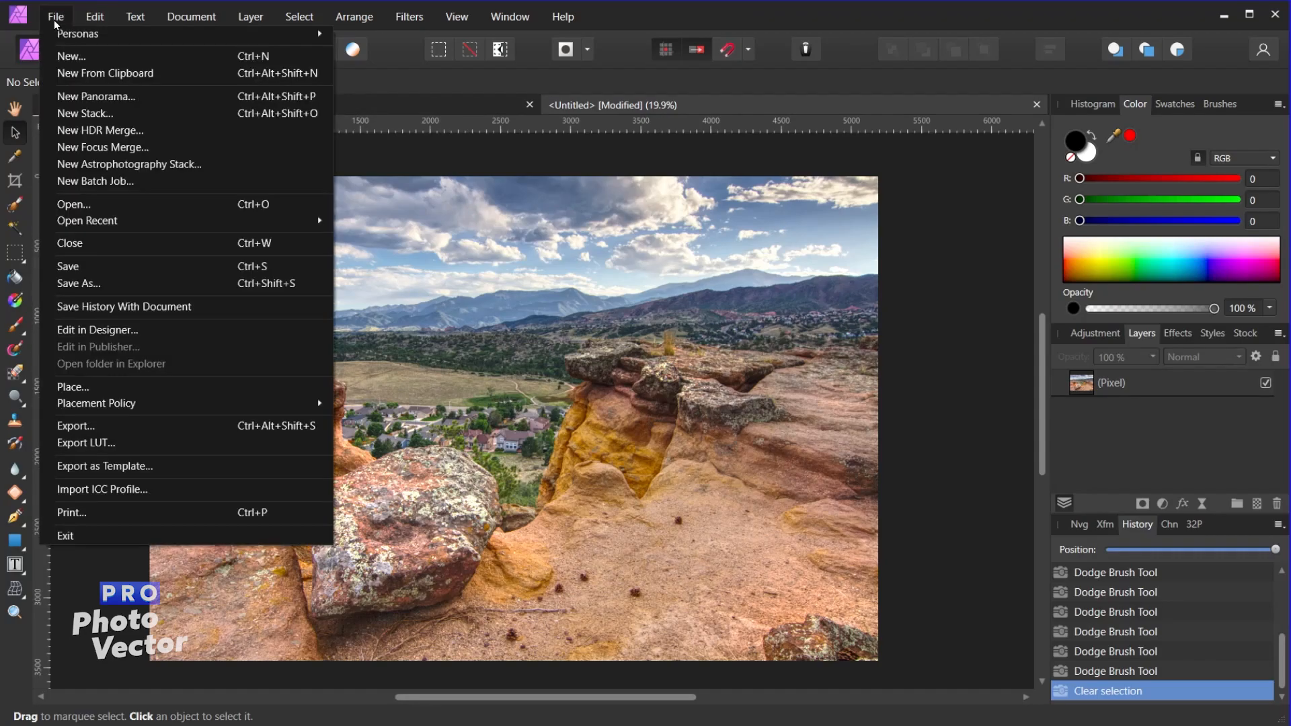
{"action": "mouse_move", "coordinate": [100, 130]}
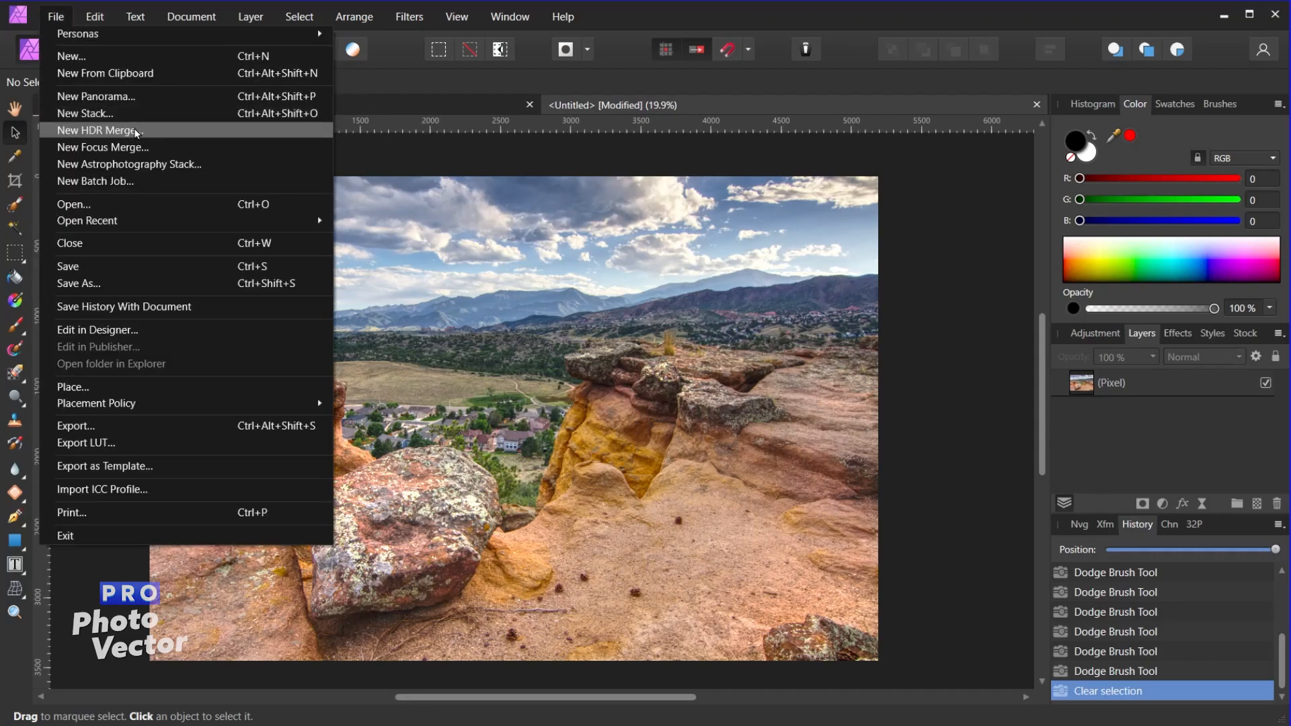
{"action": "left_click", "coordinate": [98, 130]}
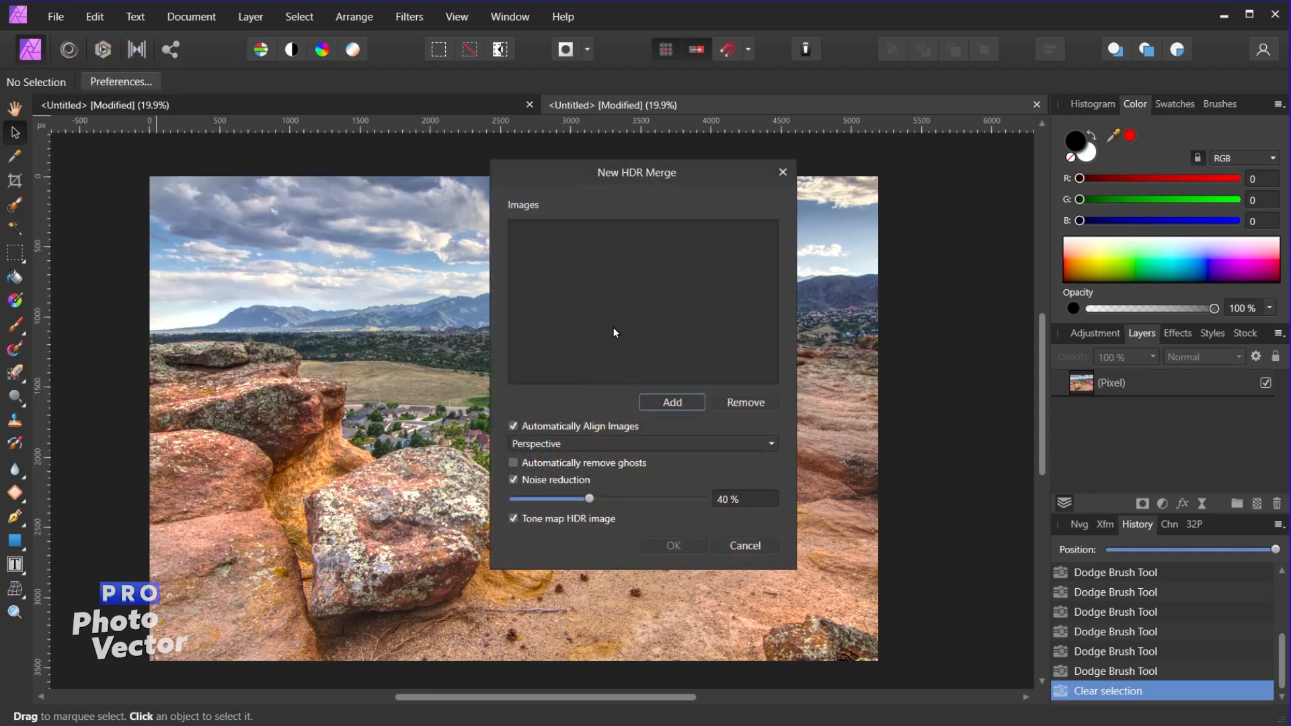
{"action": "mouse_move", "coordinate": [663, 311]}
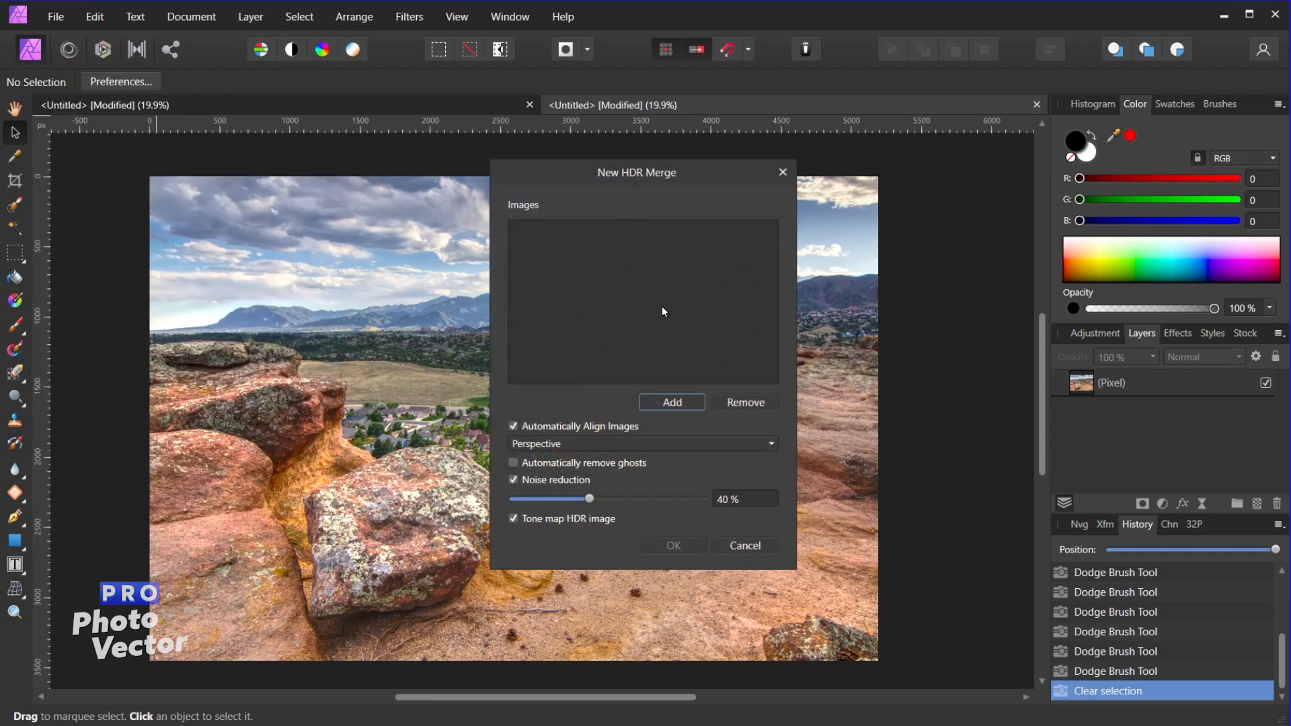
{"action": "mouse_move", "coordinate": [738, 281]}
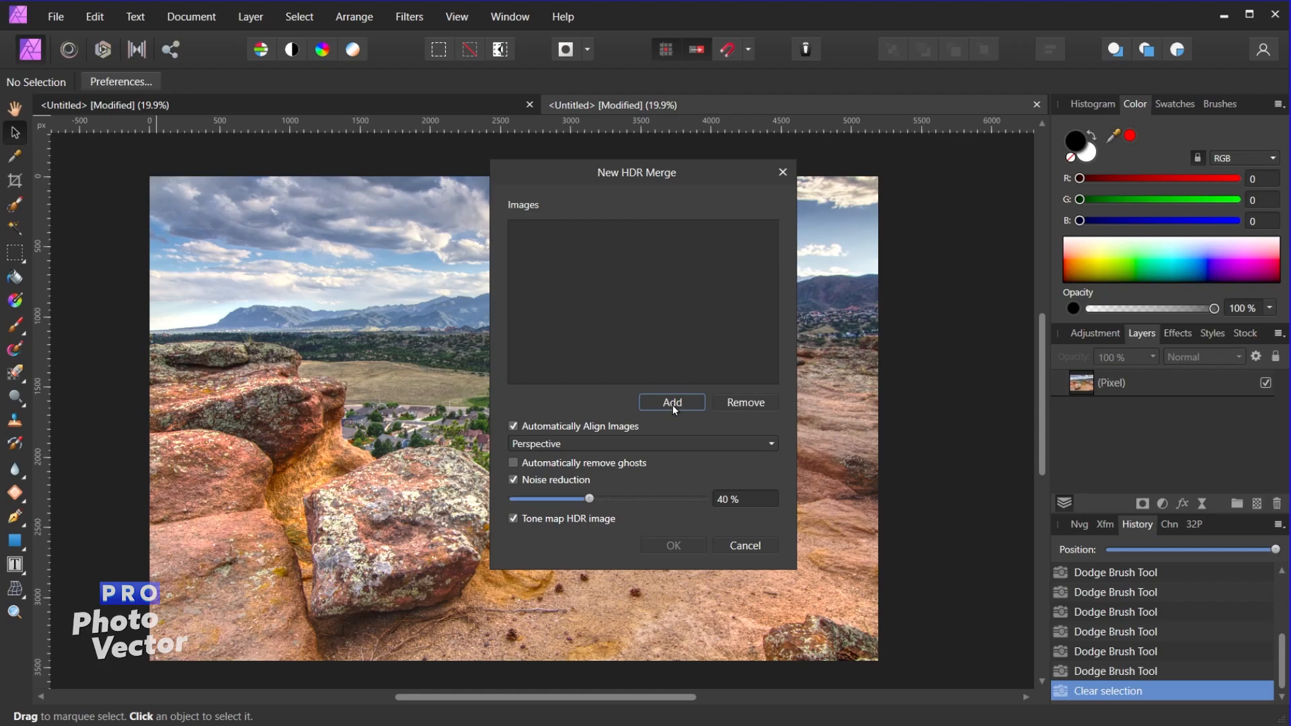
{"action": "mouse_move", "coordinate": [678, 410]}
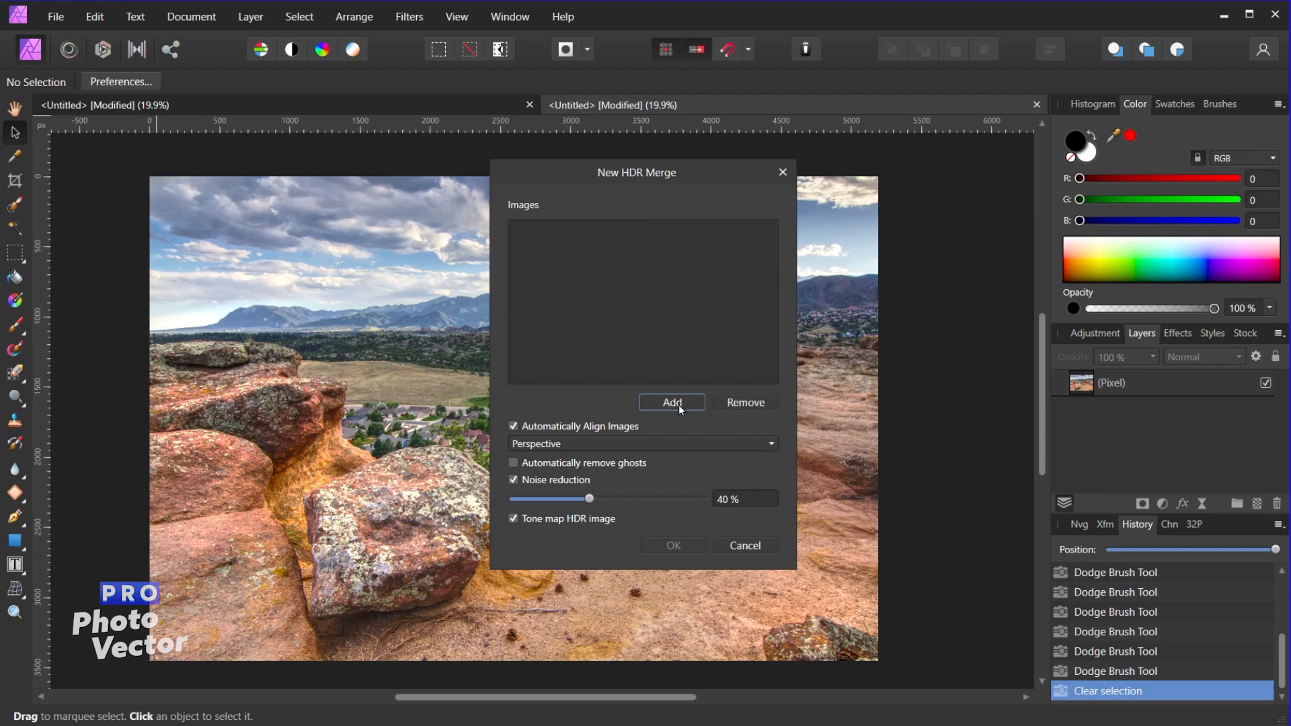
- Select exposures IMG_6104, IMG_6105 and IMG_6106 from the Aug 11 2020 folder
{"action": "left_click", "coordinate": [672, 403]}
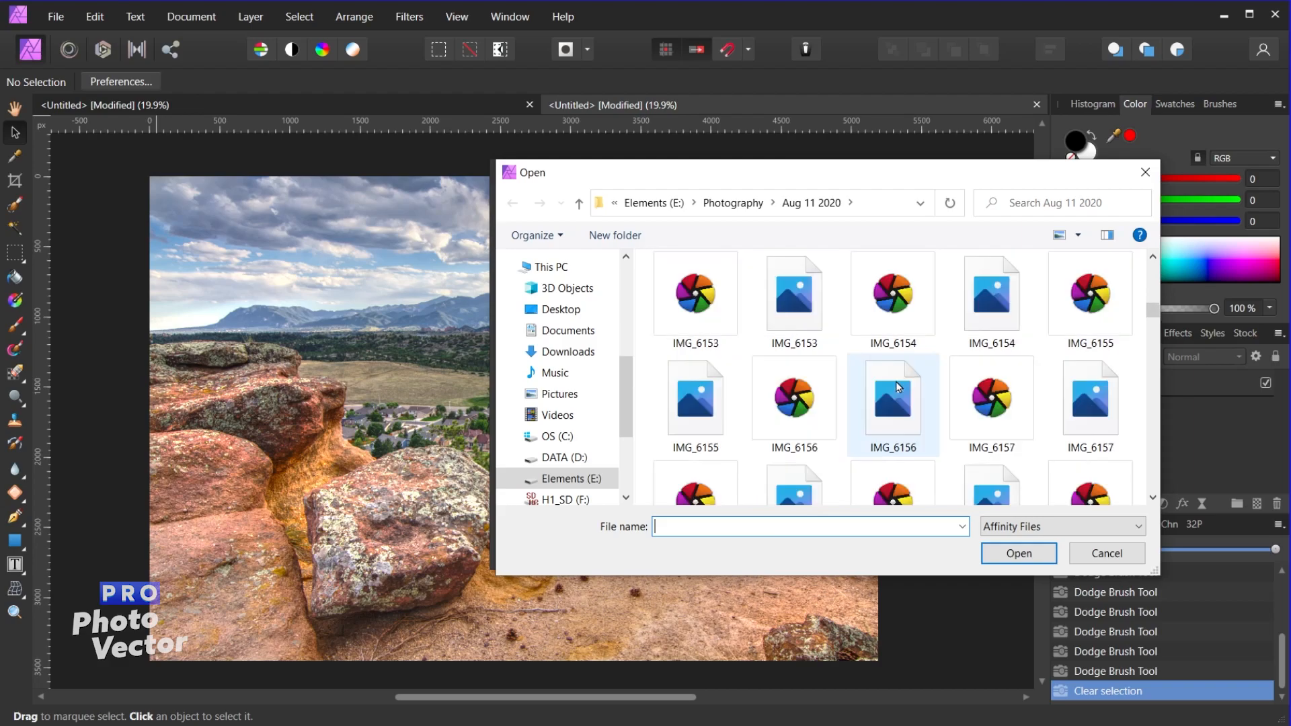
{"action": "scroll", "scroll_direction": "up", "scroll_amount": 3}
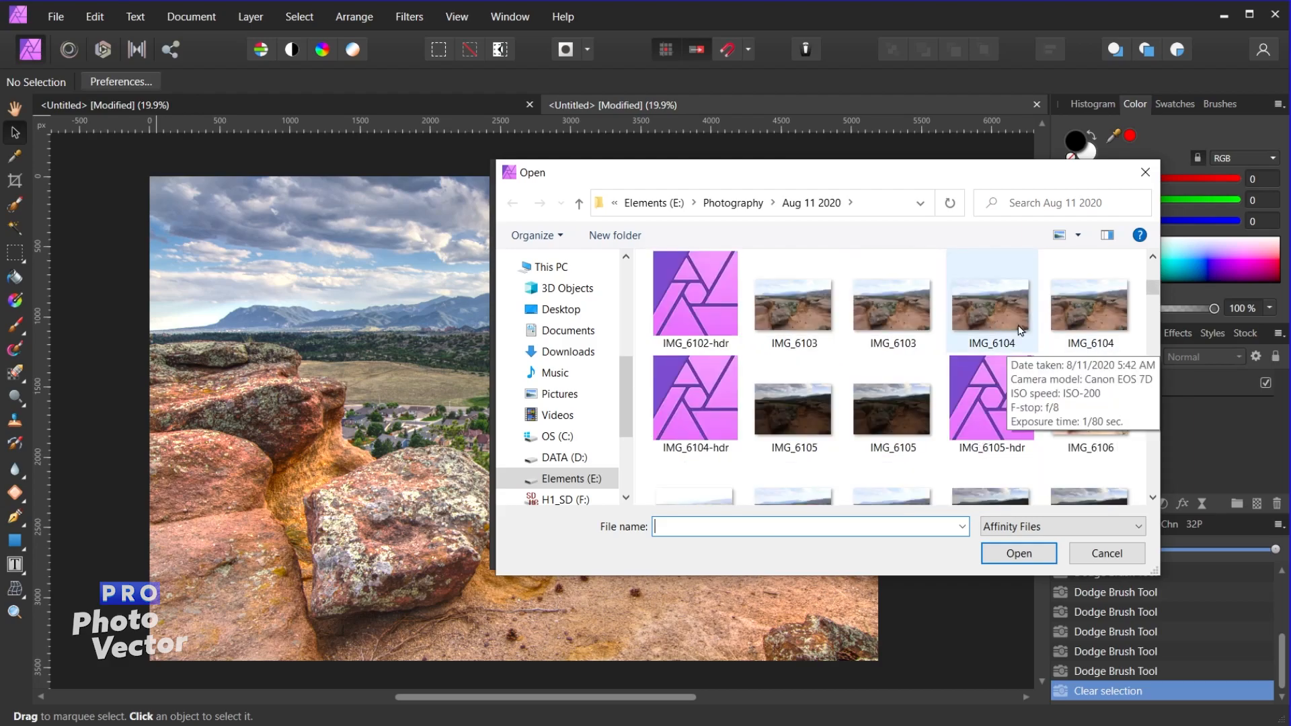
{"action": "mouse_move", "coordinate": [1003, 314]}
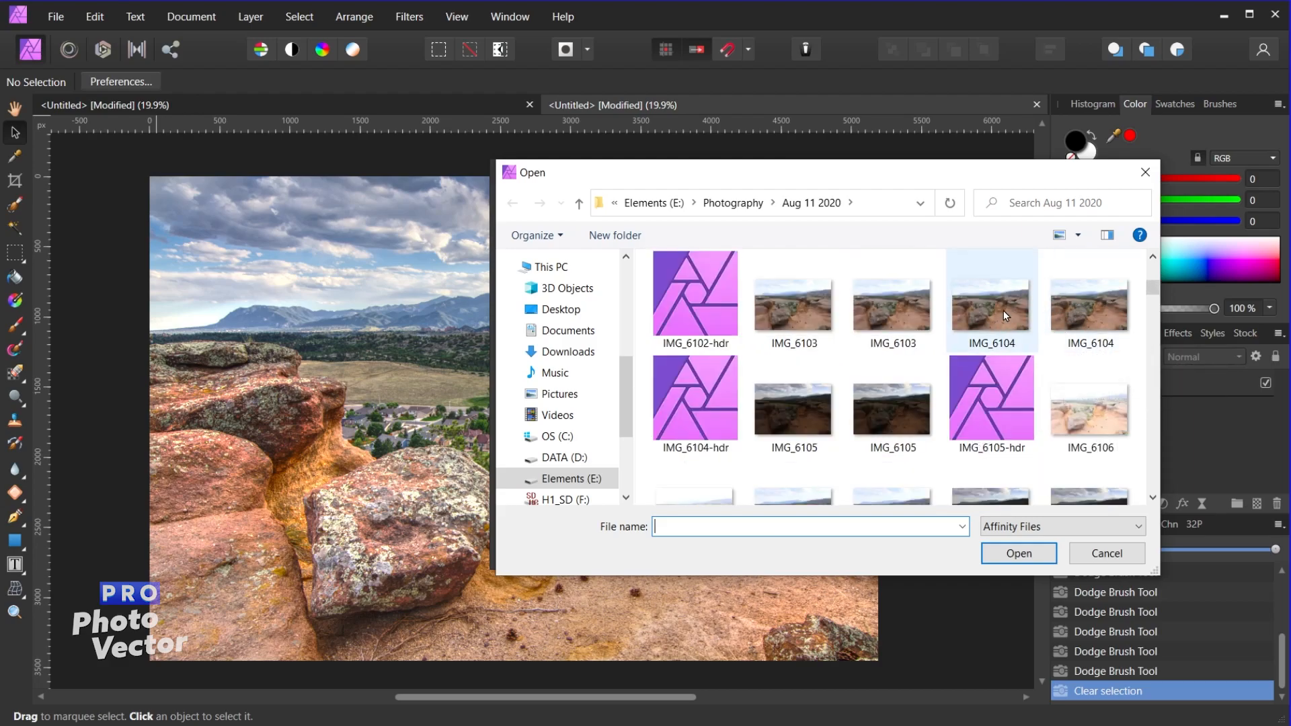
{"action": "mouse_move", "coordinate": [888, 408]}
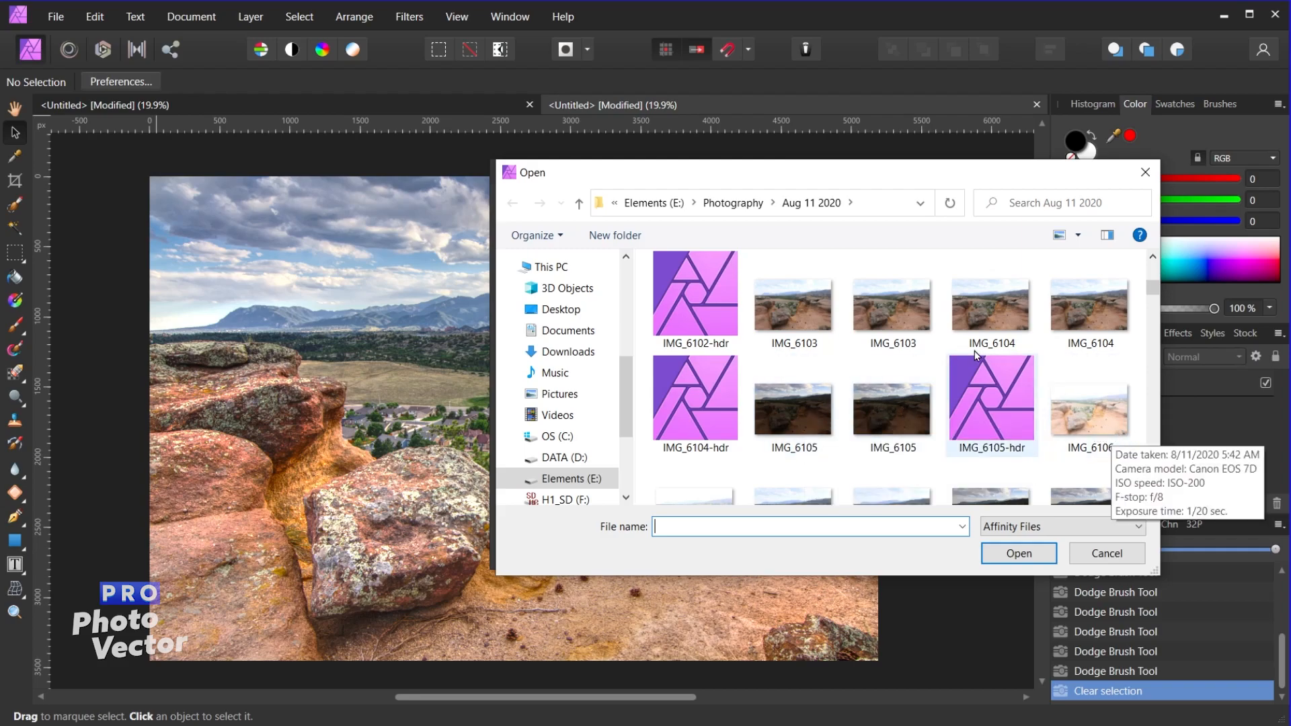
{"action": "mouse_move", "coordinate": [1039, 329]}
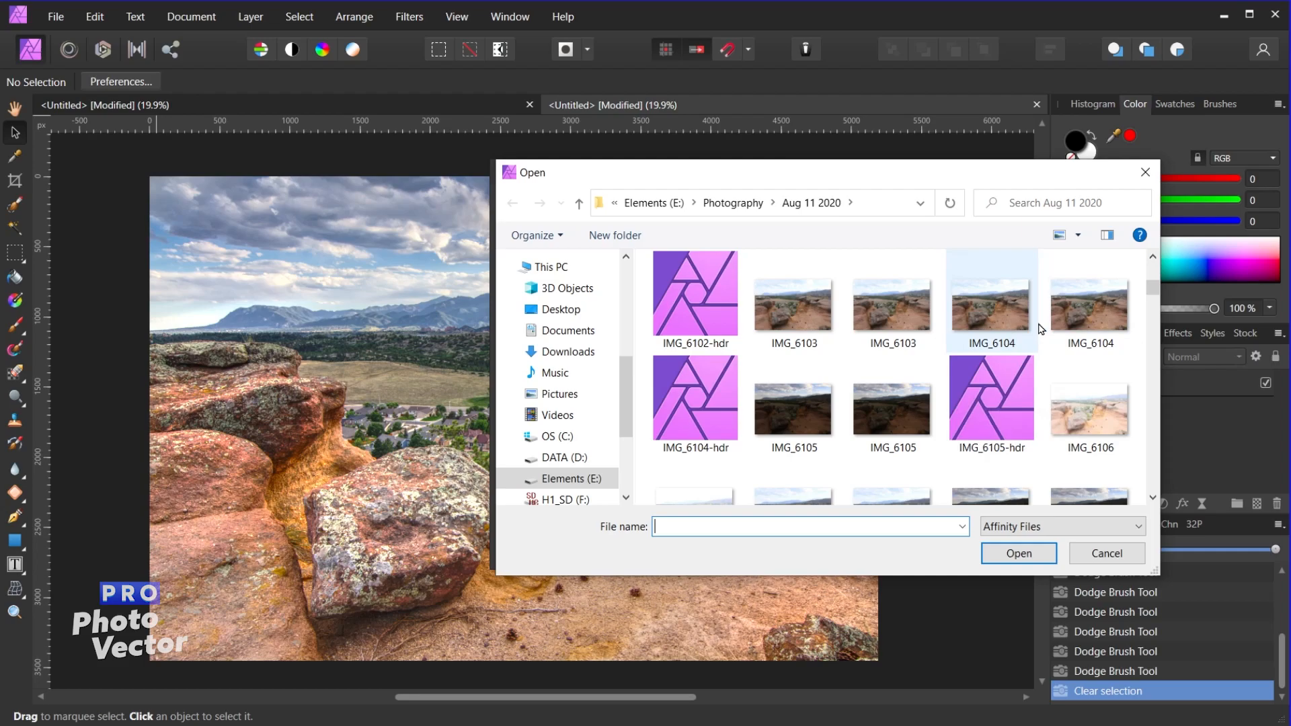
{"action": "left_click", "coordinate": [990, 305]}
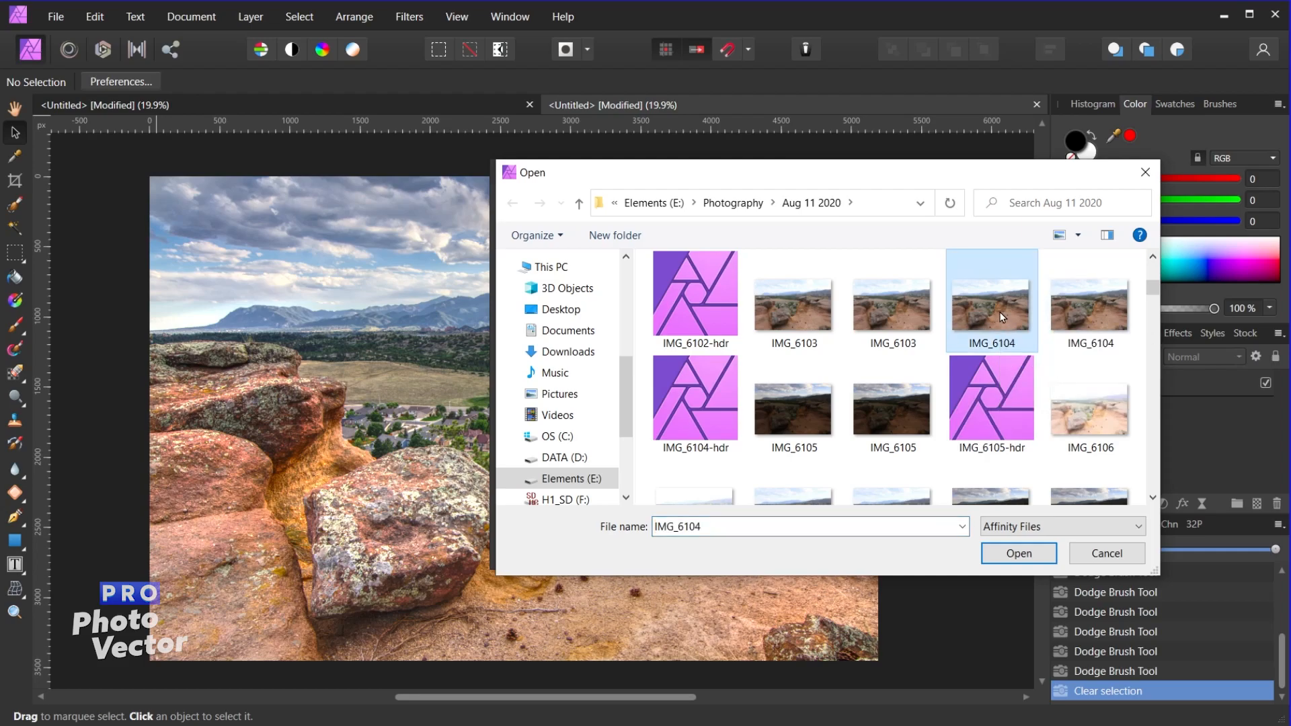
{"action": "mouse_move", "coordinate": [1058, 332]}
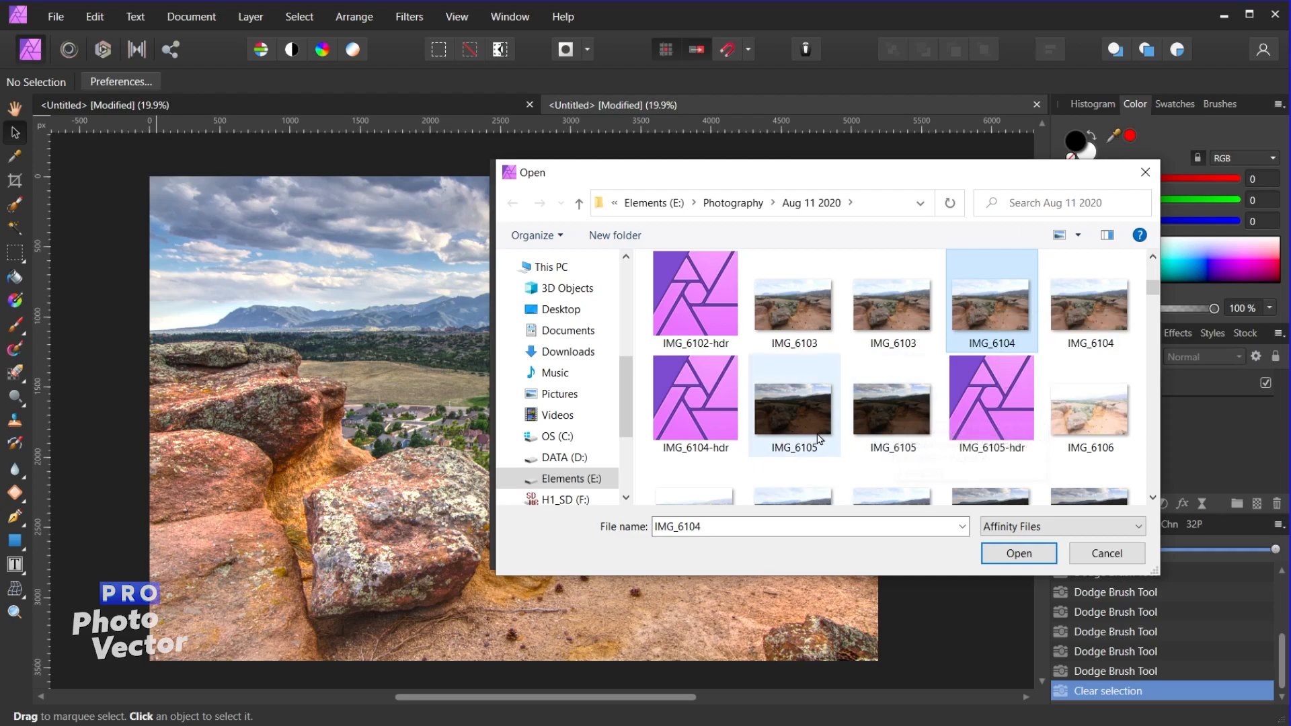
{"action": "left_click", "coordinate": [792, 403]}
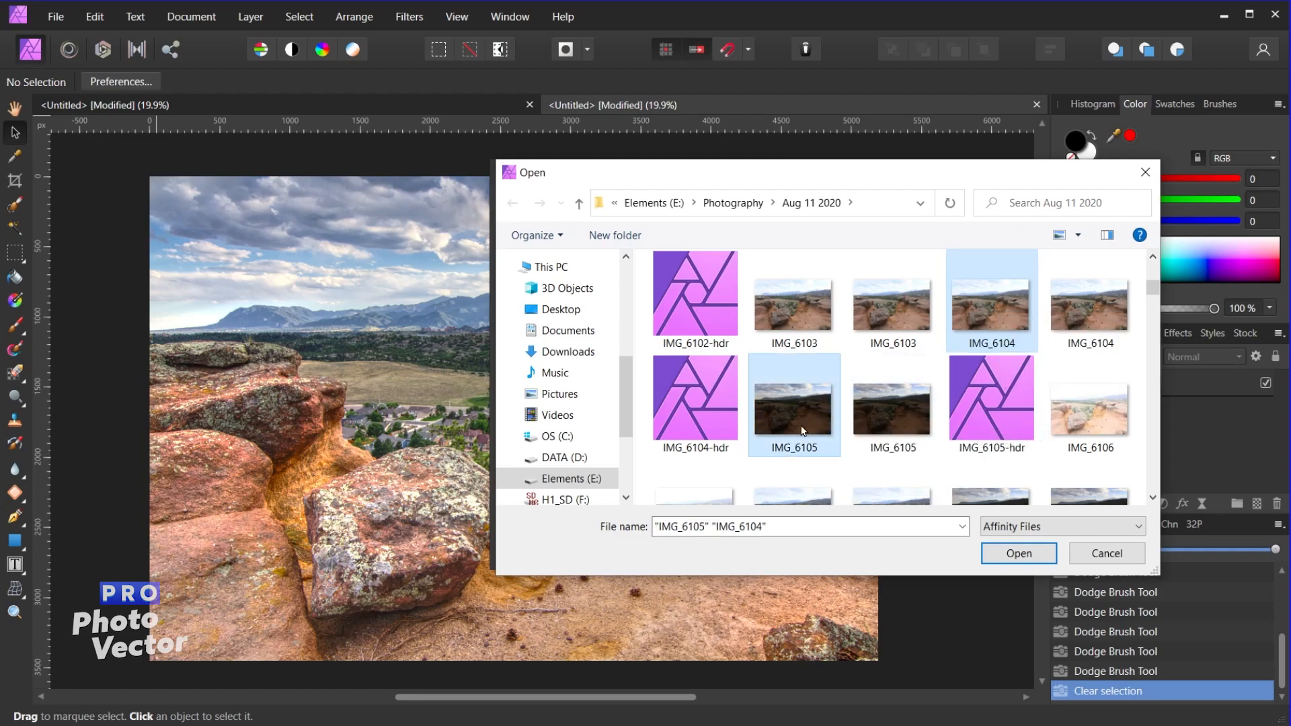
{"action": "mouse_move", "coordinate": [833, 422]}
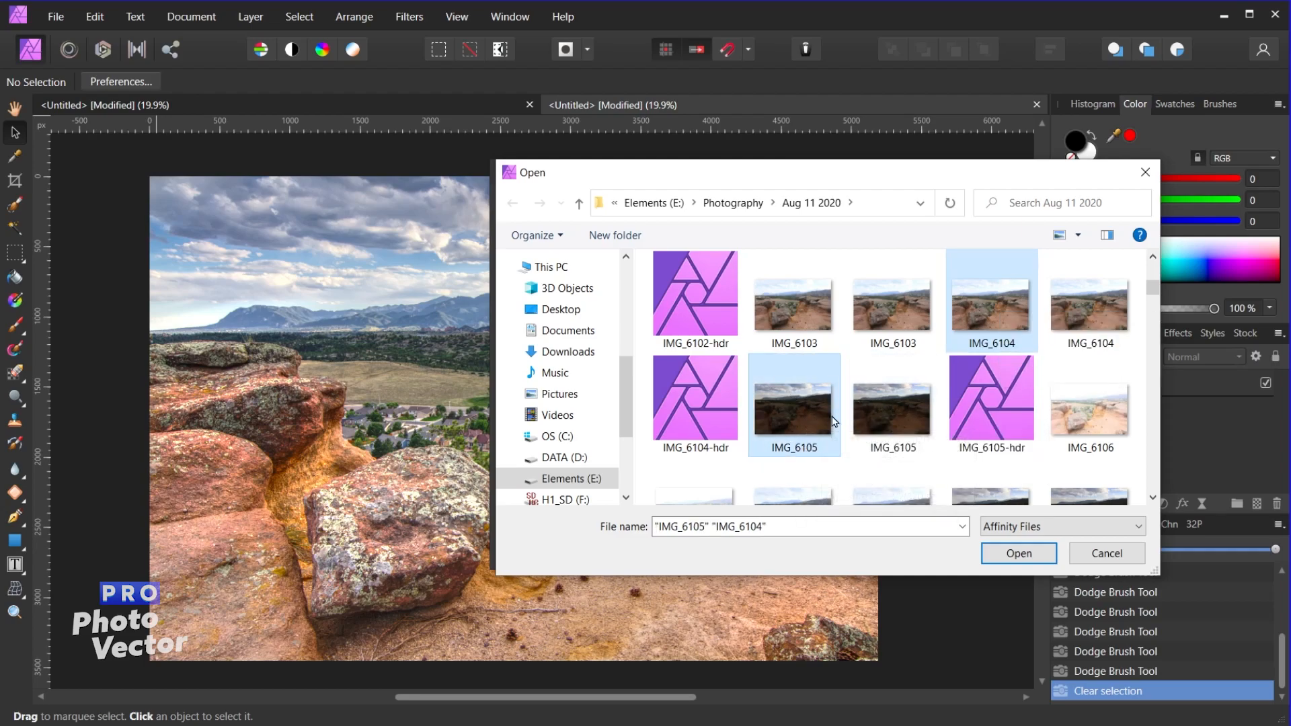
{"action": "mouse_move", "coordinate": [1089, 408]}
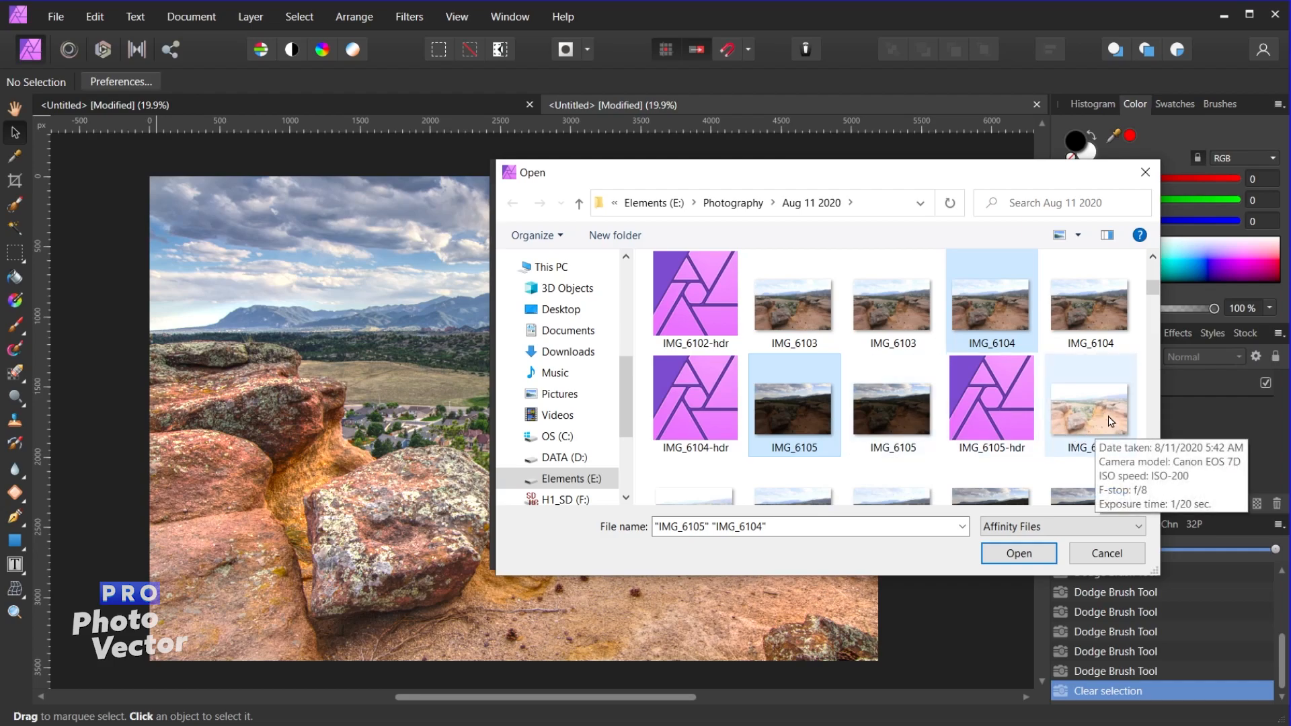
{"action": "mouse_move", "coordinate": [1089, 412]}
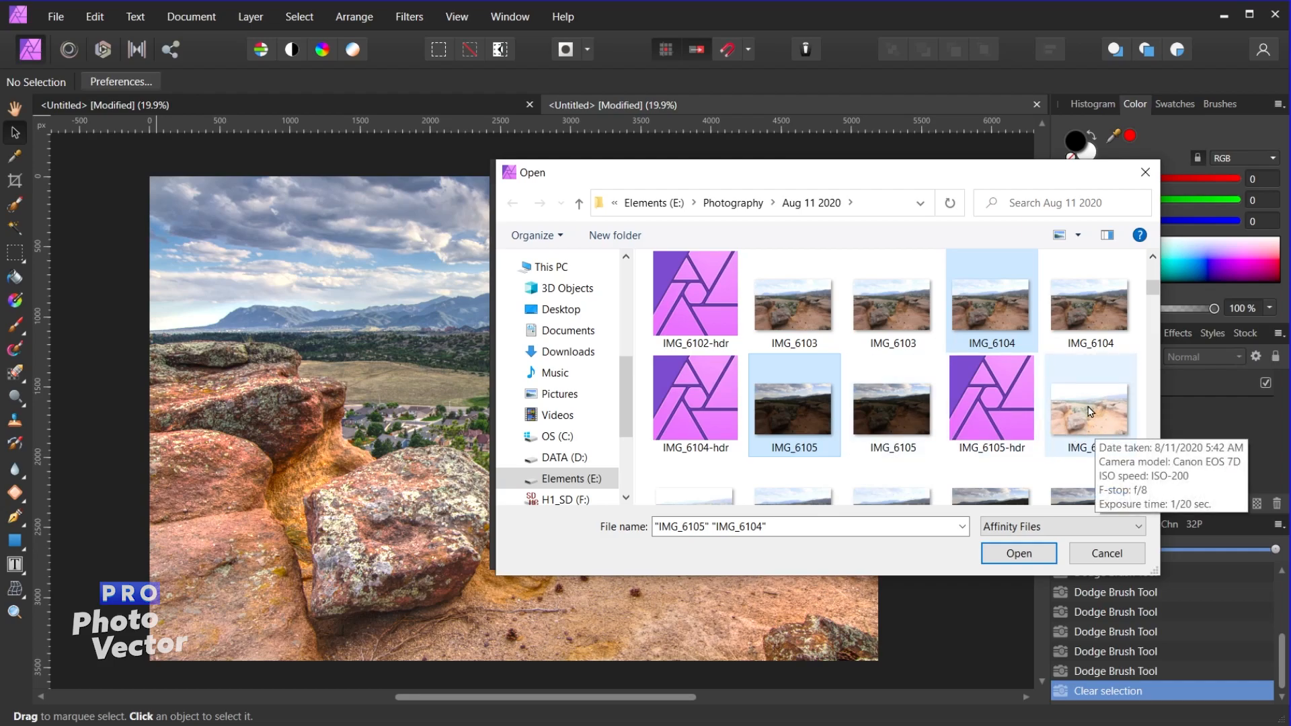
{"action": "mouse_move", "coordinate": [1093, 418]}
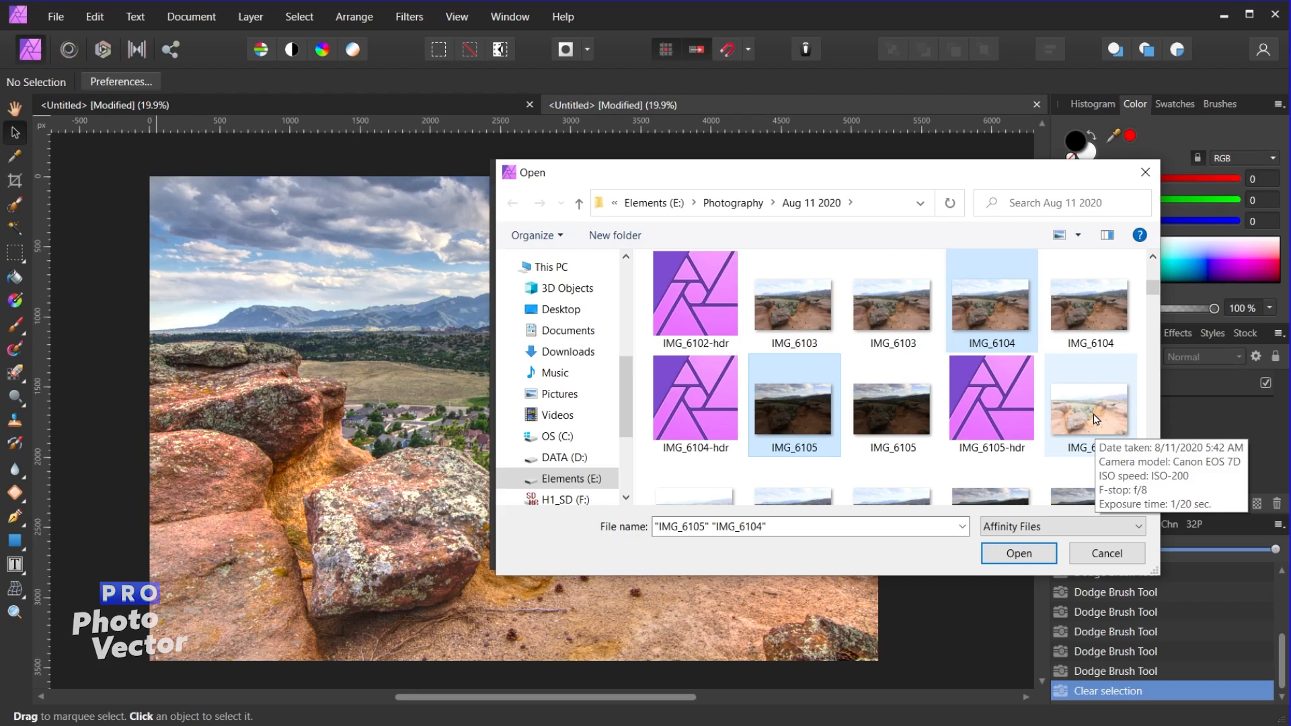
{"action": "left_click", "coordinate": [1088, 403]}
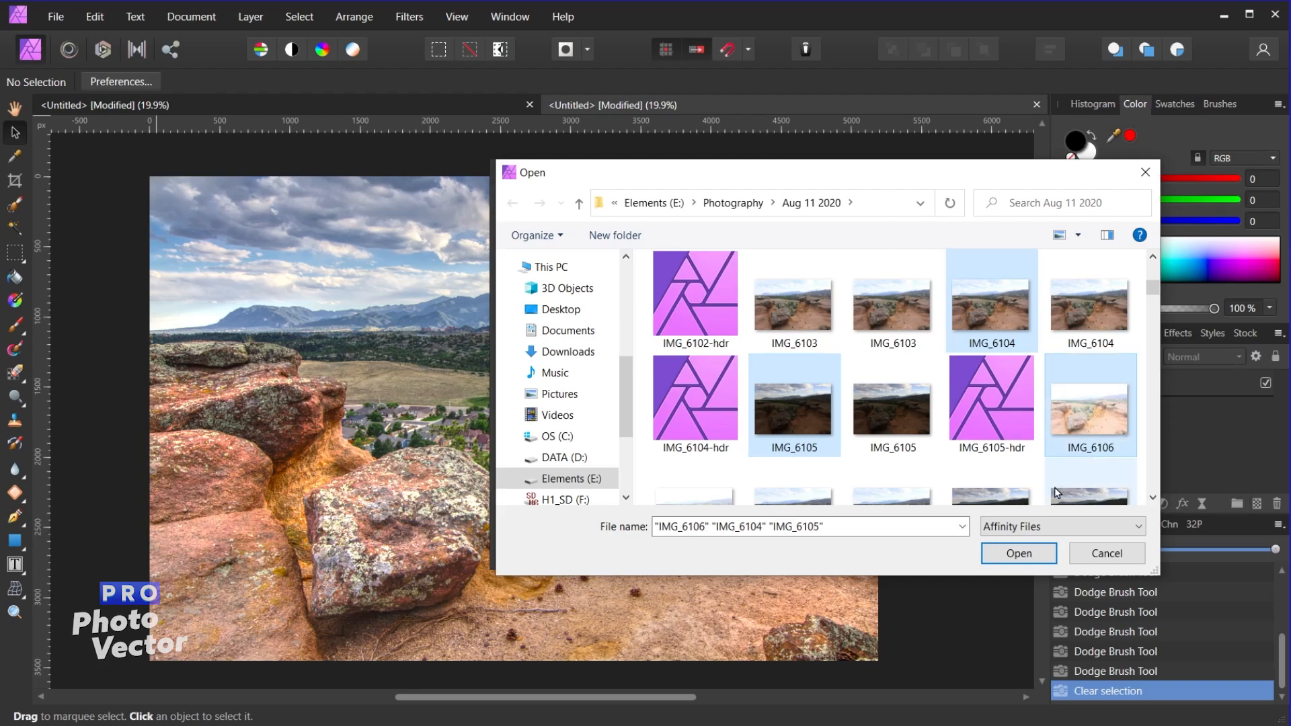
{"action": "scroll", "scroll_direction": "down", "scroll_amount": 3}
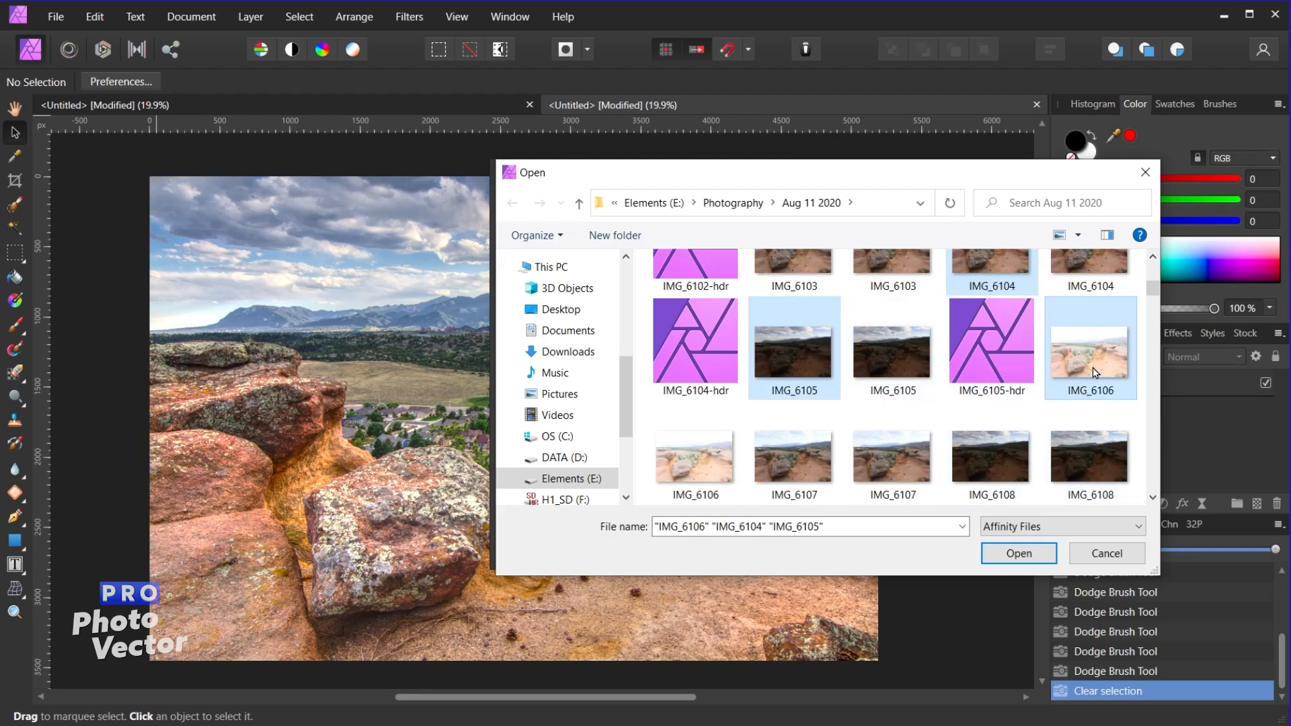
{"action": "mouse_move", "coordinate": [1110, 260]}
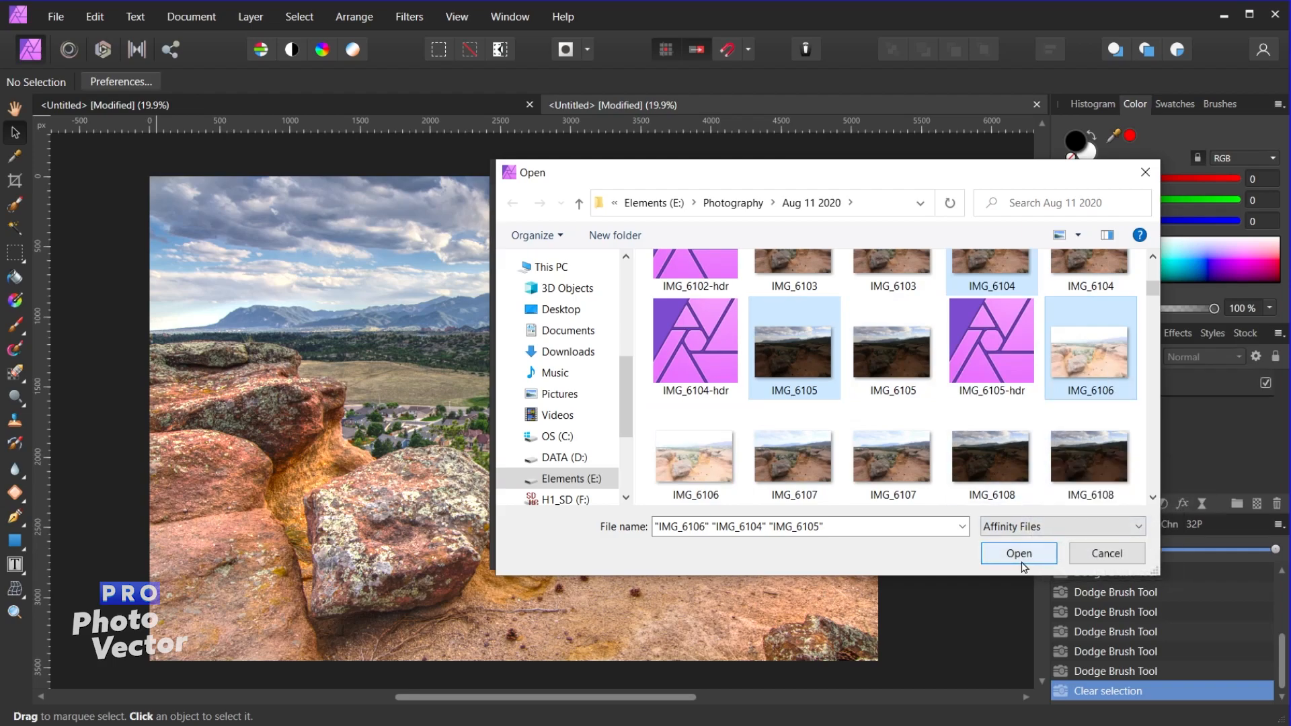
{"action": "left_click", "coordinate": [1017, 553]}
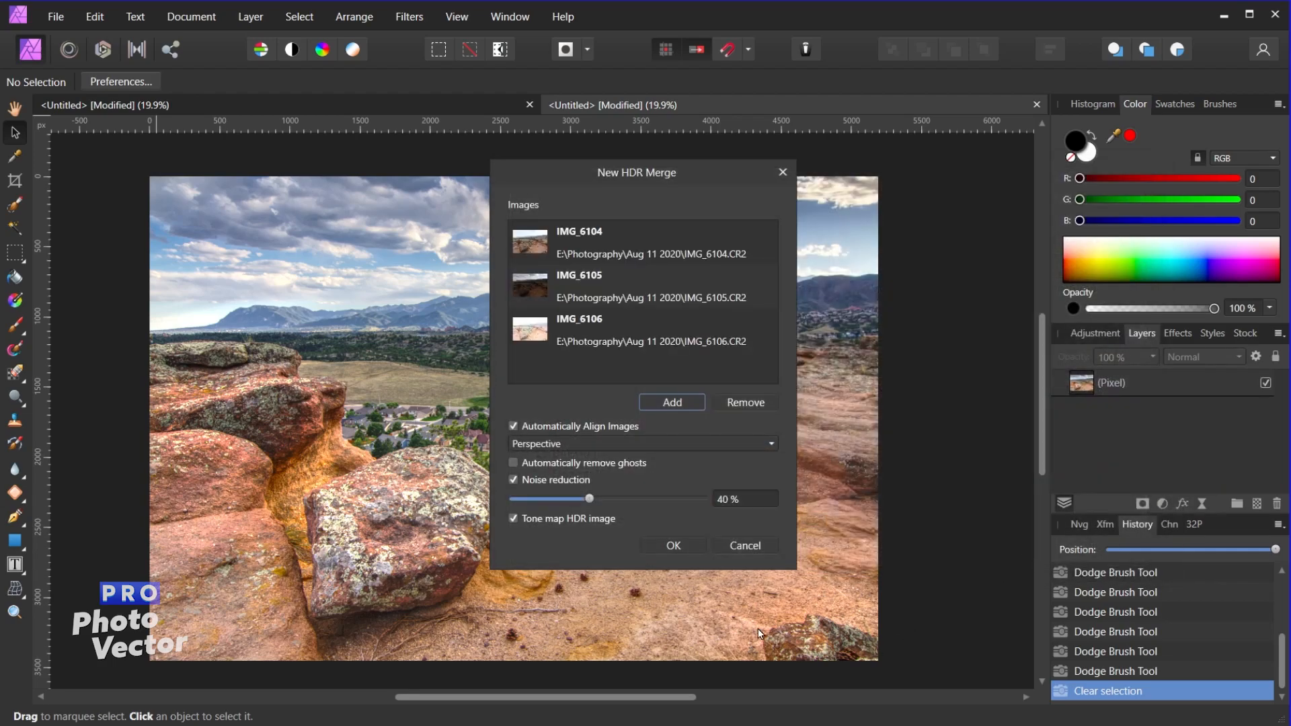
{"action": "mouse_move", "coordinate": [556, 335]}
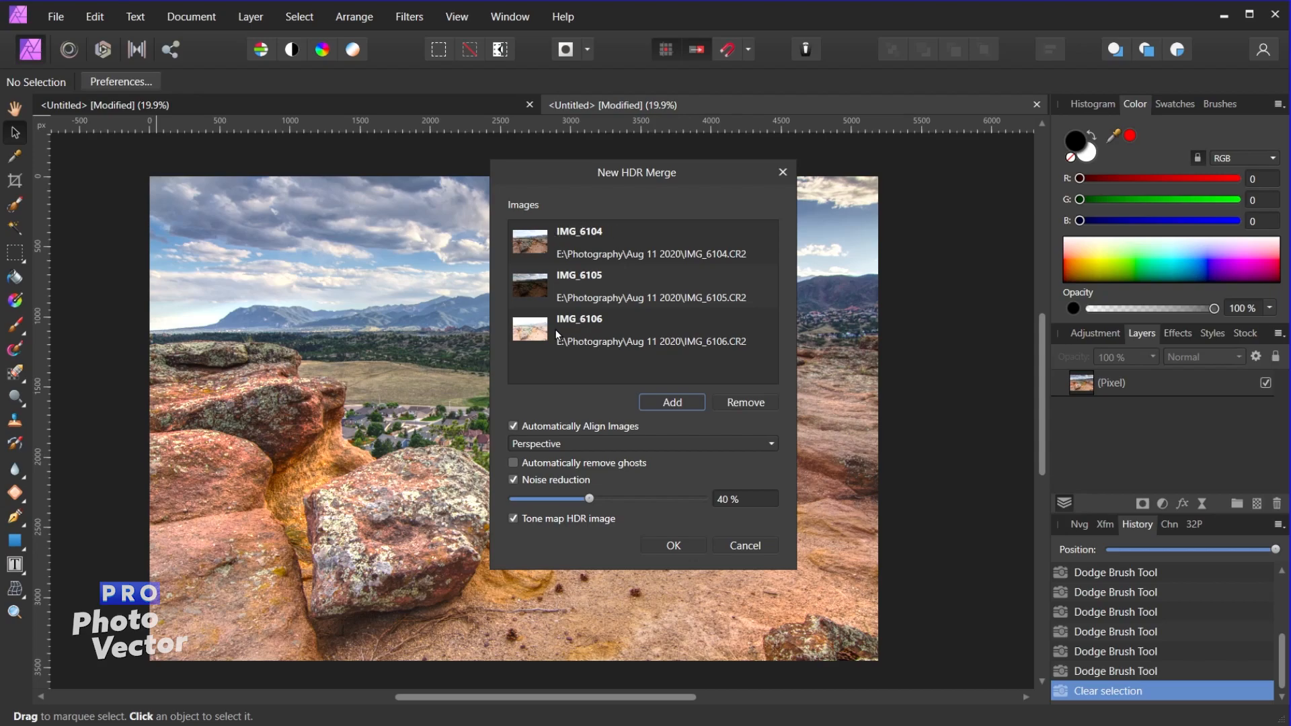
{"action": "mouse_move", "coordinate": [692, 342]}
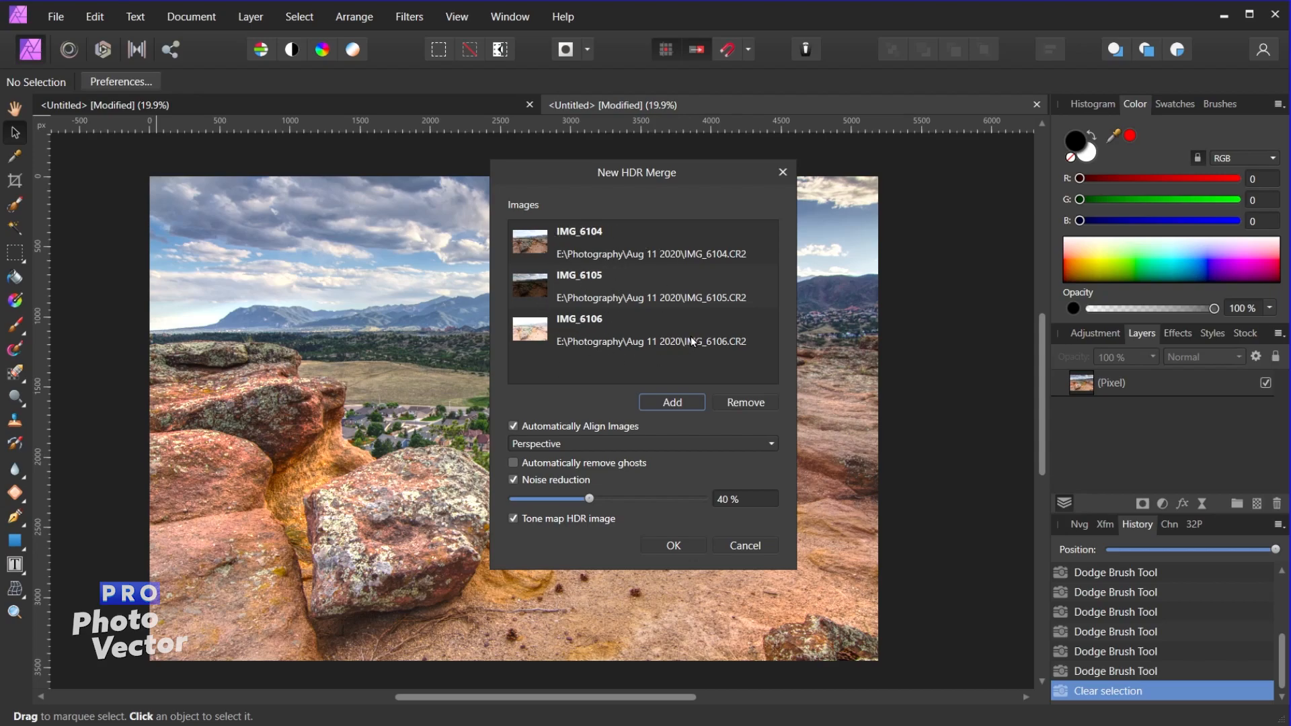
{"action": "mouse_move", "coordinate": [546, 454]}
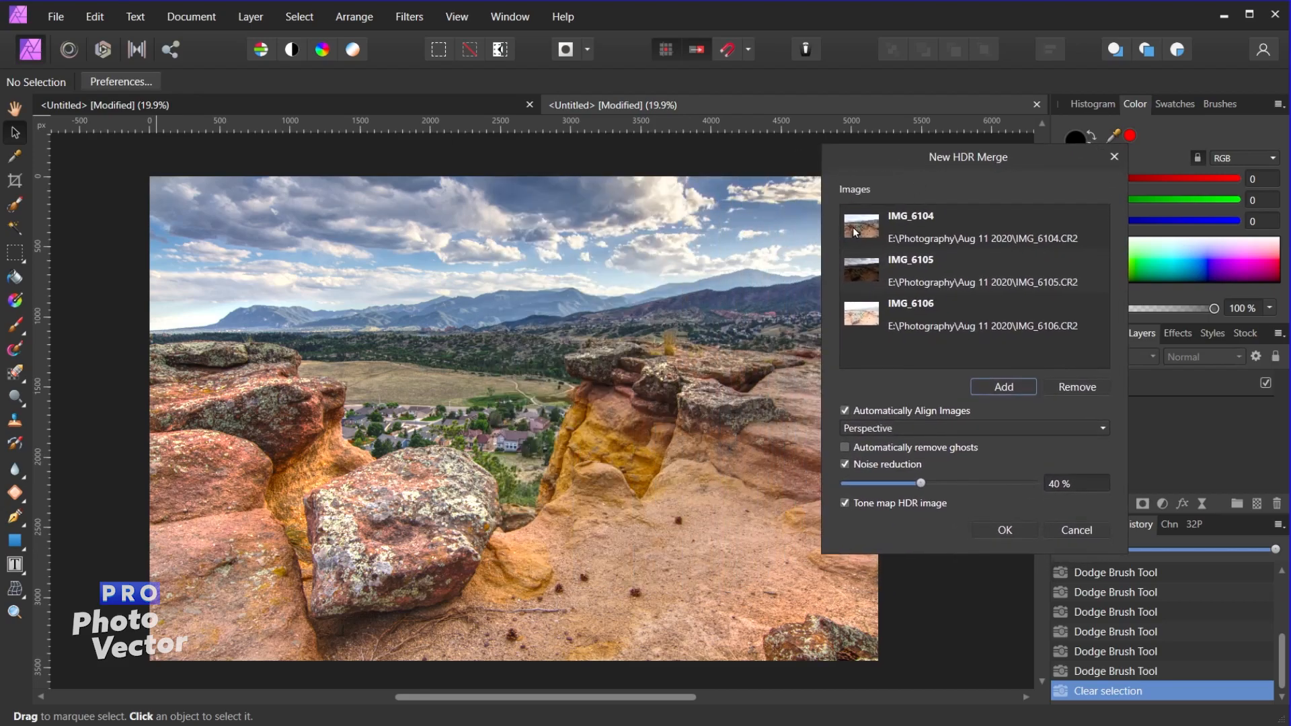
{"action": "mouse_move", "coordinate": [847, 325]}
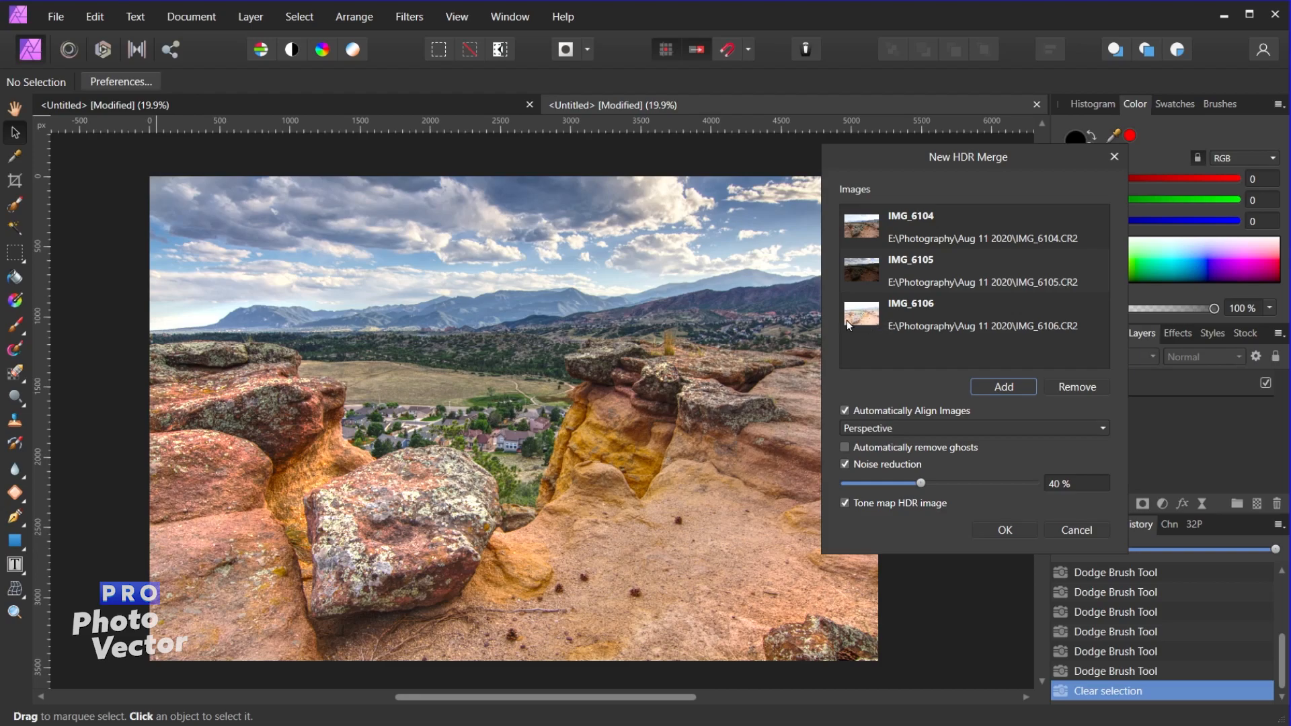
{"action": "mouse_move", "coordinate": [697, 474]}
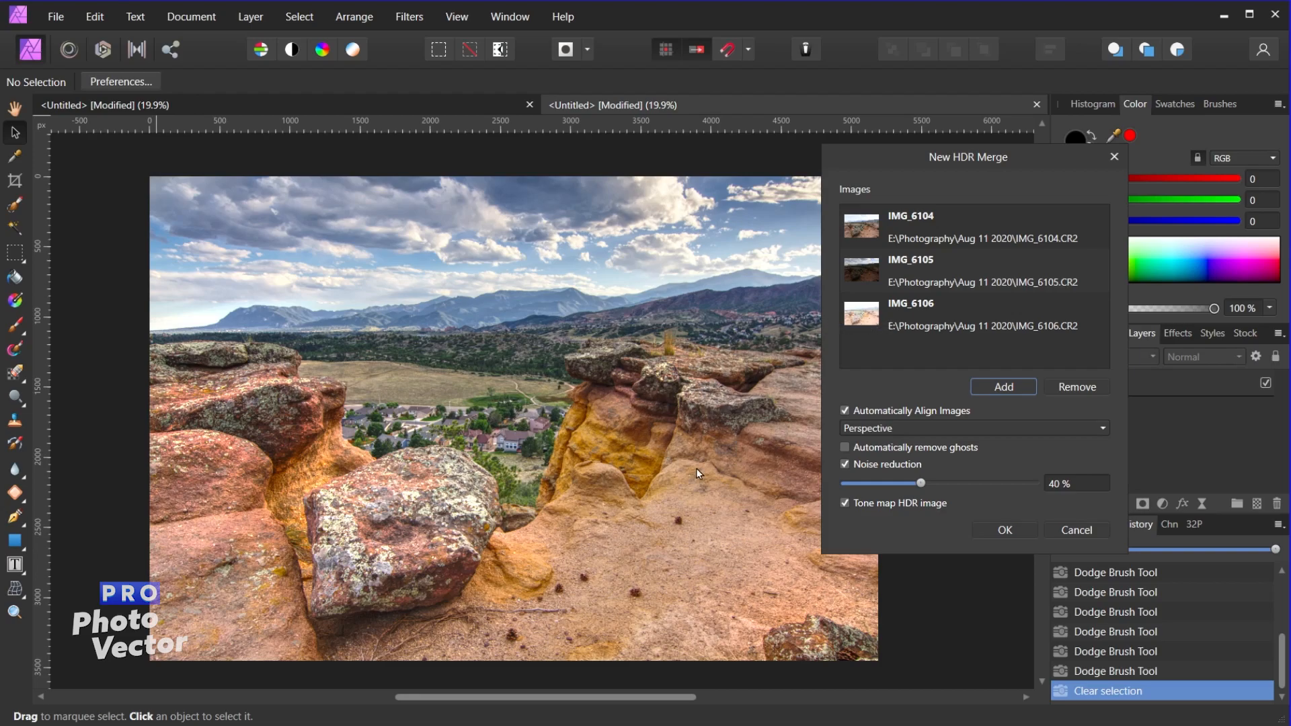
{"action": "mouse_move", "coordinate": [691, 509]}
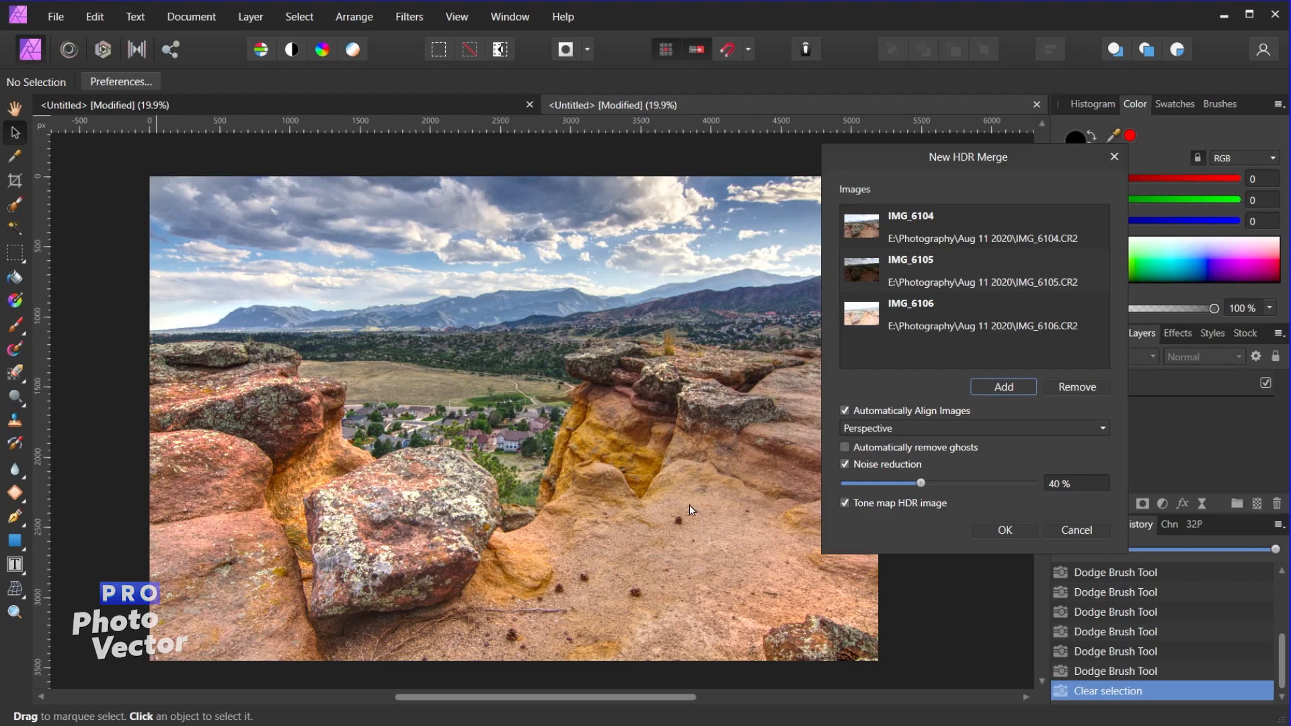
{"action": "mouse_move", "coordinate": [662, 258]}
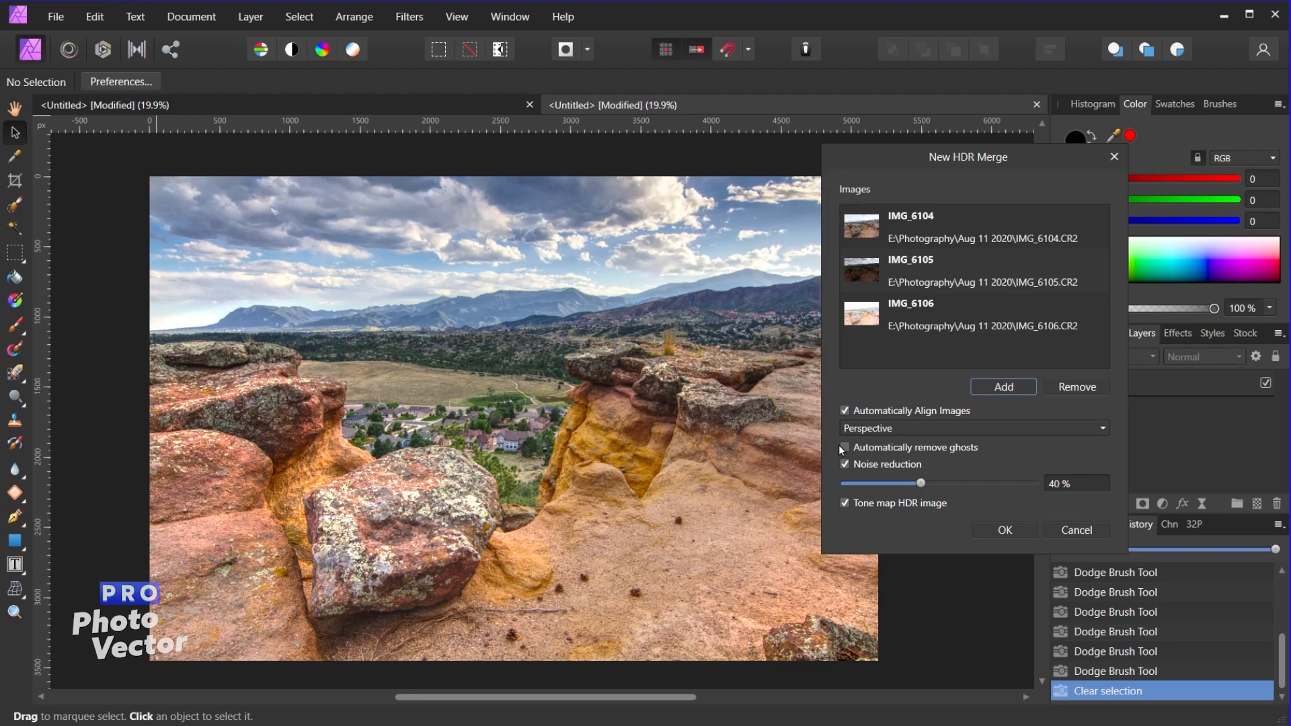
- Keep perspective alignment, enable ghost removal and disable noise reduction for the merge
{"action": "left_click", "coordinate": [844, 447]}
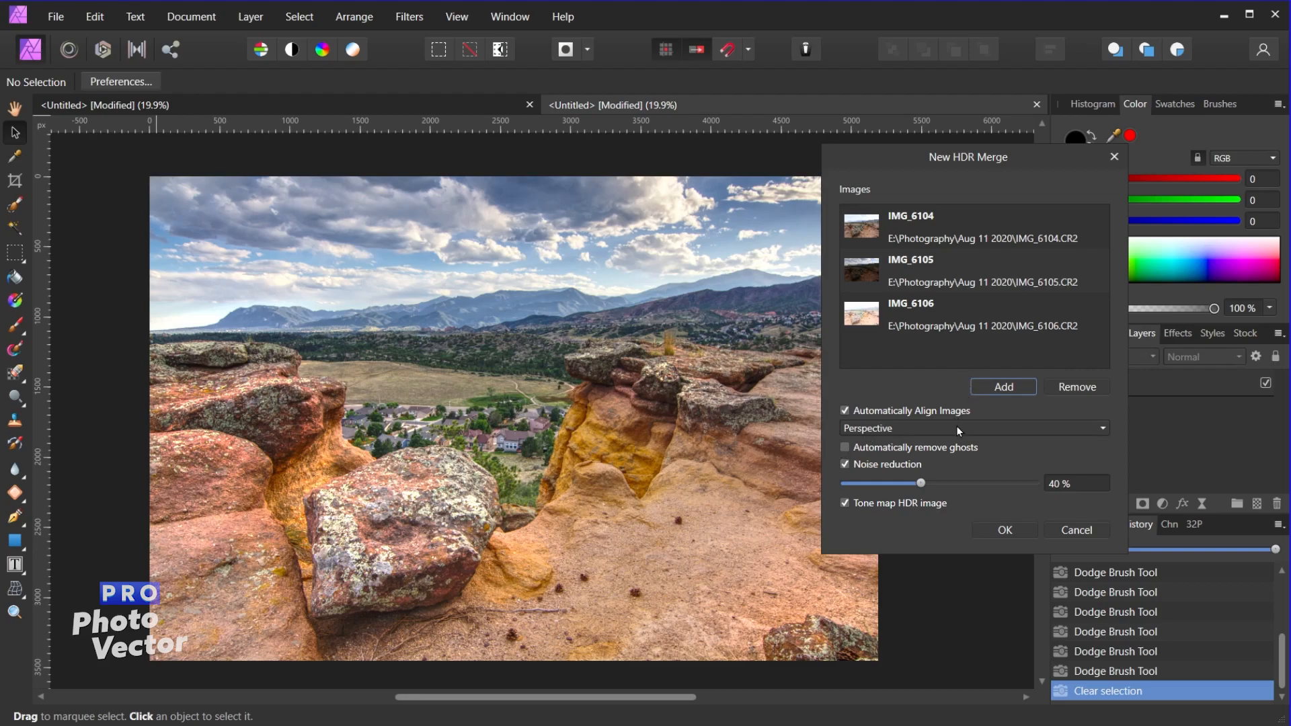
{"action": "left_click", "coordinate": [972, 427]}
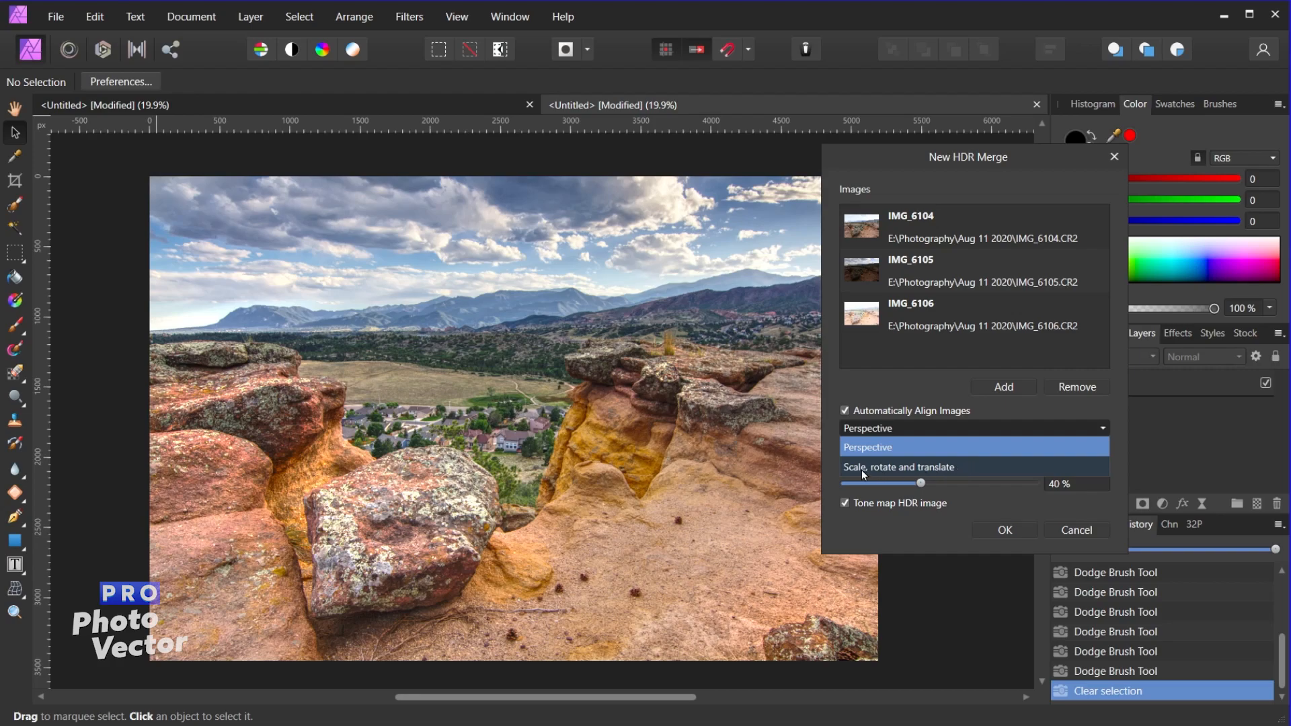
{"action": "mouse_move", "coordinate": [875, 462]}
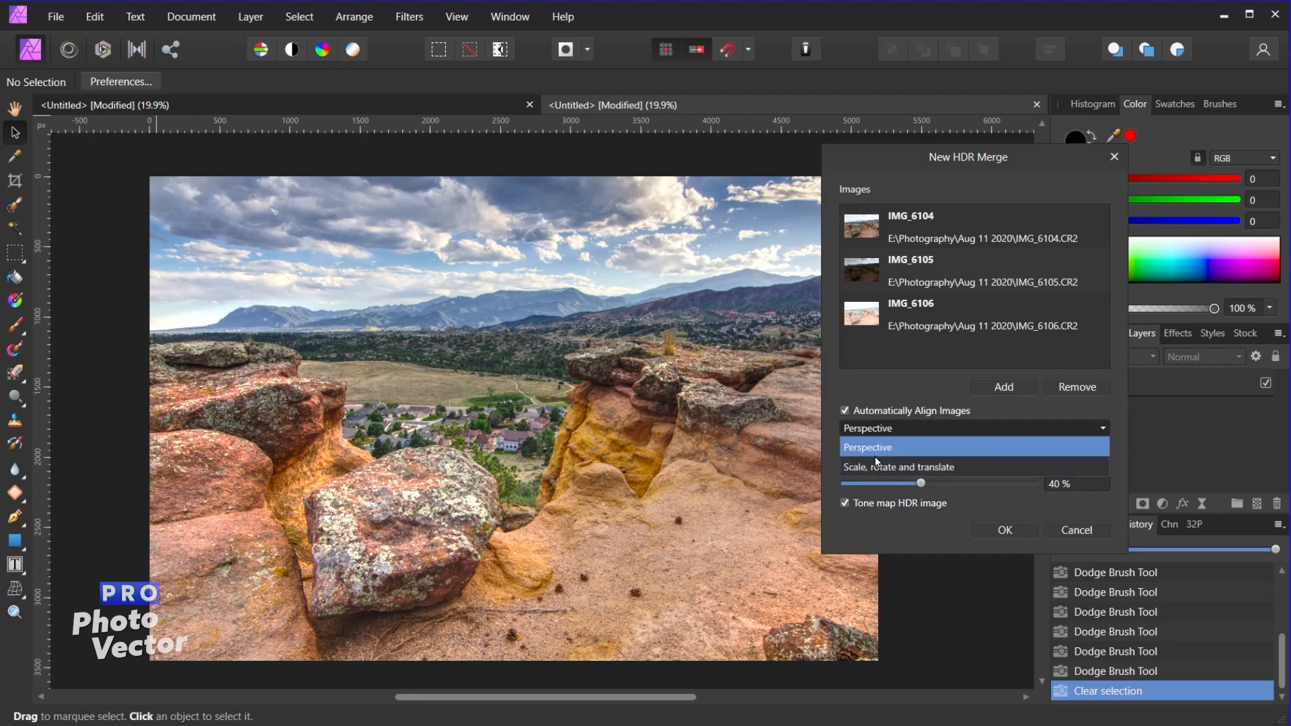
{"action": "left_click", "coordinate": [868, 428]}
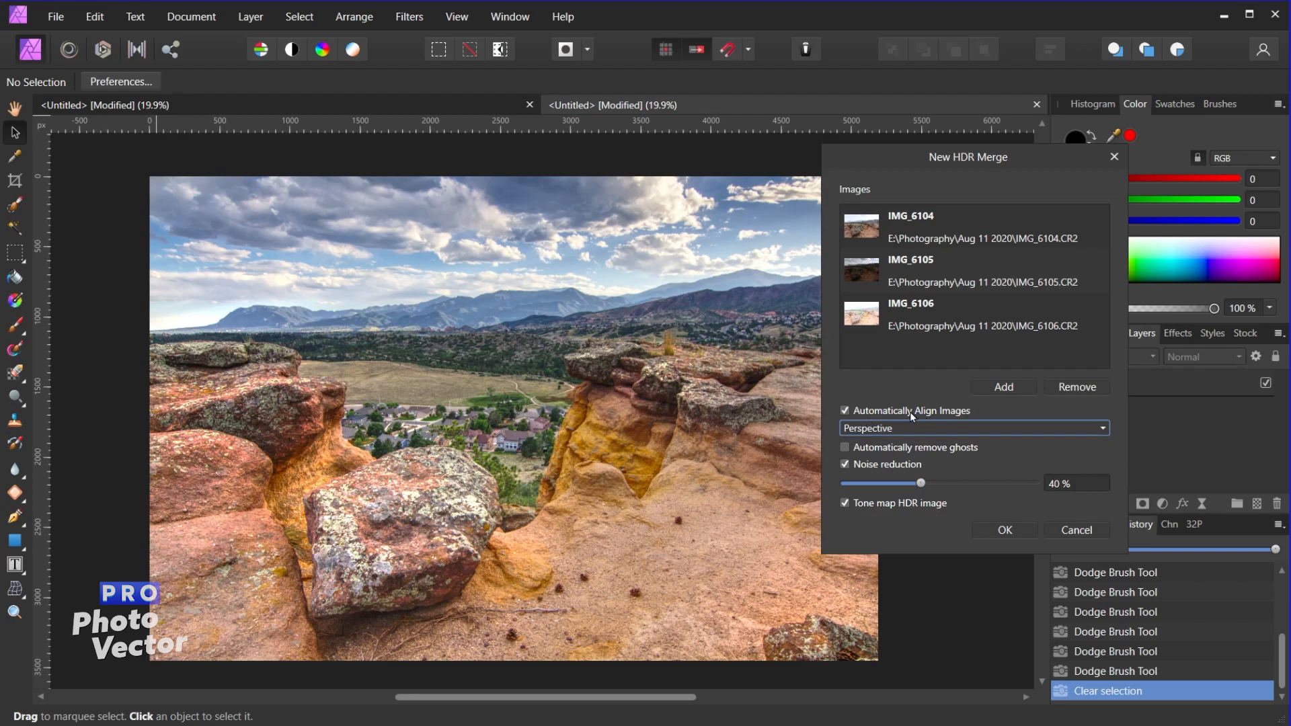
{"action": "mouse_move", "coordinate": [1076, 509]}
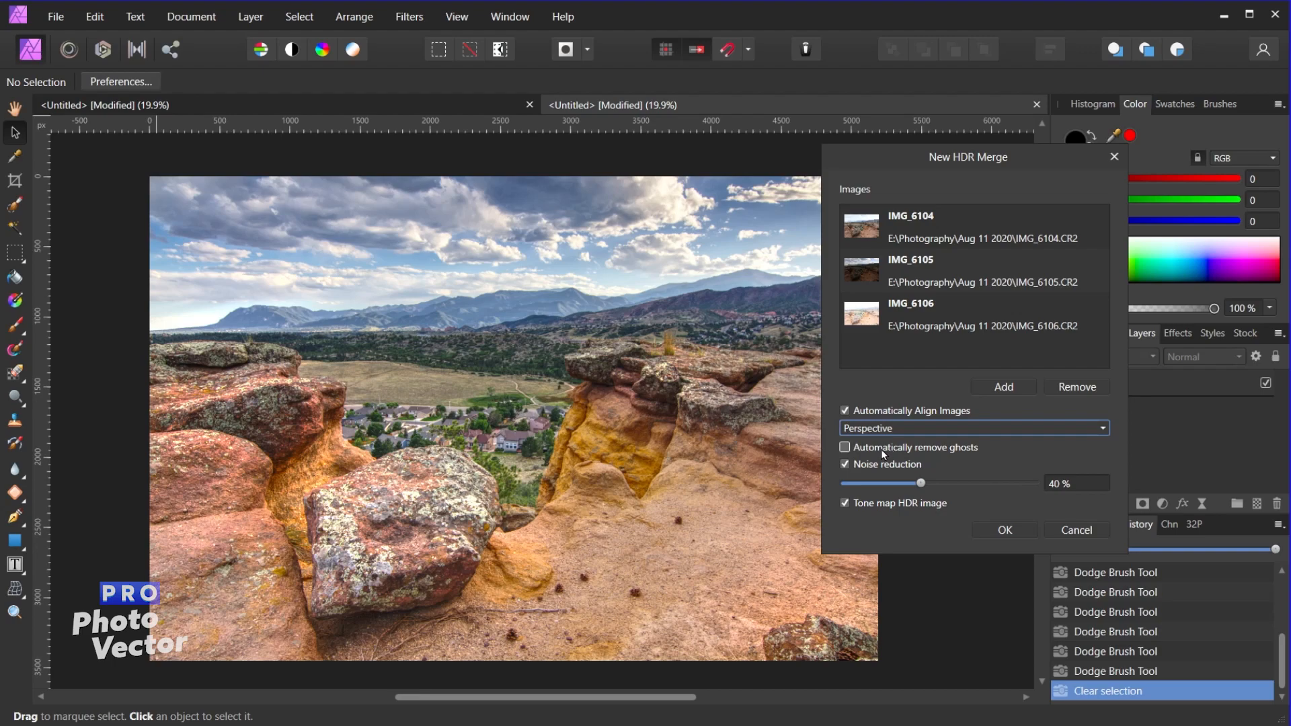
{"action": "left_click", "coordinate": [845, 447]}
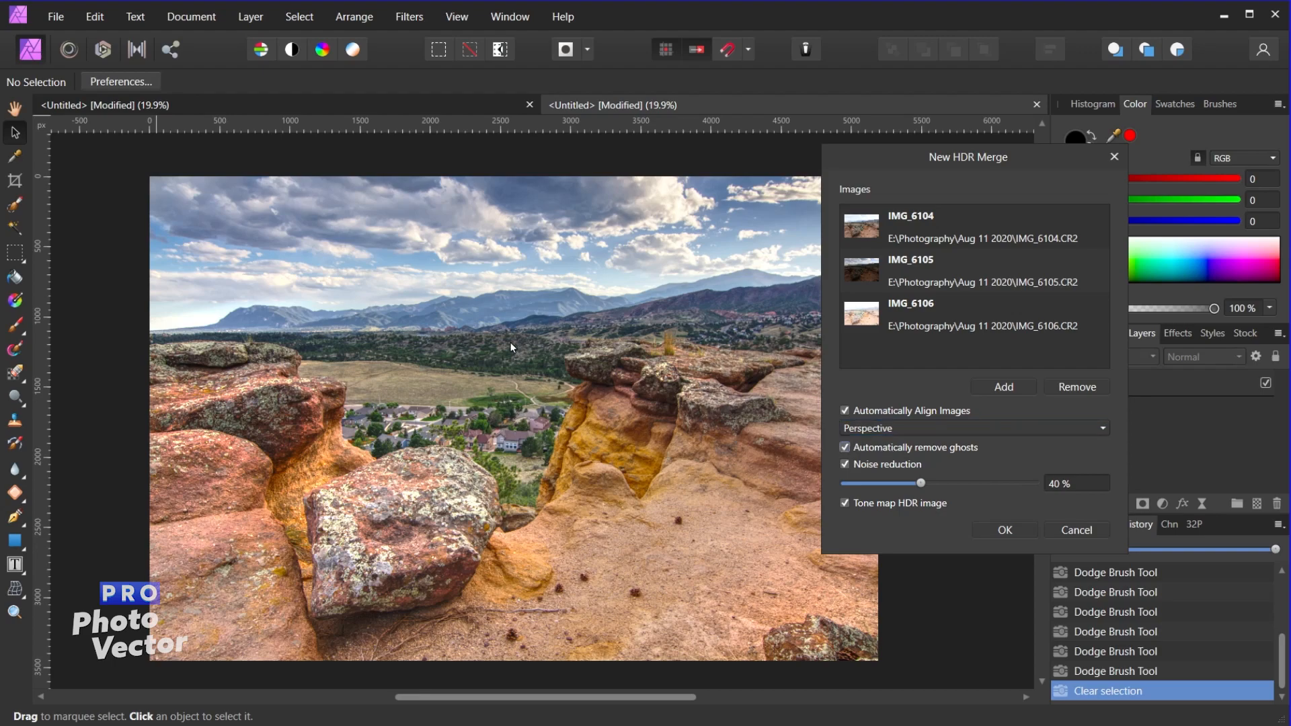
{"action": "mouse_move", "coordinate": [910, 463]}
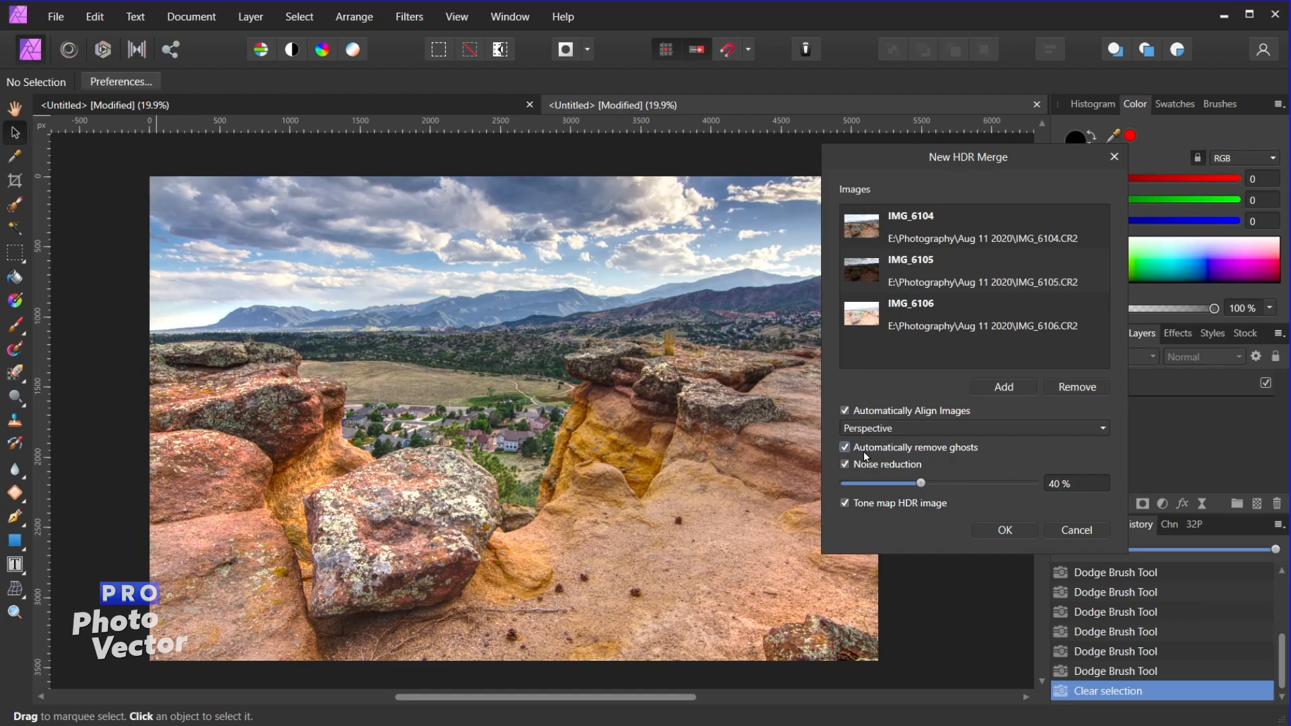
{"action": "mouse_move", "coordinate": [788, 439]}
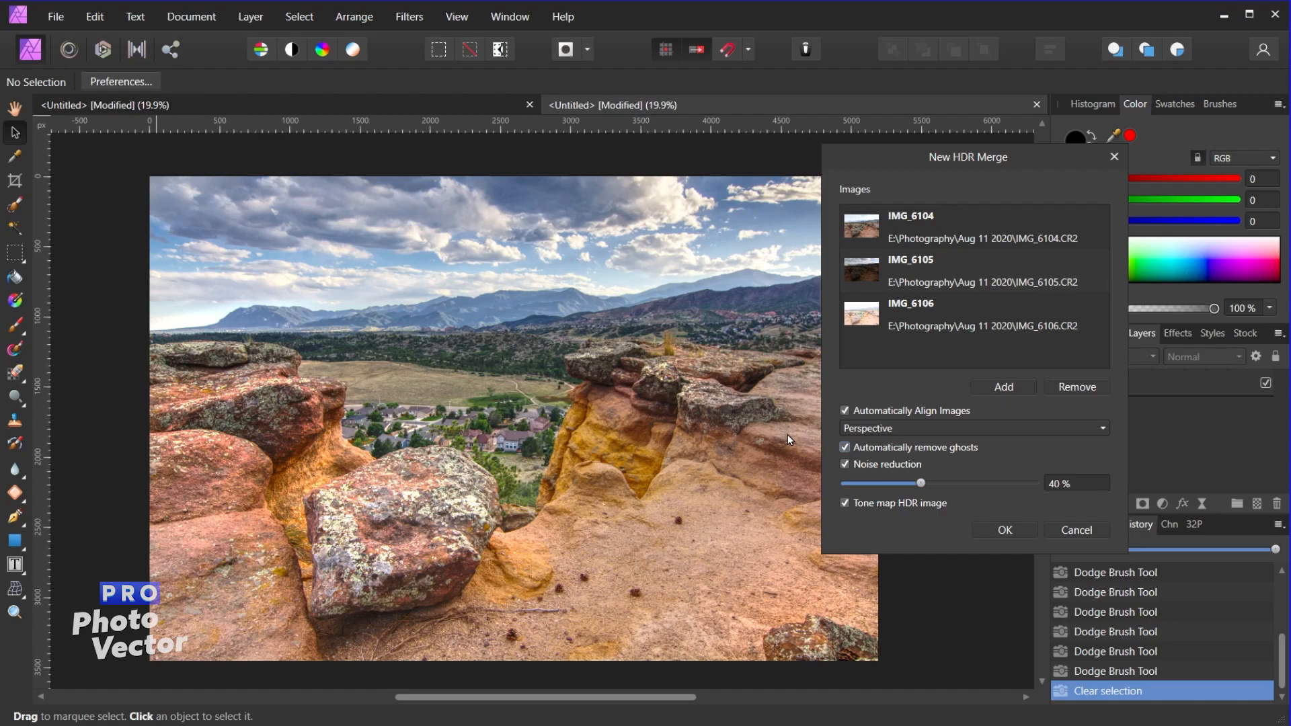
{"action": "mouse_move", "coordinate": [837, 484]}
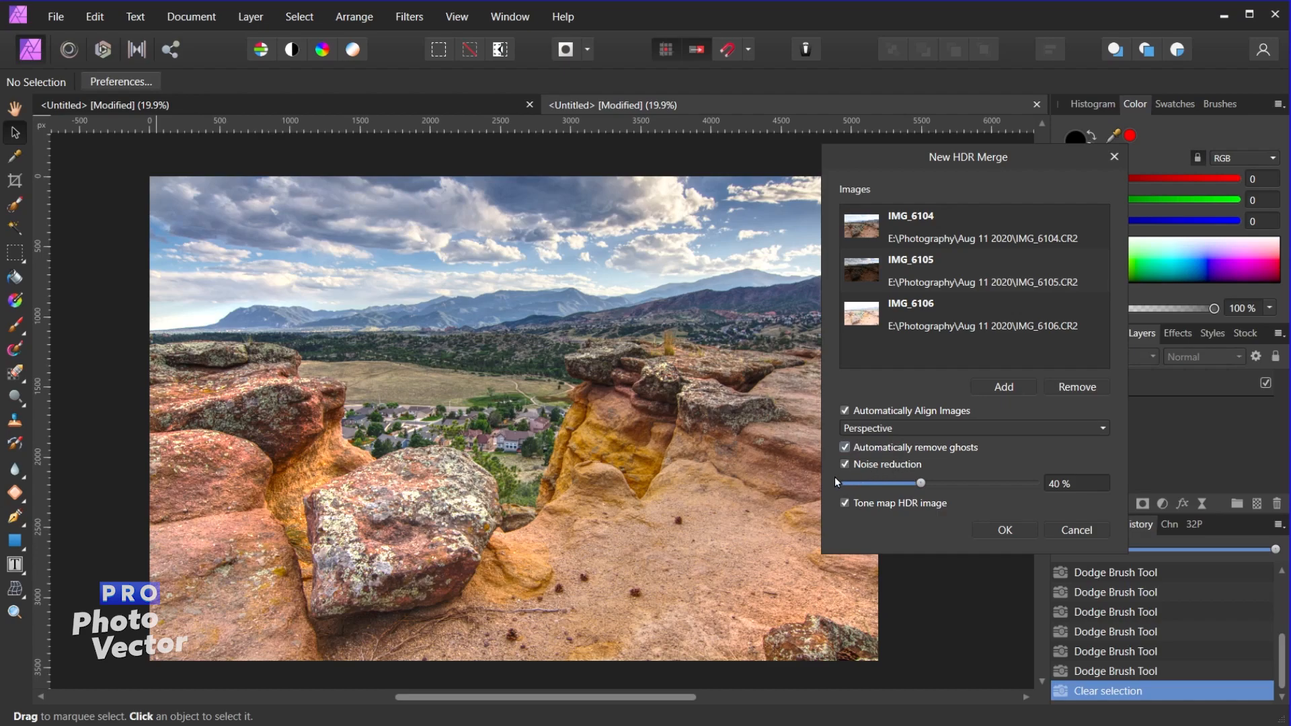
{"action": "mouse_move", "coordinate": [846, 479]}
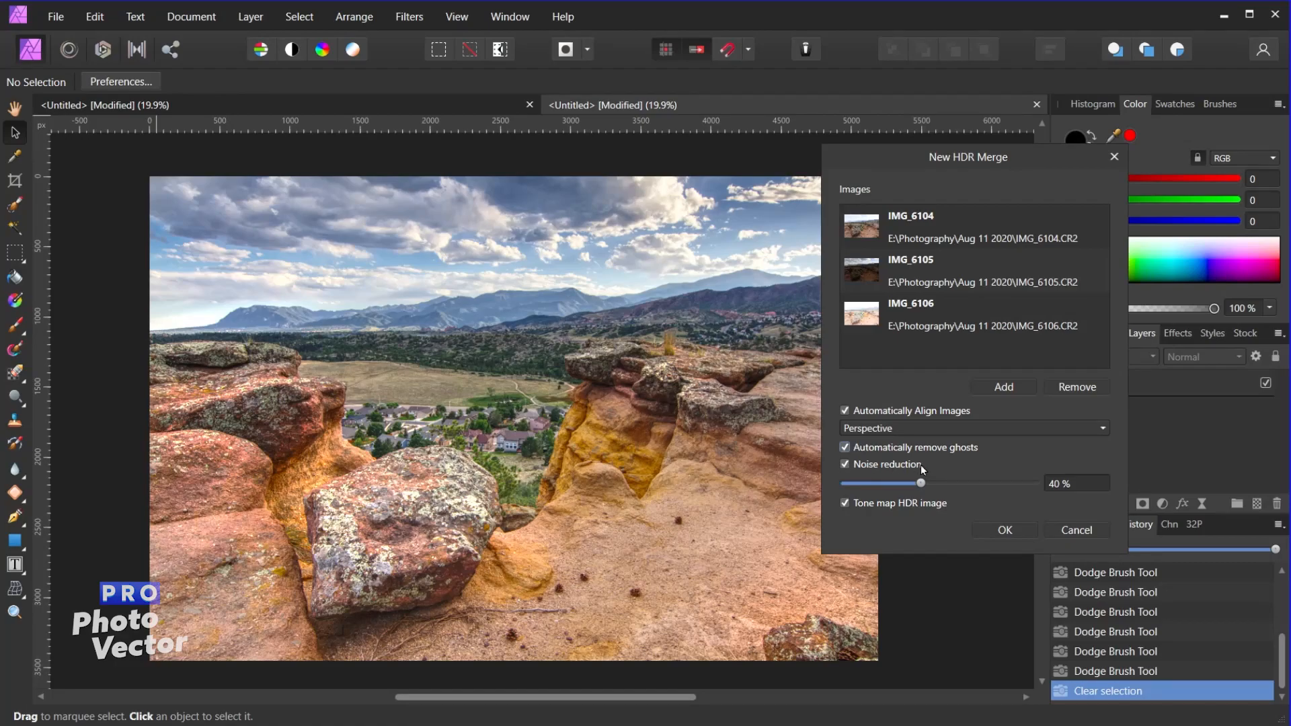
{"action": "mouse_move", "coordinate": [939, 491]}
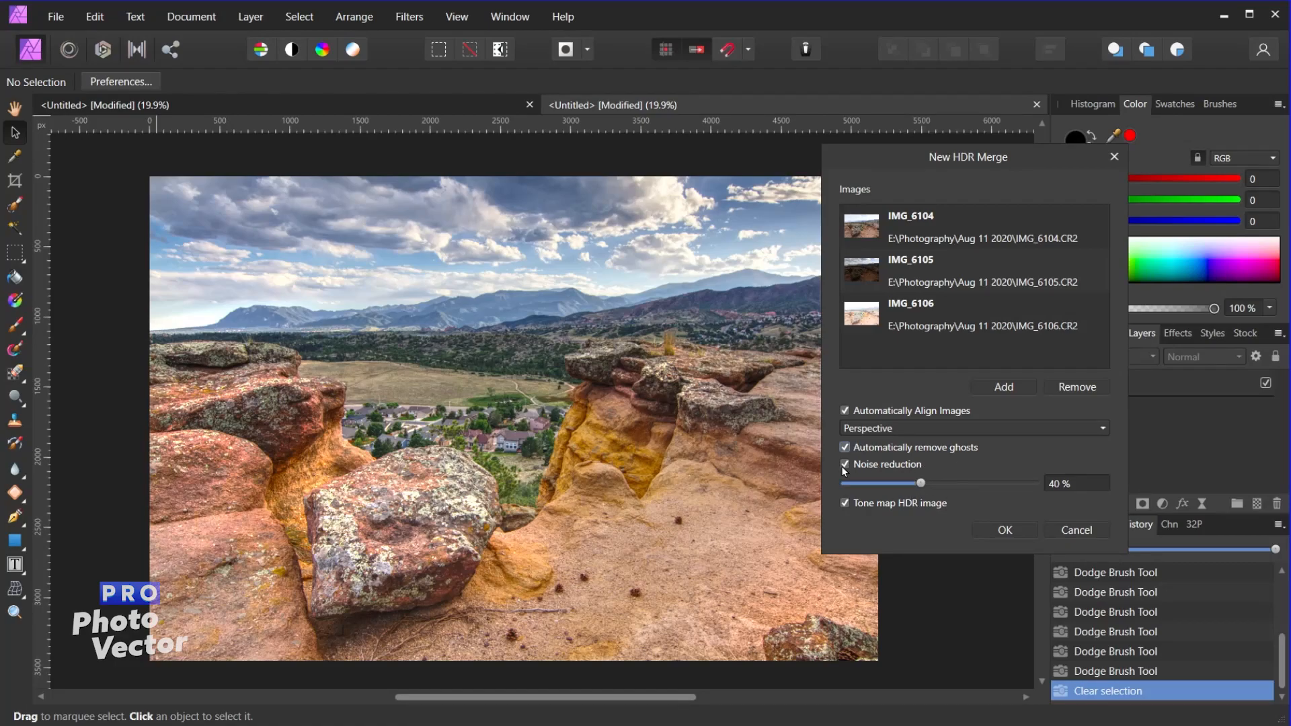
{"action": "left_click", "coordinate": [844, 465]}
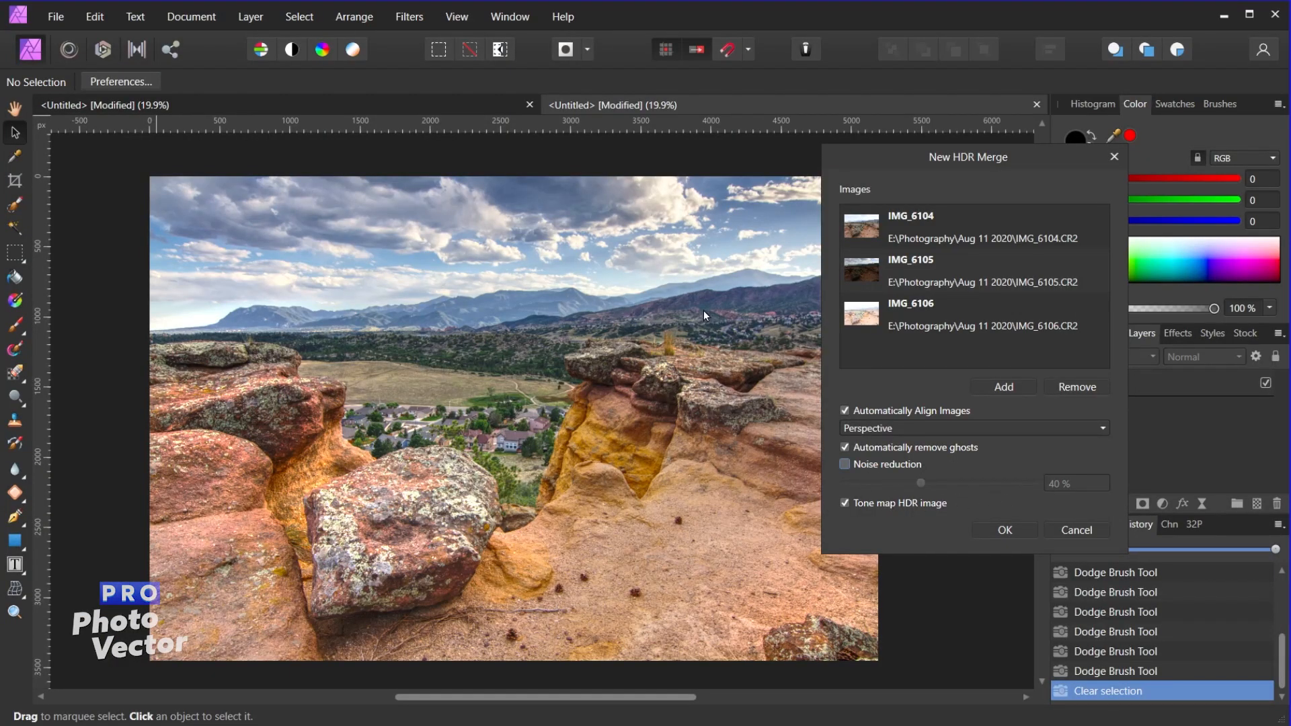
{"action": "mouse_move", "coordinate": [862, 547]}
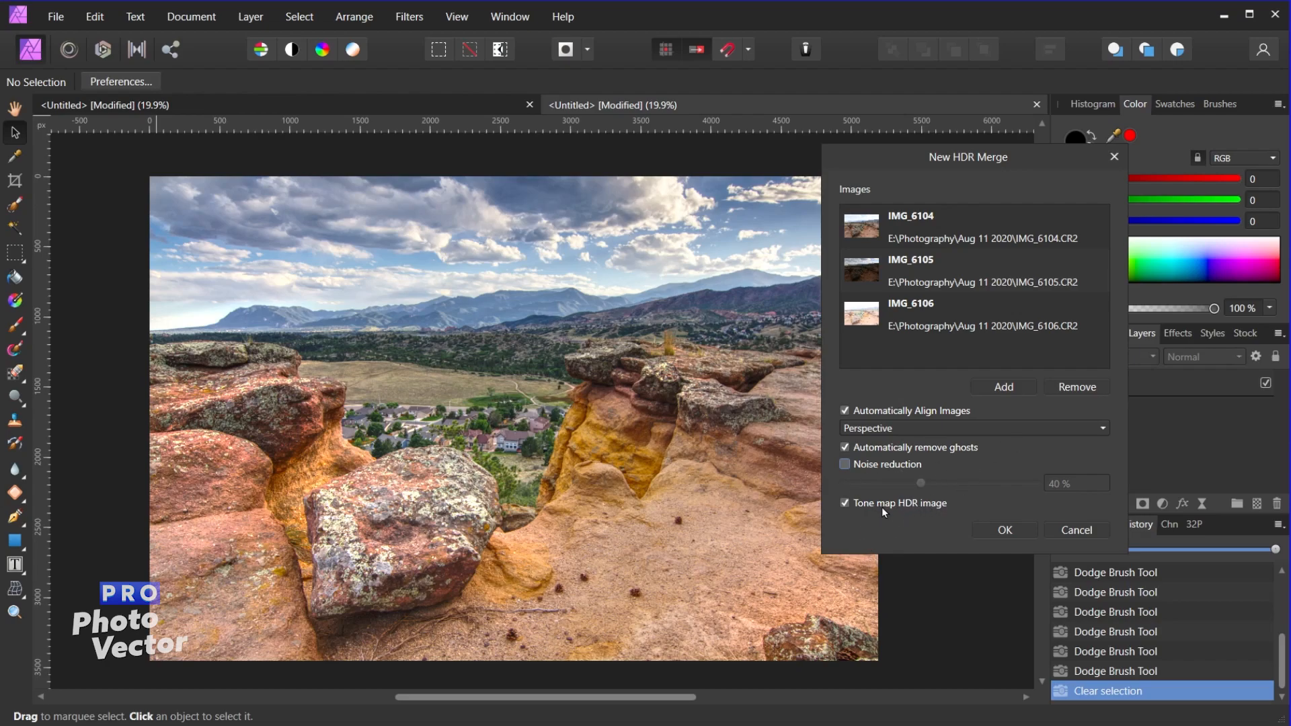
{"action": "mouse_move", "coordinate": [867, 520]}
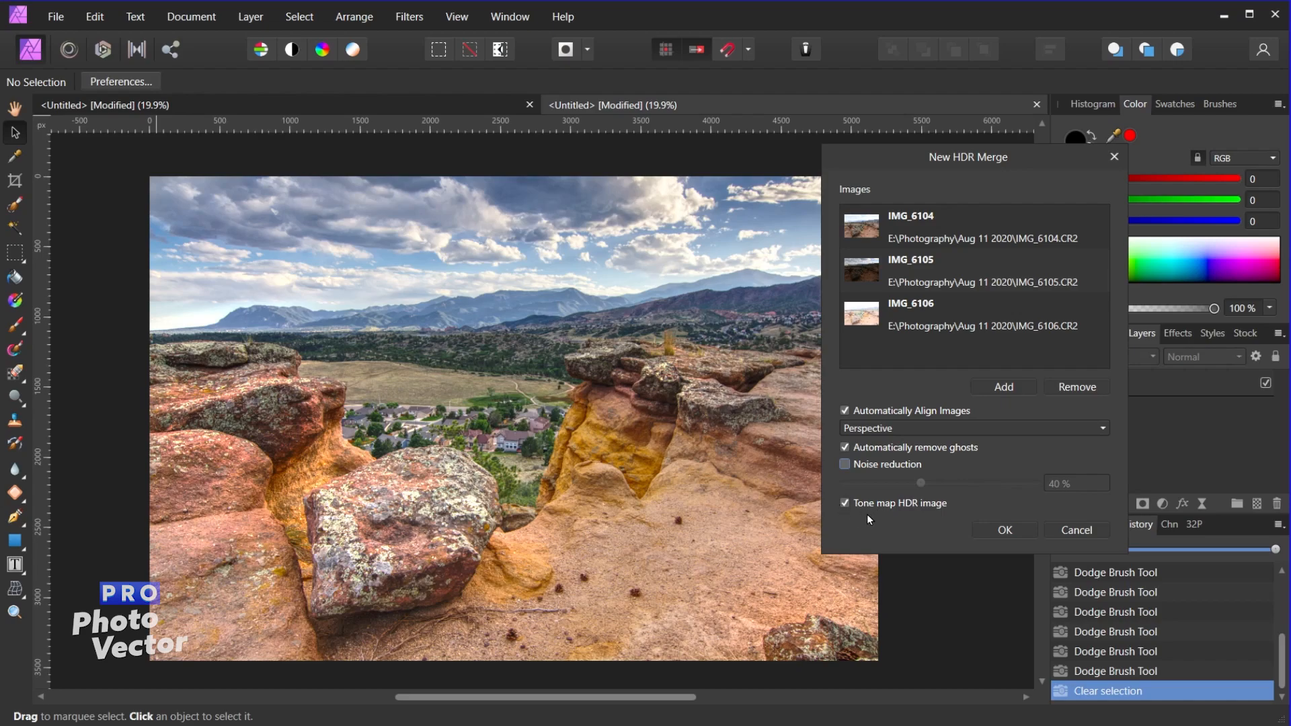
{"action": "mouse_move", "coordinate": [942, 194]}
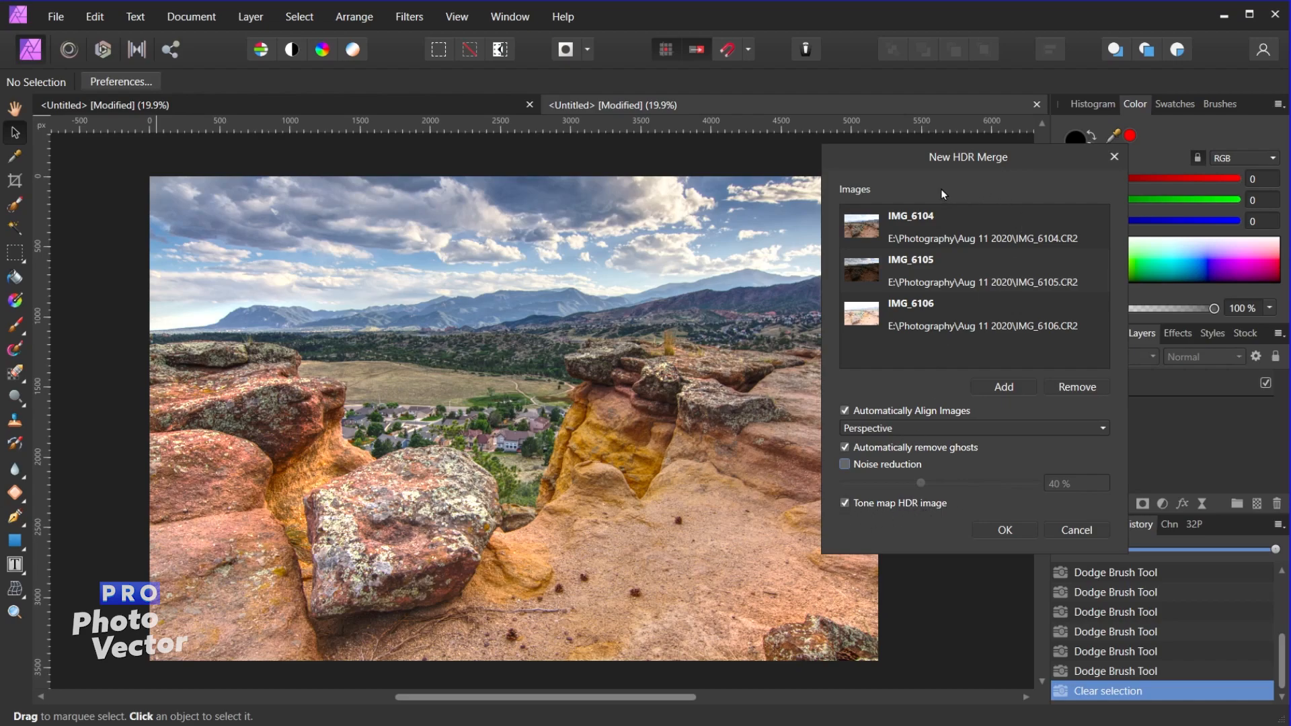
{"action": "mouse_move", "coordinate": [932, 249]}
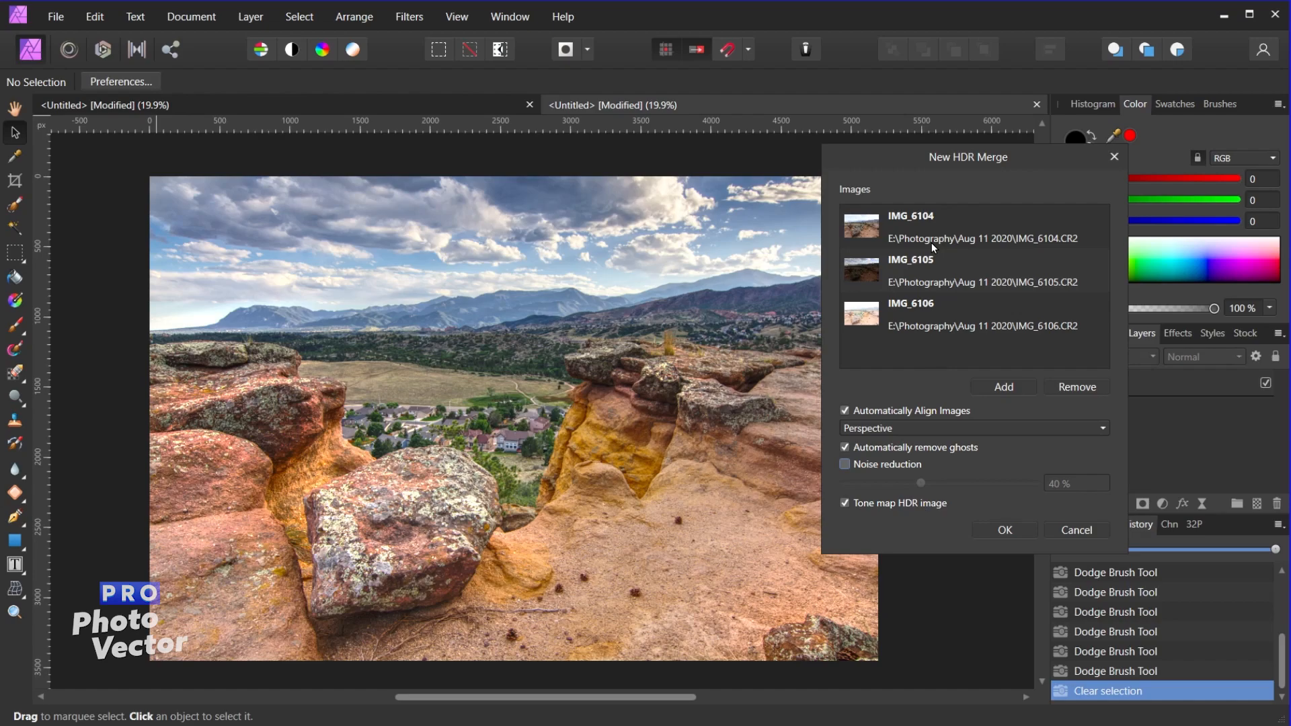
{"action": "mouse_move", "coordinate": [672, 511]}
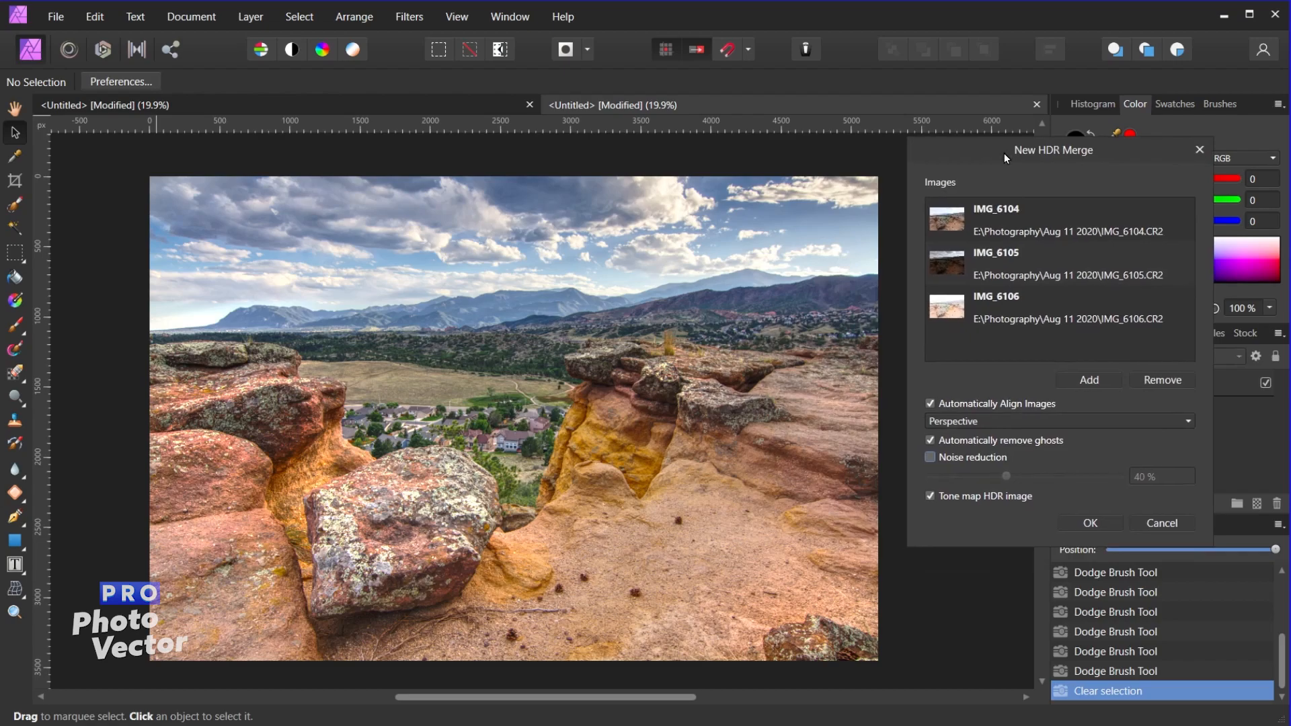
{"action": "mouse_move", "coordinate": [854, 251]}
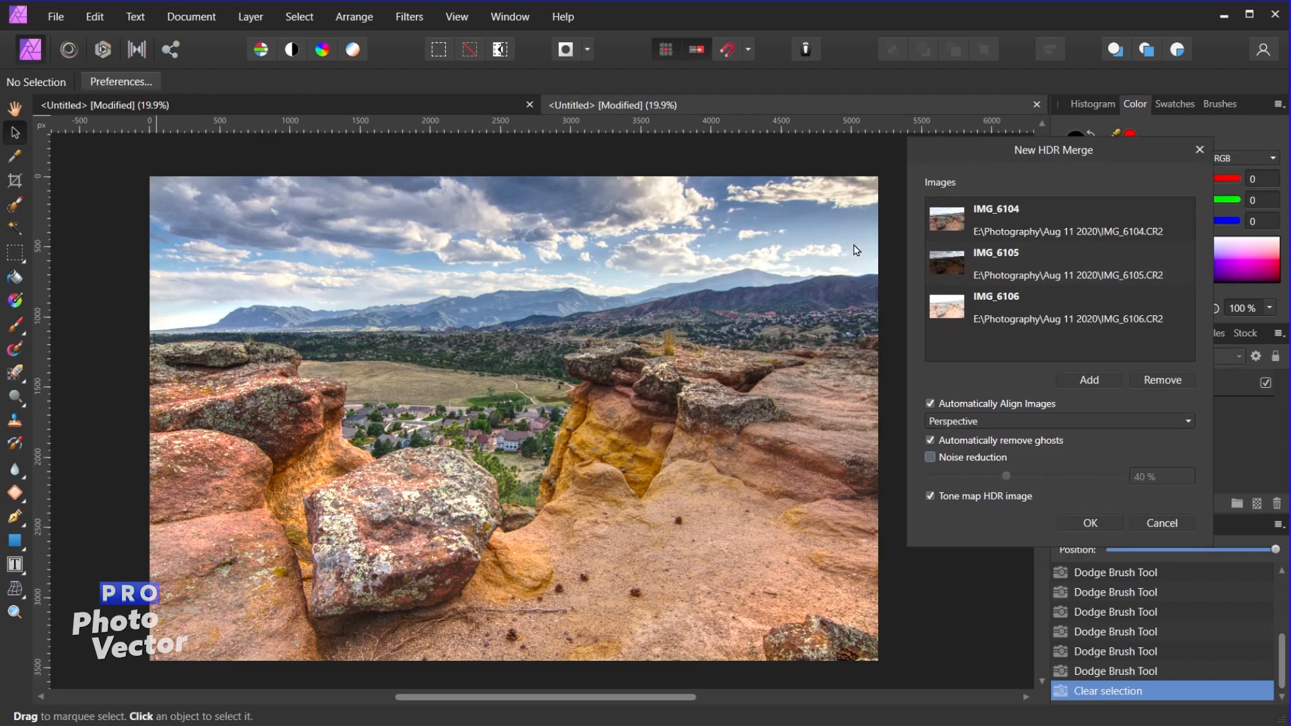
{"action": "mouse_move", "coordinate": [773, 250]}
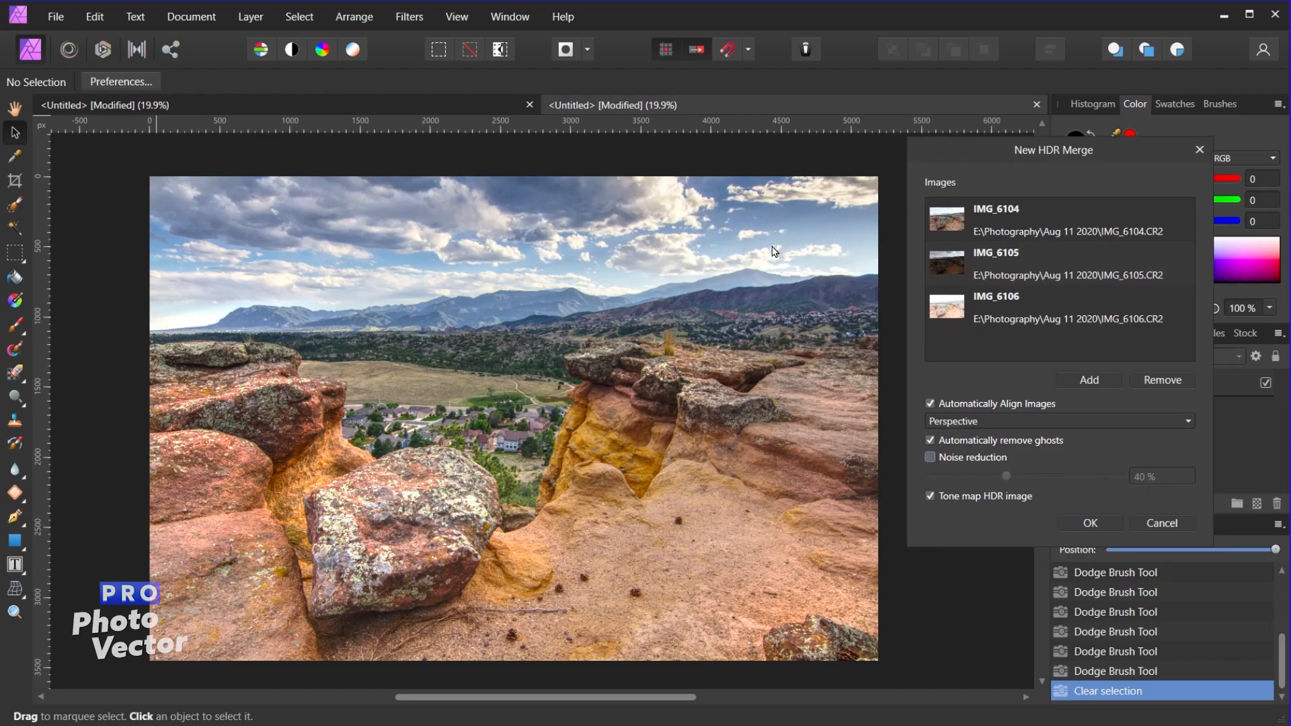
{"action": "mouse_move", "coordinate": [687, 572]}
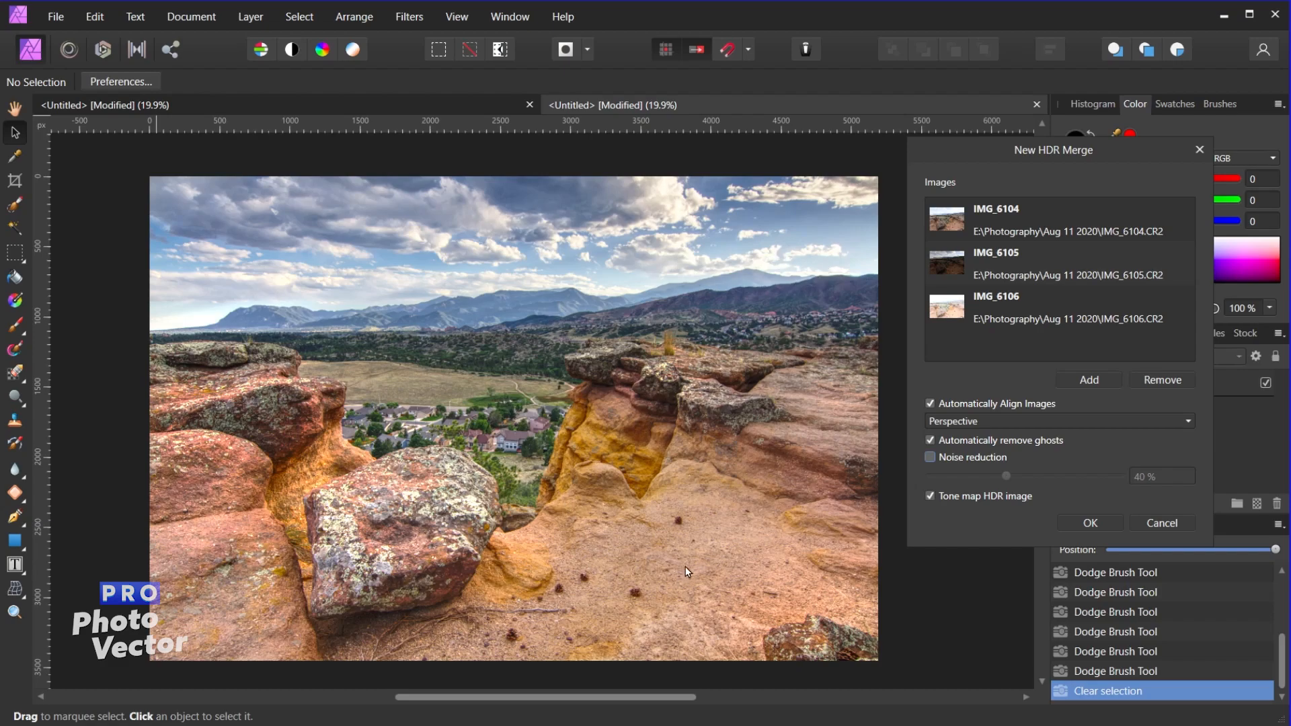
{"action": "mouse_move", "coordinate": [809, 529]}
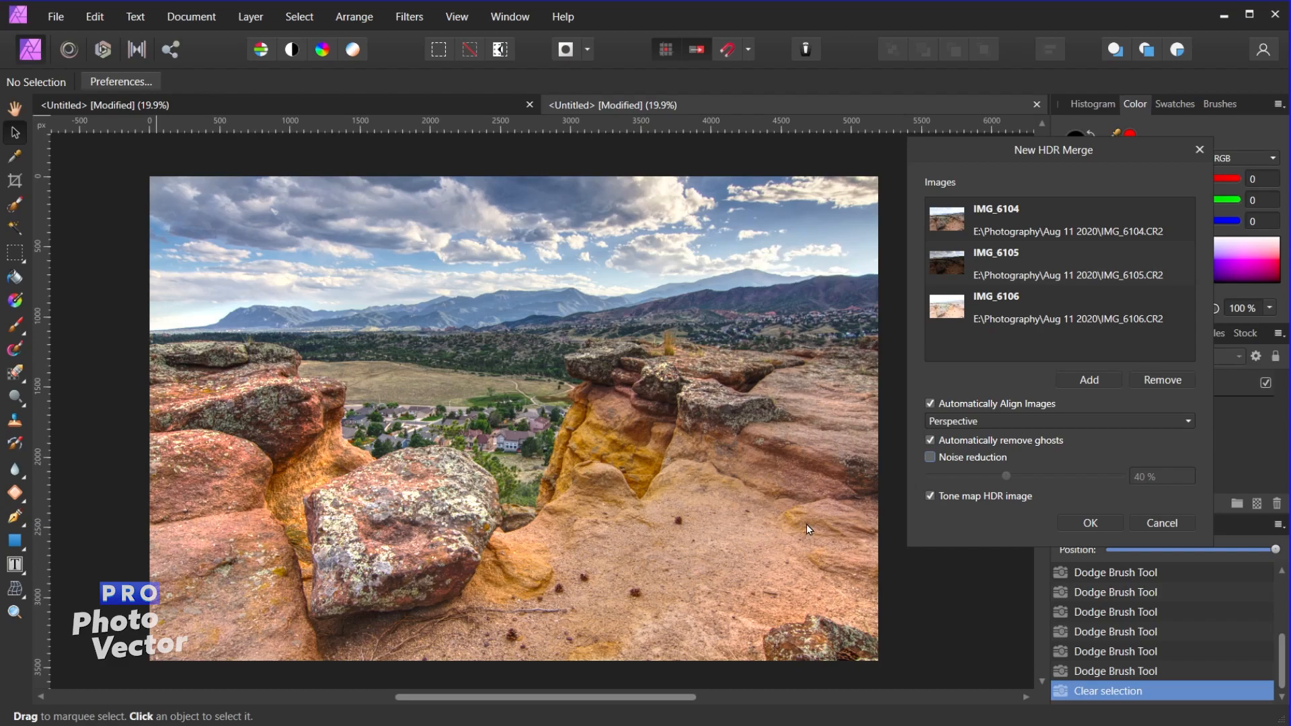
{"action": "mouse_move", "coordinate": [759, 364]}
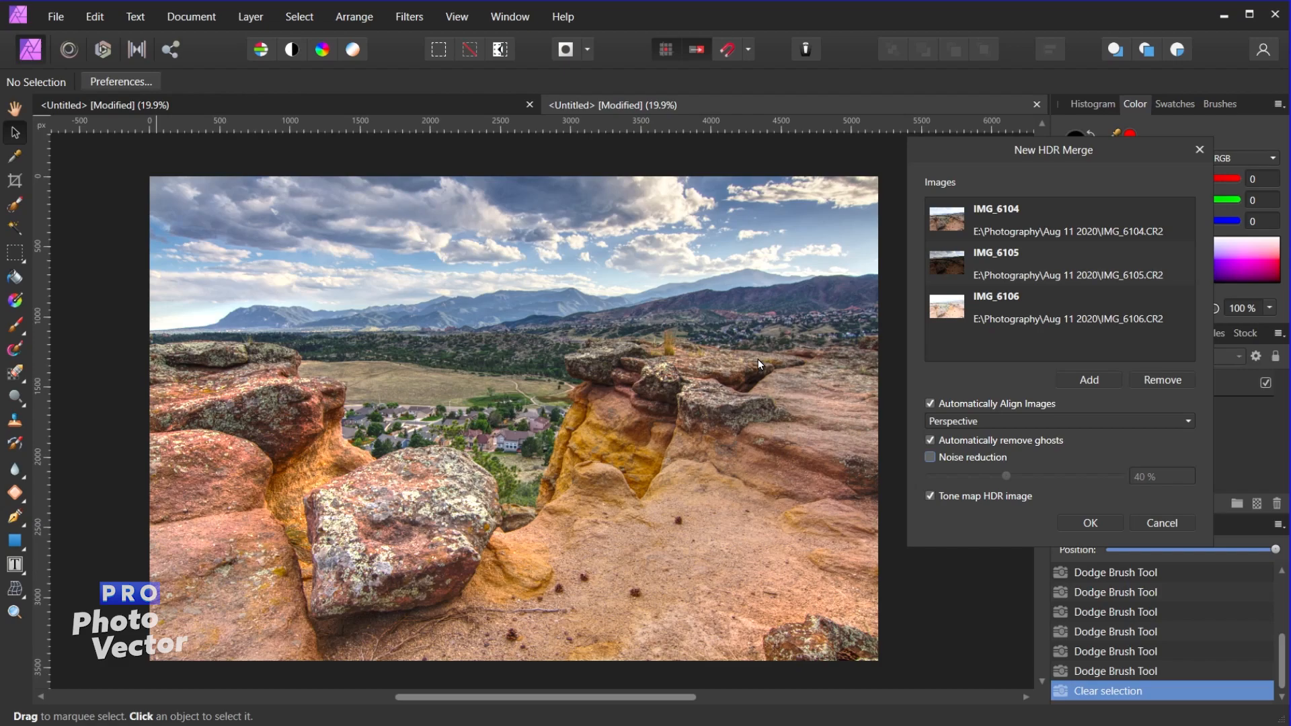
{"action": "mouse_move", "coordinate": [361, 421]}
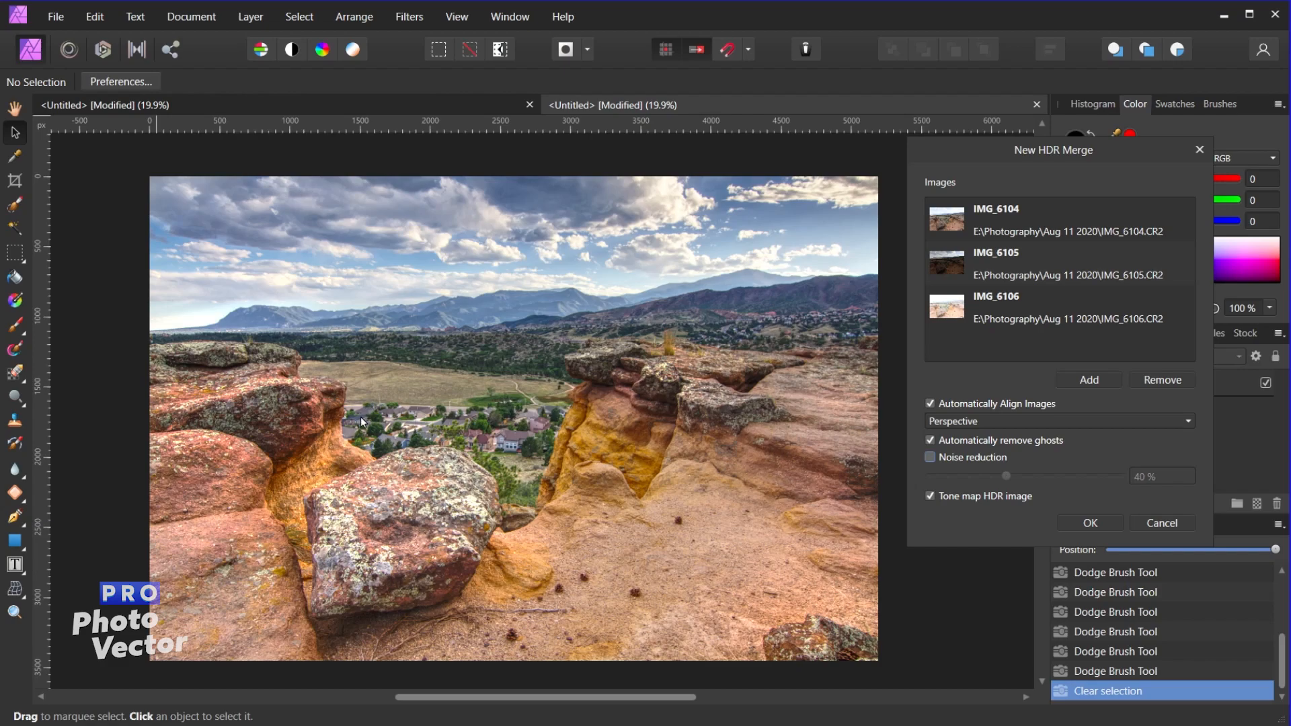
{"action": "mouse_move", "coordinate": [769, 472]}
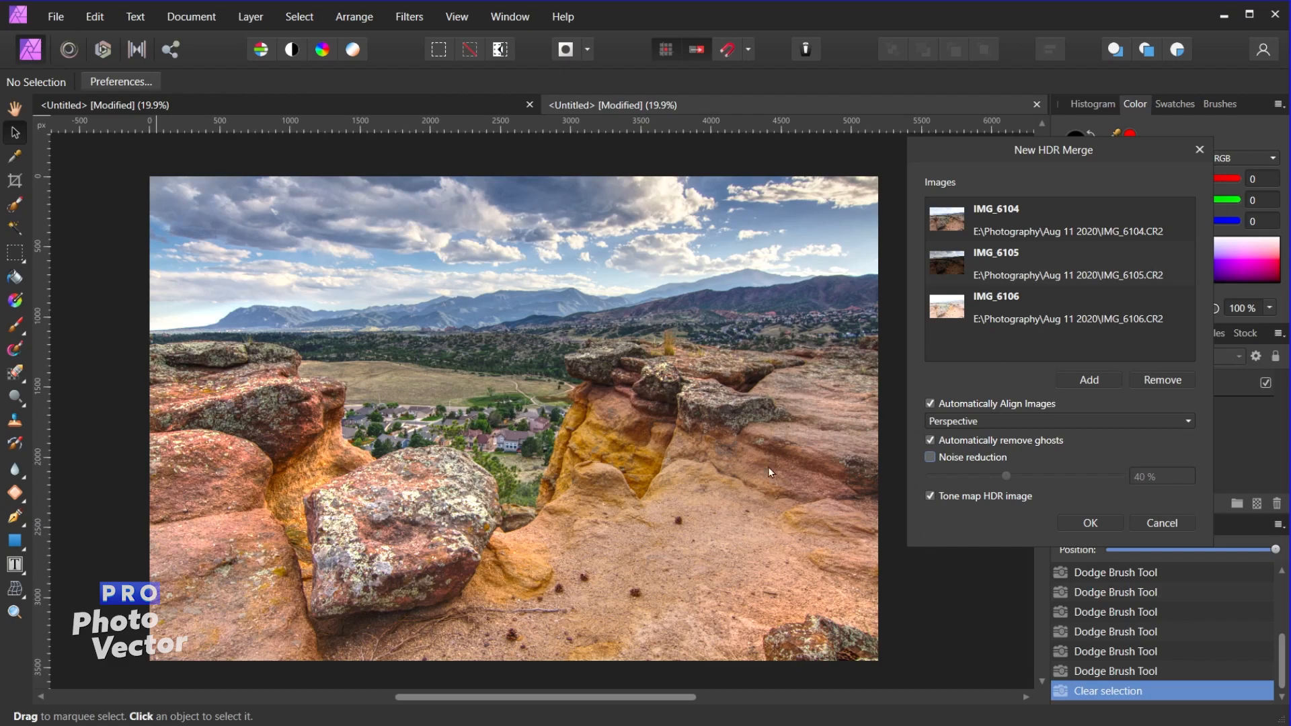
{"action": "mouse_move", "coordinate": [500, 602]}
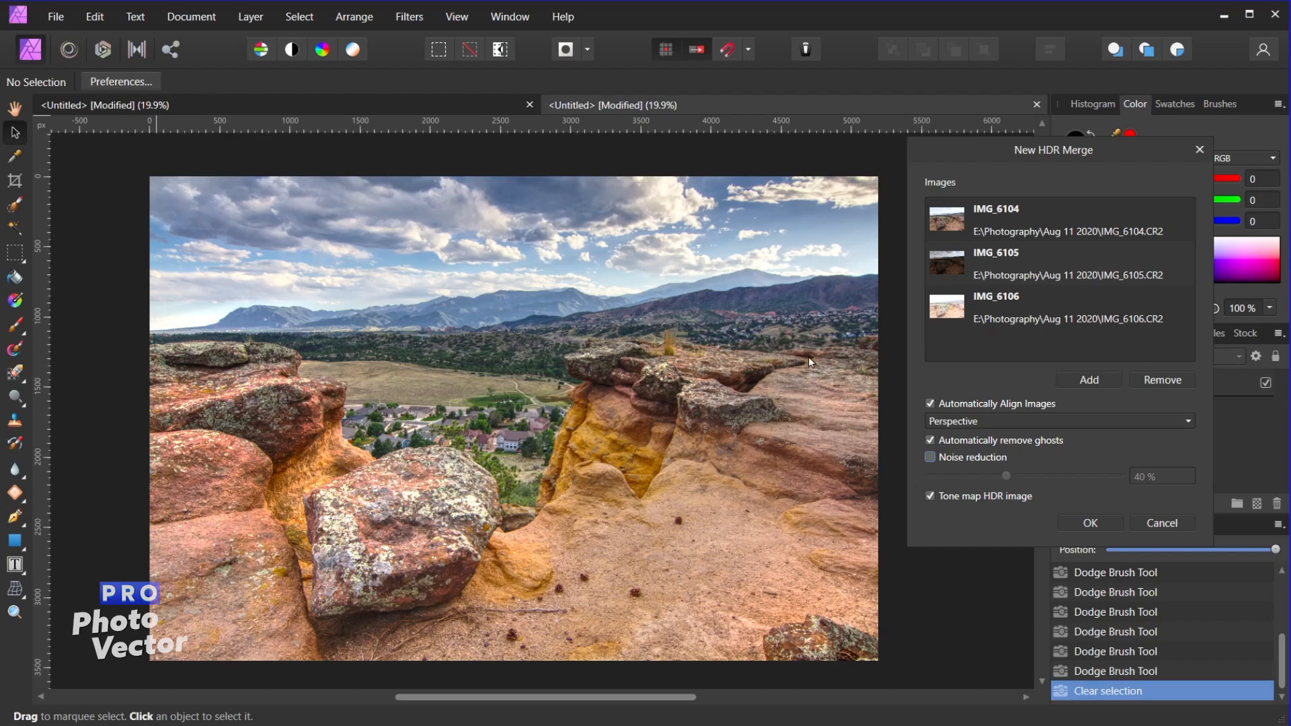
{"action": "mouse_move", "coordinate": [584, 287]}
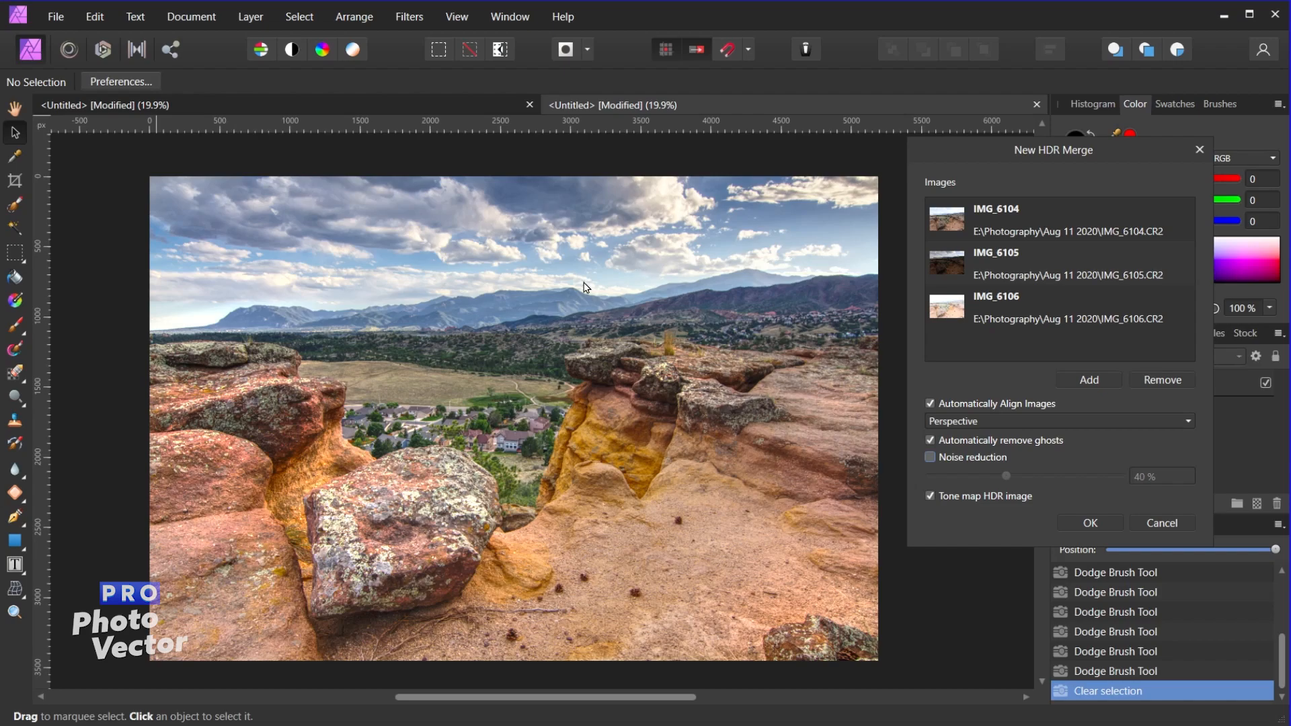
{"action": "mouse_move", "coordinate": [624, 268]}
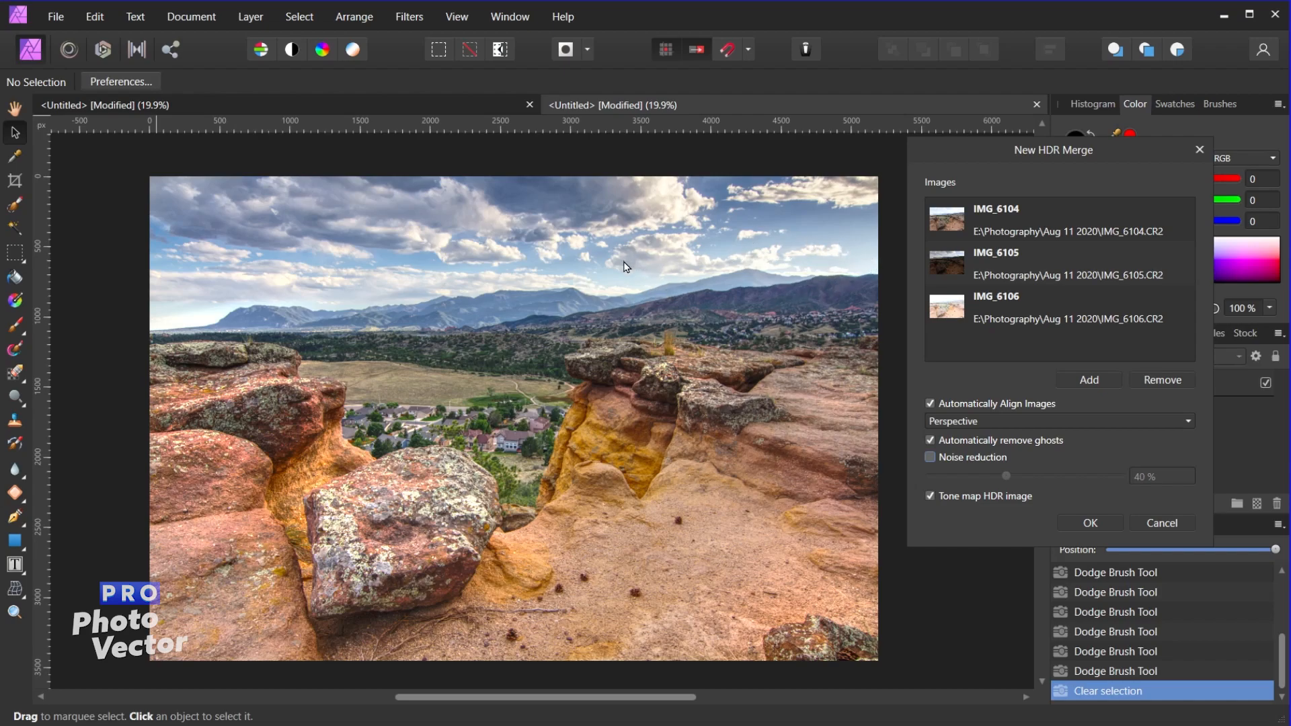
{"action": "mouse_move", "coordinate": [738, 254]}
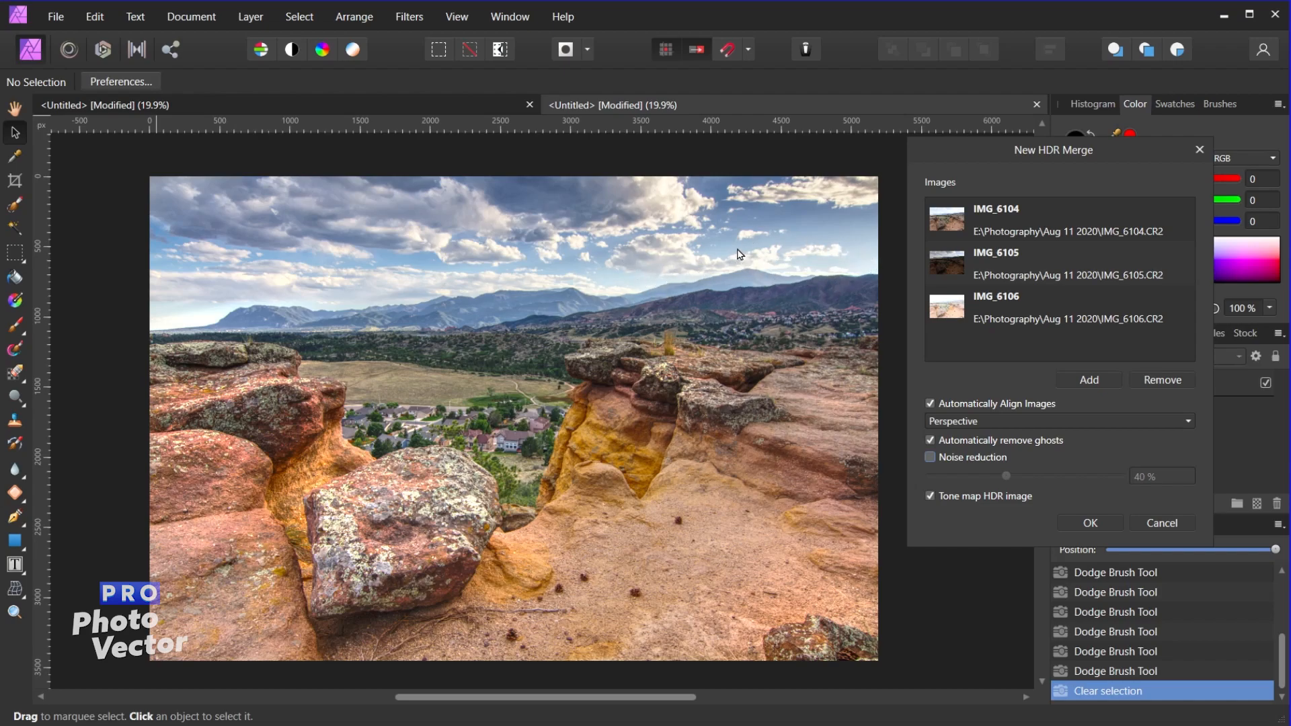
{"action": "mouse_move", "coordinate": [968, 505]}
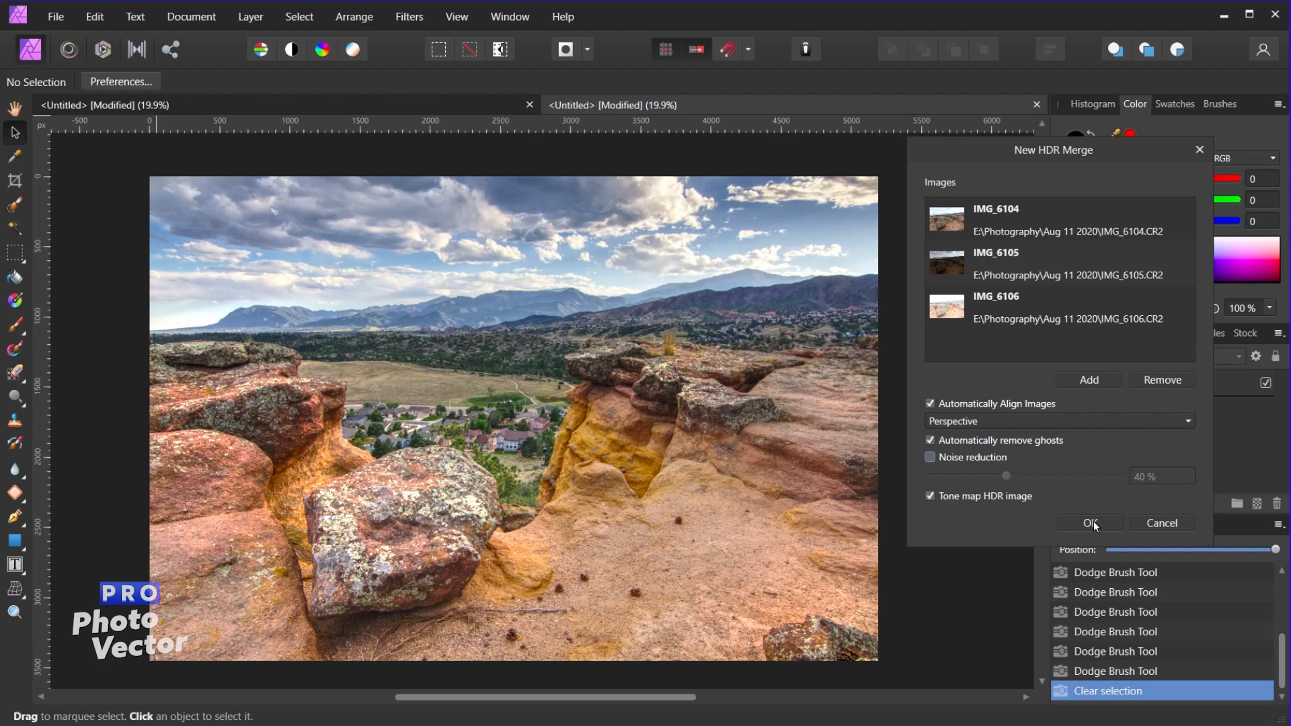
- Confirm the merge to produce a 32-bit HDR image in Tone Mapping
{"action": "left_click", "coordinate": [1088, 524]}
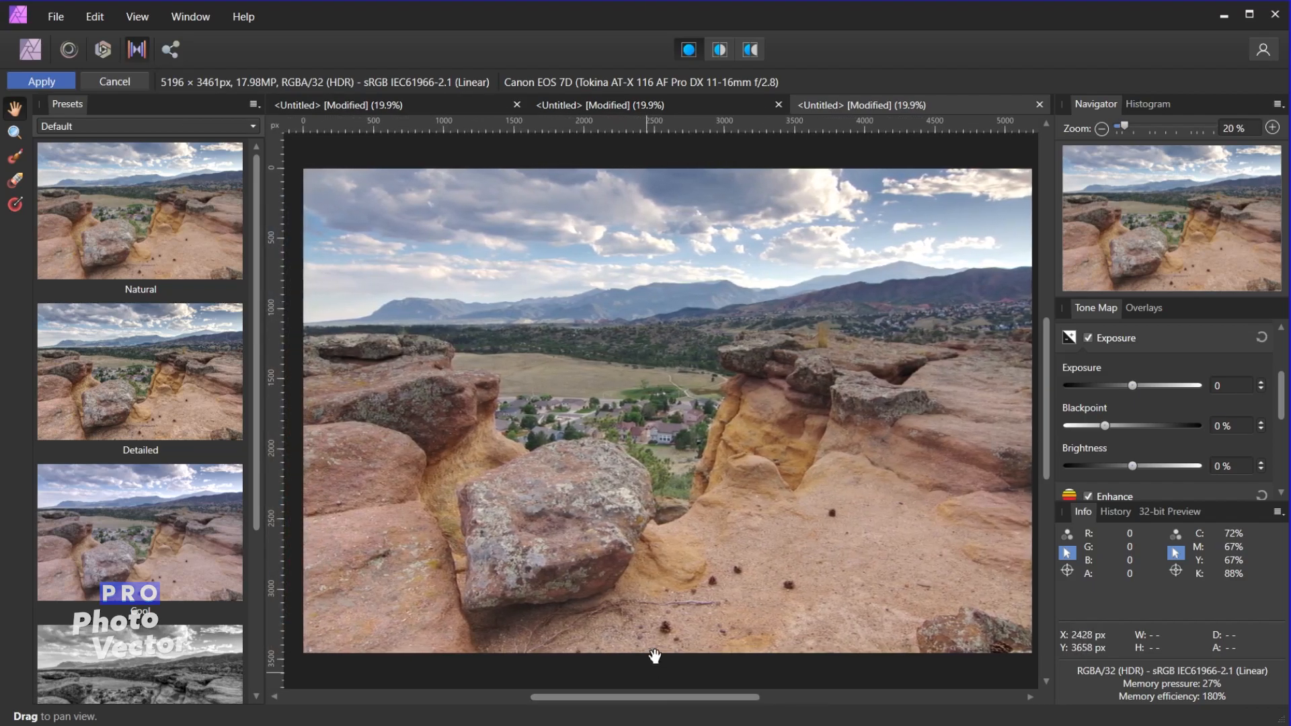
{"action": "mouse_move", "coordinate": [632, 526]}
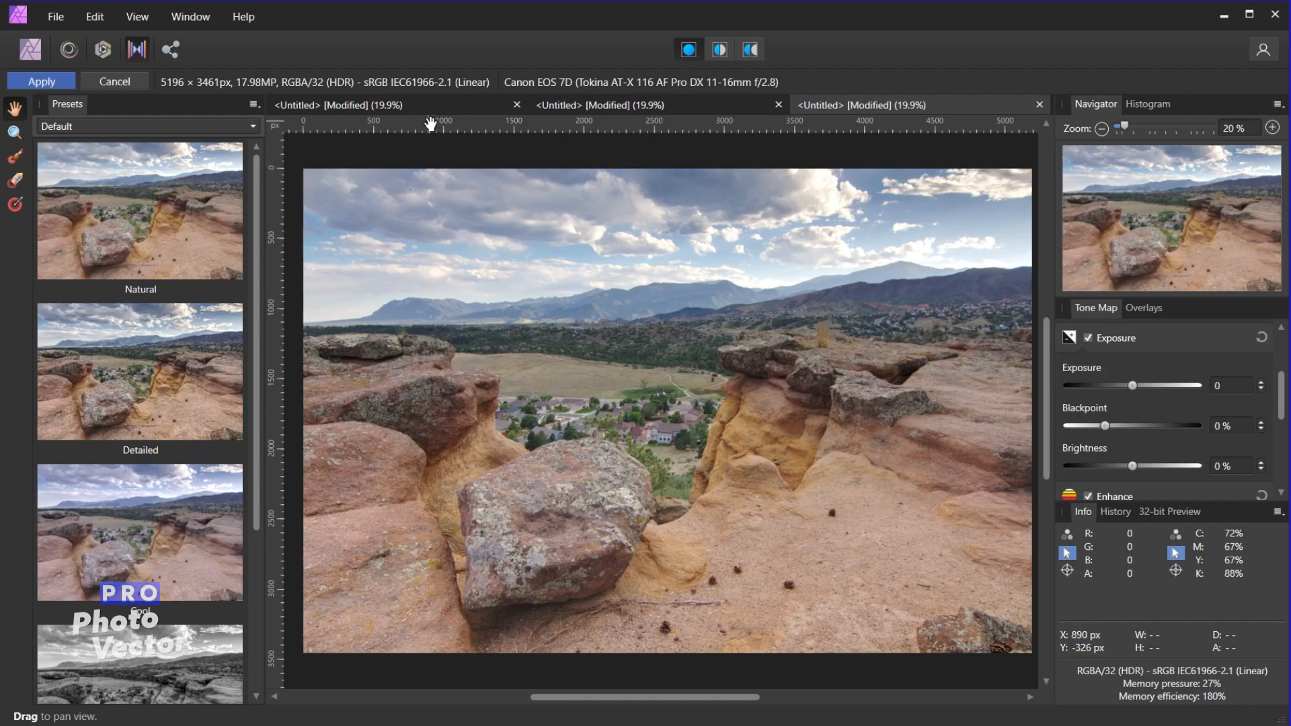
{"action": "left_click", "coordinate": [40, 81]}
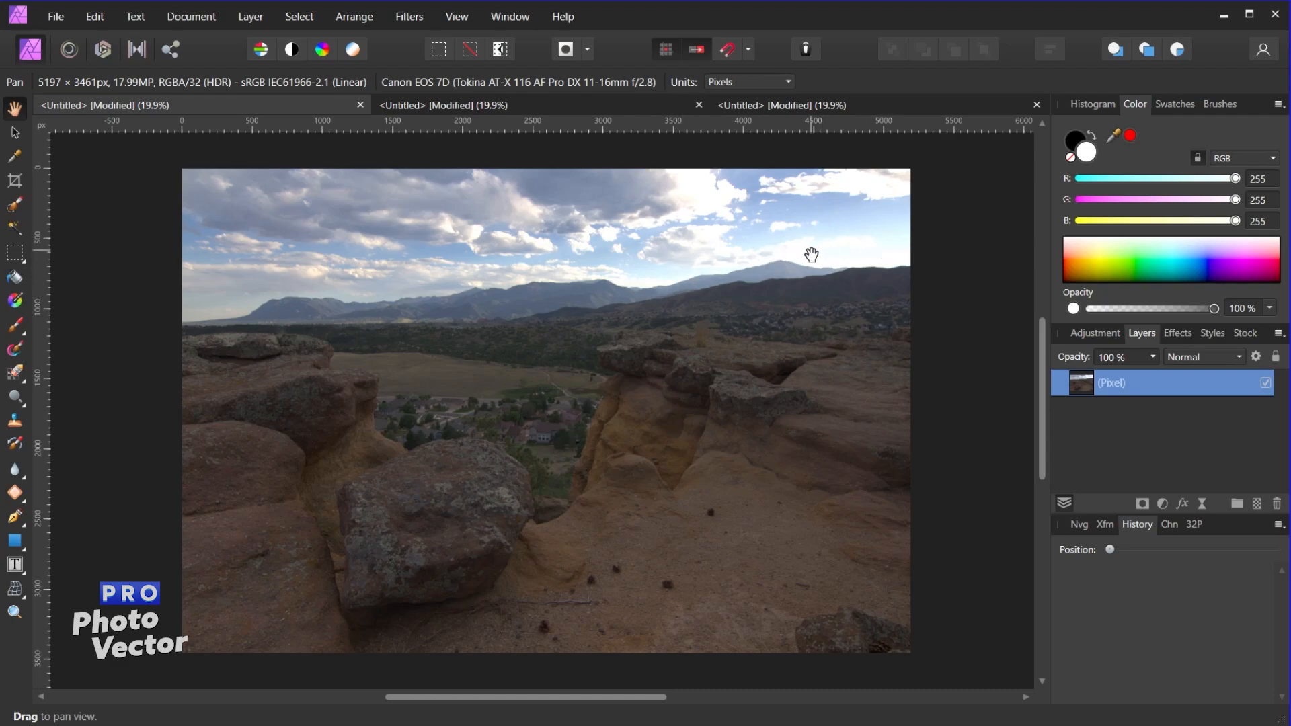
{"action": "mouse_move", "coordinate": [869, 250]}
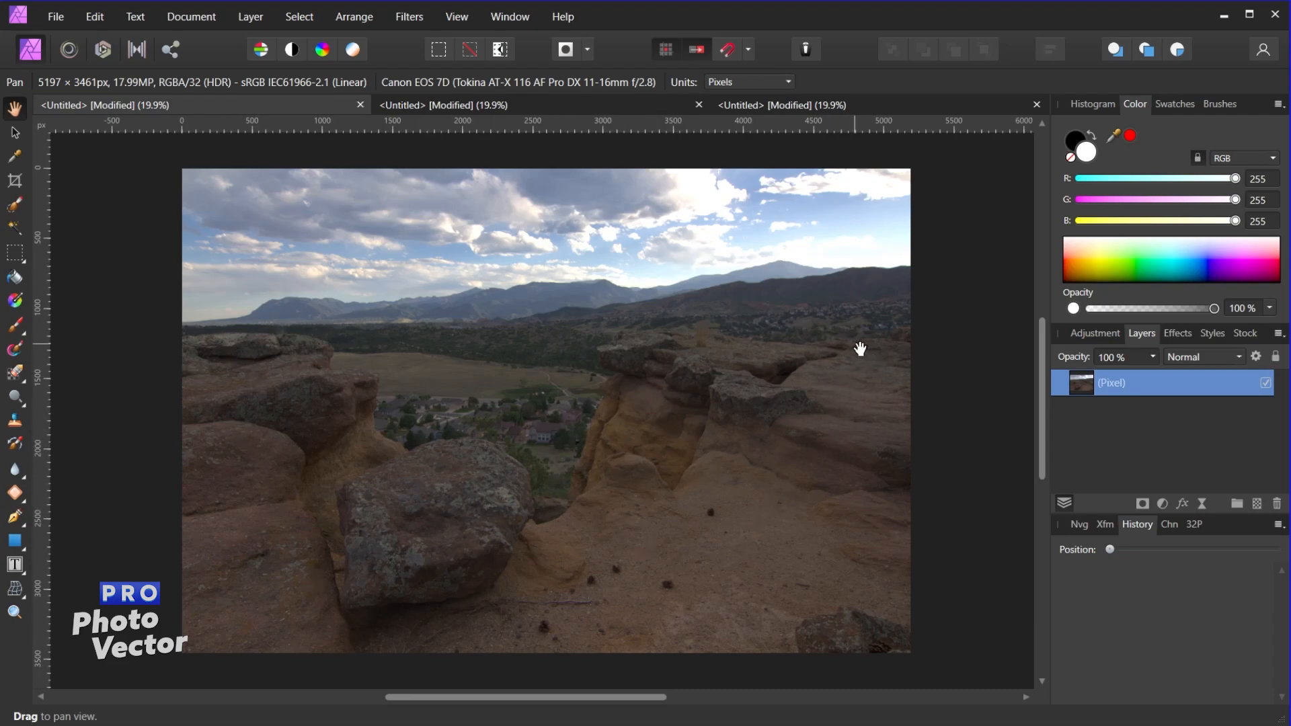
{"action": "mouse_move", "coordinate": [29, 49]}
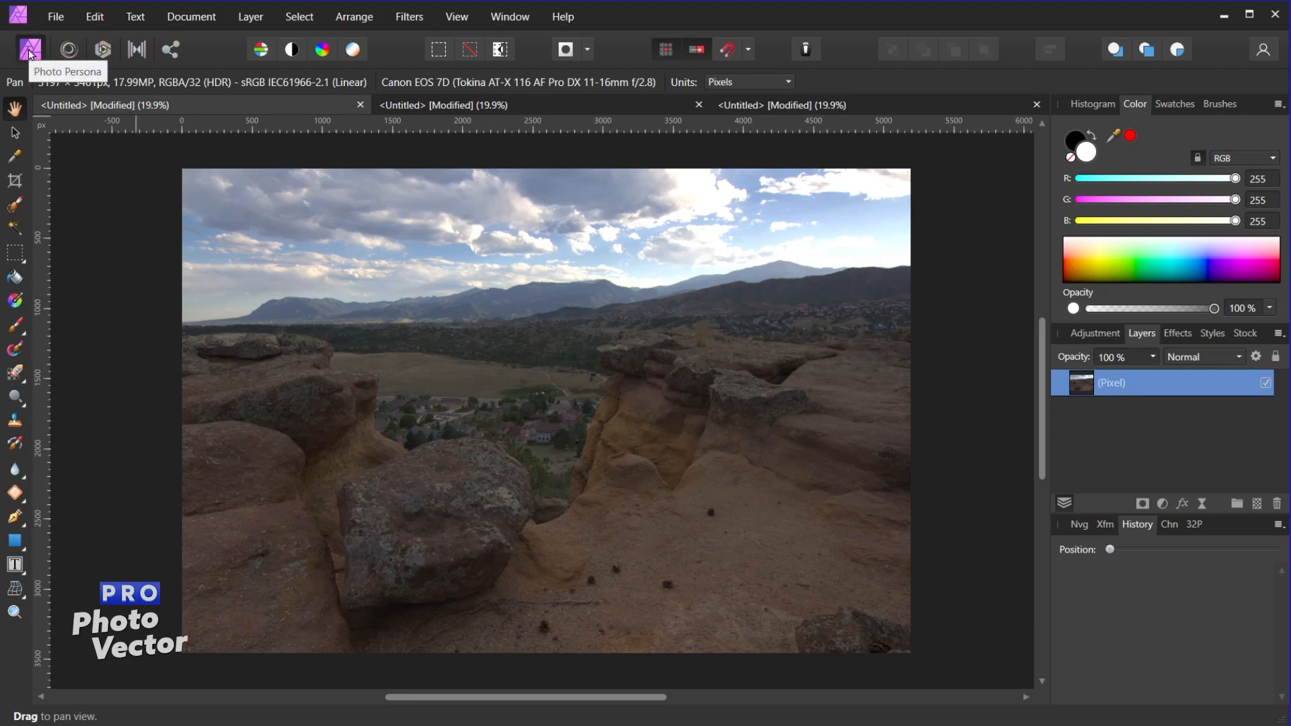
{"action": "mouse_move", "coordinate": [74, 121]}
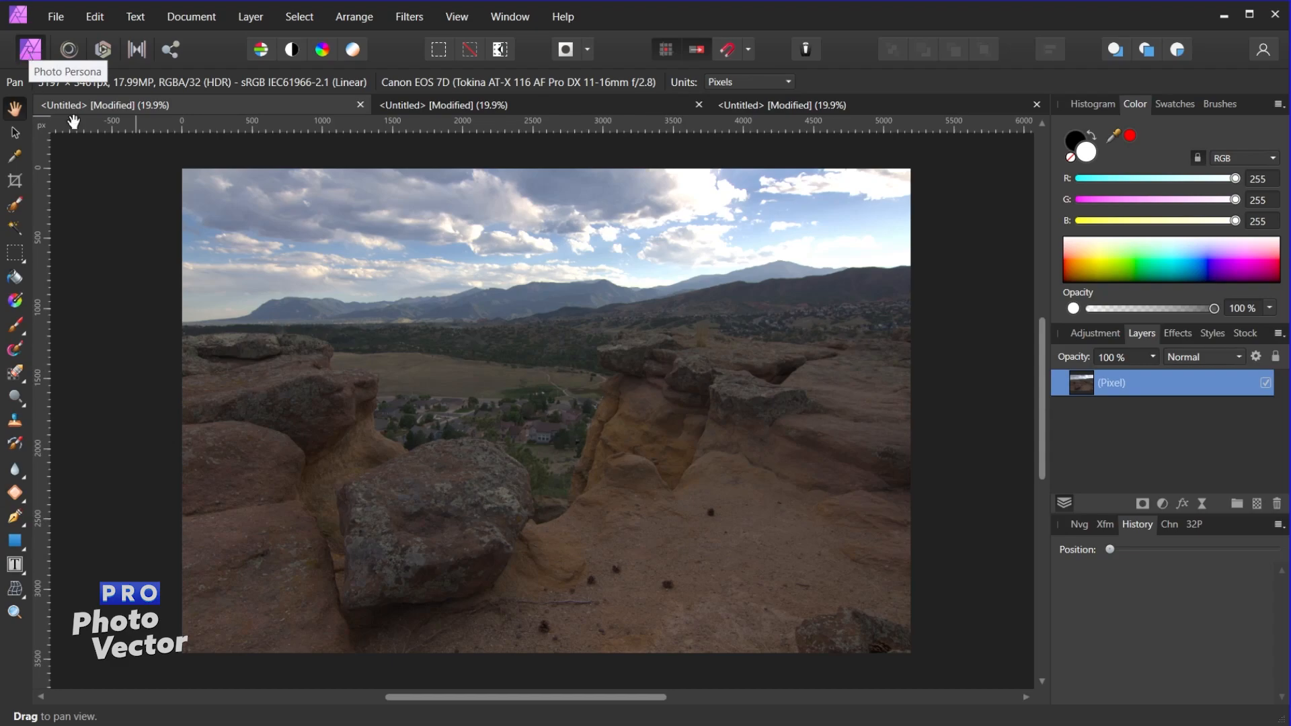
{"action": "mouse_move", "coordinate": [678, 361]}
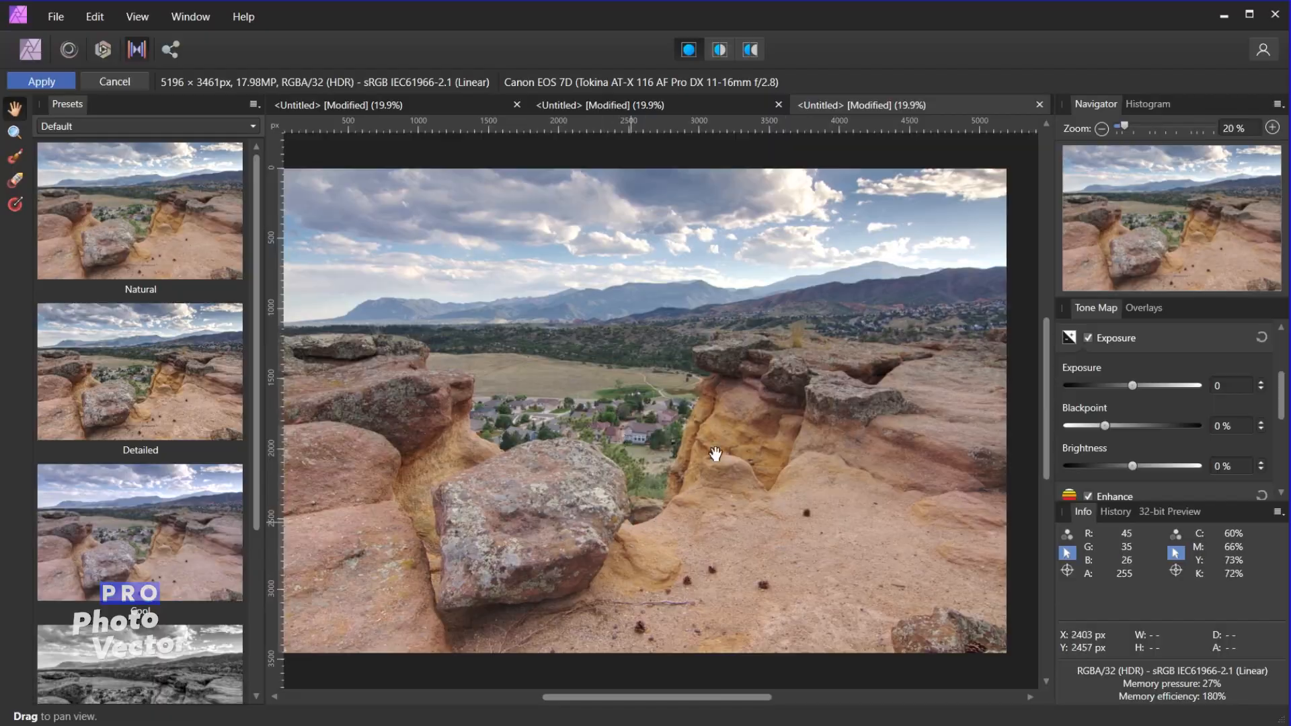
- Preview the High contrast black and white and Extreme presets, then apply Detailed
{"action": "scroll", "scroll_direction": "down", "scroll_amount": 3}
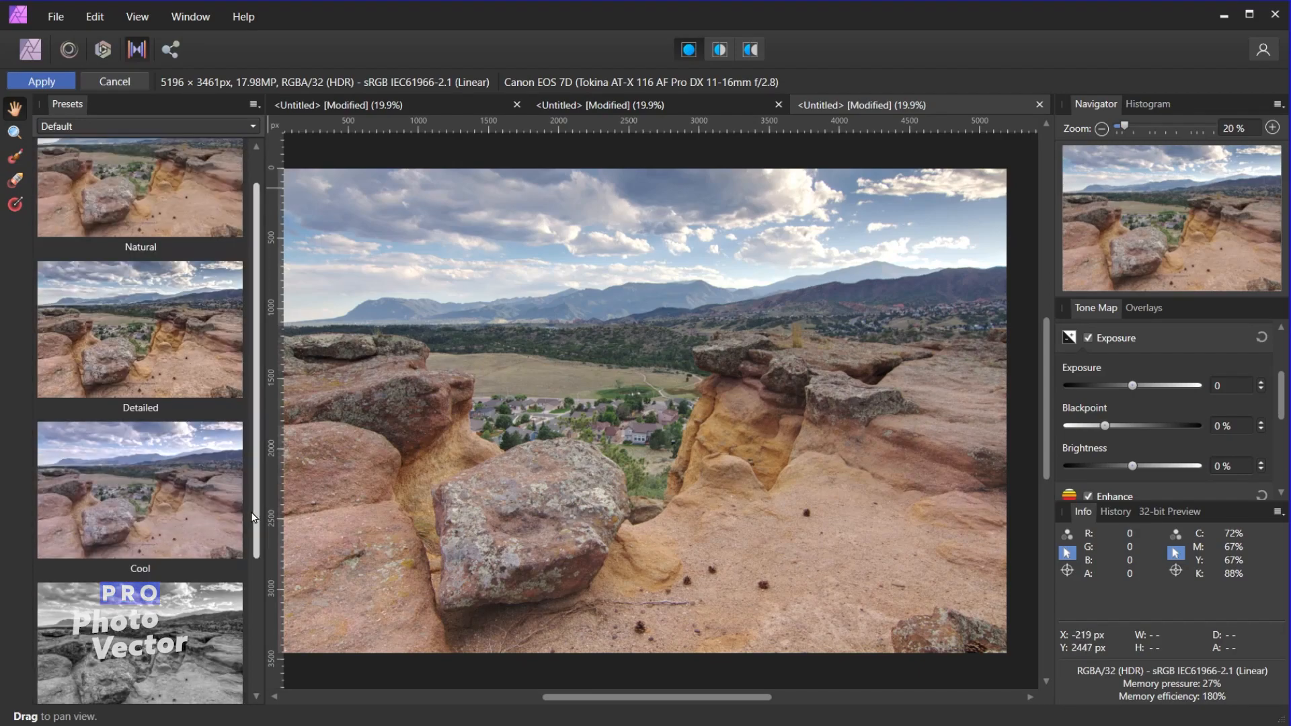
{"action": "scroll", "scroll_direction": "down", "scroll_amount": 3}
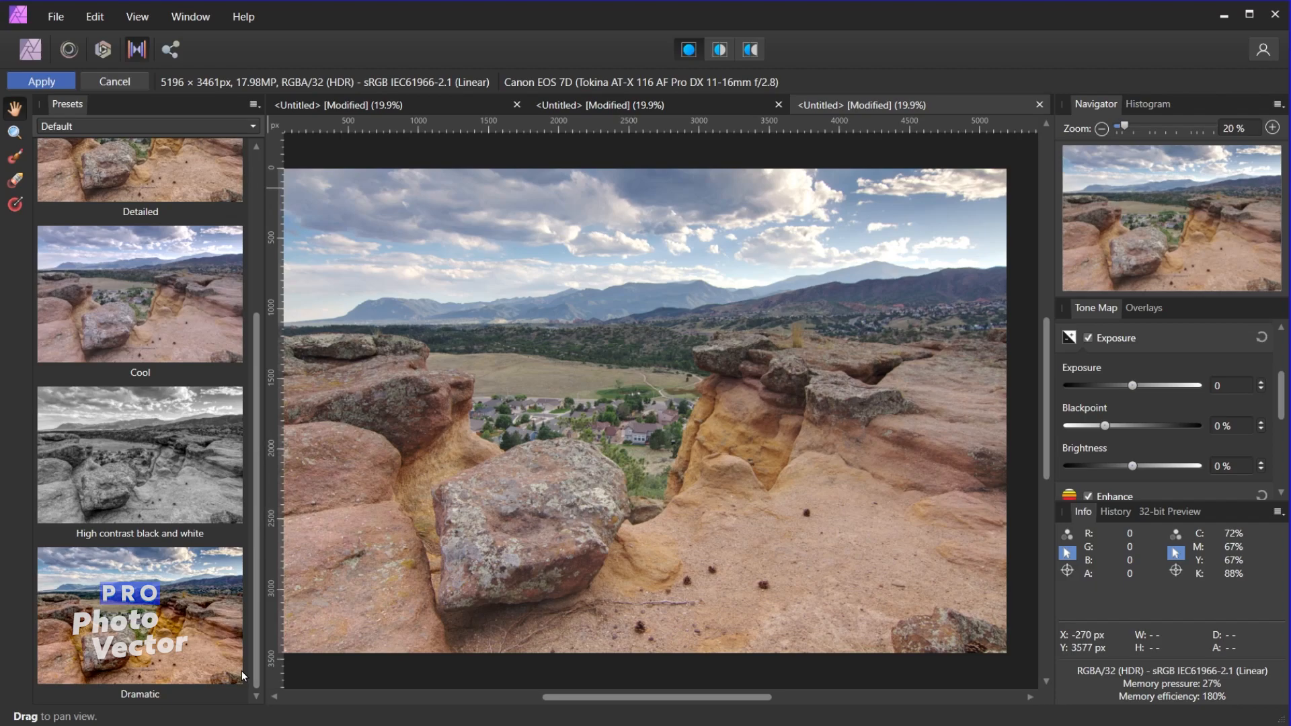
{"action": "left_click", "coordinate": [140, 616]}
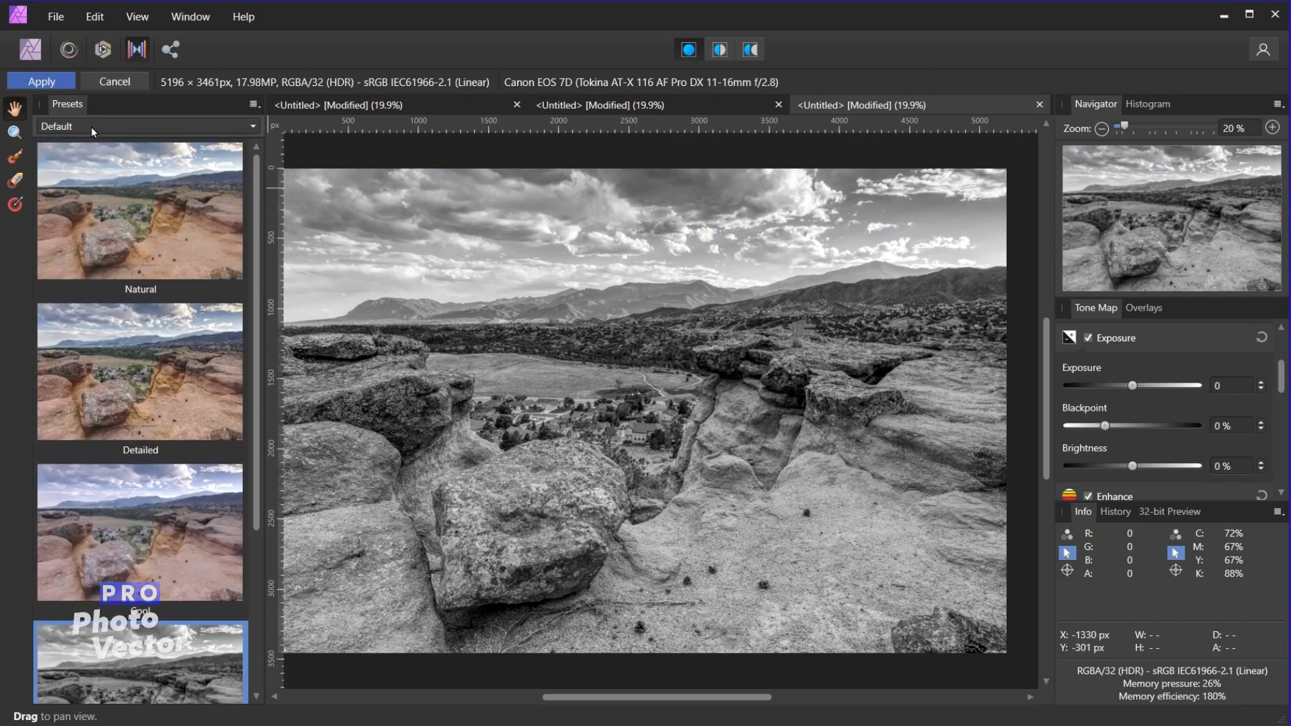
{"action": "left_click", "coordinate": [145, 126]}
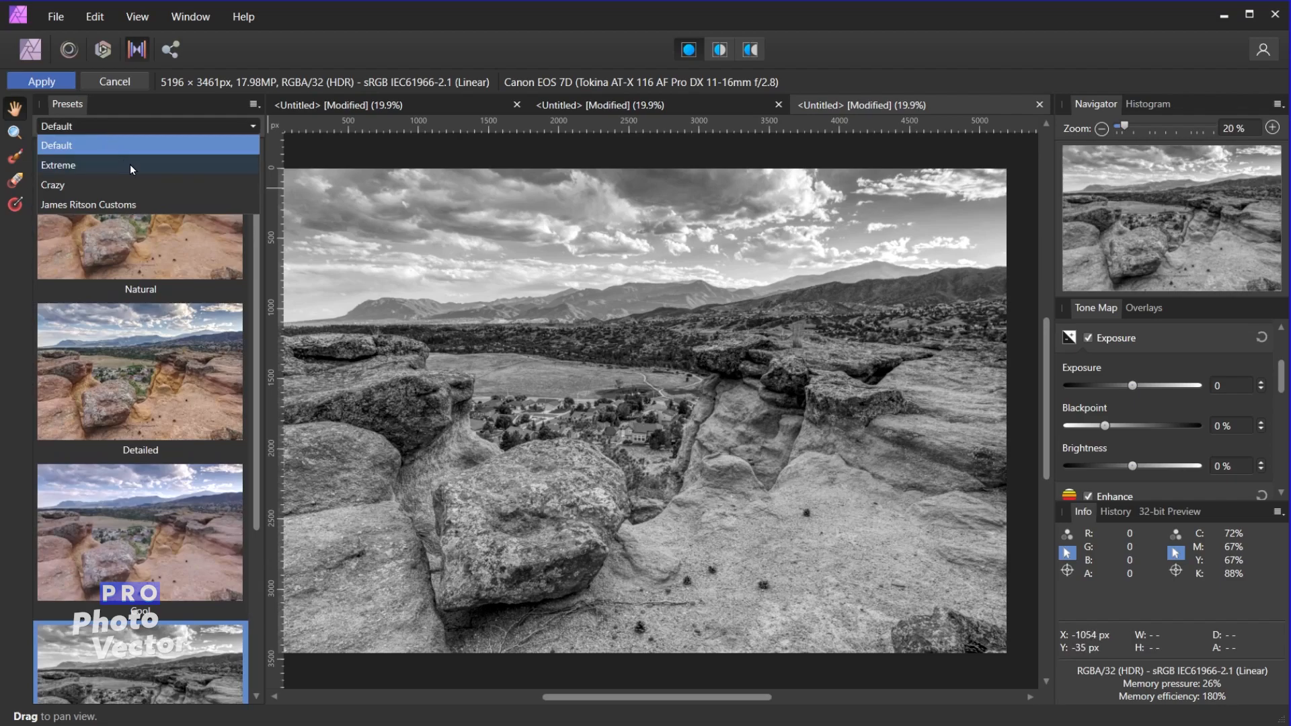
{"action": "mouse_move", "coordinate": [161, 169]}
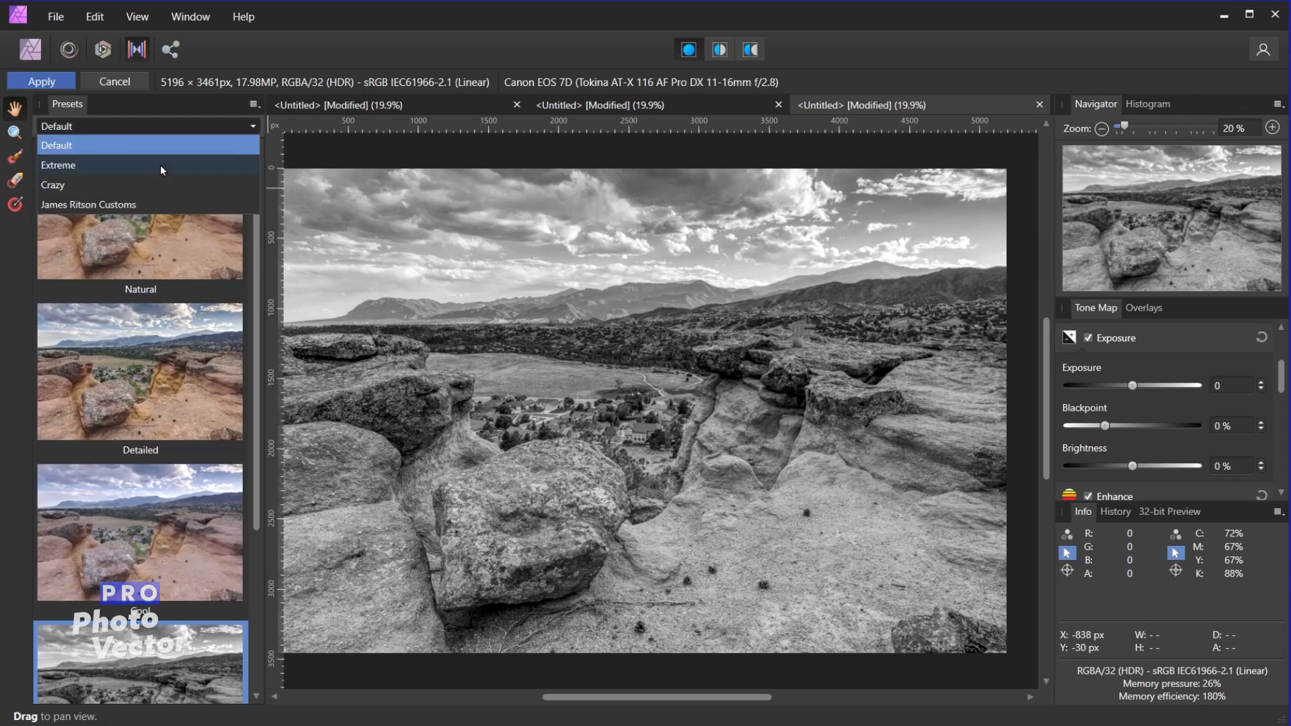
{"action": "mouse_move", "coordinate": [193, 210]}
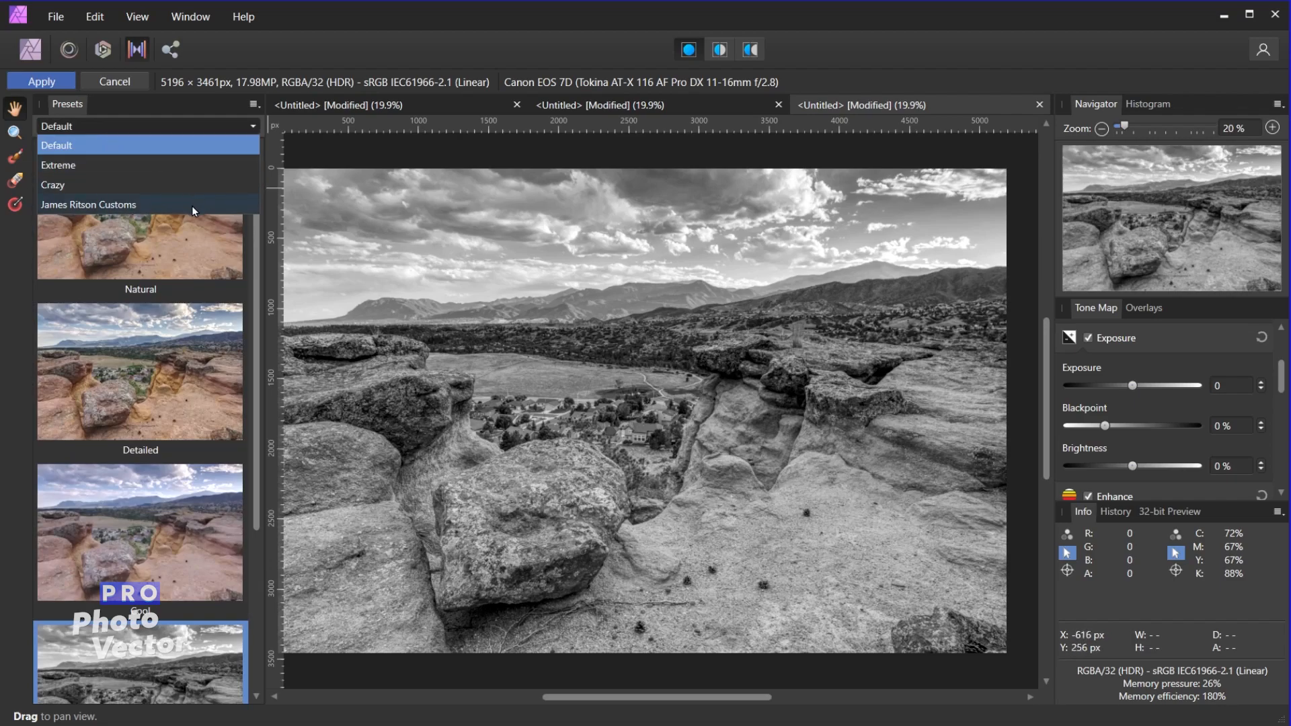
{"action": "mouse_move", "coordinate": [178, 174]}
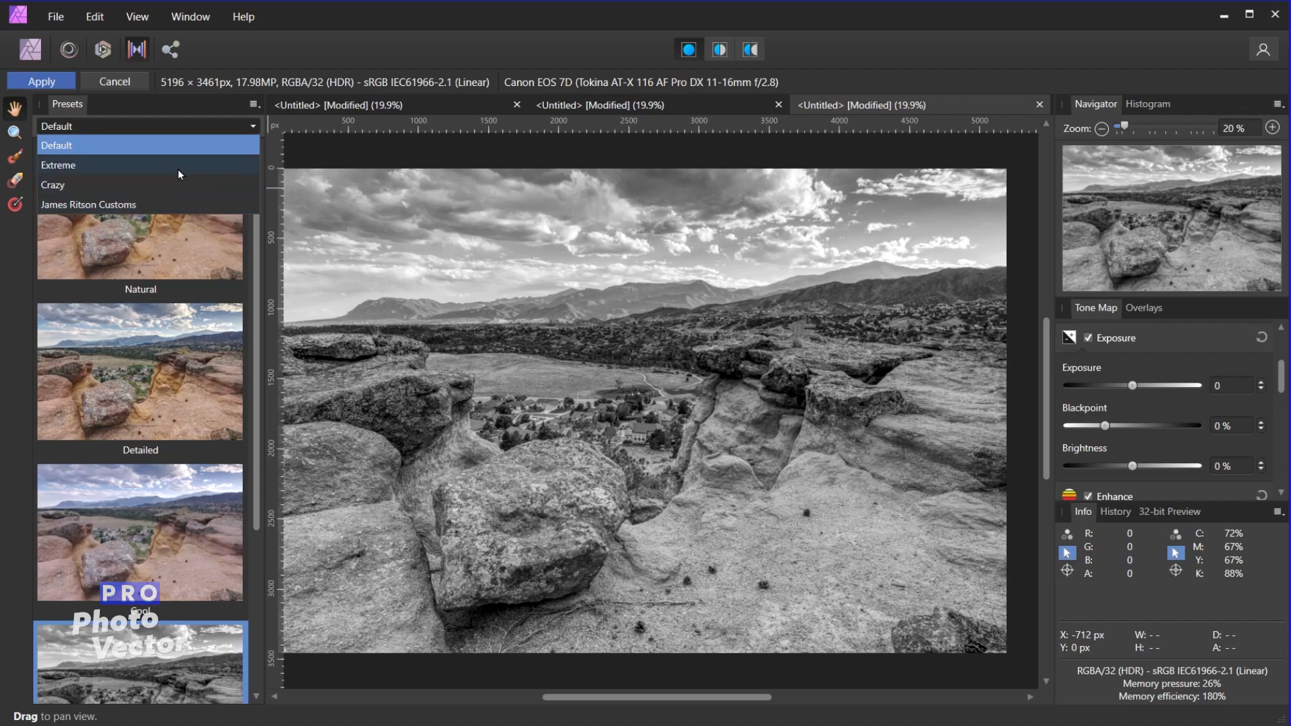
{"action": "left_click", "coordinate": [58, 165]}
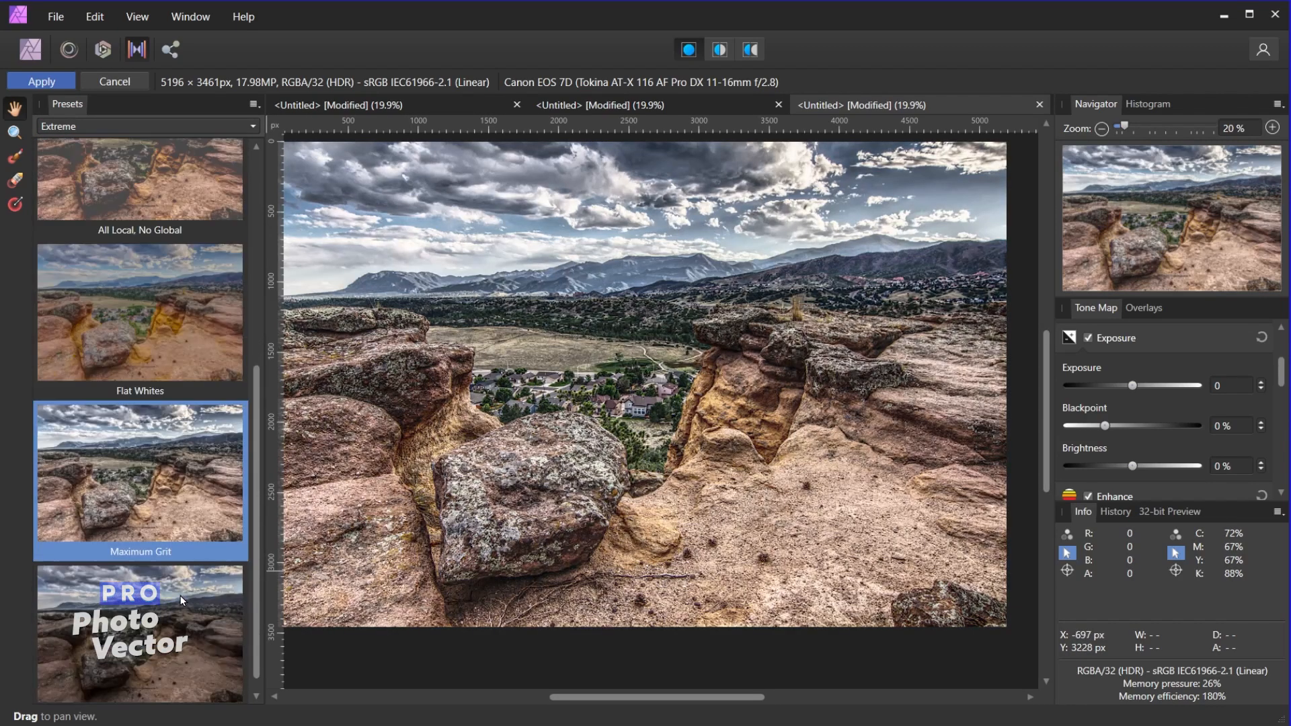
{"action": "mouse_move", "coordinate": [158, 130]}
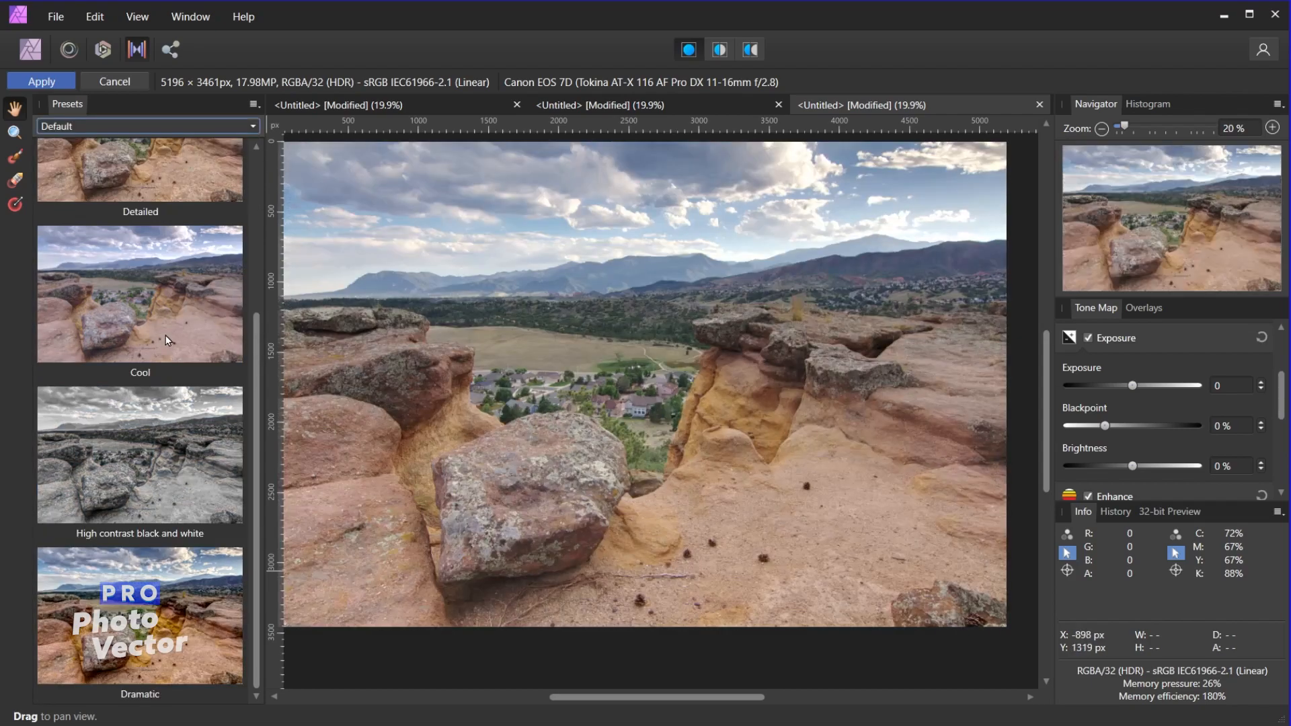
{"action": "scroll", "scroll_direction": "up", "scroll_amount": 3}
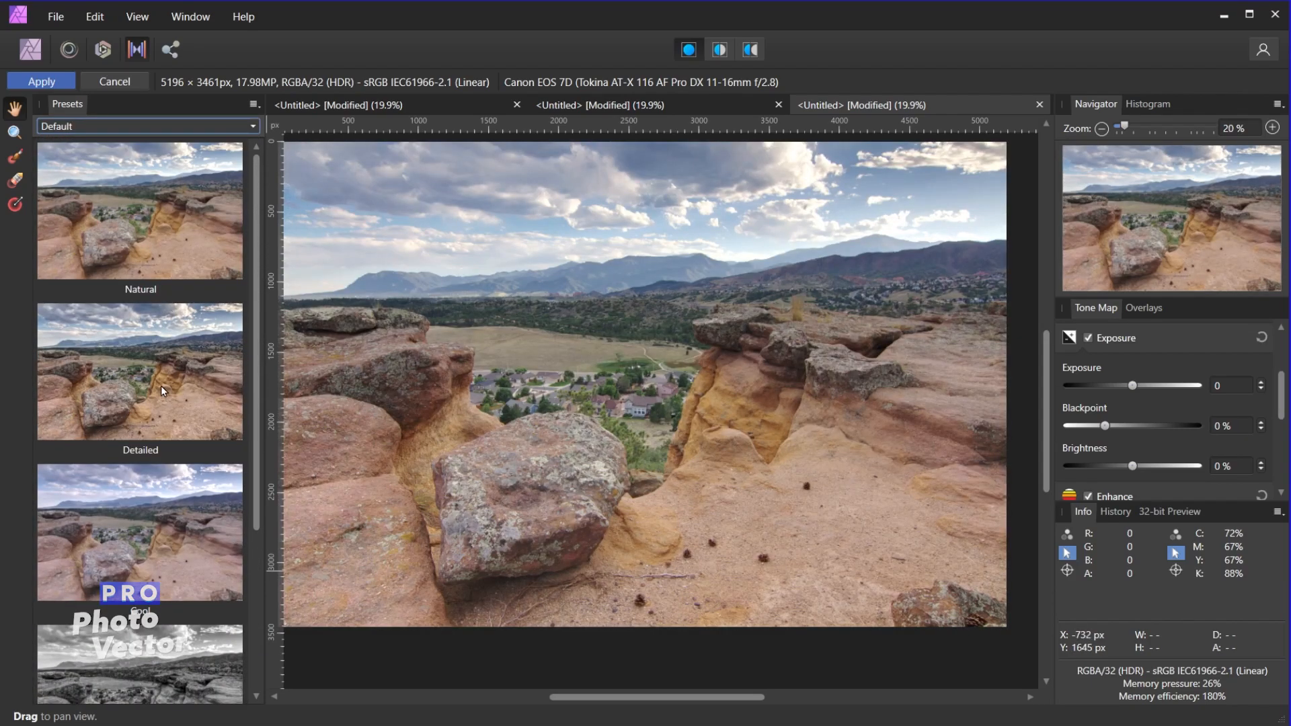
{"action": "left_click", "coordinate": [140, 374]}
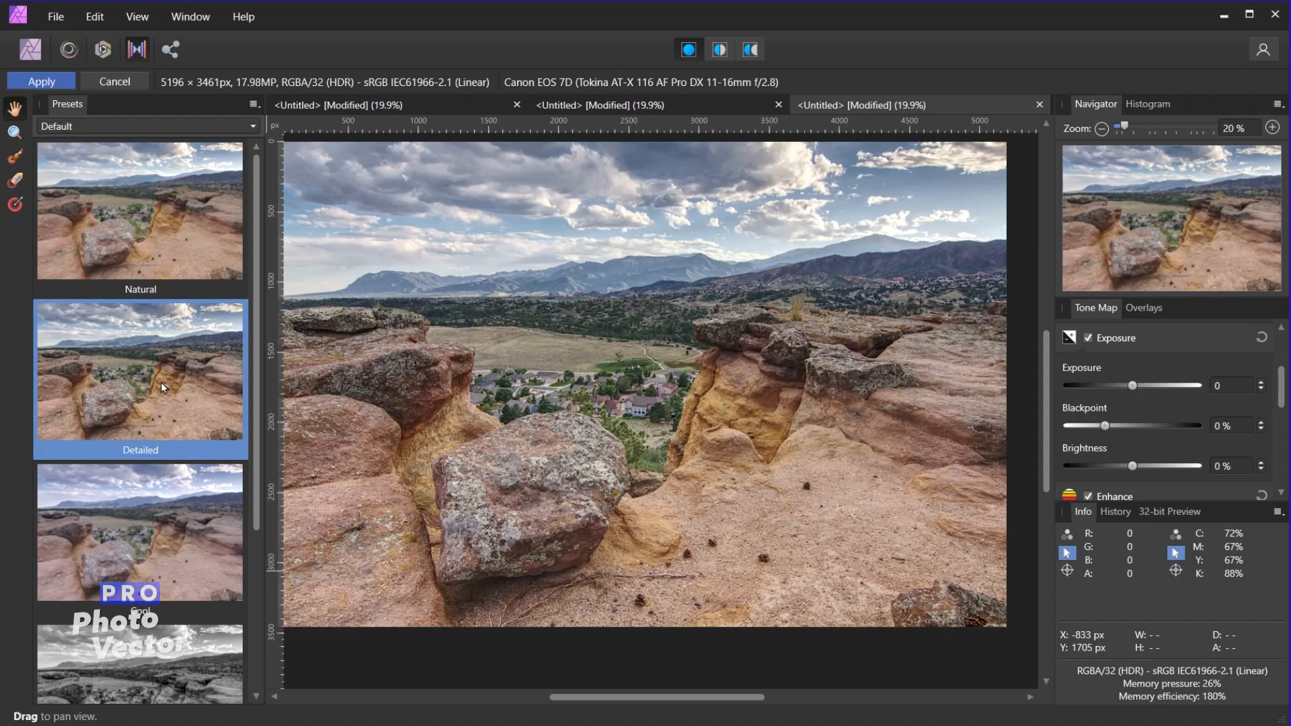
{"action": "mouse_move", "coordinate": [924, 323]}
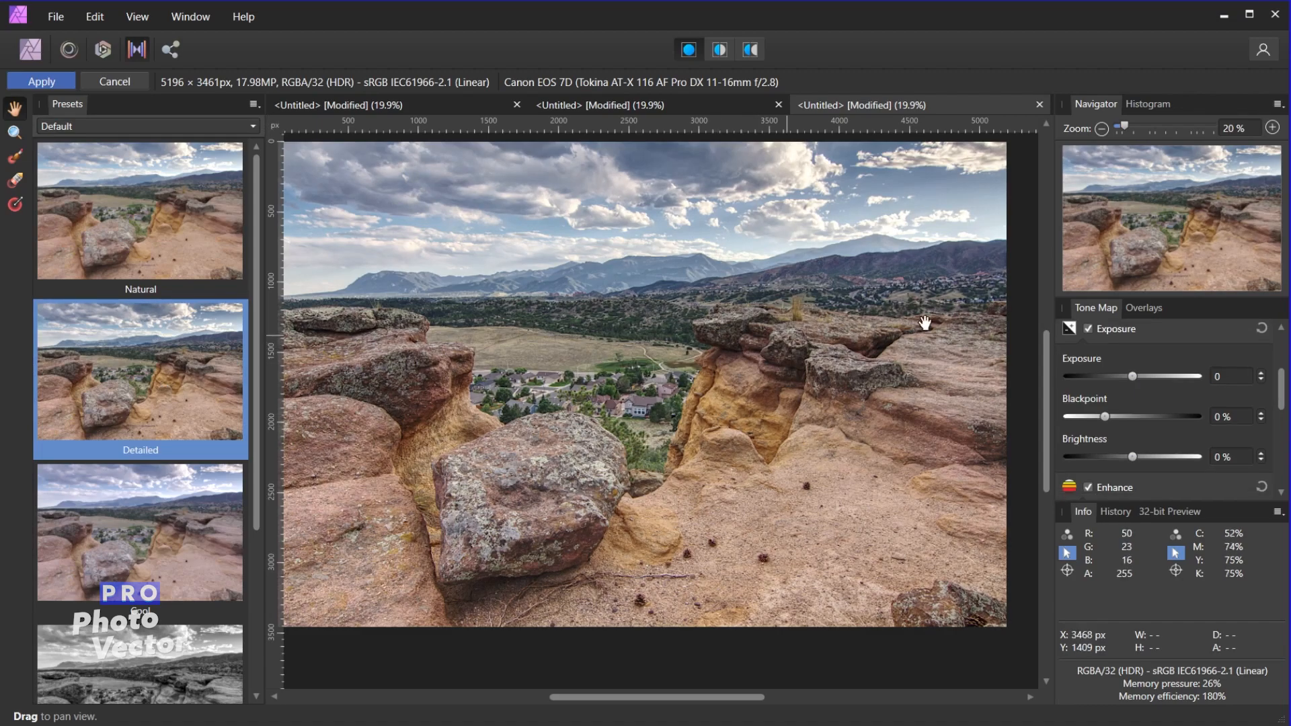
{"action": "mouse_move", "coordinate": [1096, 317]}
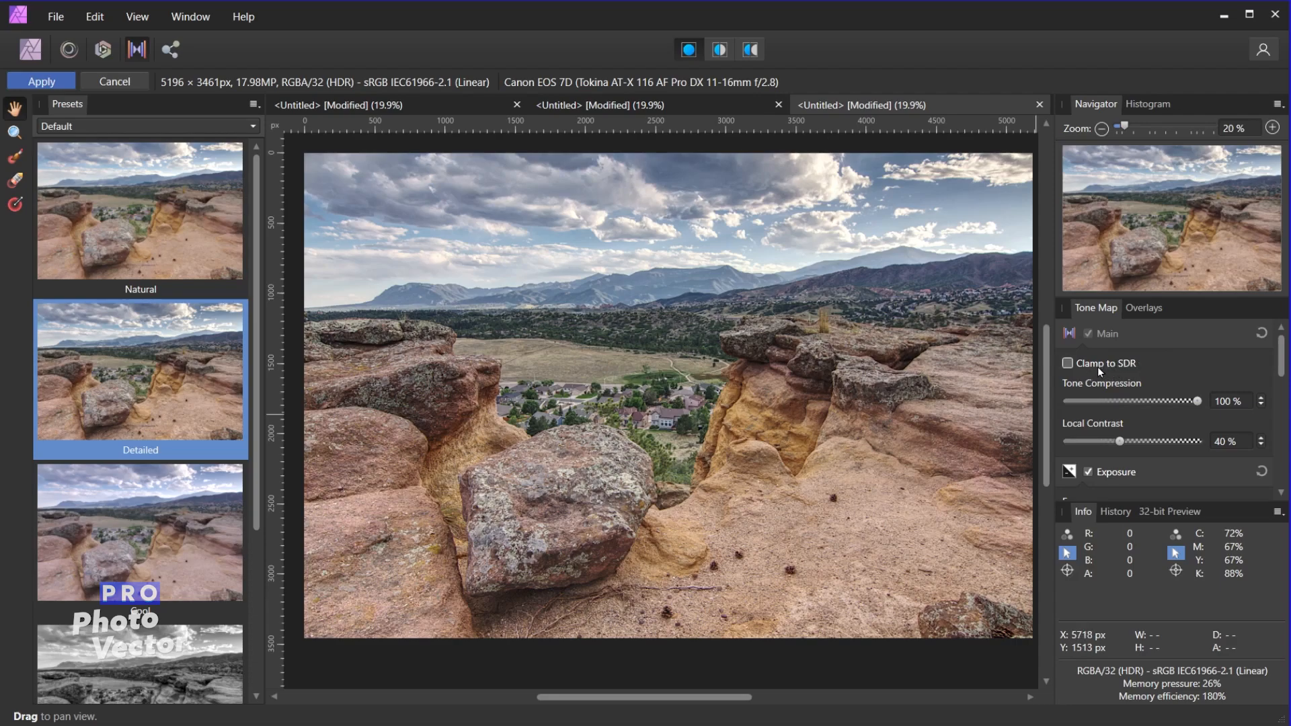
{"action": "left_click", "coordinate": [1068, 363]}
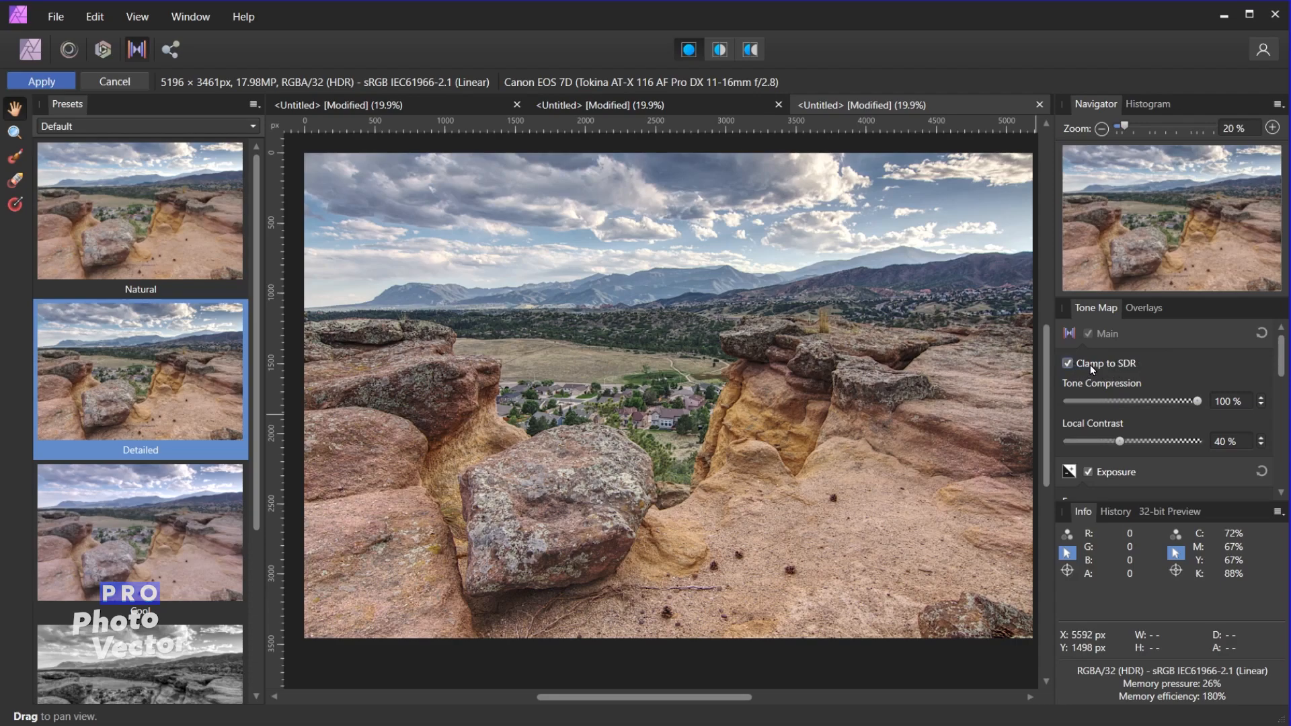
{"action": "mouse_move", "coordinate": [1087, 381]}
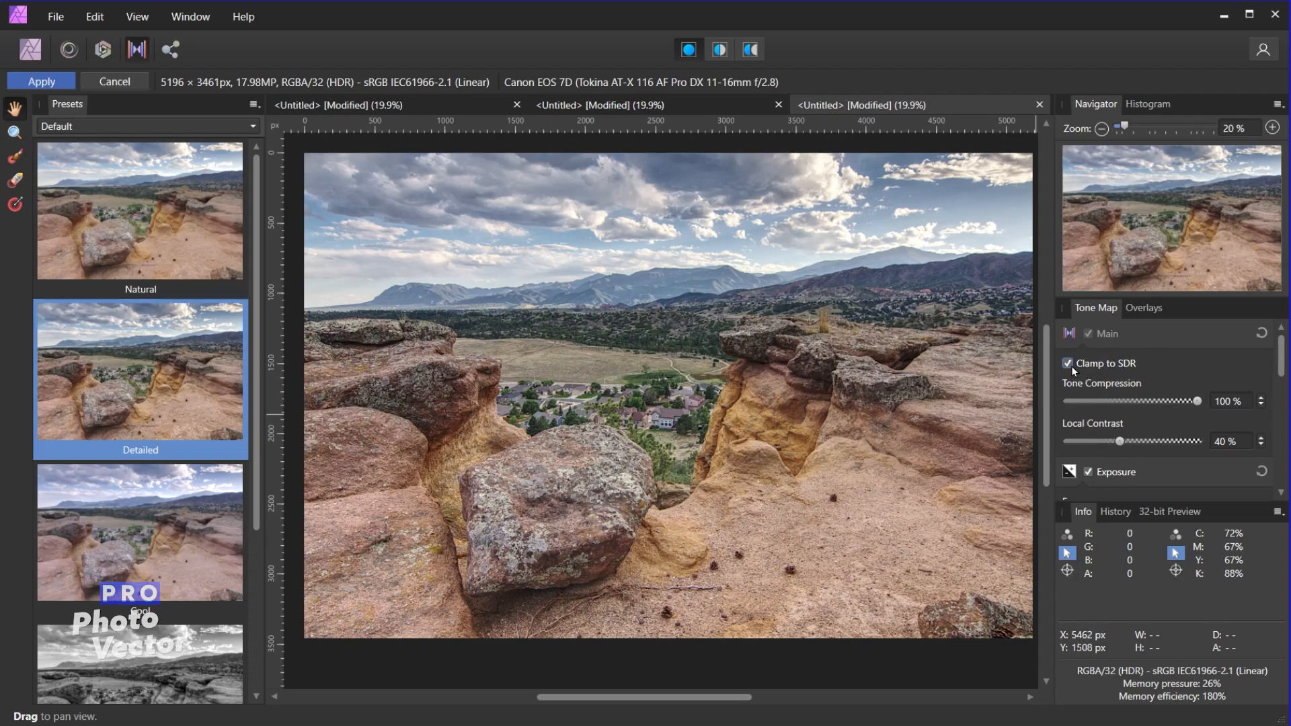
{"action": "left_click", "coordinate": [1068, 363]}
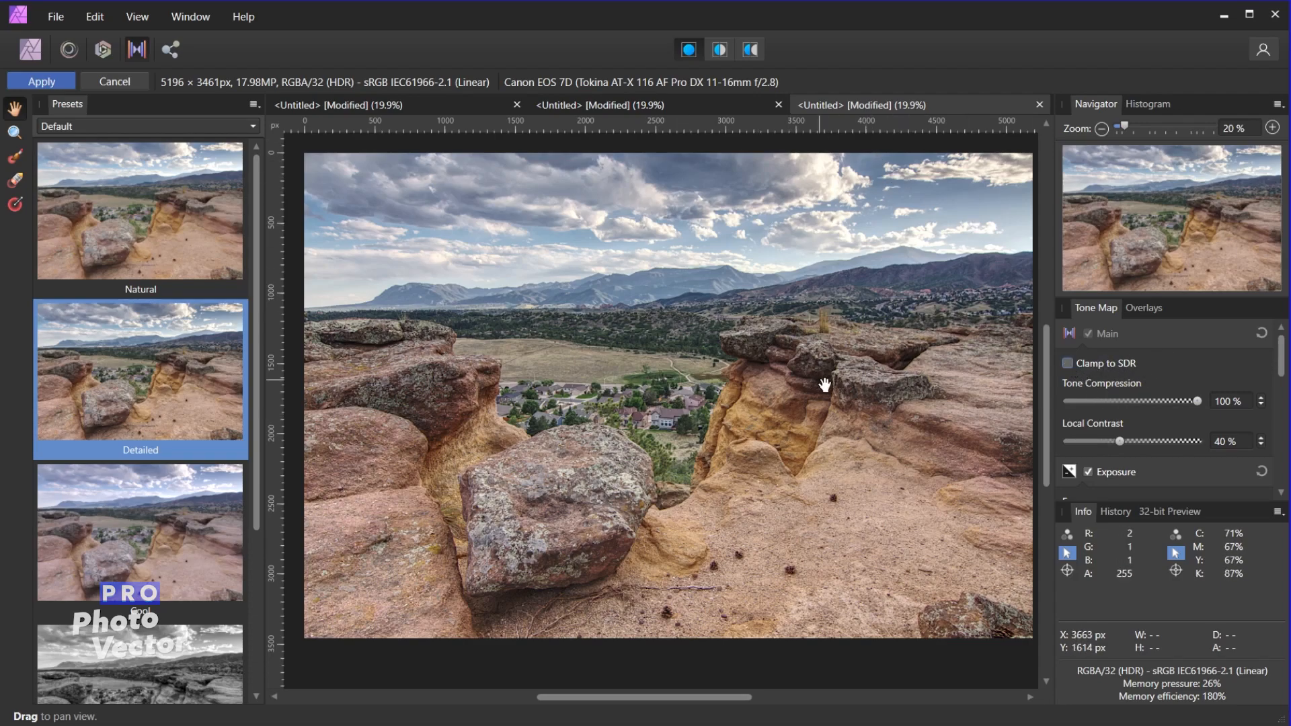
{"action": "mouse_move", "coordinate": [763, 589]}
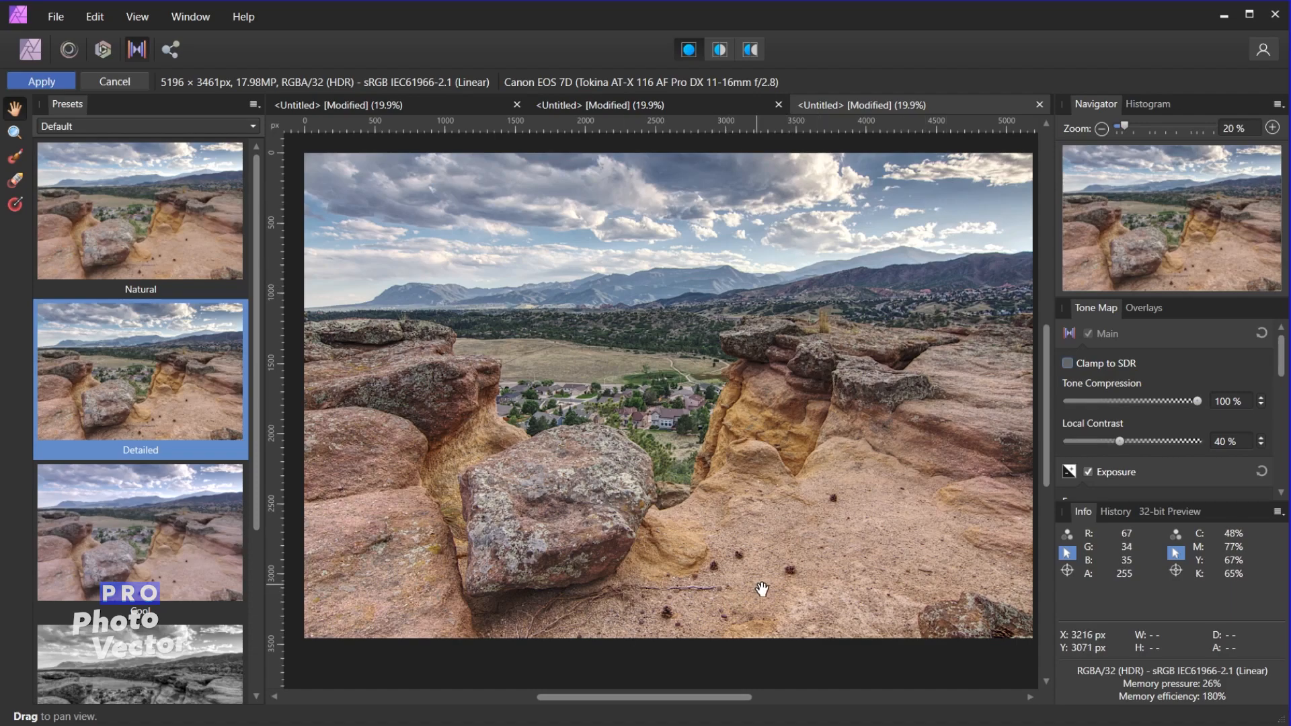
{"action": "mouse_move", "coordinate": [1197, 403]}
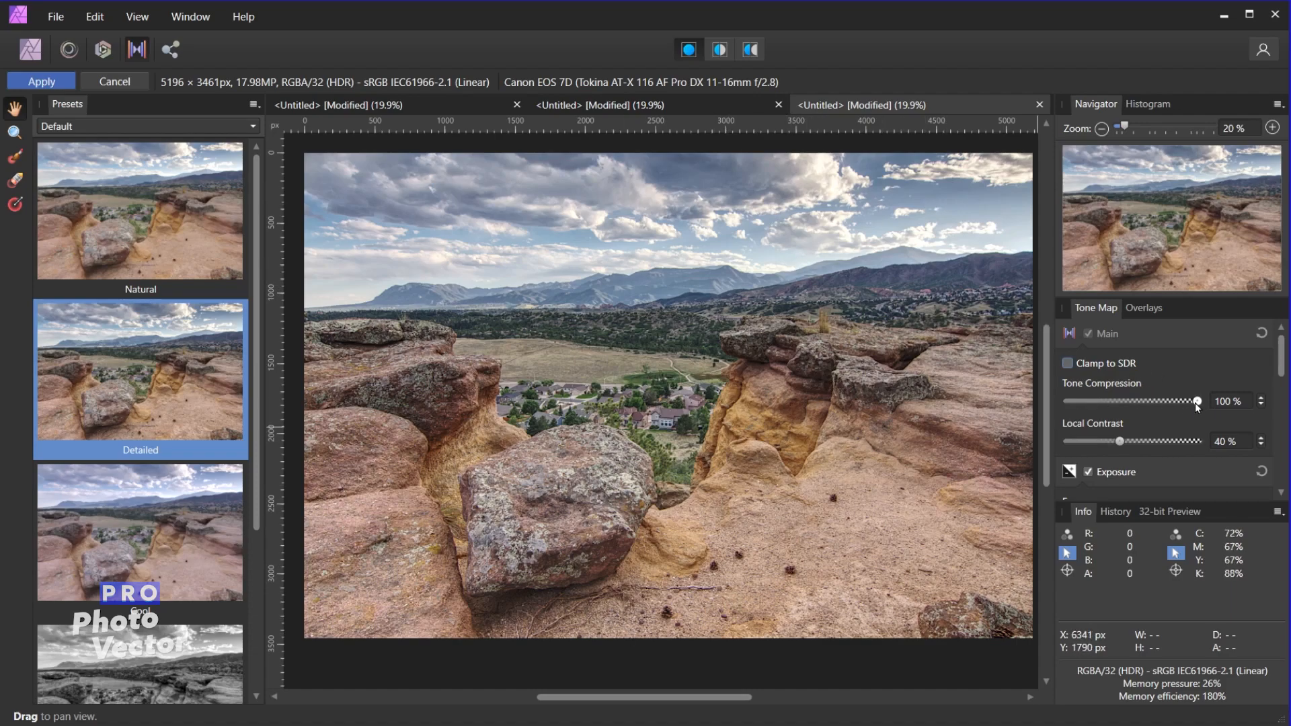
{"action": "mouse_move", "coordinate": [1203, 405]}
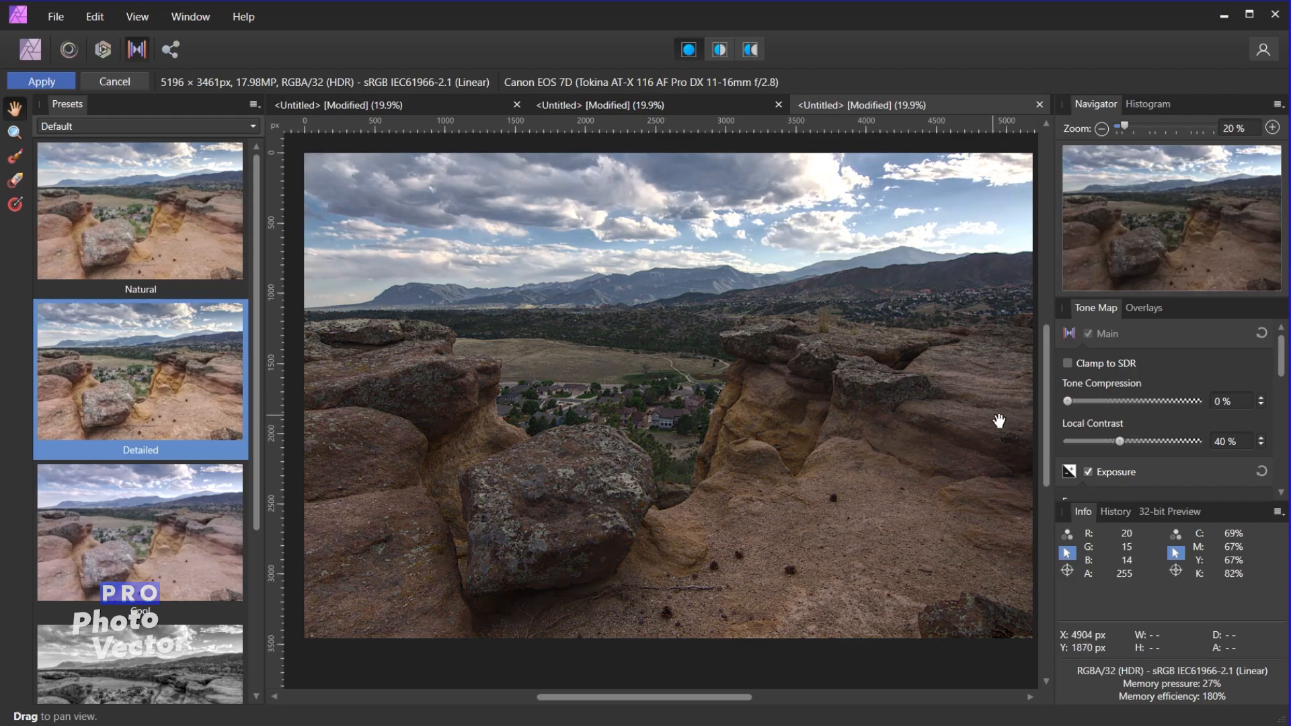
{"action": "mouse_move", "coordinate": [756, 435]}
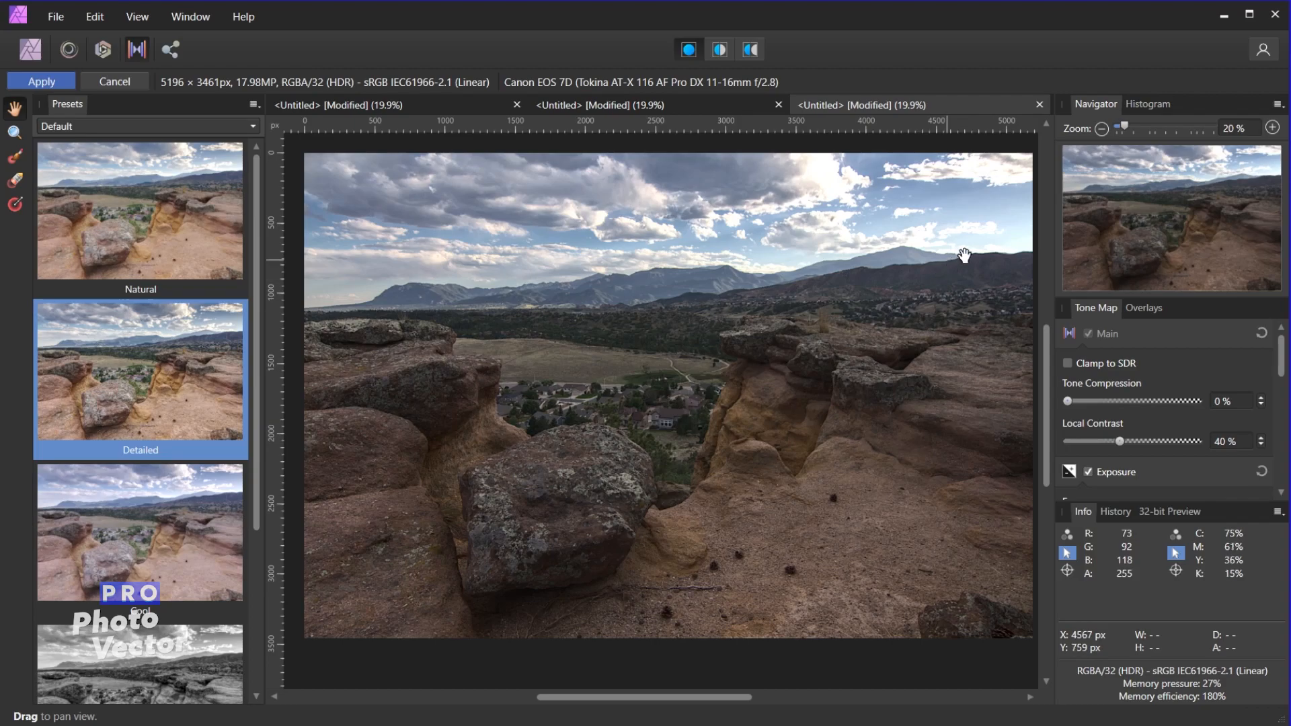
{"action": "mouse_move", "coordinate": [1013, 191]}
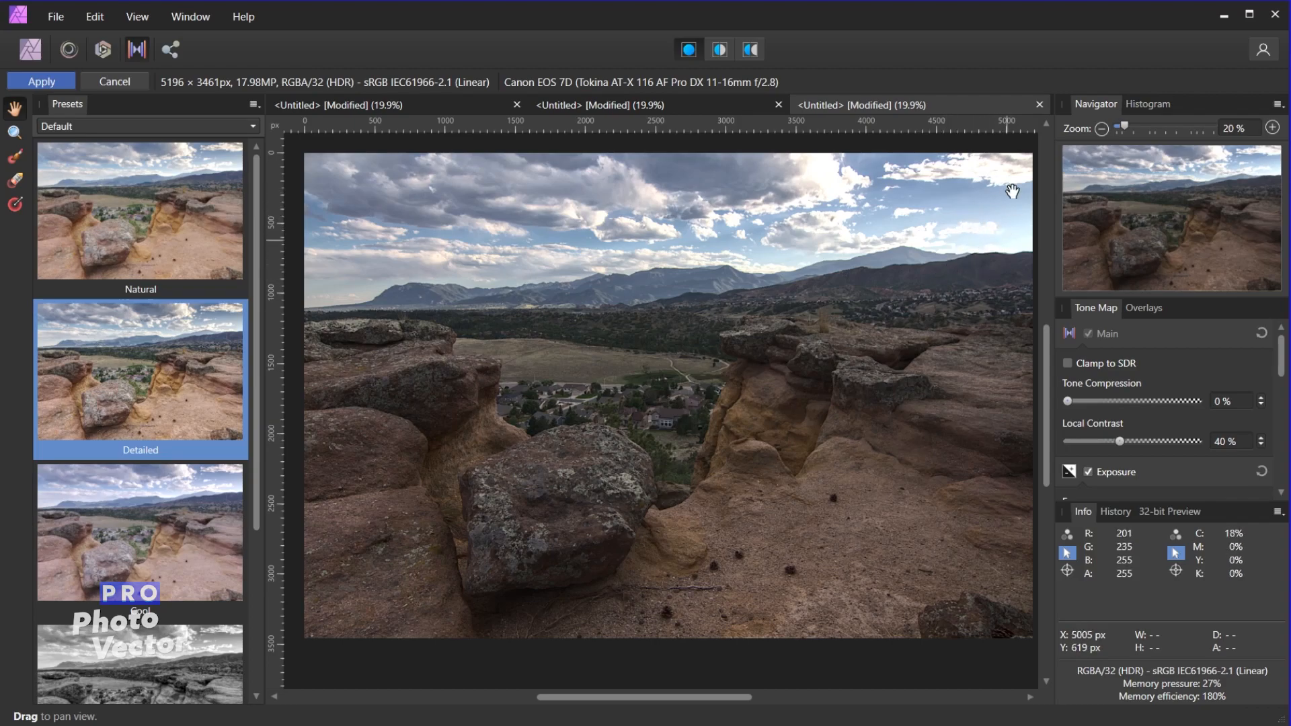
{"action": "mouse_move", "coordinate": [916, 390]}
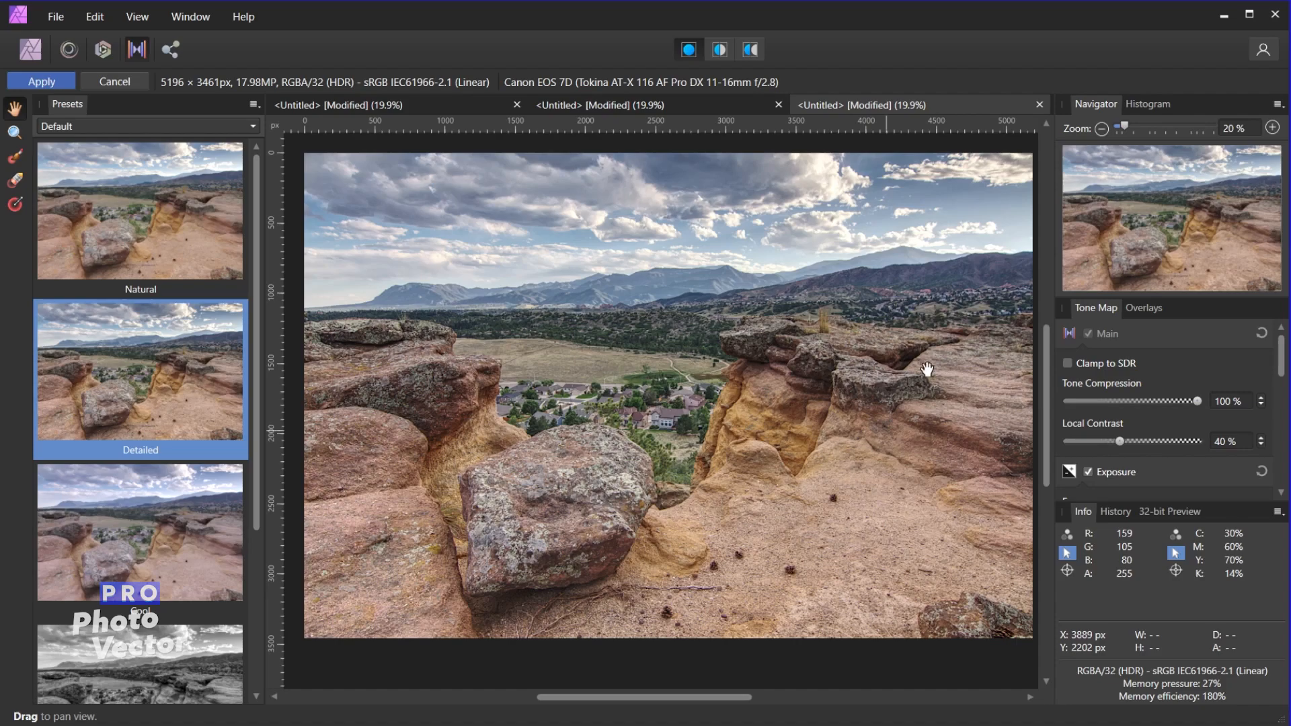
{"action": "mouse_move", "coordinate": [821, 619]}
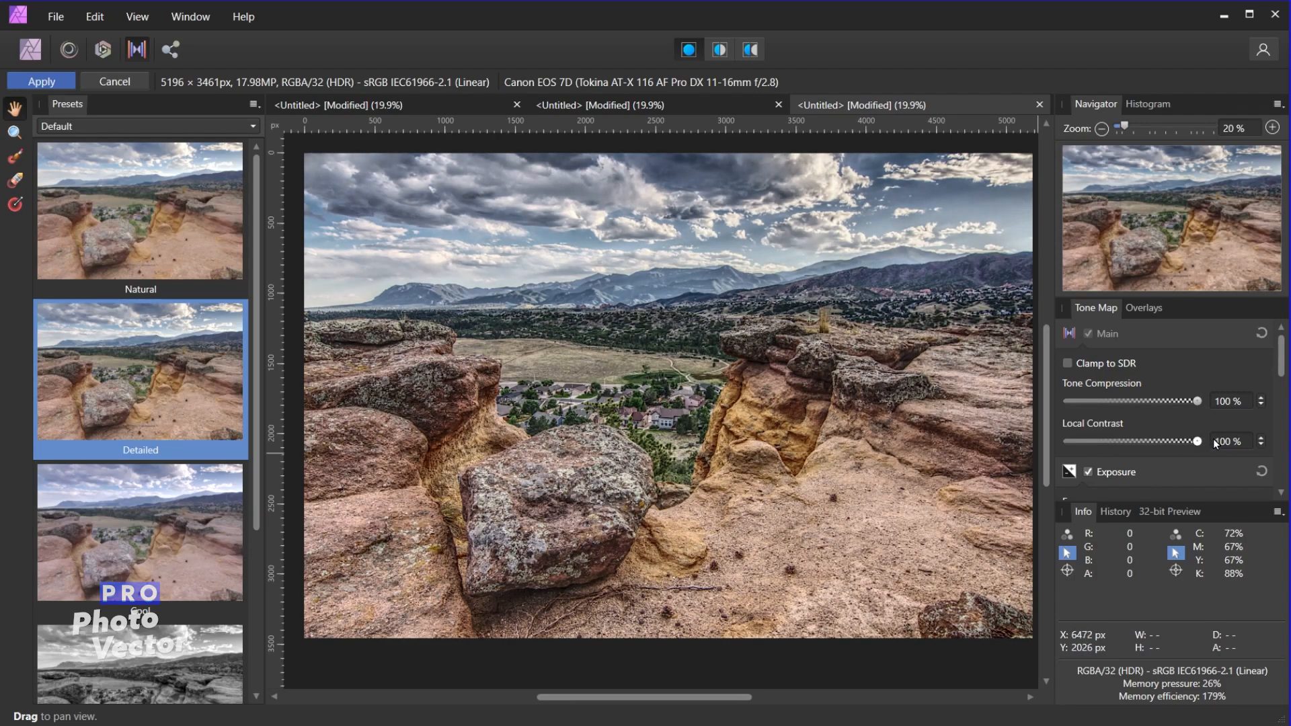
{"action": "mouse_move", "coordinate": [1222, 441]}
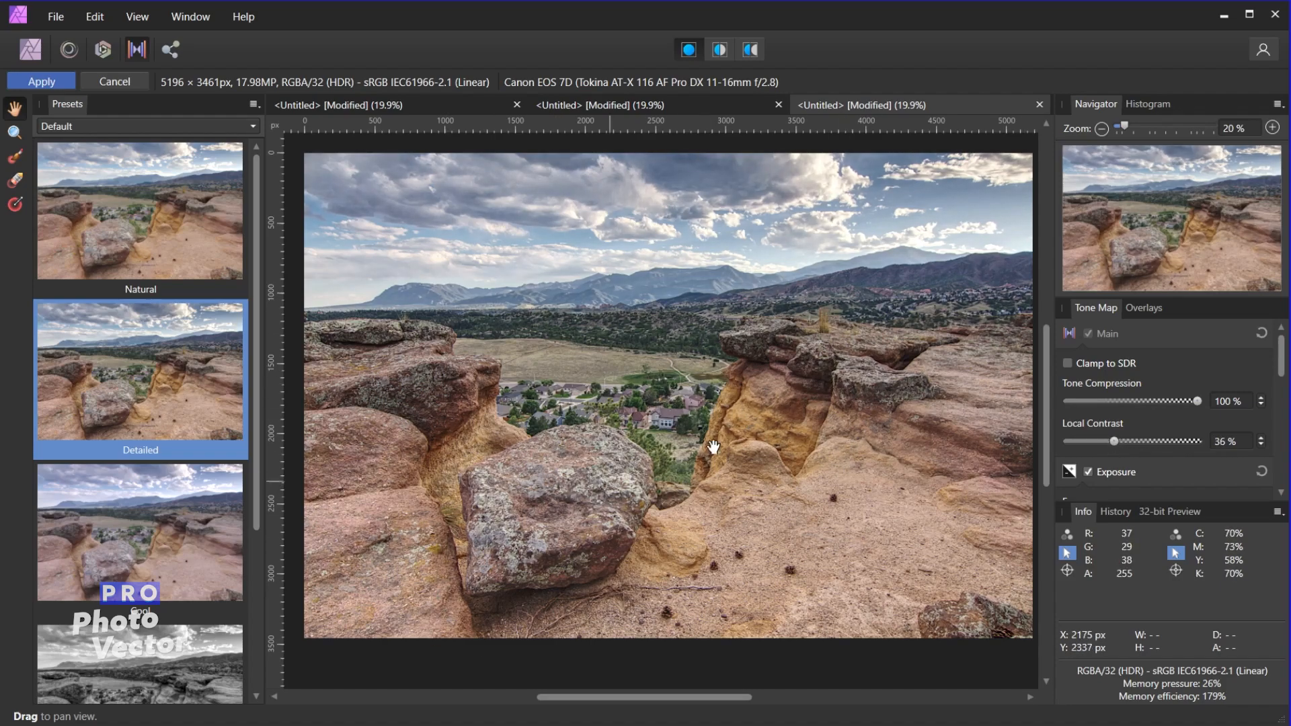
{"action": "mouse_move", "coordinate": [877, 434]}
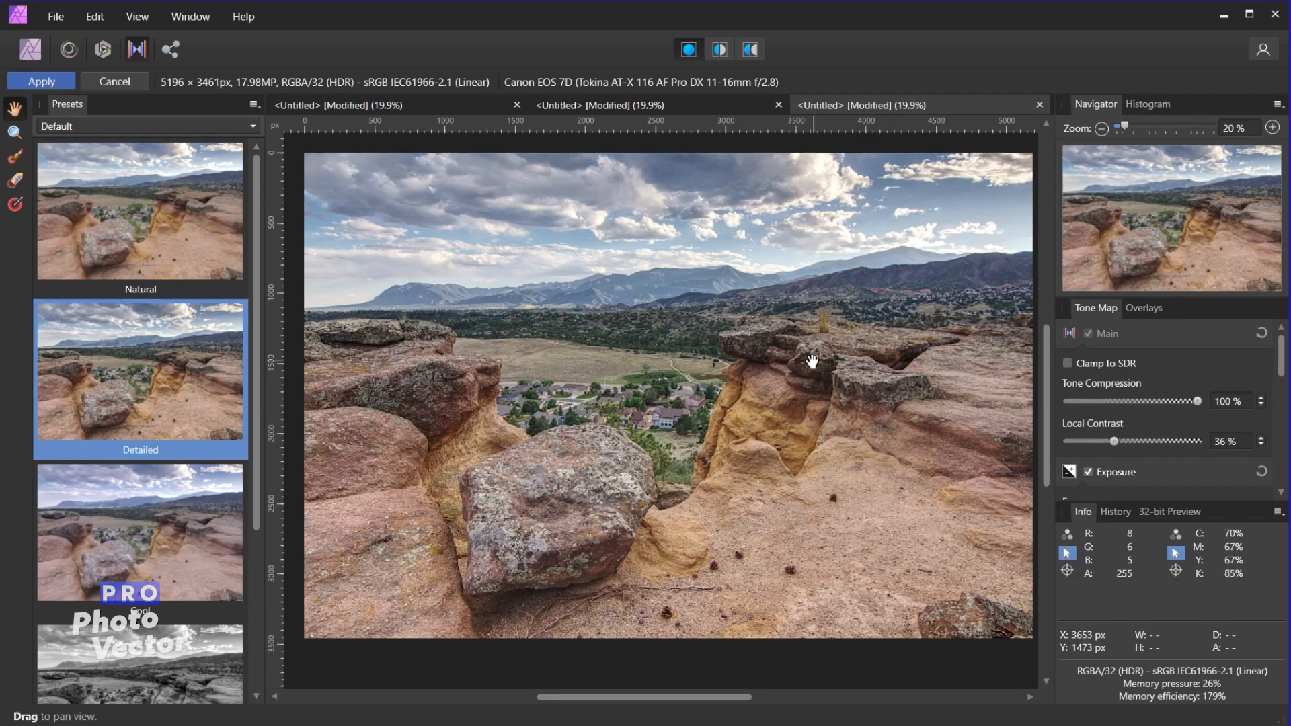
{"action": "mouse_move", "coordinate": [1155, 437]}
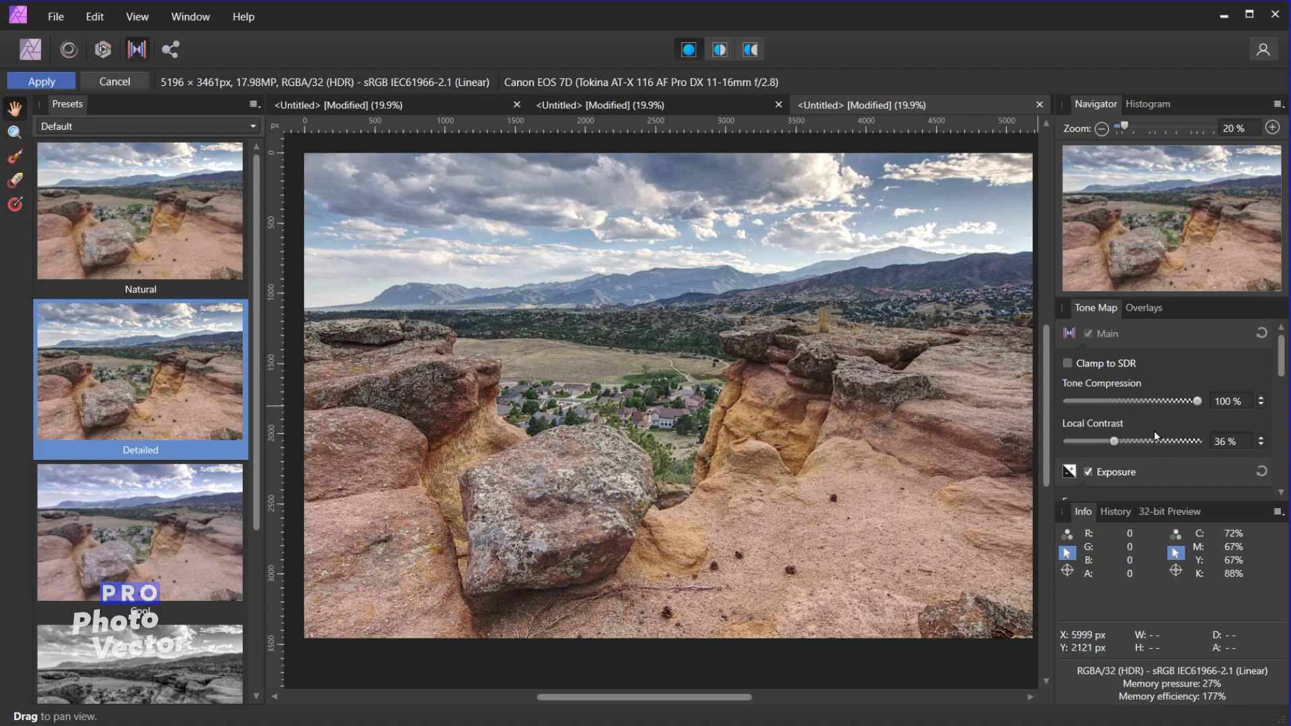
{"action": "mouse_move", "coordinate": [922, 370]}
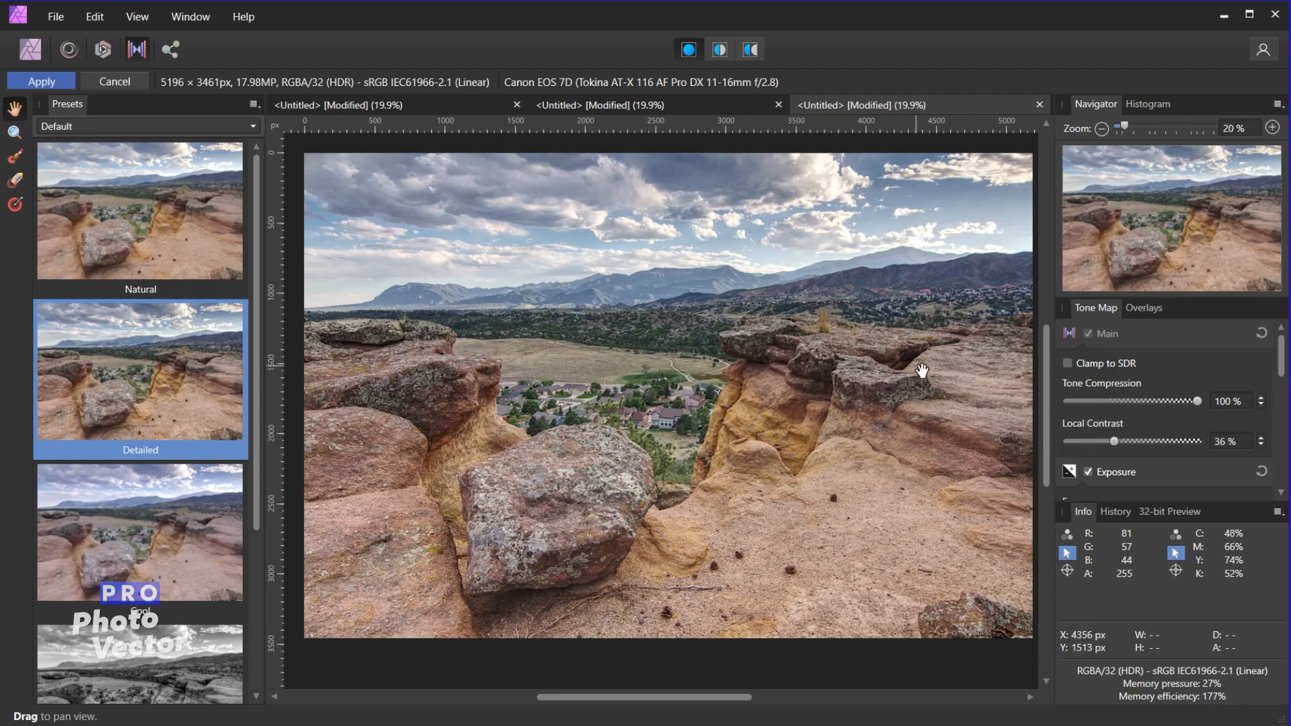
{"action": "mouse_move", "coordinate": [916, 369]}
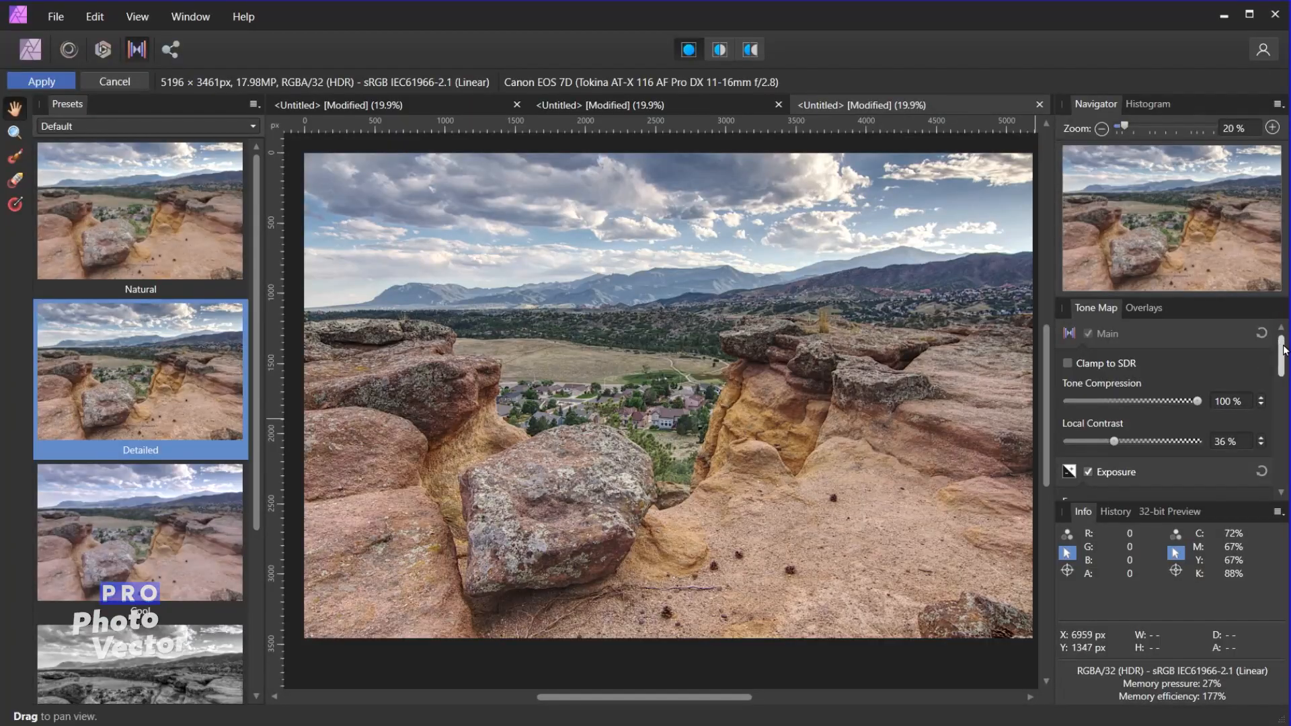
- Set Blackpoint to 2% and Brightness to 3%, toggling Exposure off and on to compare
{"action": "scroll", "scroll_direction": "down", "scroll_amount": 3}
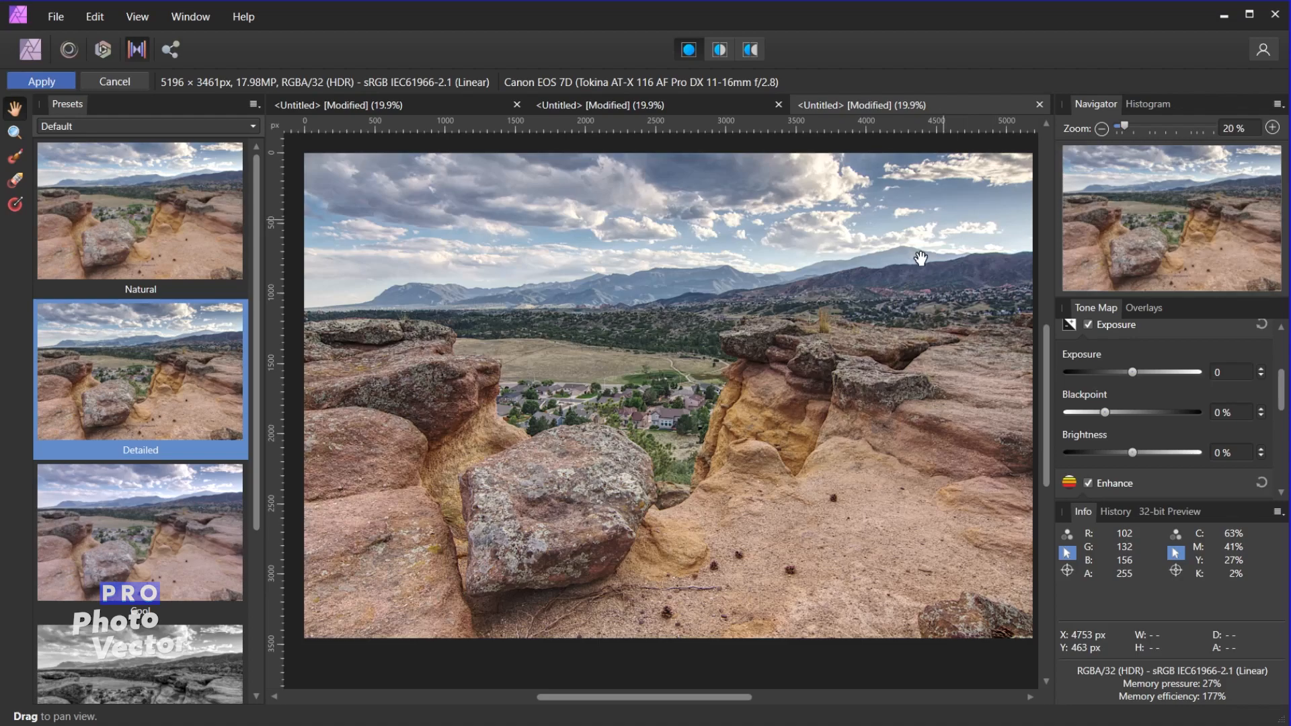
{"action": "mouse_move", "coordinate": [1070, 439]}
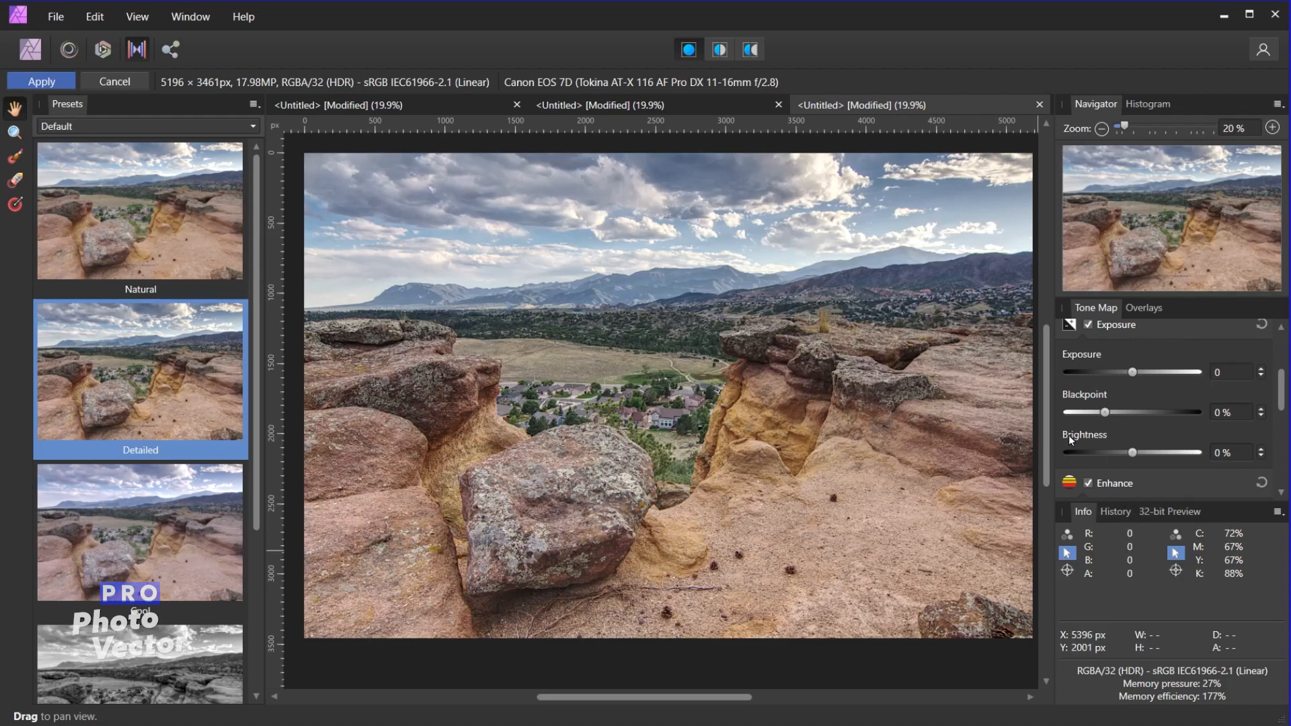
{"action": "mouse_move", "coordinate": [1111, 414]}
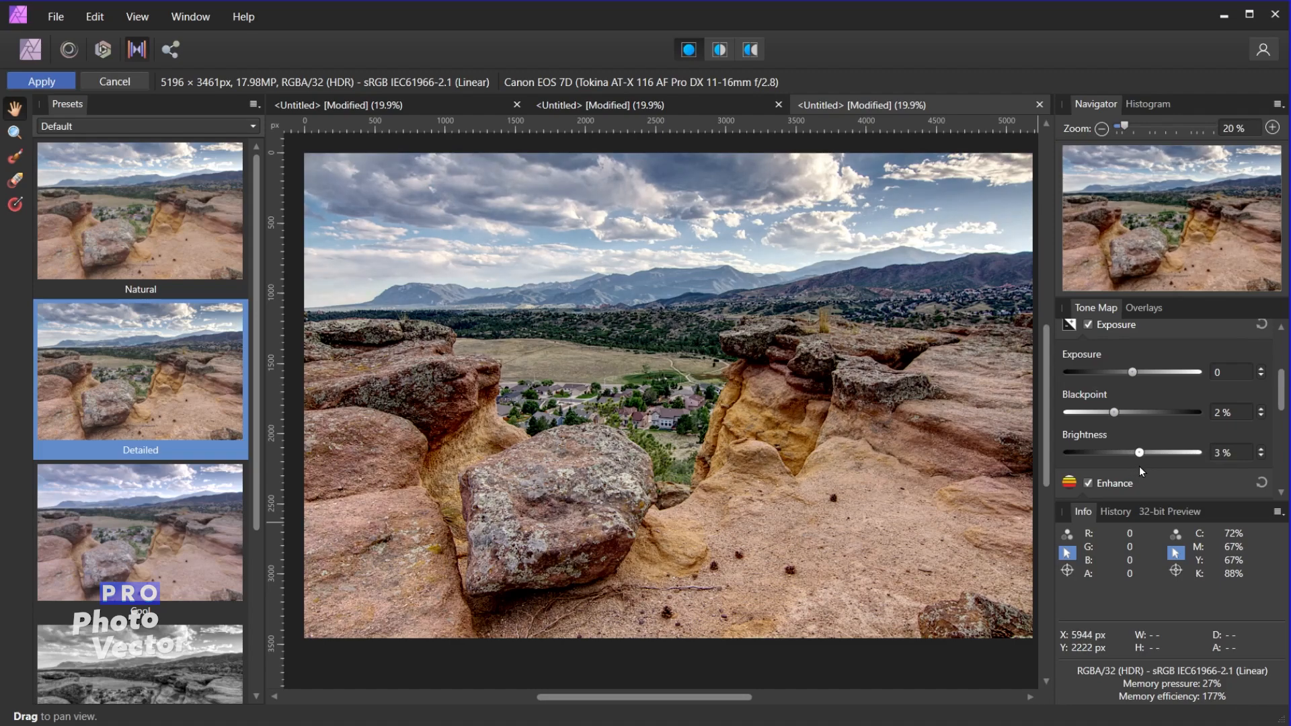
{"action": "mouse_move", "coordinate": [1140, 472]}
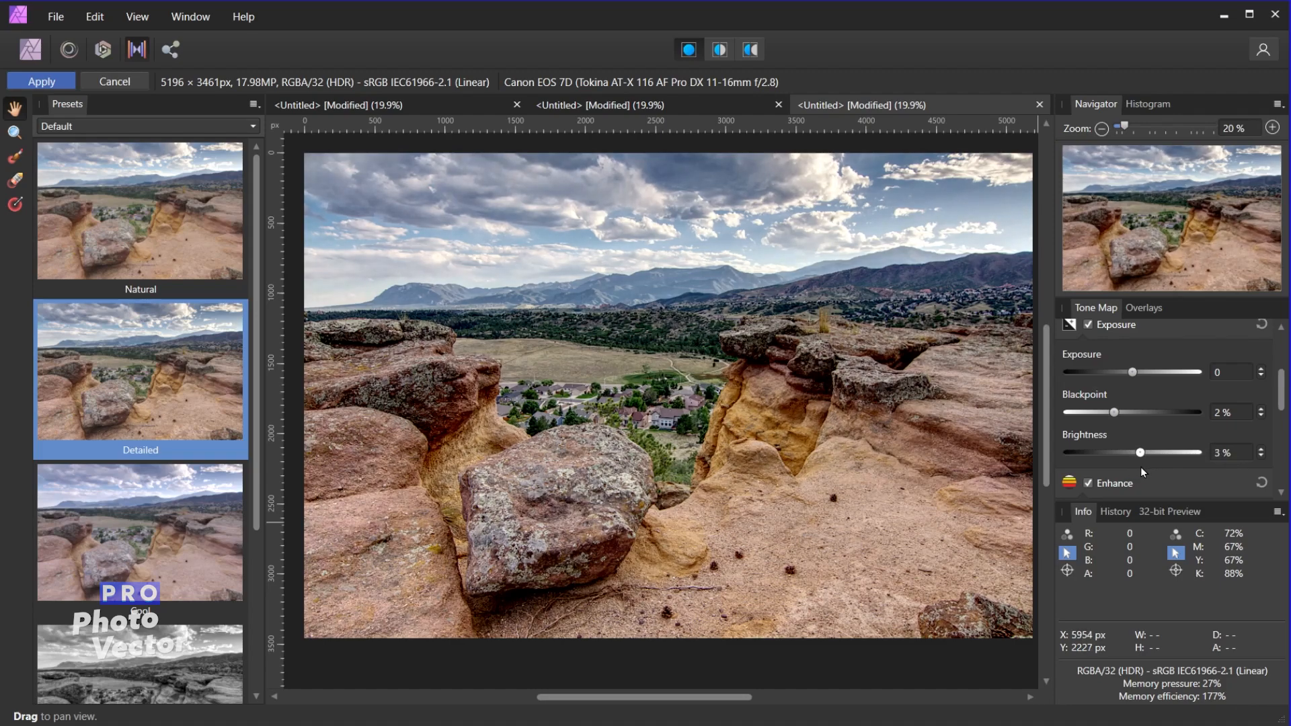
{"action": "mouse_move", "coordinate": [1181, 462]}
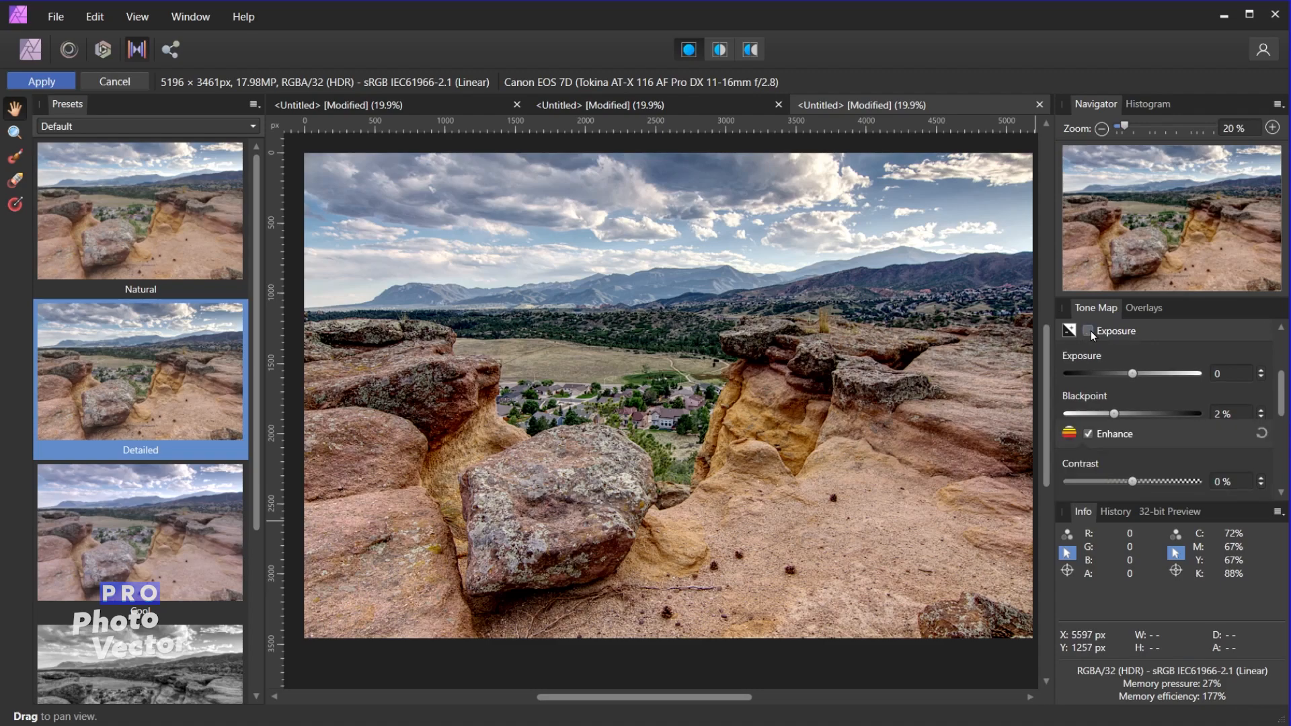
{"action": "left_click", "coordinate": [1088, 331]}
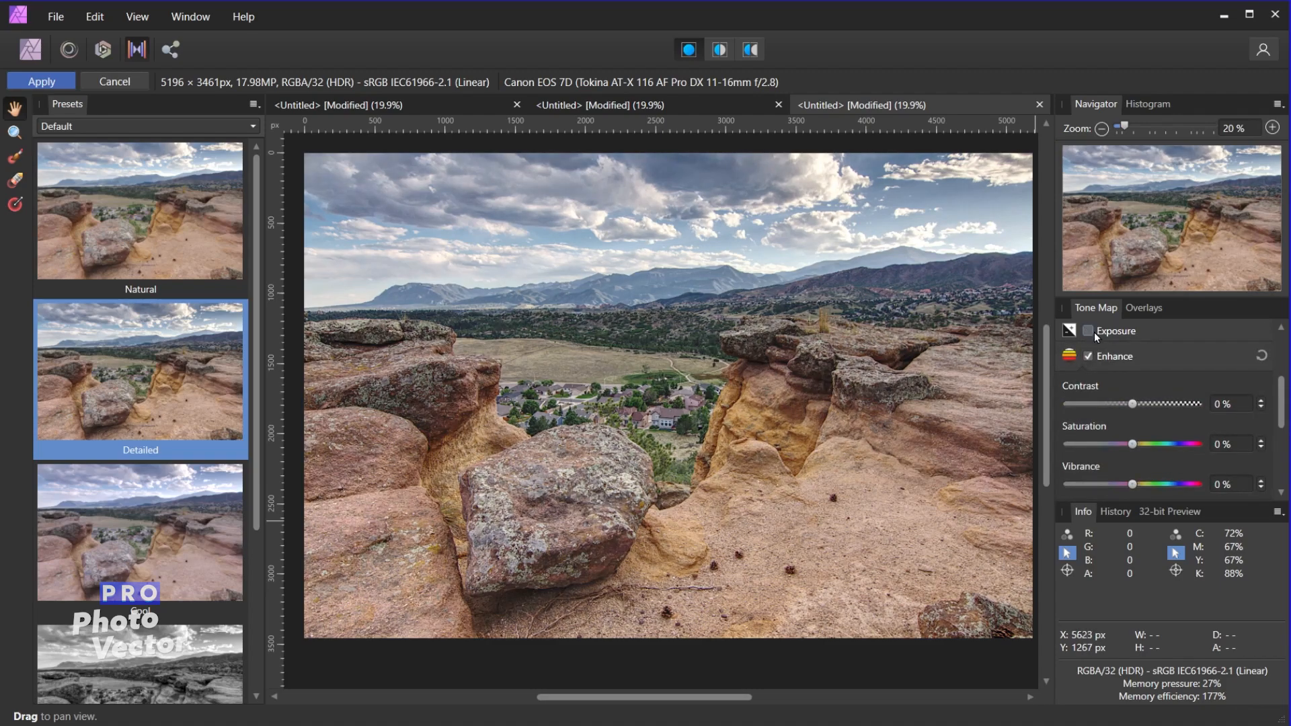
{"action": "left_click", "coordinate": [1089, 331]}
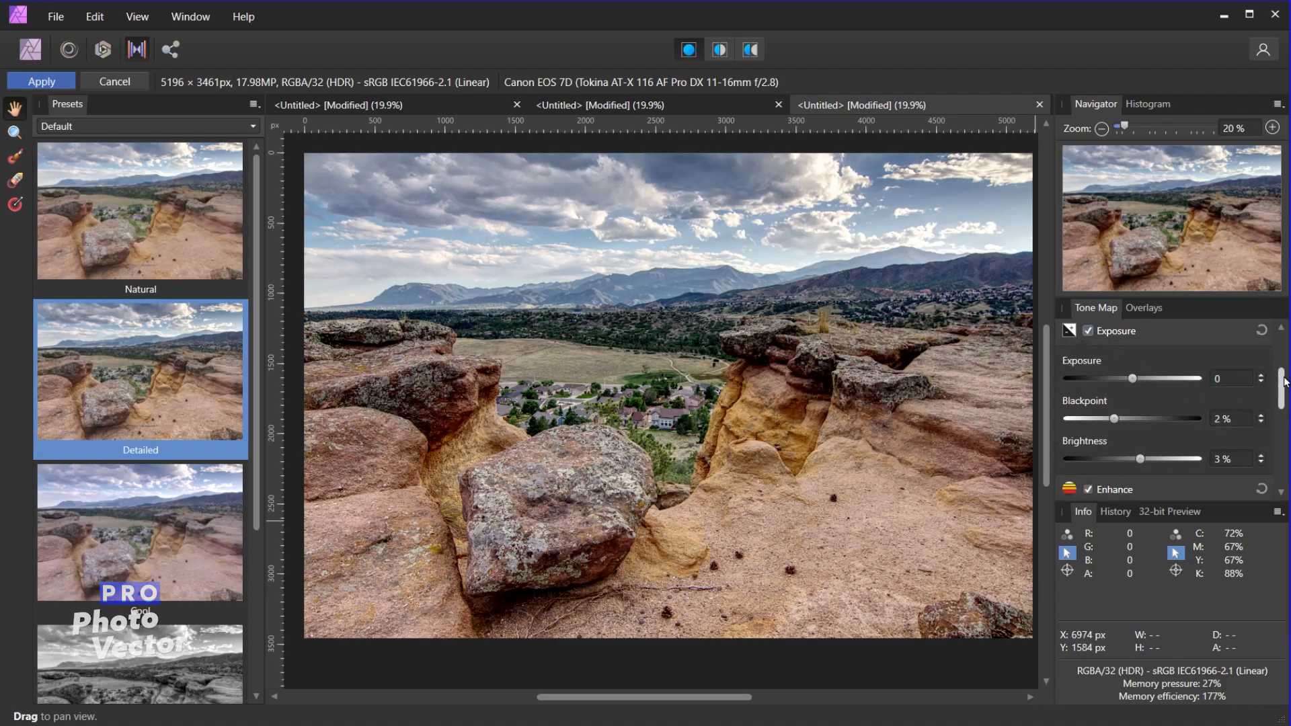
{"action": "scroll", "scroll_direction": "down", "scroll_amount": 3}
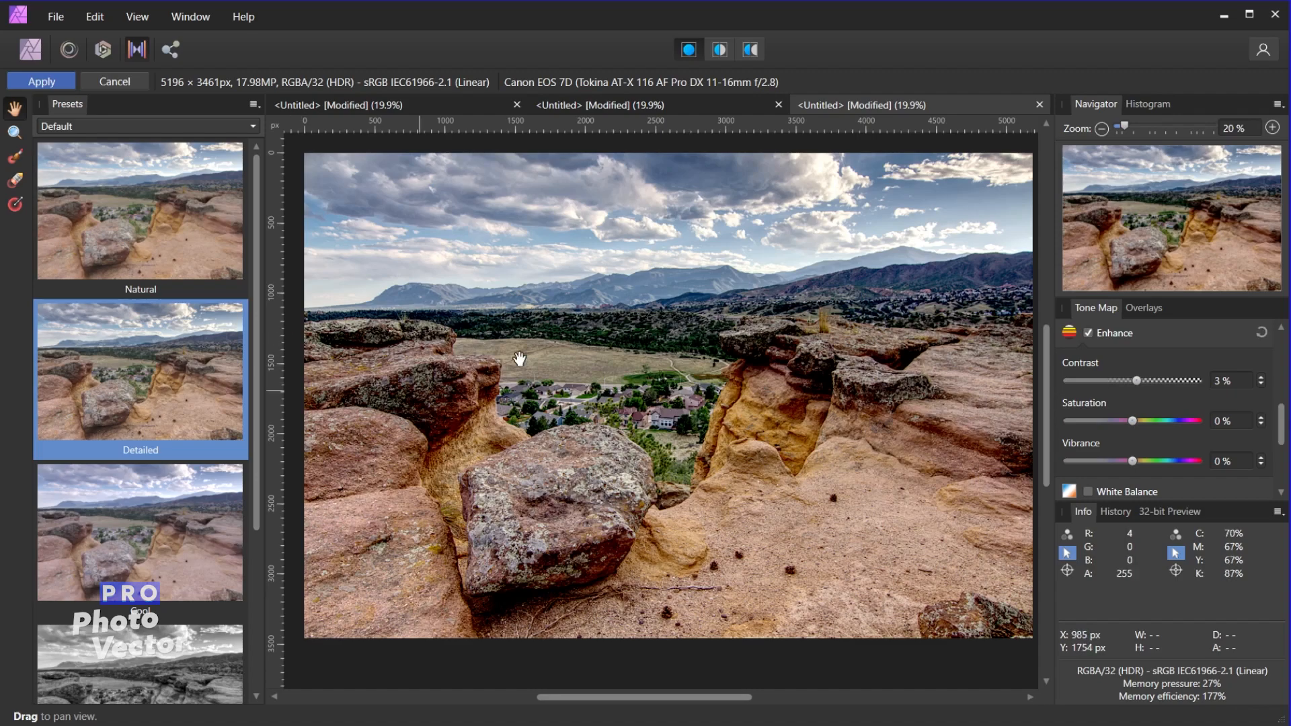
{"action": "mouse_move", "coordinate": [1134, 420]}
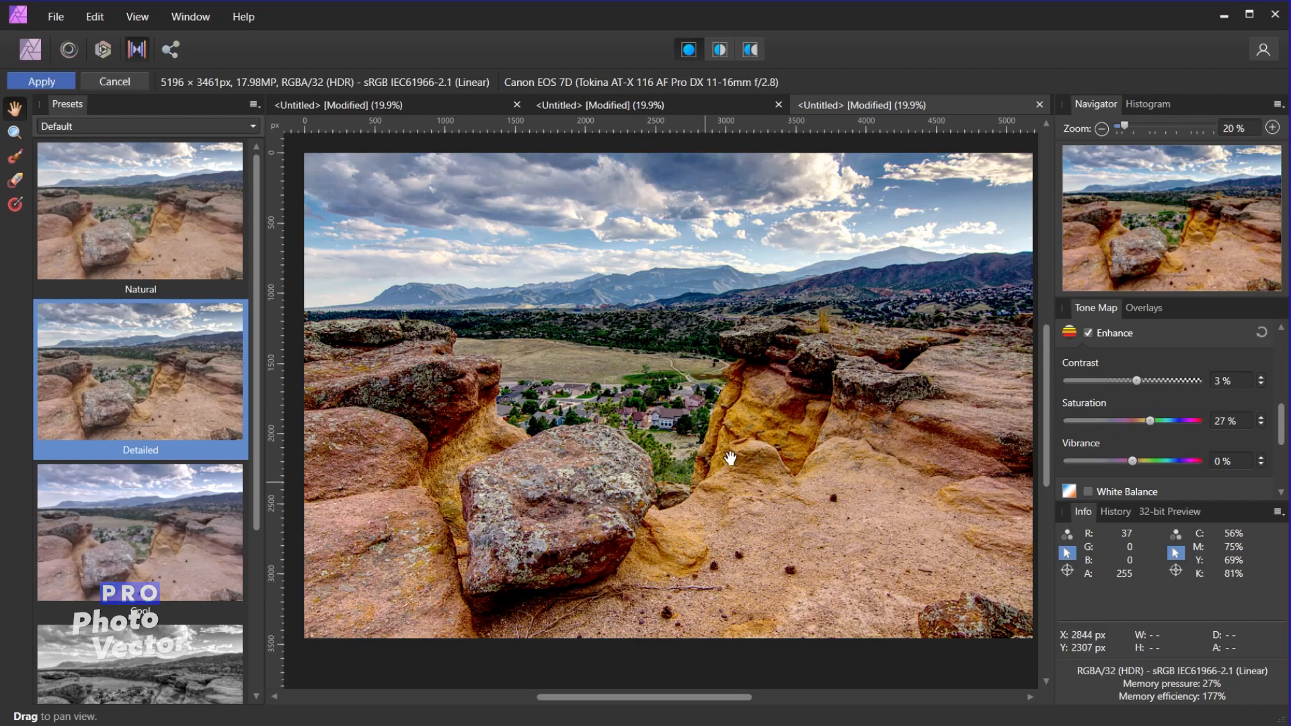
{"action": "mouse_move", "coordinate": [626, 558]}
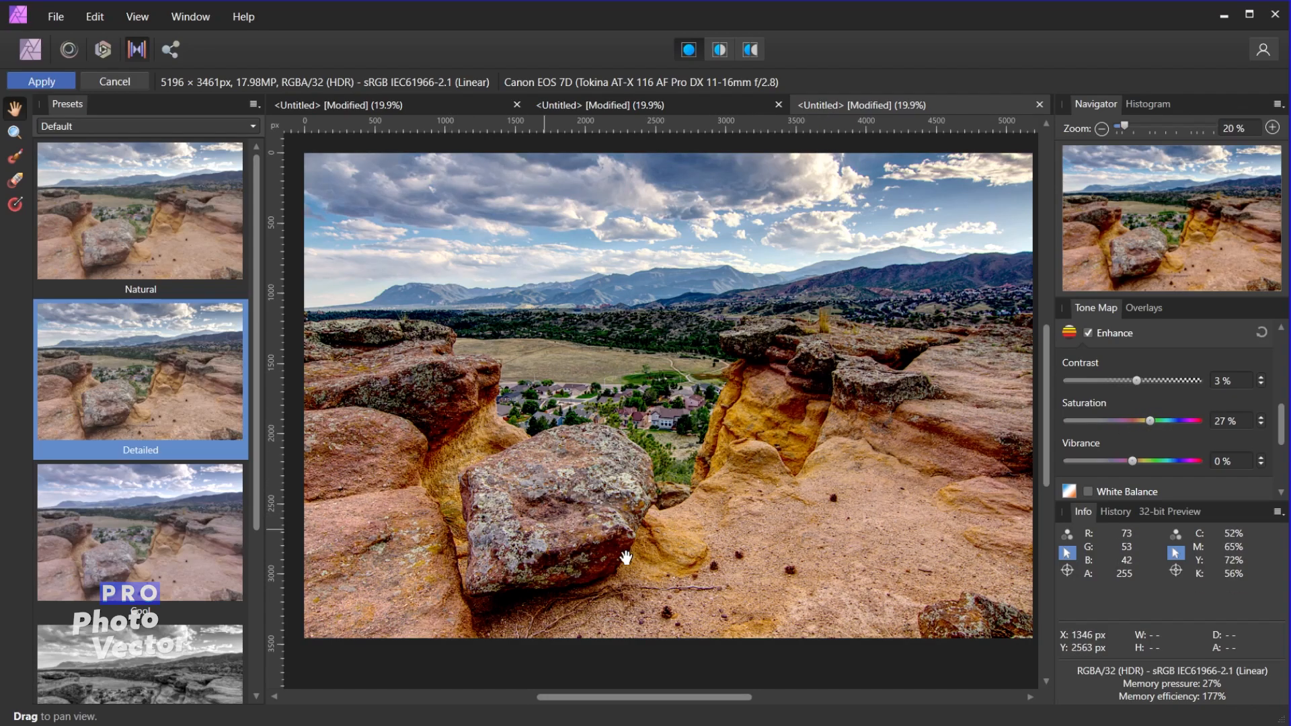
{"action": "mouse_move", "coordinate": [805, 394]}
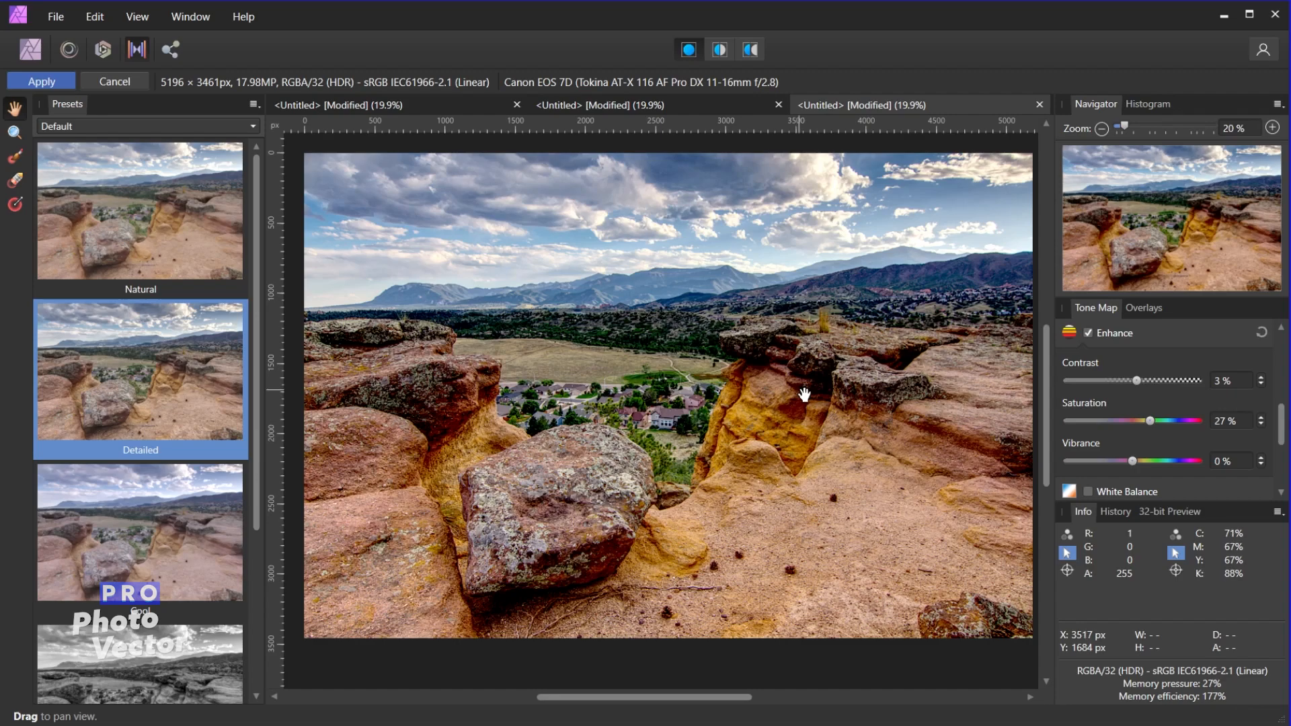
{"action": "mouse_move", "coordinate": [418, 388]}
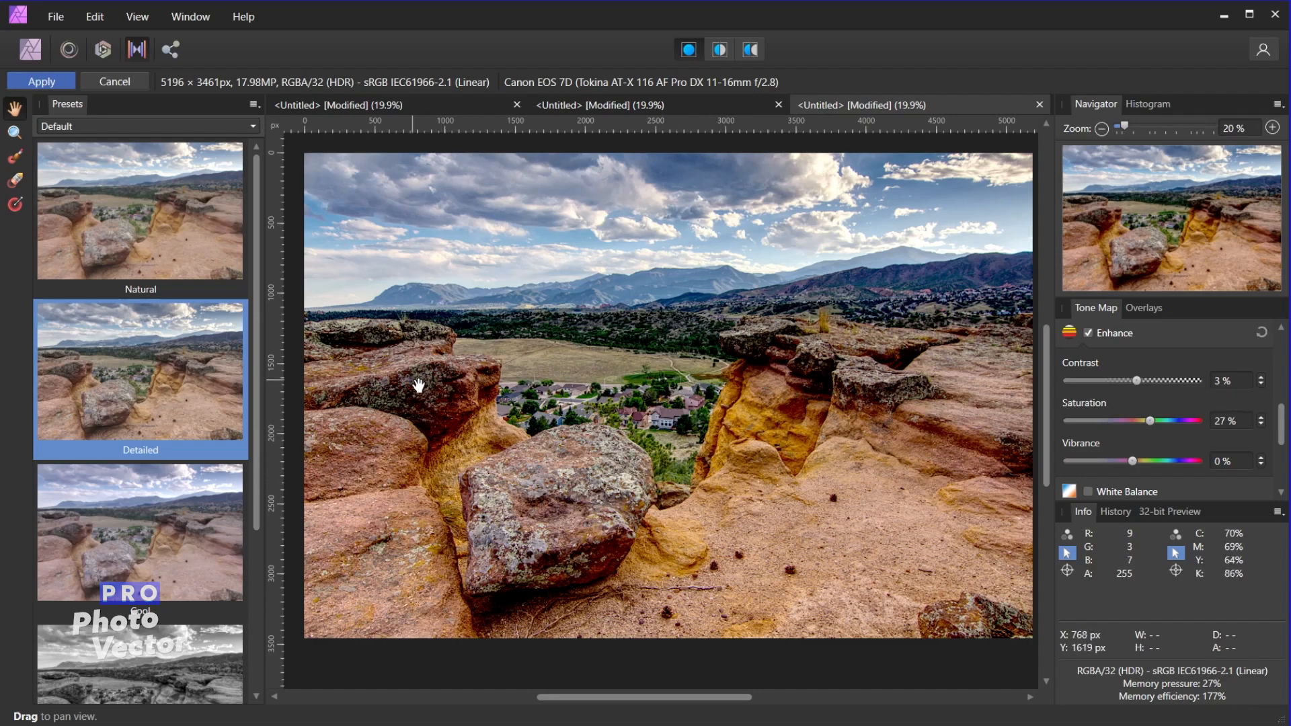
{"action": "mouse_move", "coordinate": [429, 414]}
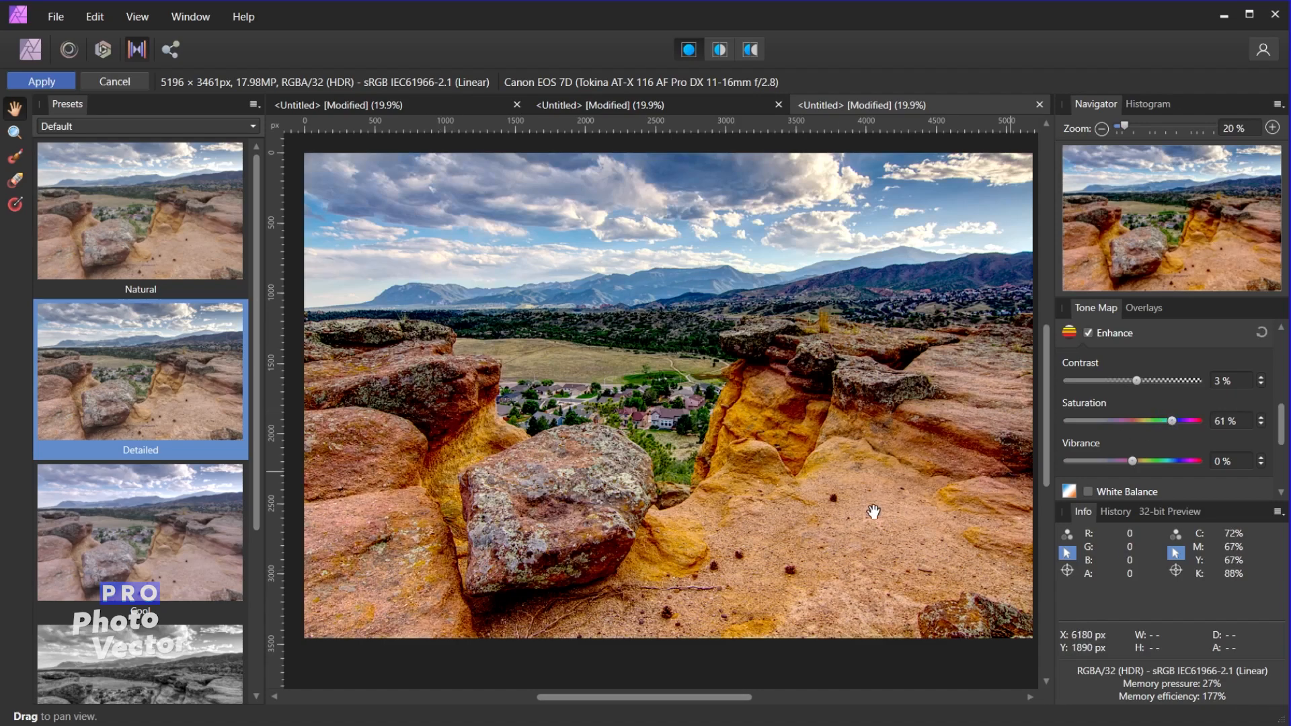
{"action": "mouse_move", "coordinate": [821, 404]}
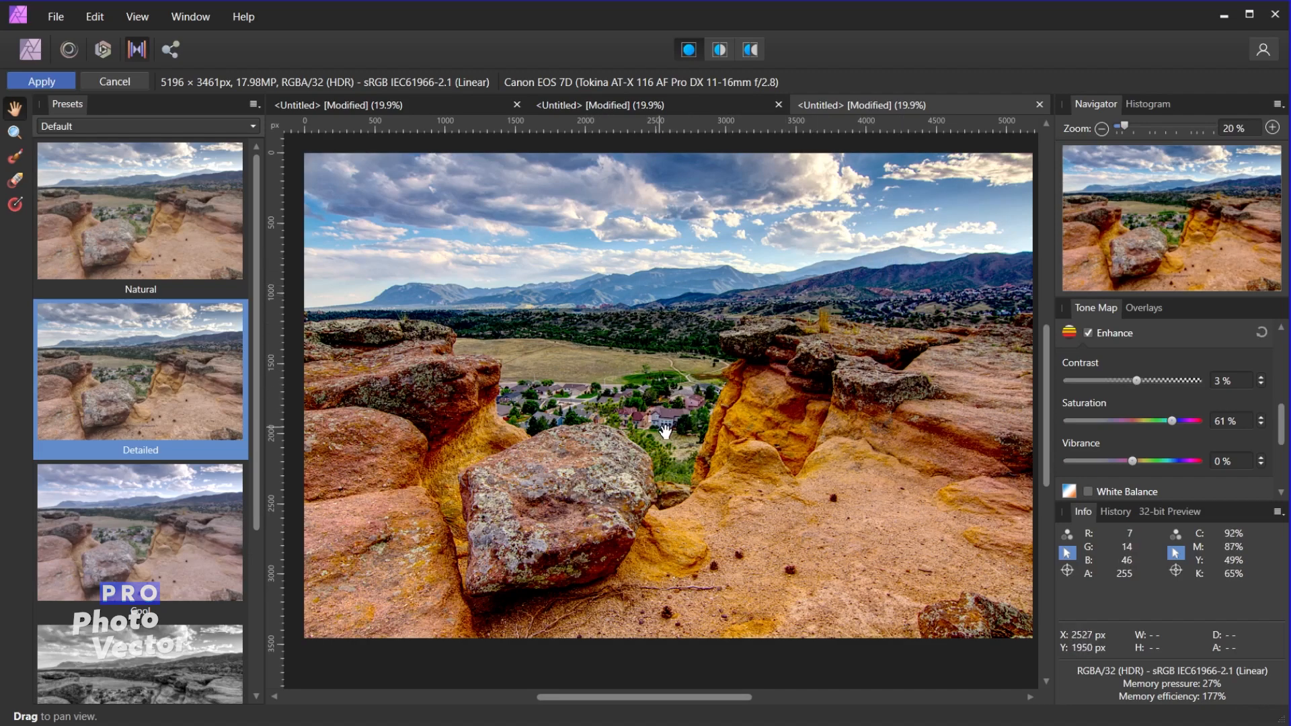
{"action": "mouse_move", "coordinate": [1170, 417]}
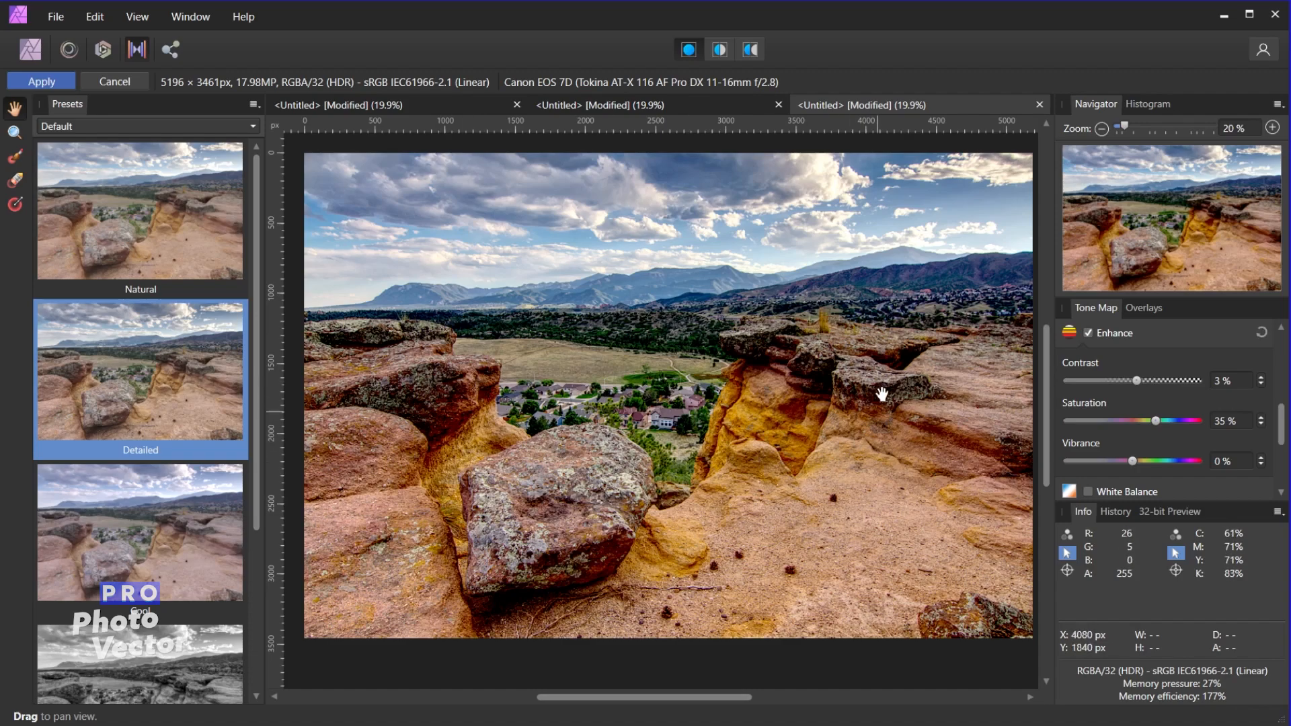
{"action": "mouse_move", "coordinate": [1145, 460]}
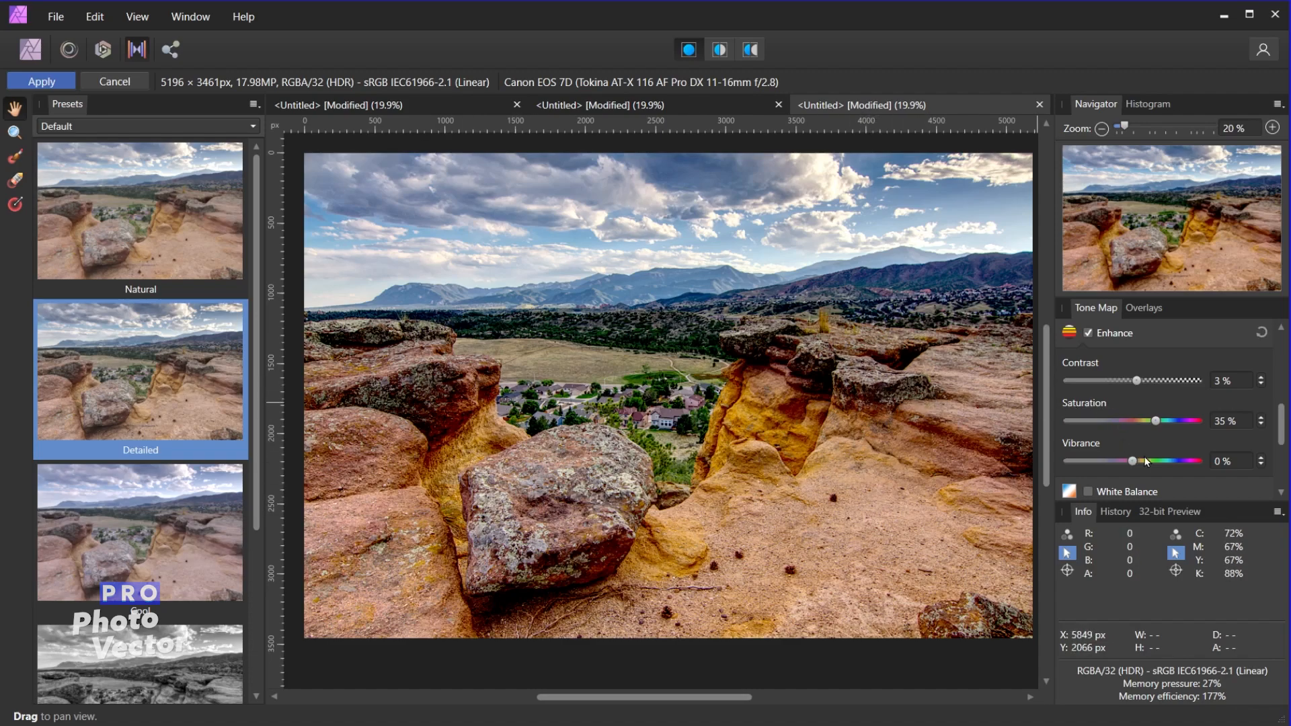
{"action": "mouse_move", "coordinate": [1132, 458]}
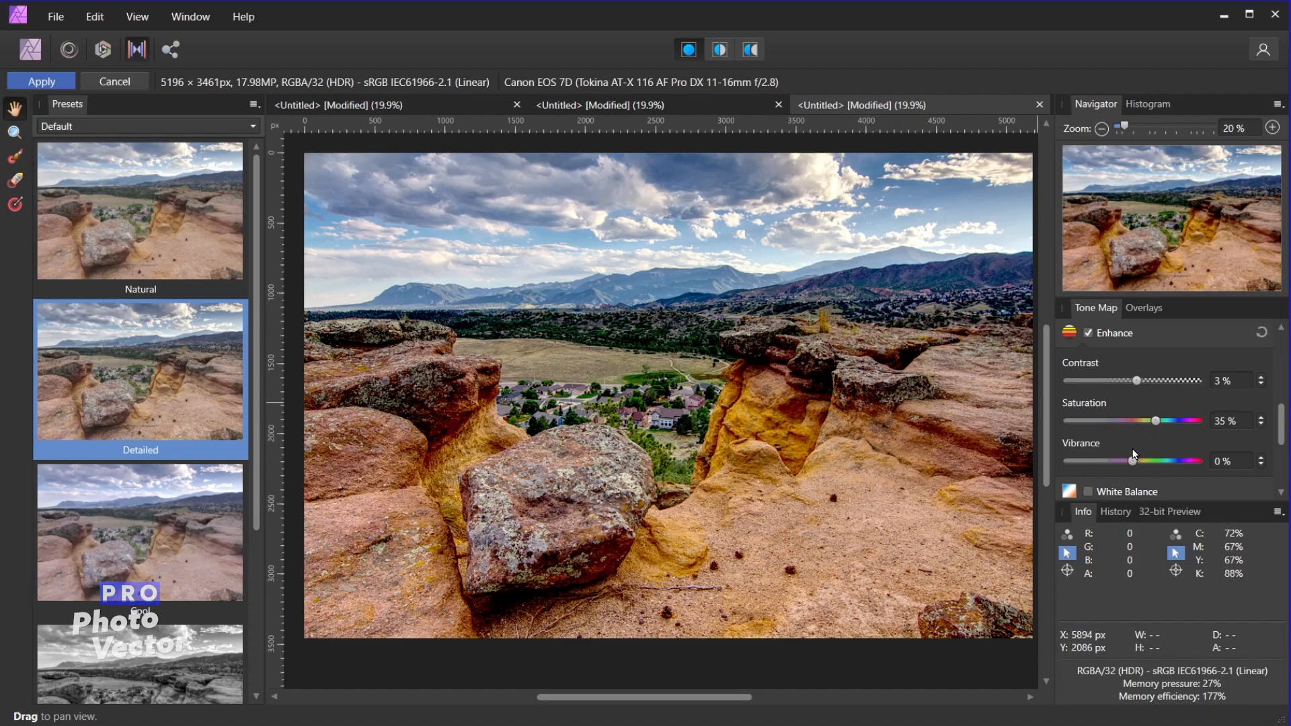
{"action": "mouse_move", "coordinate": [706, 291]}
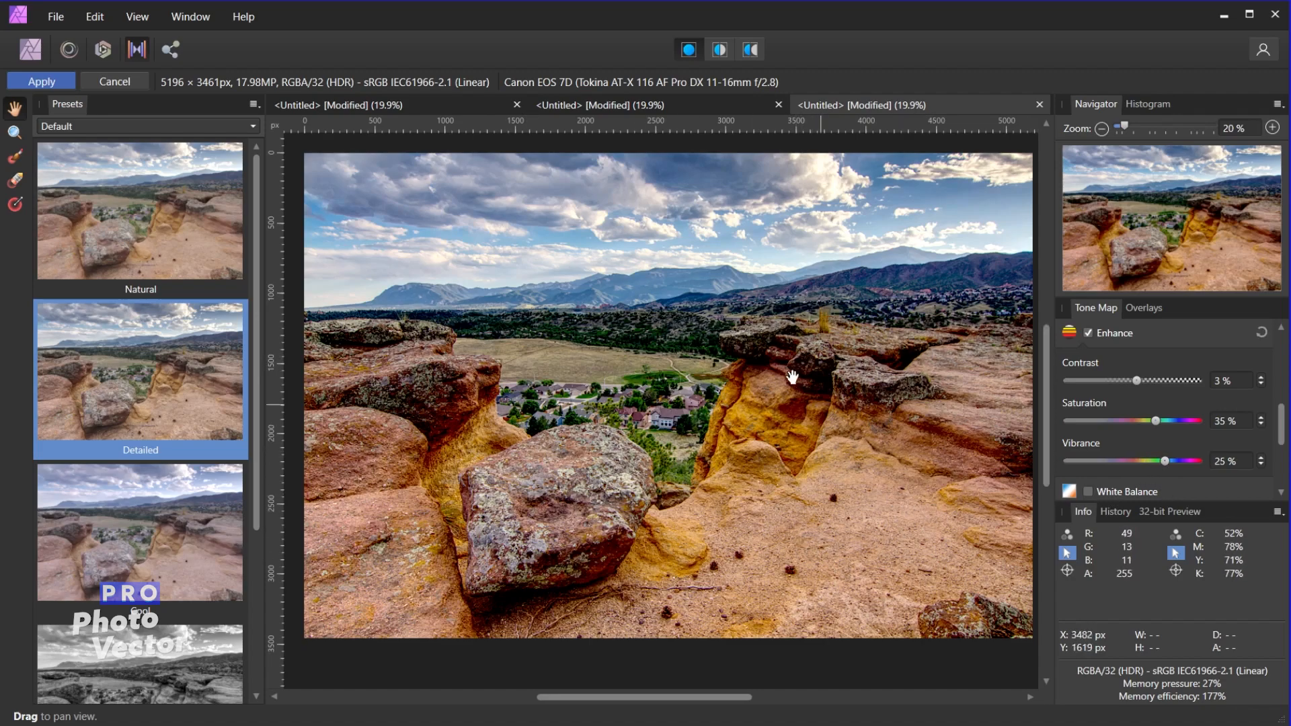
{"action": "mouse_move", "coordinate": [590, 282]}
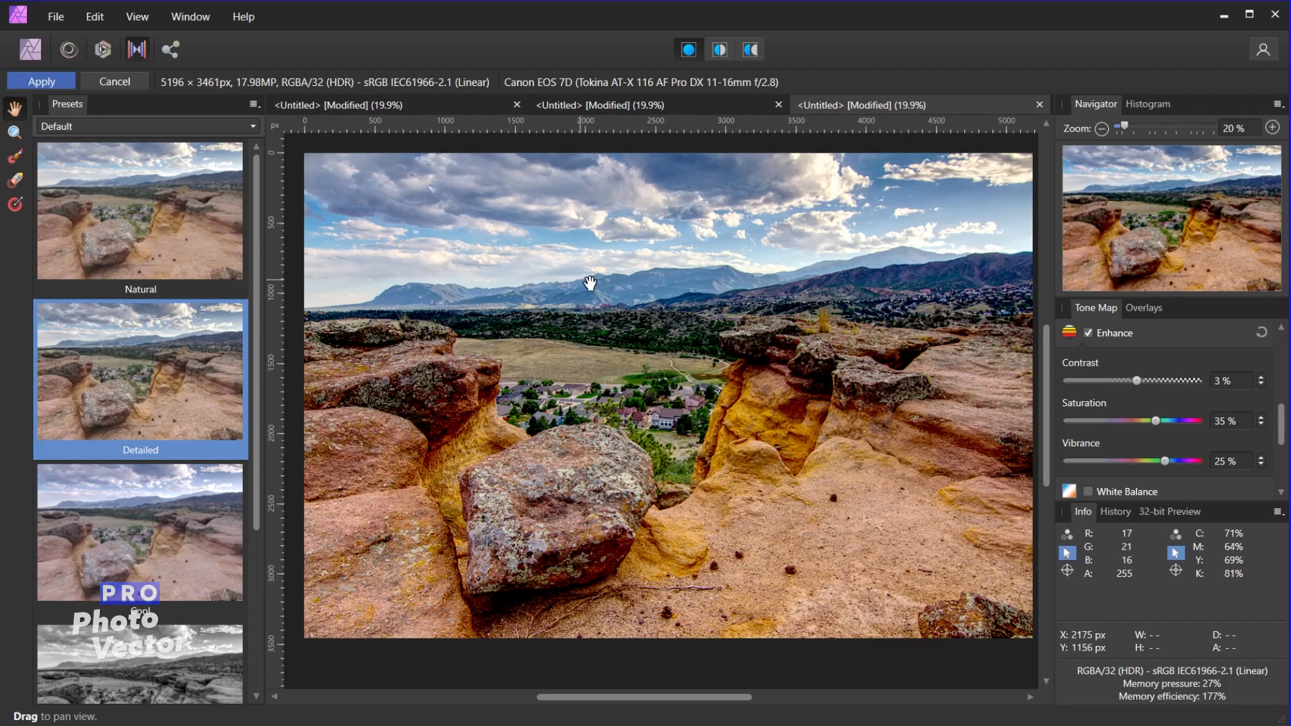
{"action": "mouse_move", "coordinate": [894, 426]}
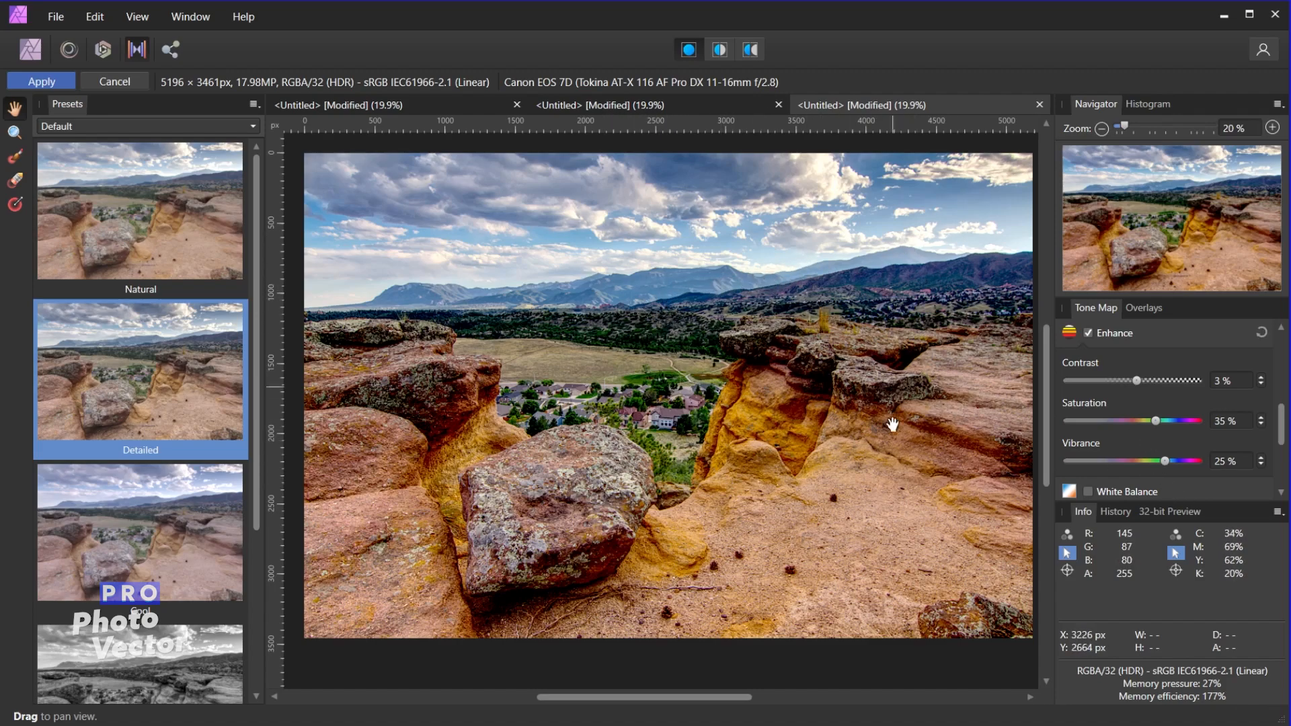
{"action": "mouse_move", "coordinate": [1152, 480]}
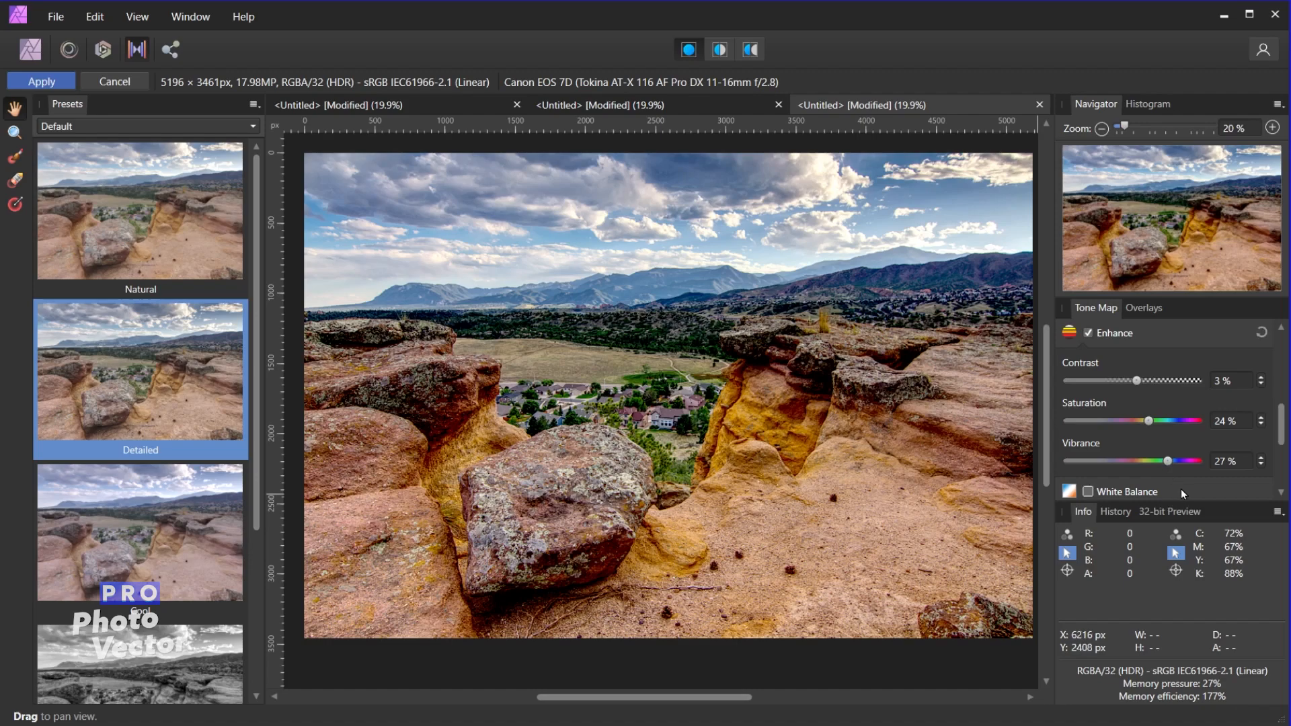
- Set Saturation to 24% and Vibrance to 27% in the Enhance section
{"action": "scroll", "scroll_direction": "down", "scroll_amount": 3}
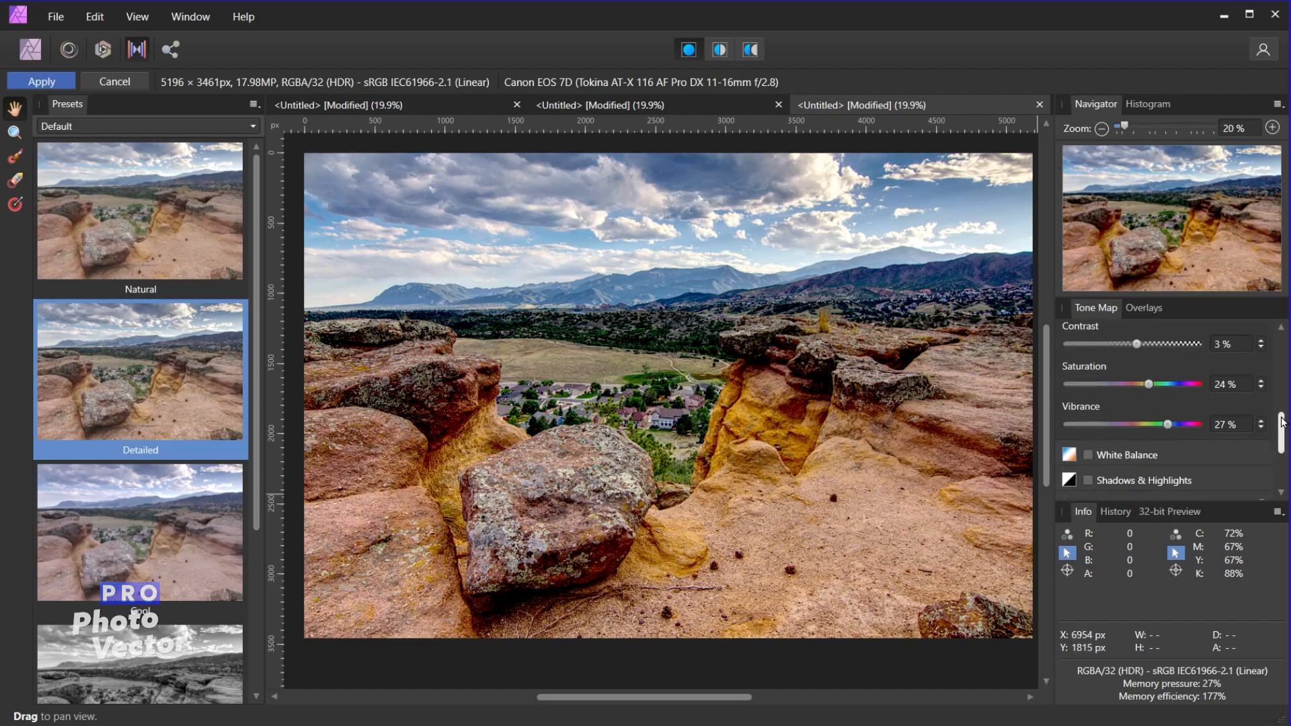
- Tick White Balance and warm Temperature to 10%
{"action": "scroll", "scroll_direction": "down", "scroll_amount": 3}
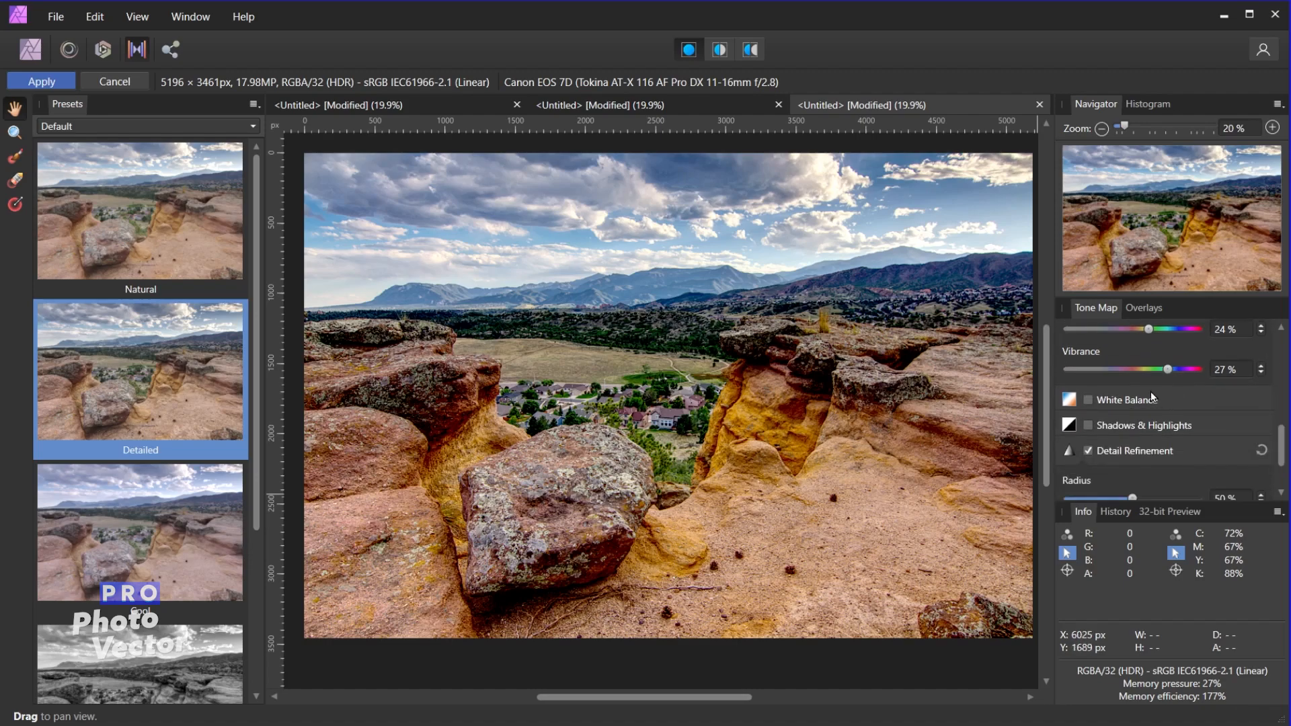
{"action": "mouse_move", "coordinate": [1175, 401]}
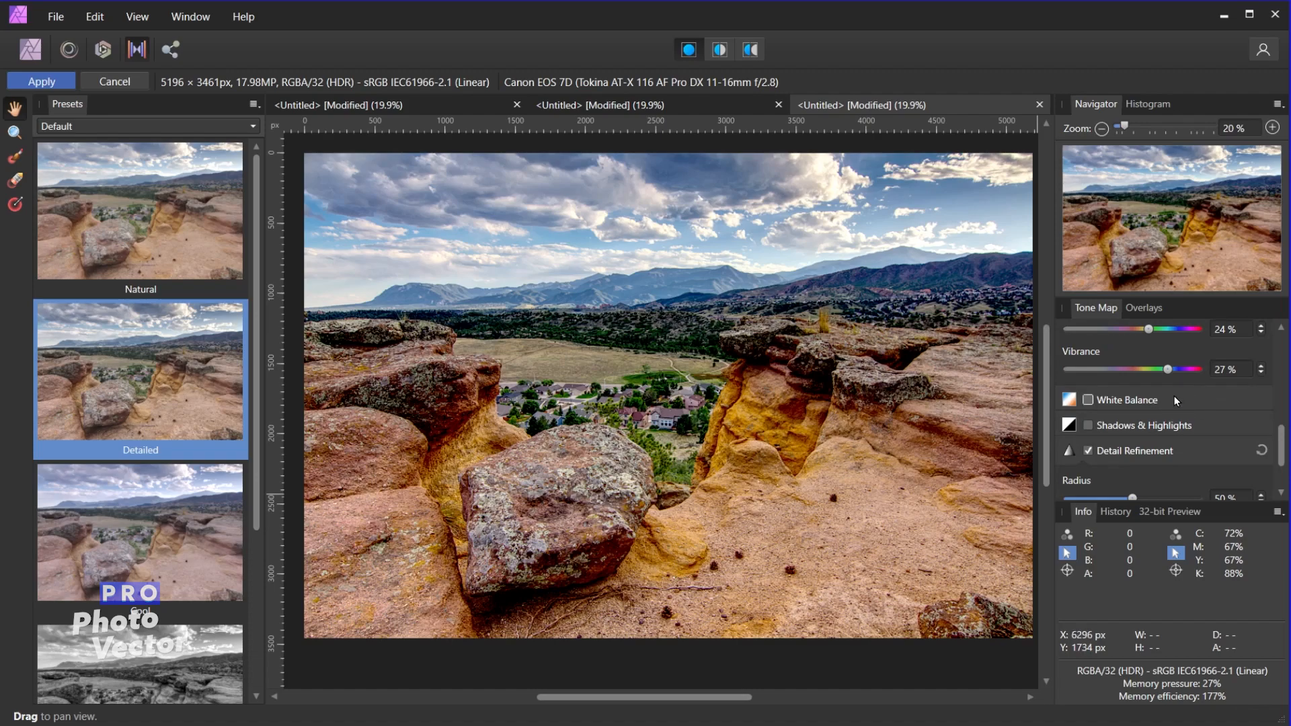
{"action": "left_click", "coordinate": [1087, 399]}
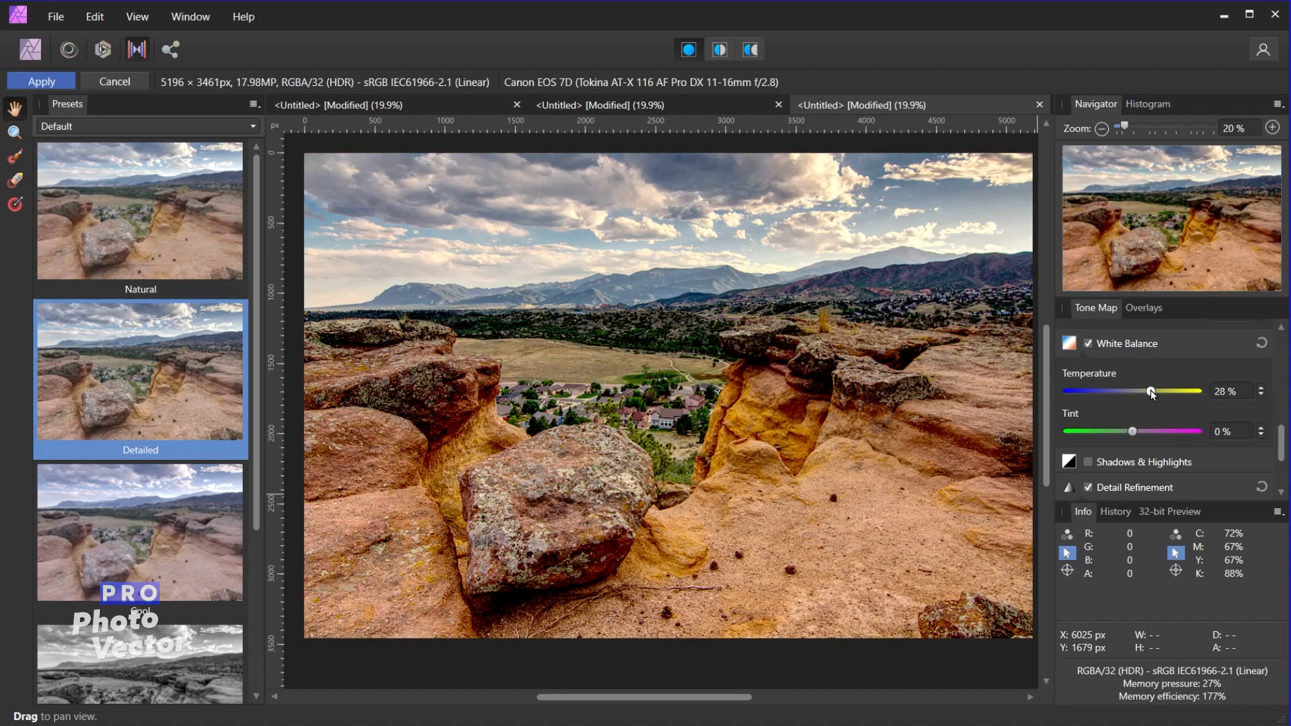
{"action": "mouse_move", "coordinate": [1170, 400]}
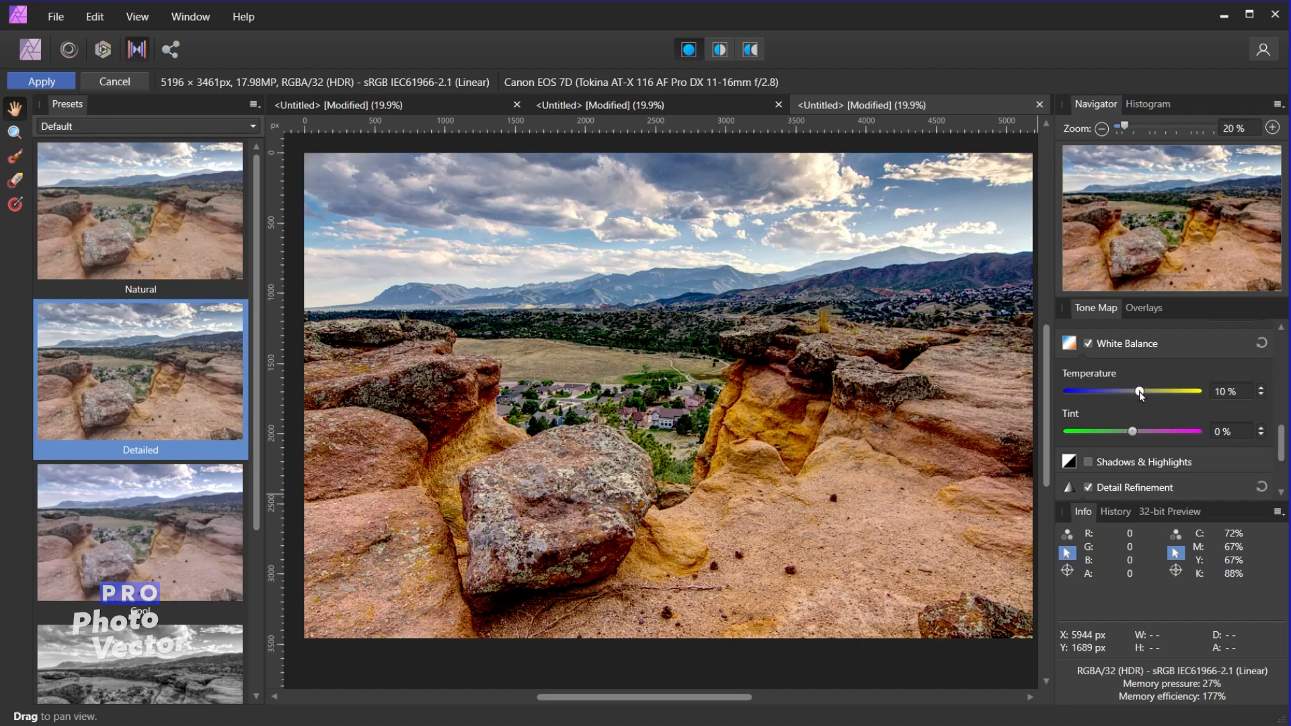
{"action": "mouse_move", "coordinate": [1115, 437]}
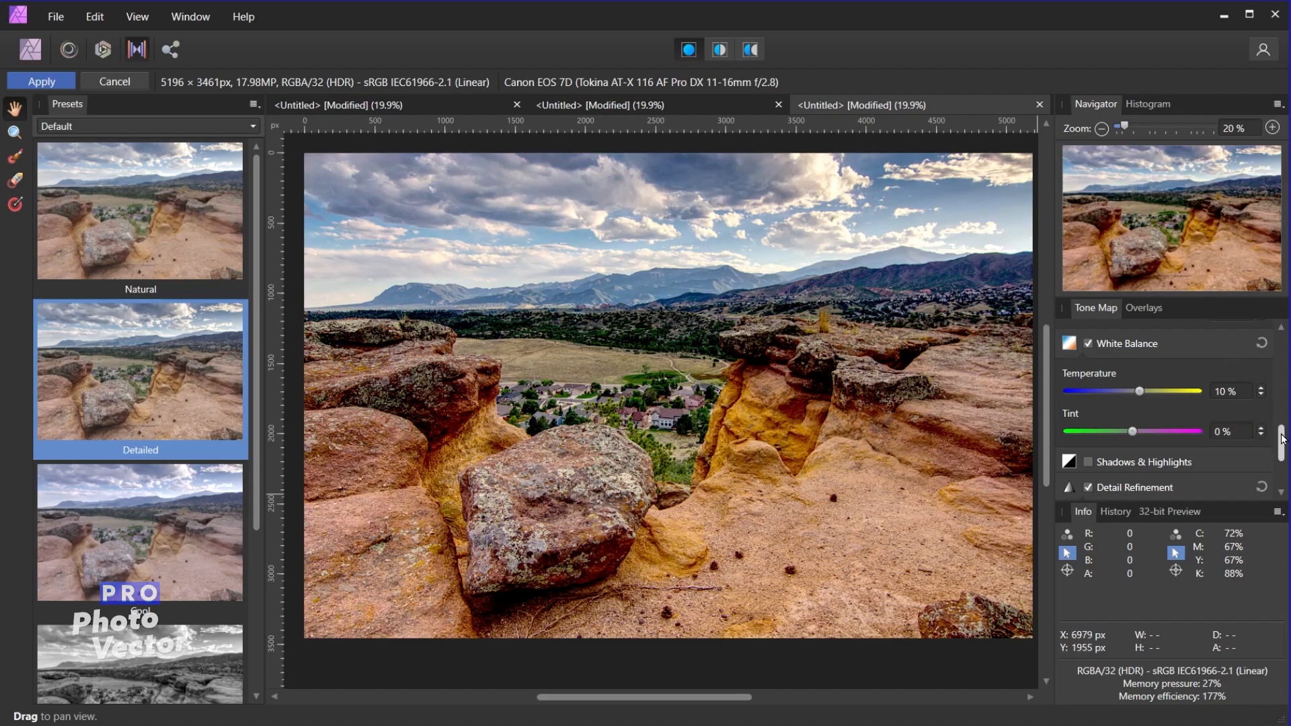
- Tick Shadows & Highlights and drag Shadows to 17%
{"action": "scroll", "scroll_direction": "down", "scroll_amount": 3}
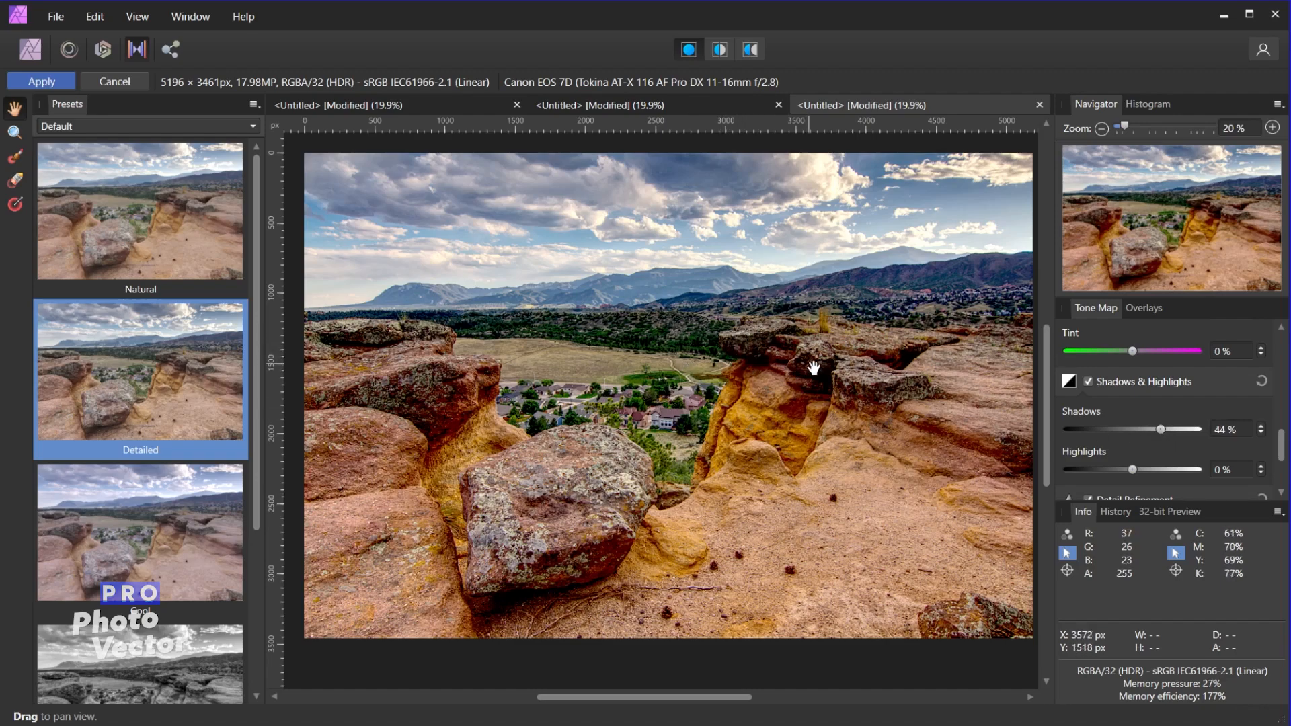
{"action": "mouse_move", "coordinate": [1117, 506]}
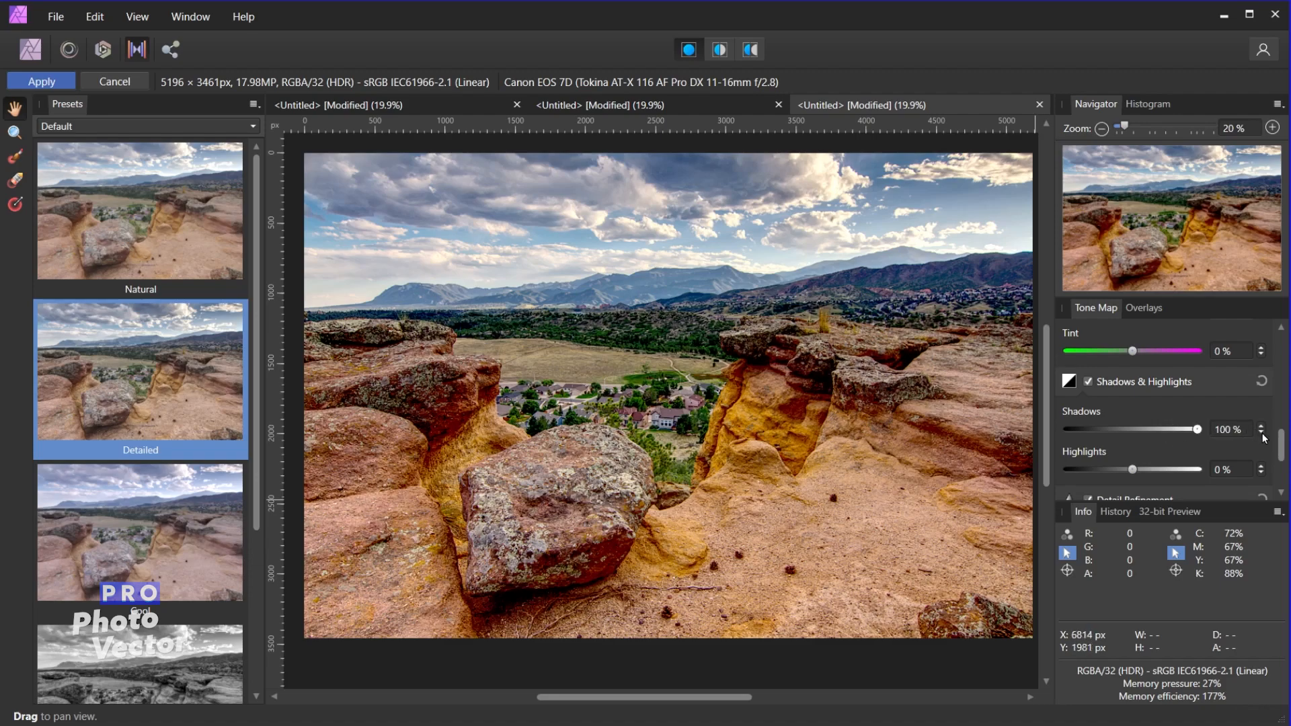
{"action": "mouse_move", "coordinate": [1265, 439]}
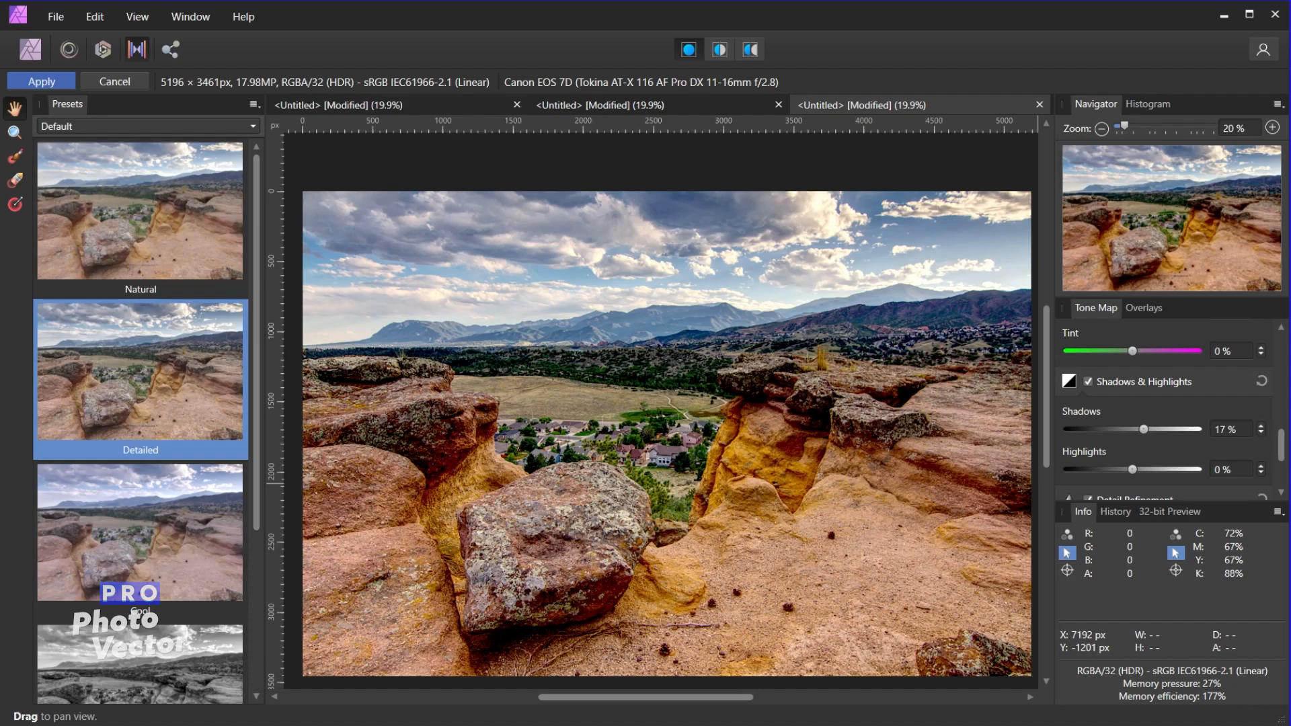
- Set Detail Refinement Radius to 70% and Amount to 57%, keeping Shadows at 17%
{"action": "scroll", "scroll_direction": "down", "scroll_amount": 3}
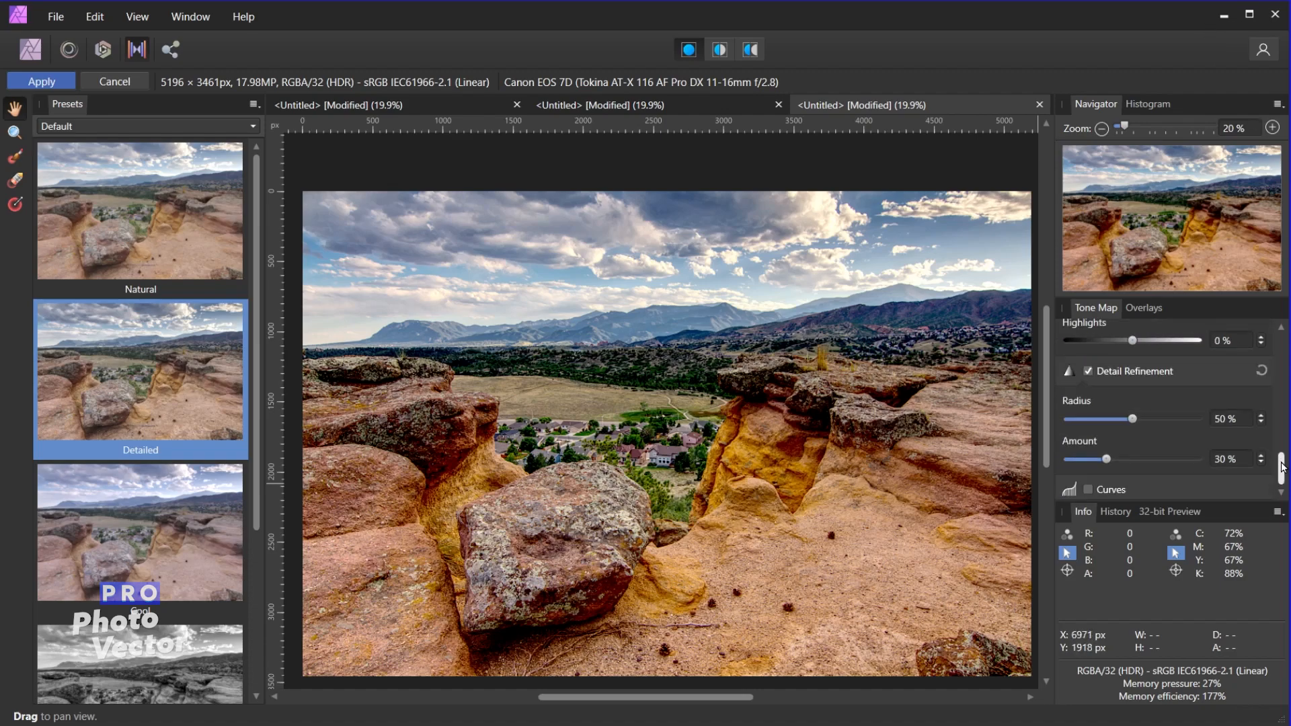
{"action": "mouse_move", "coordinate": [880, 219]}
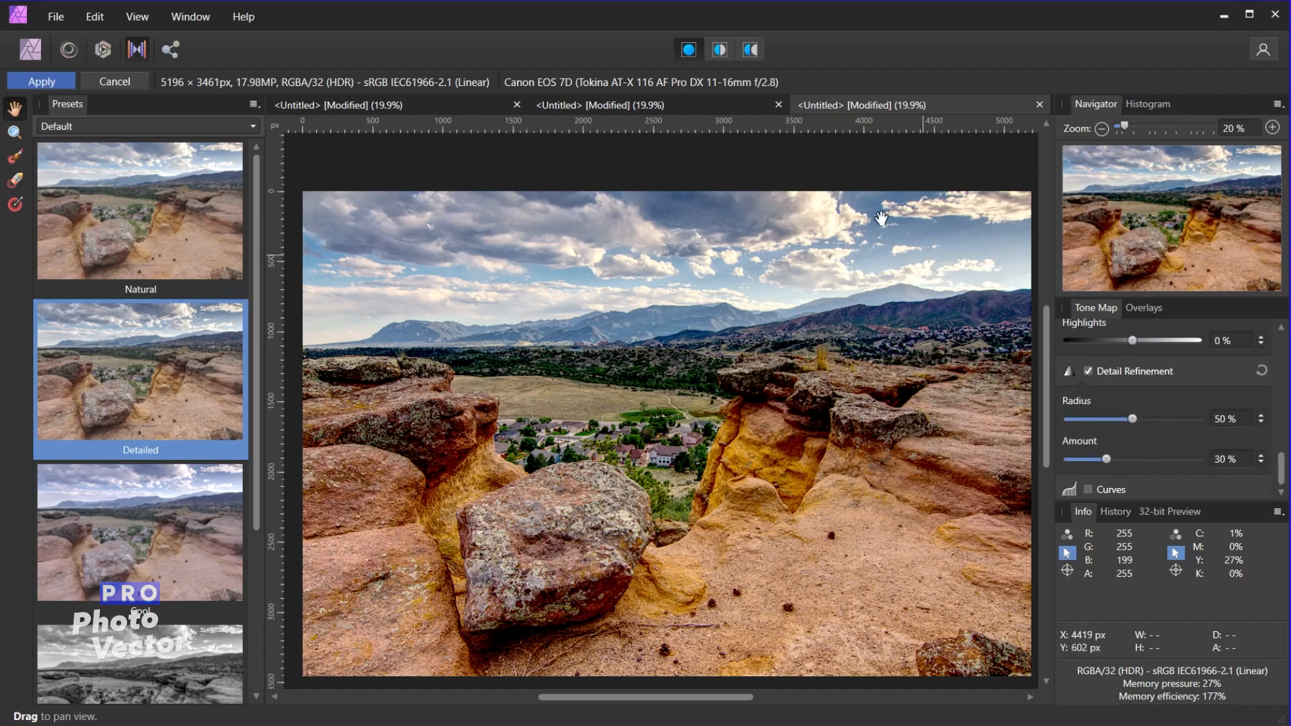
{"action": "mouse_move", "coordinate": [663, 400]}
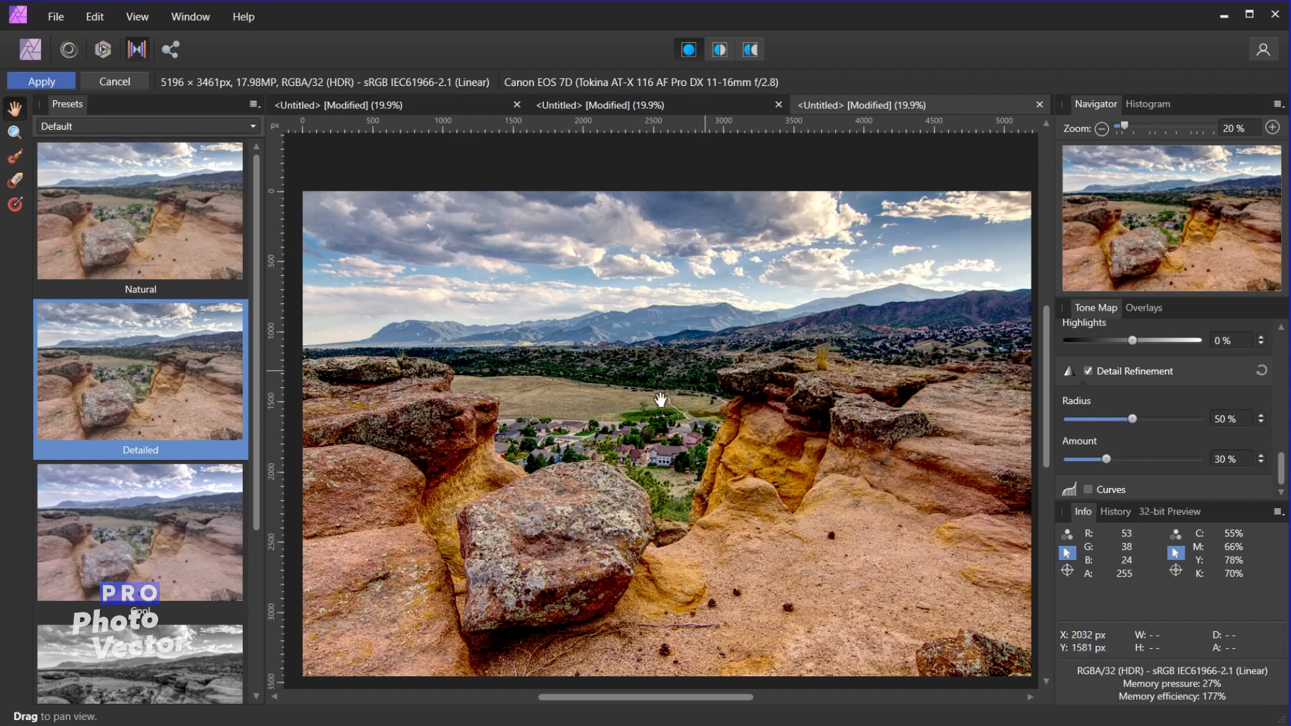
{"action": "mouse_move", "coordinate": [401, 415]}
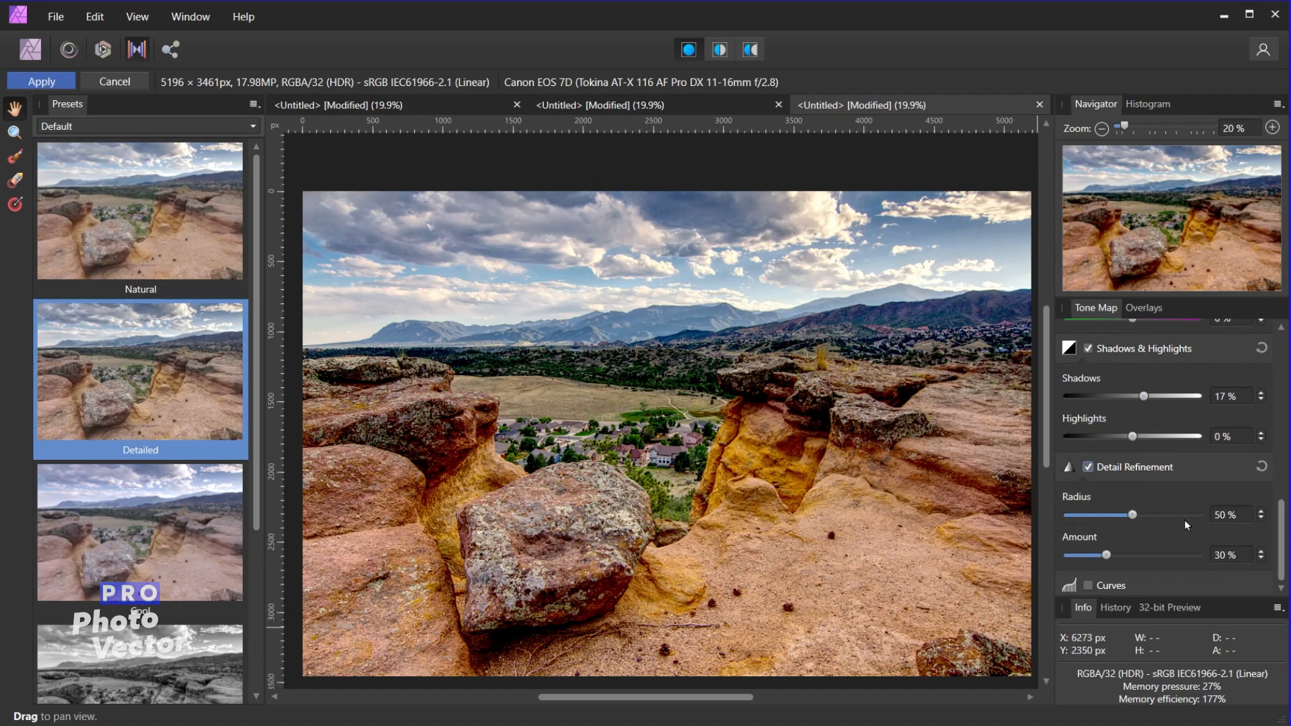
{"action": "mouse_move", "coordinate": [1137, 526]}
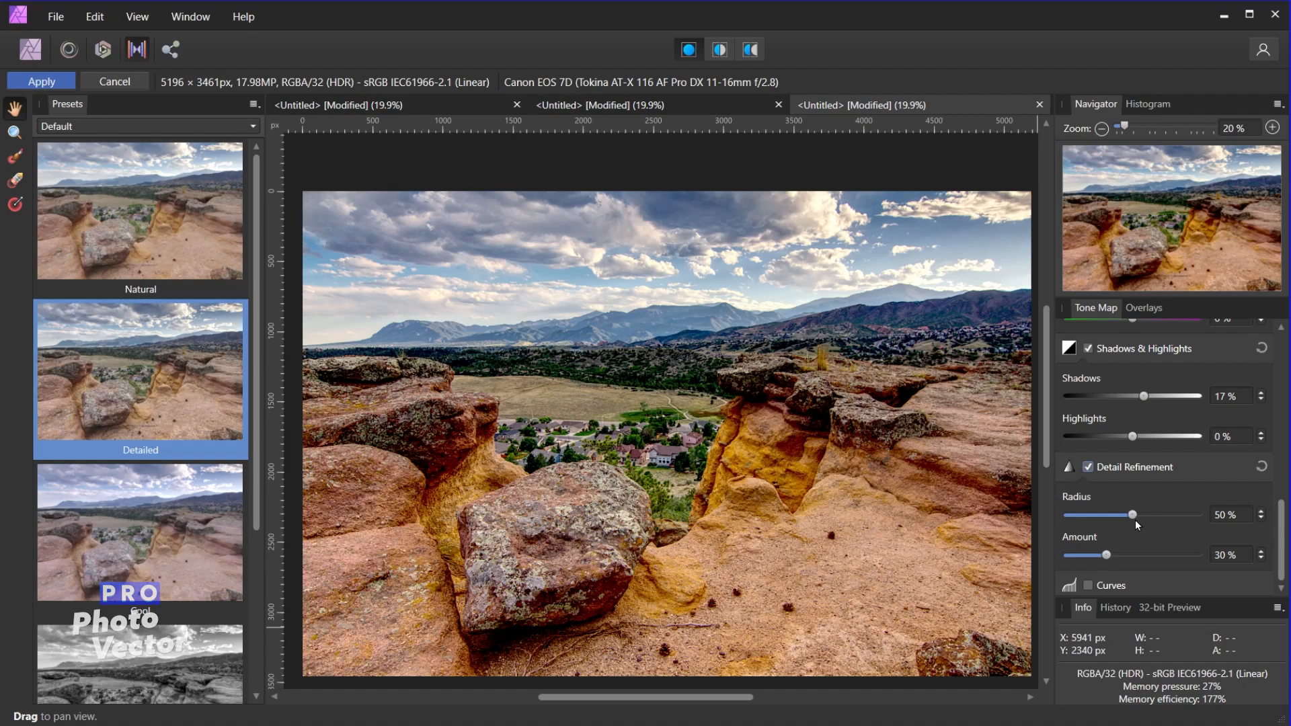
{"action": "mouse_move", "coordinate": [1105, 556]}
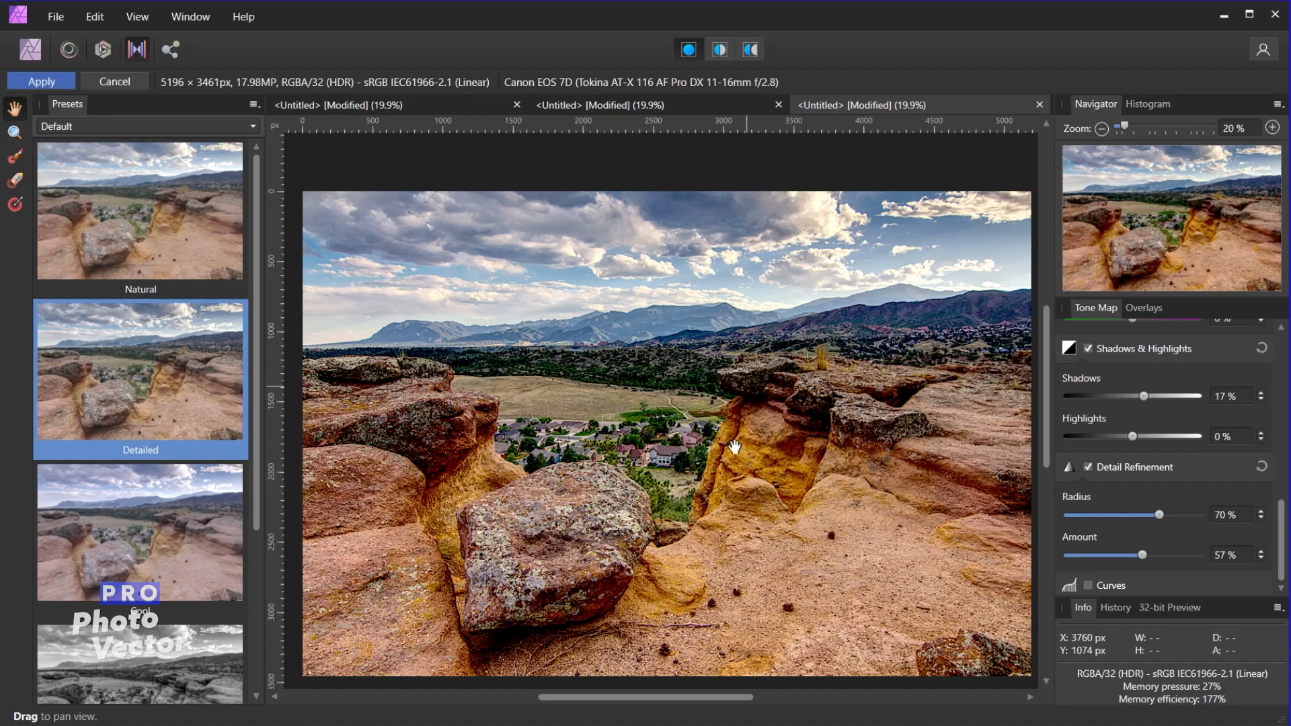
{"action": "mouse_move", "coordinate": [1091, 617]}
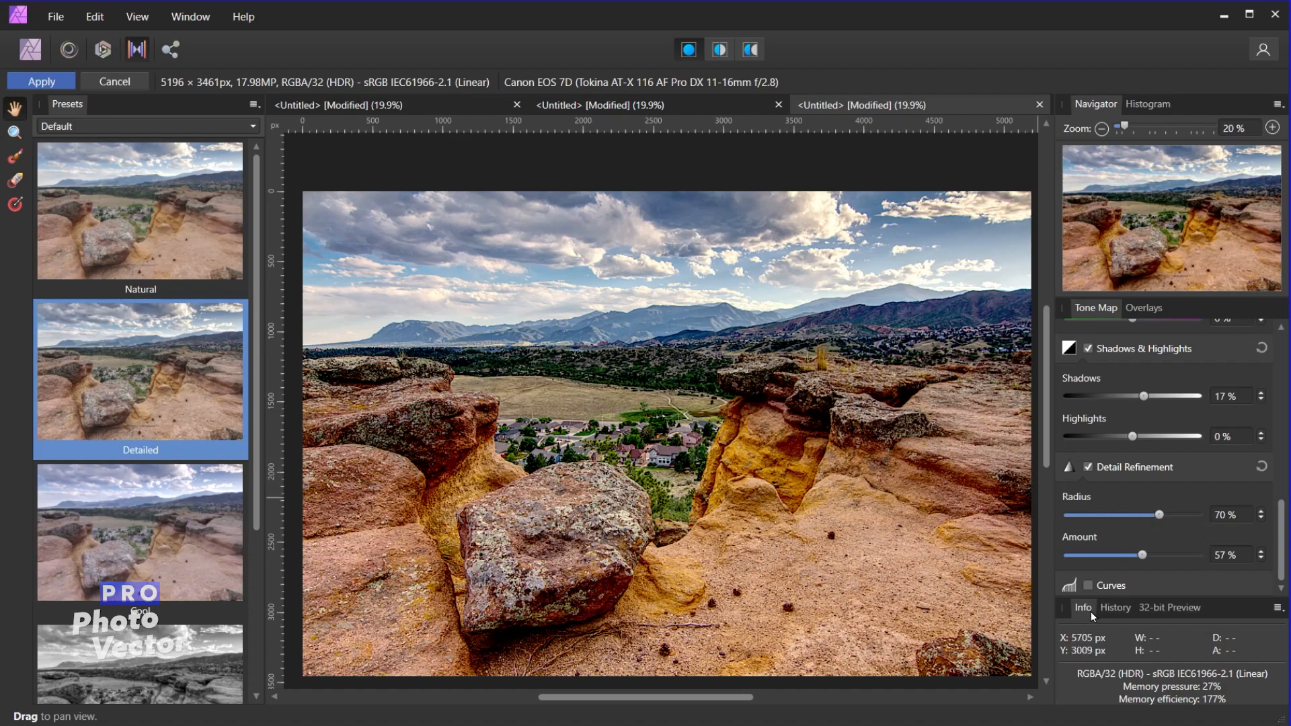
{"action": "mouse_move", "coordinate": [1095, 468]}
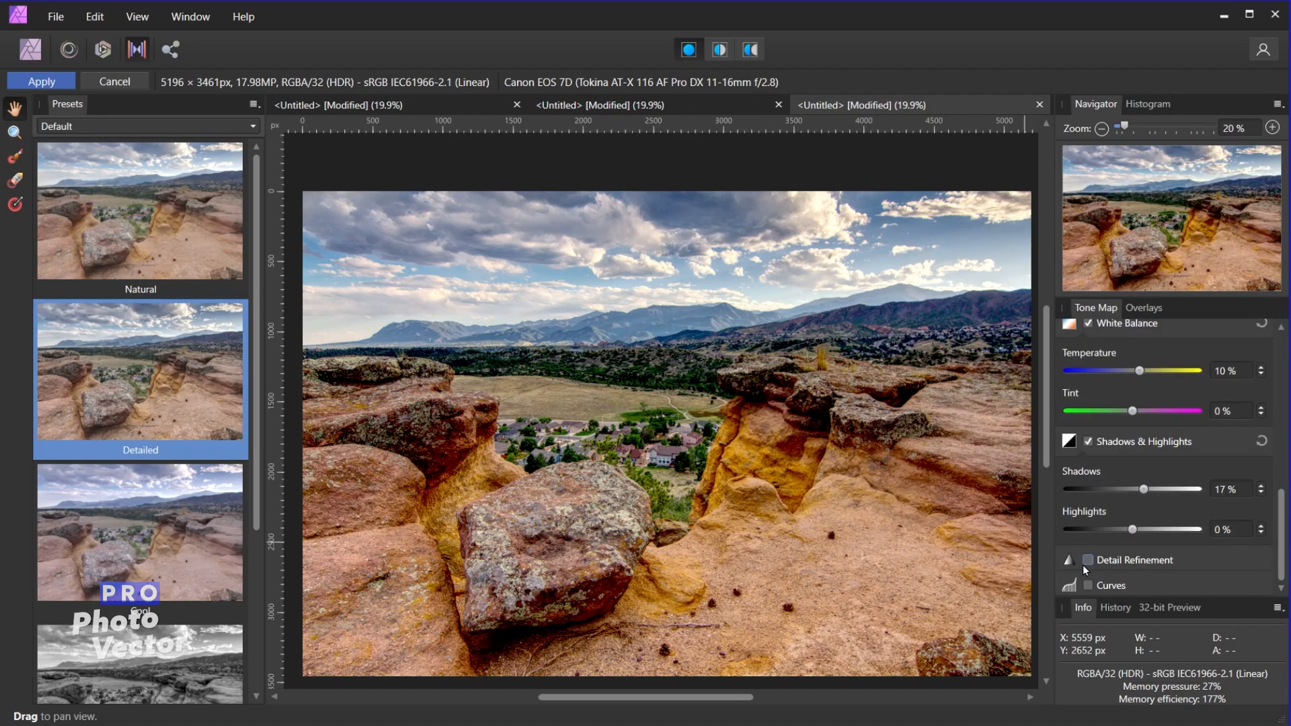
{"action": "left_click", "coordinate": [1088, 558]}
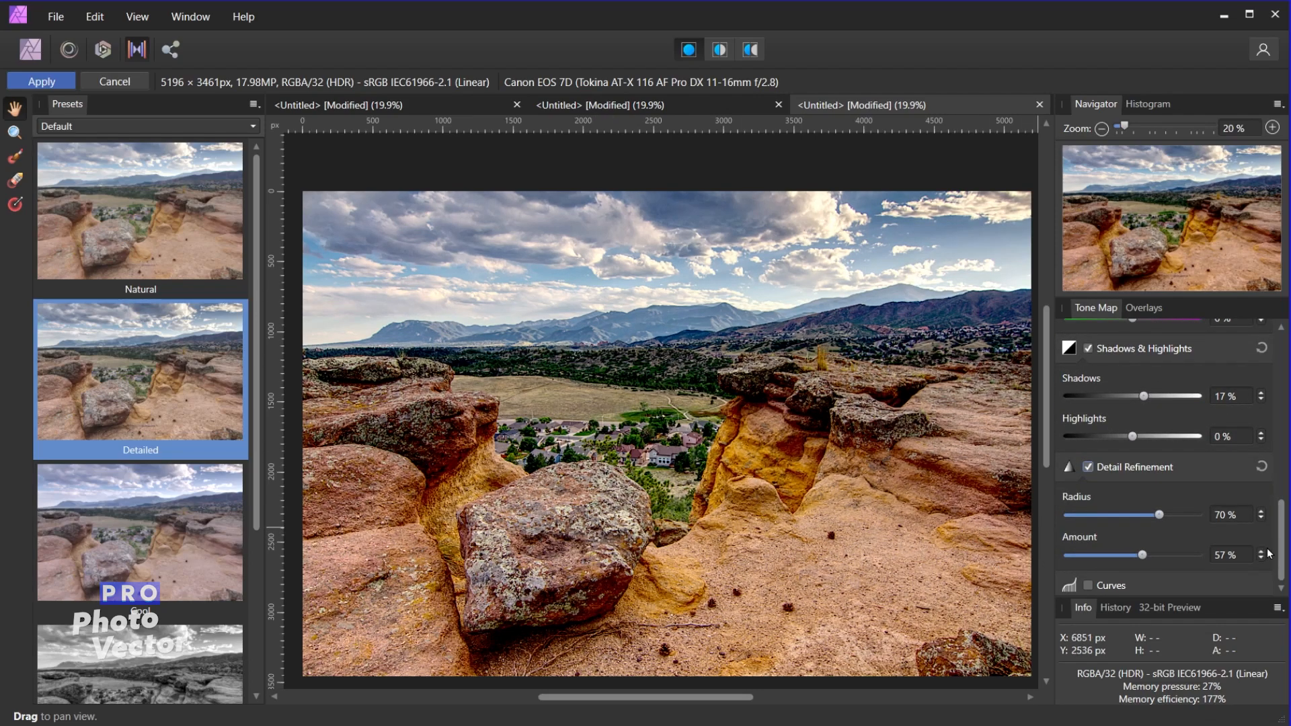
- Enable Curves in the tone map and add a gentle two-point contrast curve on Master
{"action": "left_click", "coordinate": [1089, 585]}
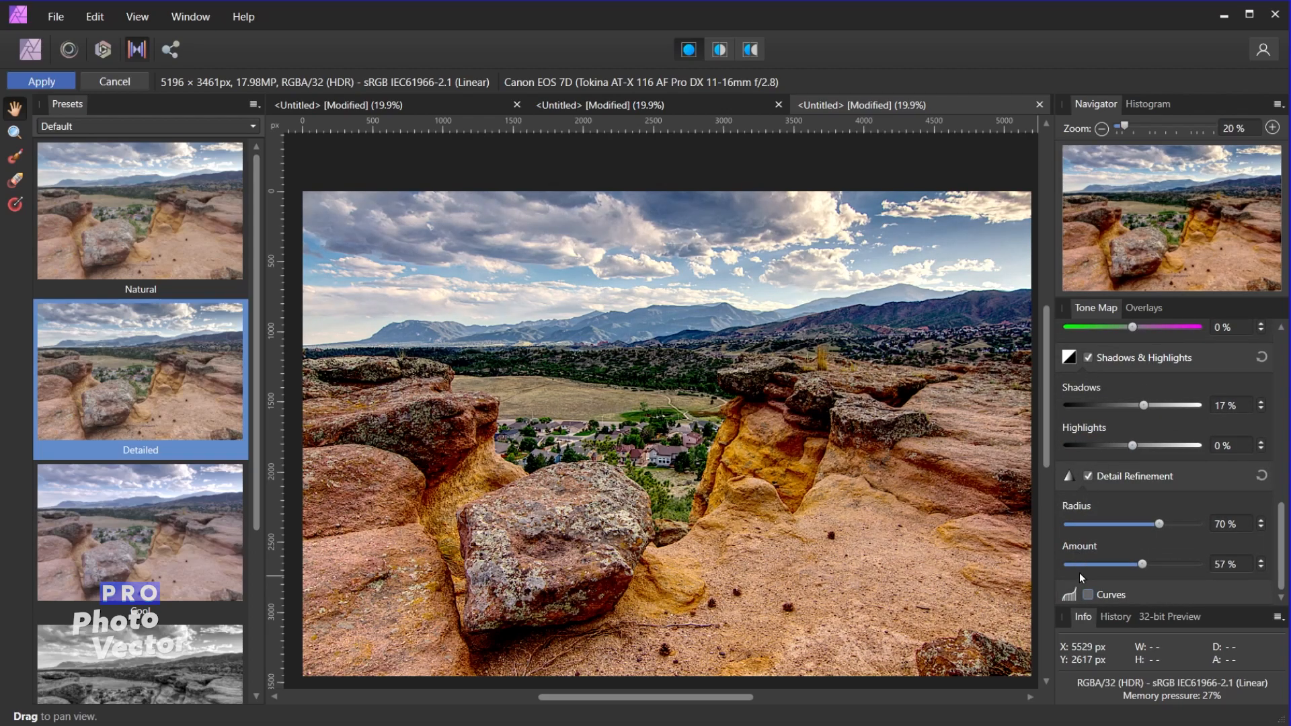
{"action": "left_click", "coordinate": [1111, 594]}
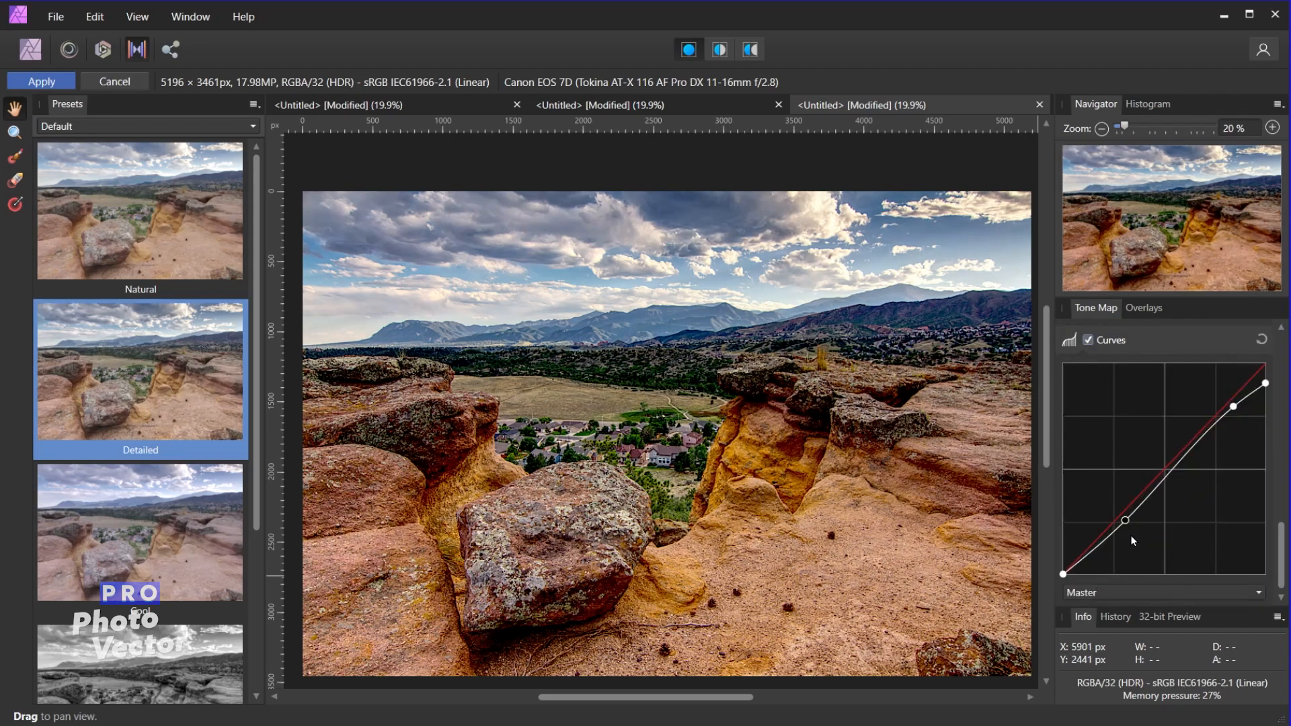
{"action": "left_click", "coordinate": [1161, 592]}
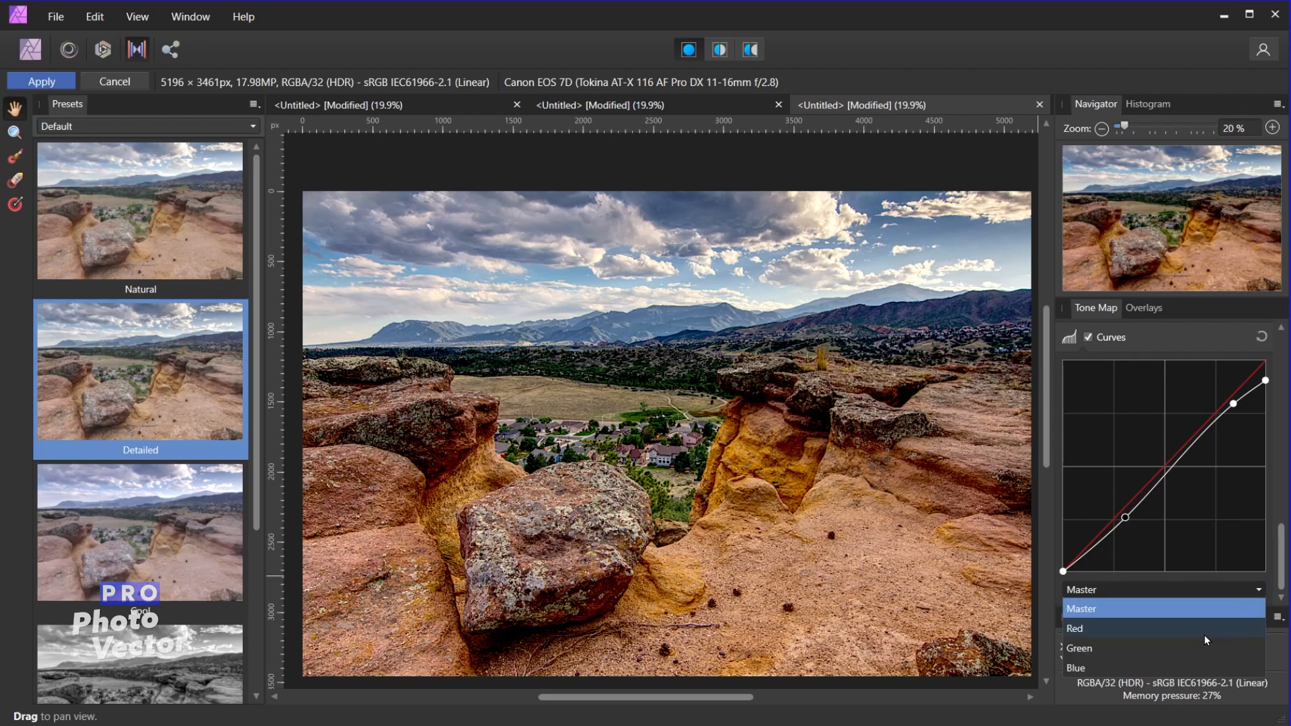
{"action": "left_click", "coordinate": [1082, 609]}
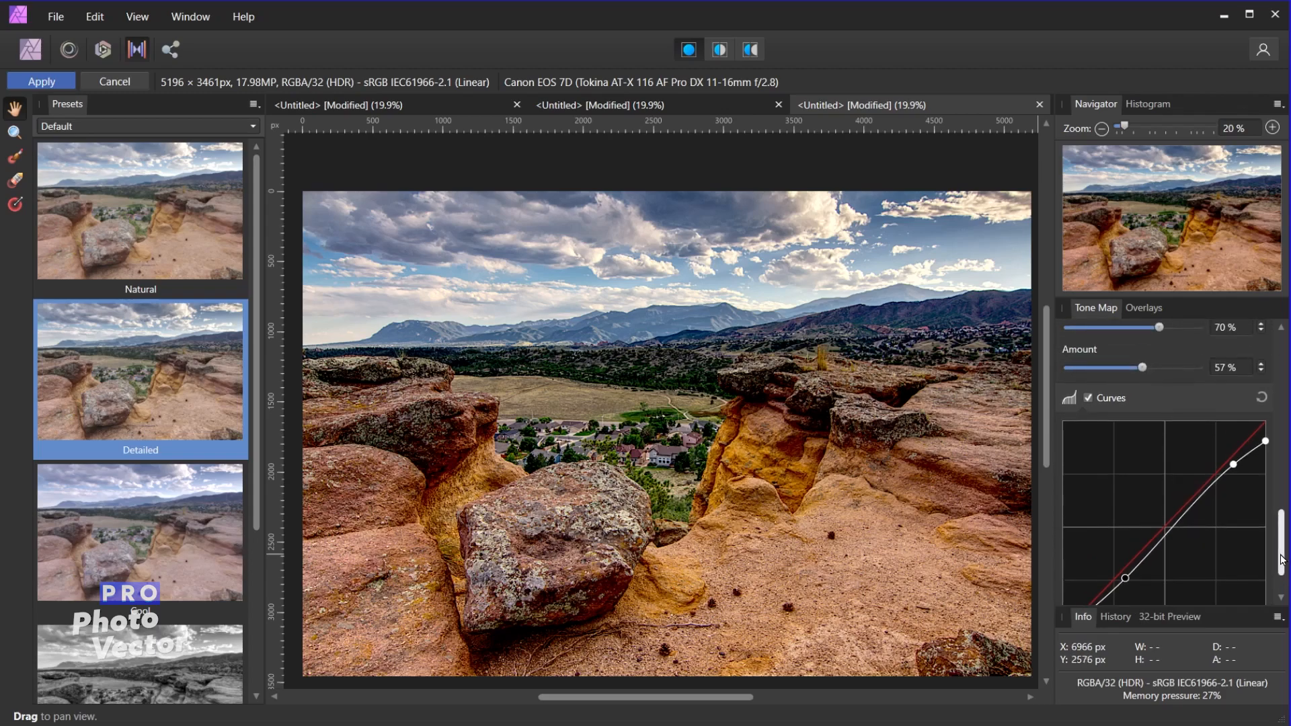
{"action": "scroll", "scroll_direction": "down", "scroll_amount": 3}
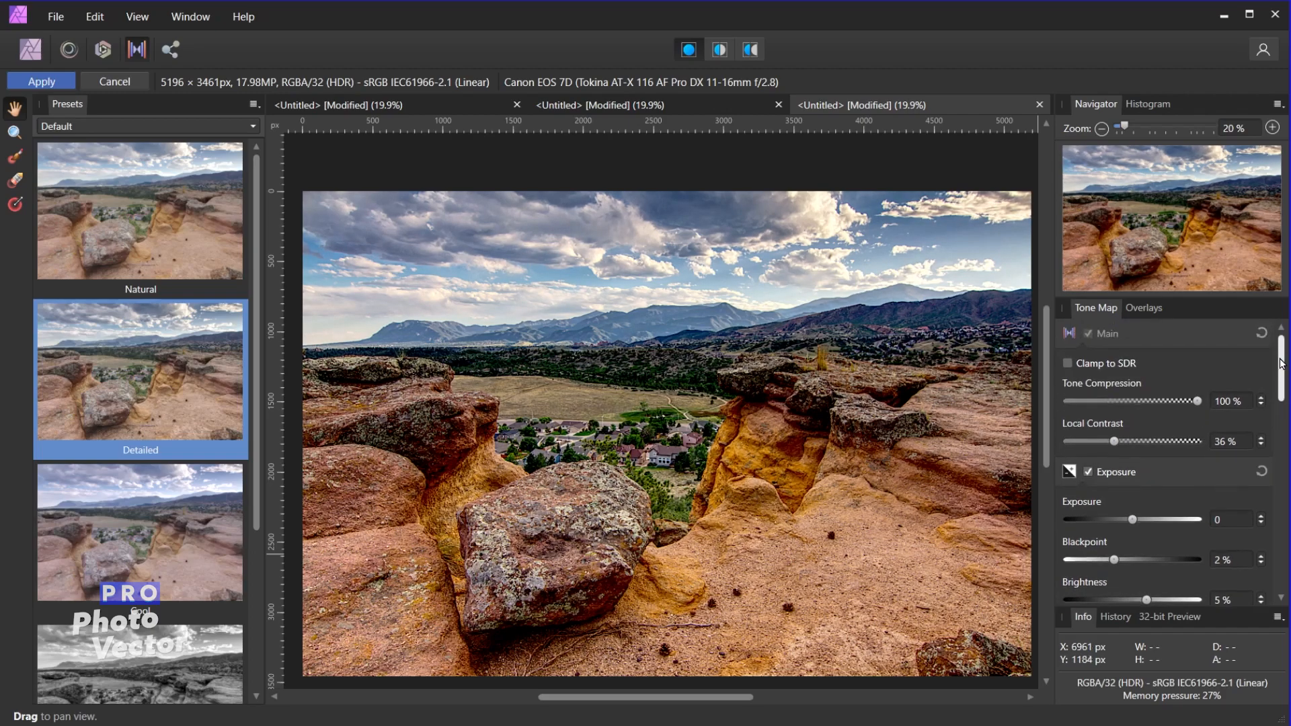
{"action": "mouse_move", "coordinate": [1151, 308]}
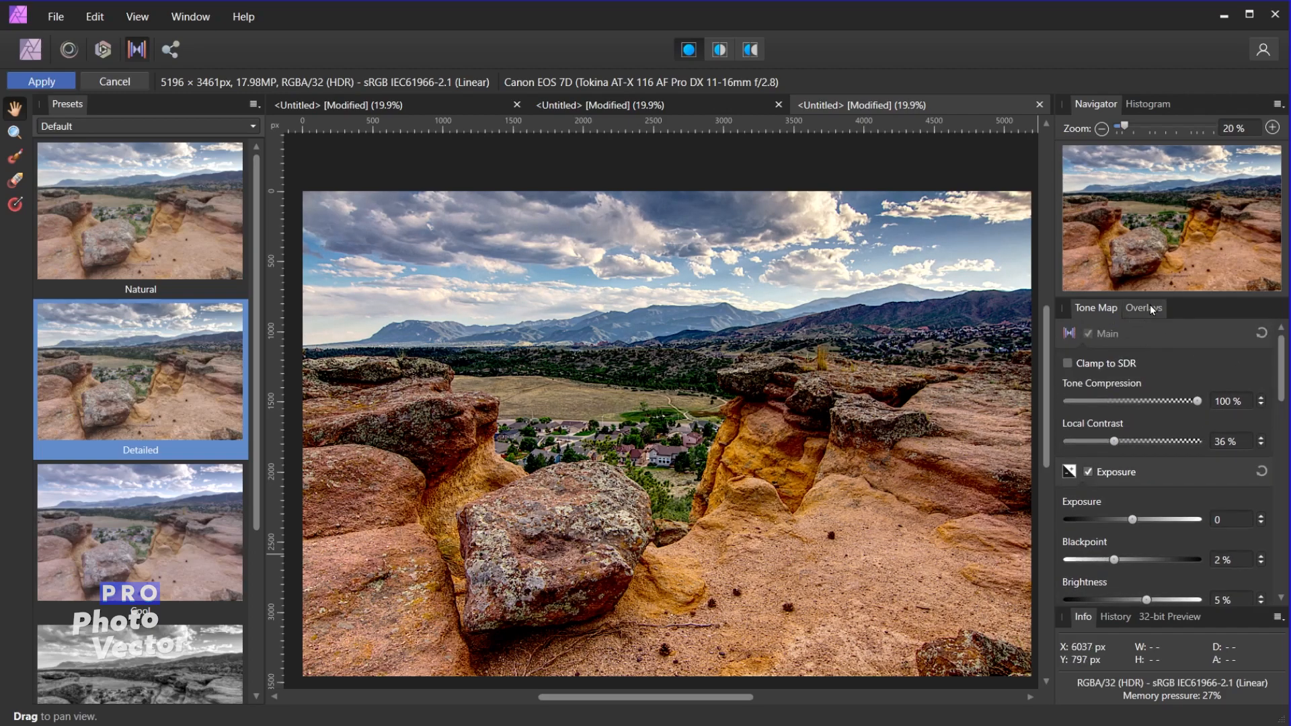
- Add a new brush overlay from the Overlays tab
{"action": "left_click", "coordinate": [1144, 308]}
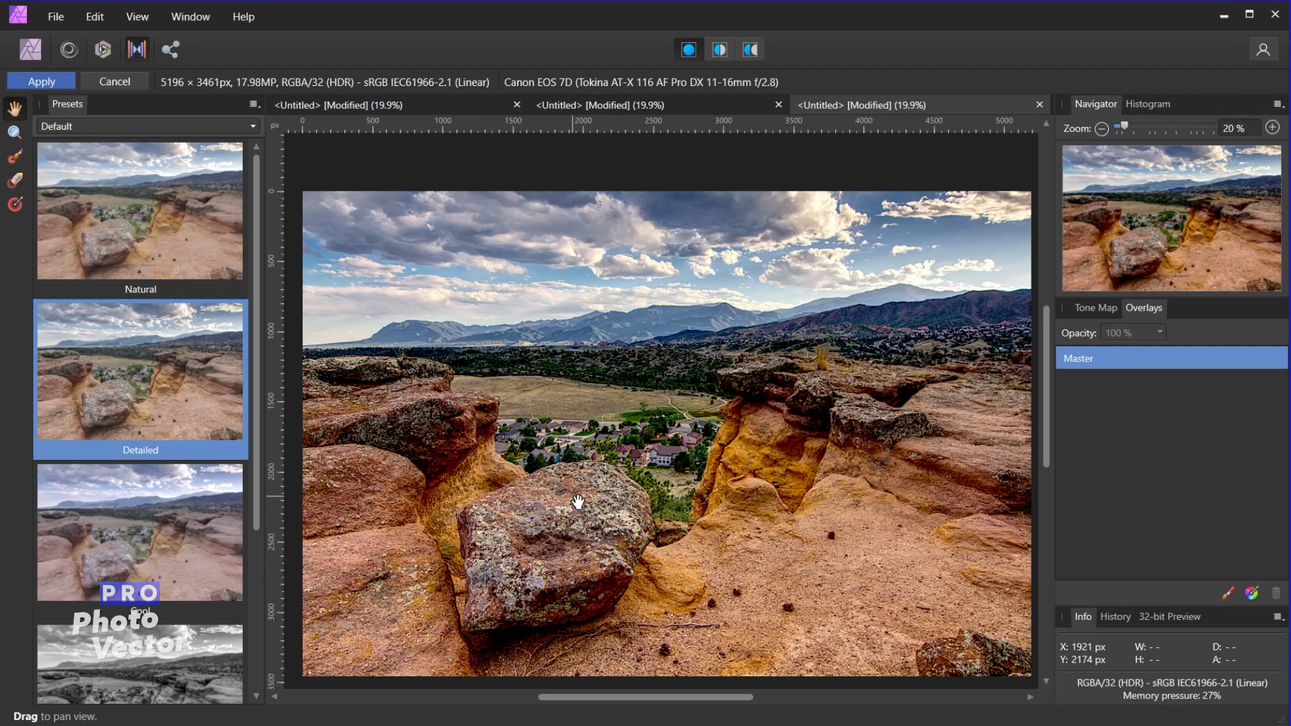
{"action": "mouse_move", "coordinate": [1230, 593]}
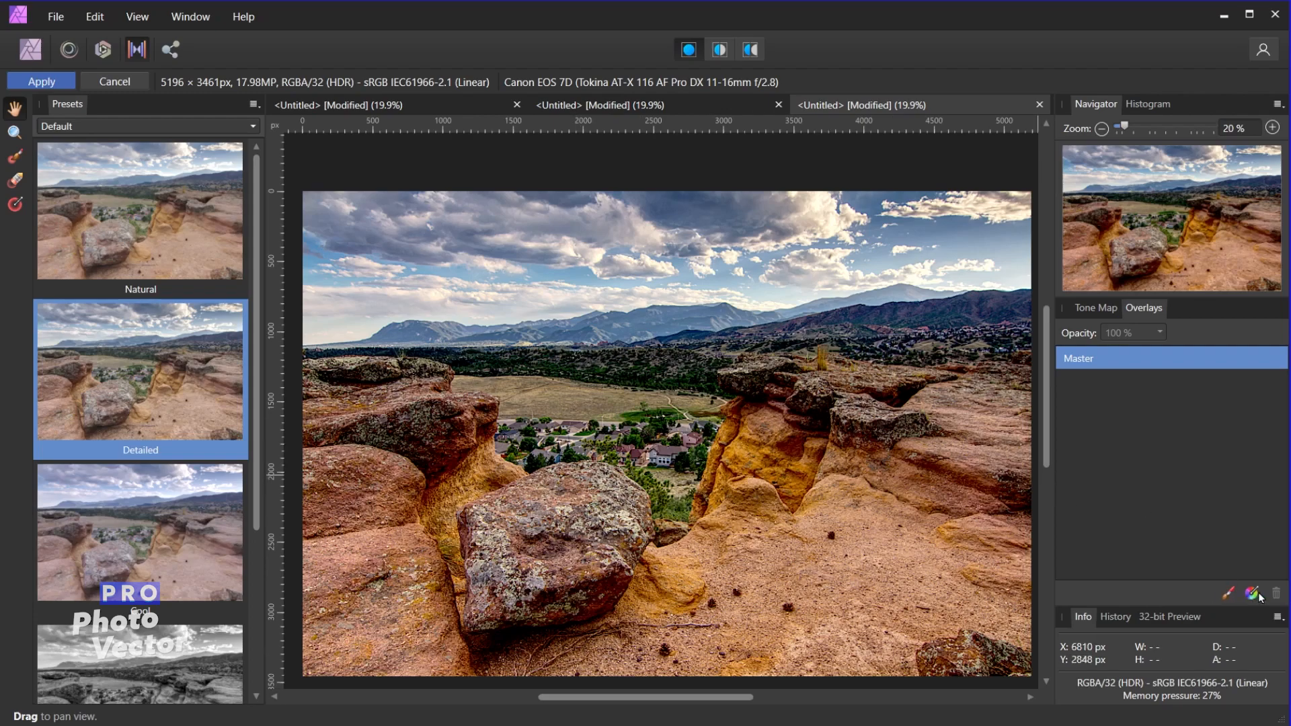
{"action": "mouse_move", "coordinate": [1255, 593]}
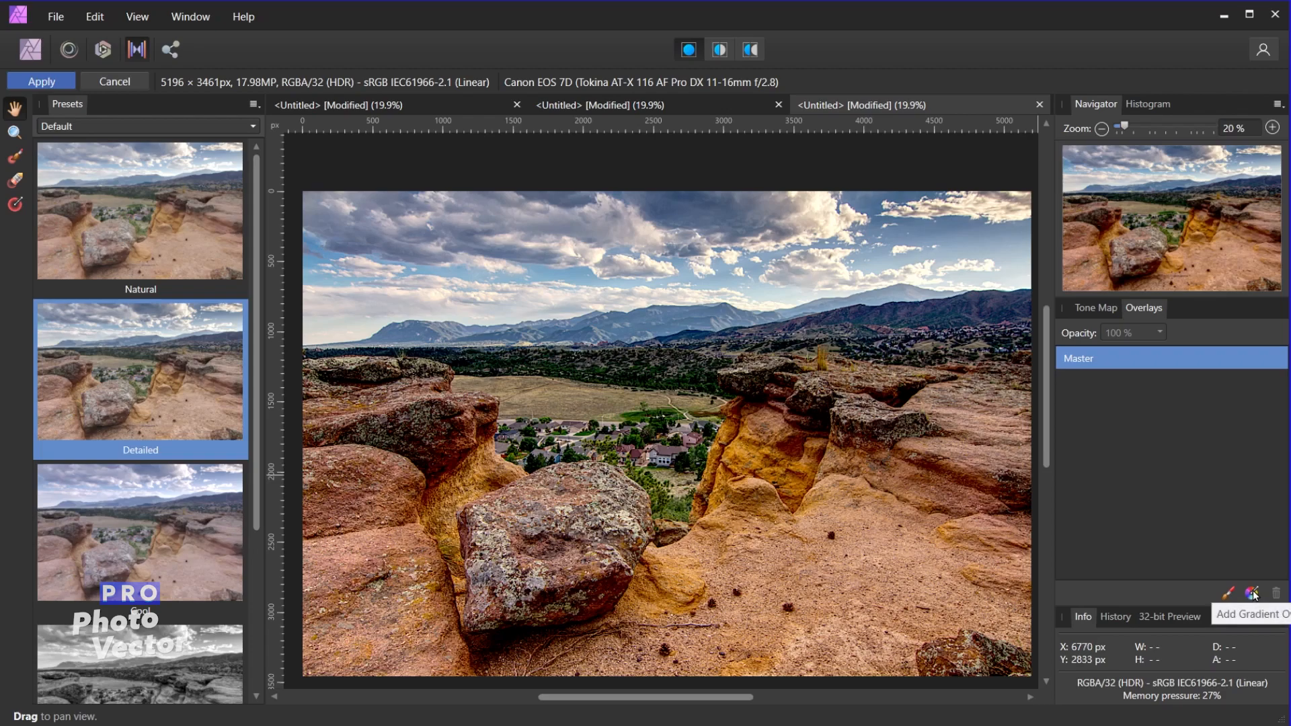
{"action": "mouse_move", "coordinate": [1227, 593]}
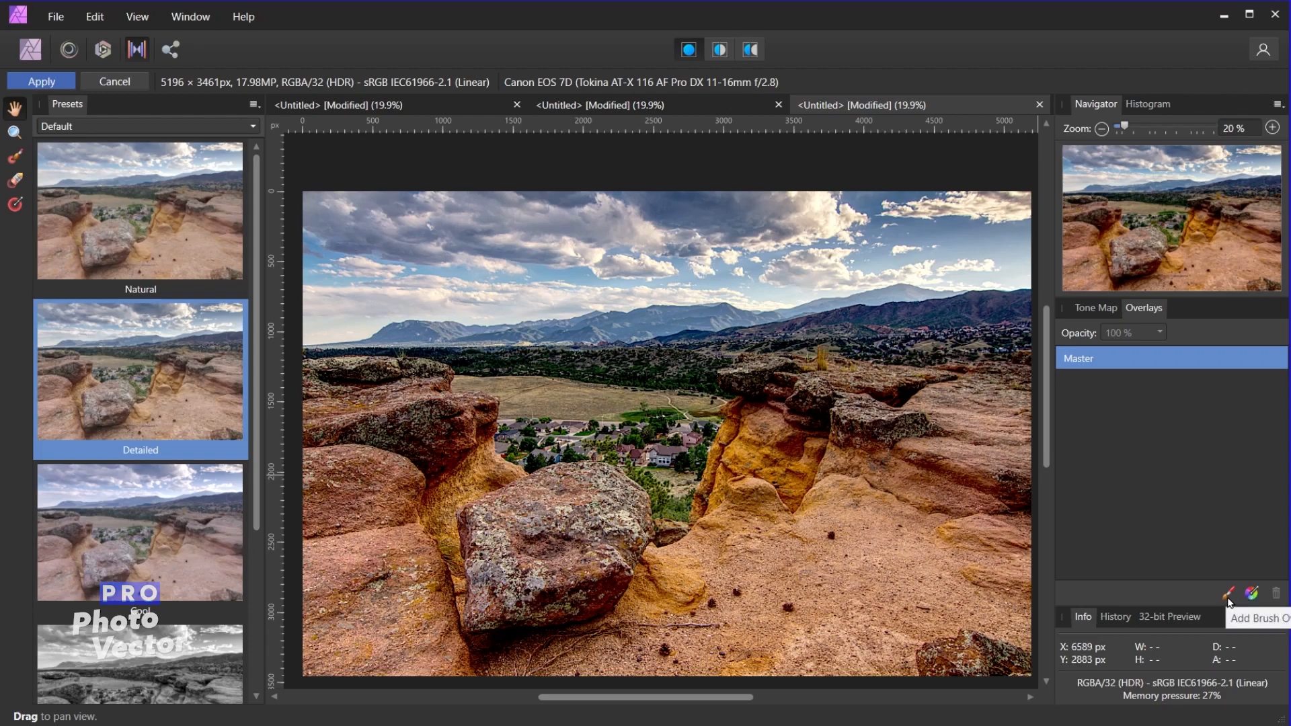
{"action": "left_click", "coordinate": [1228, 593]}
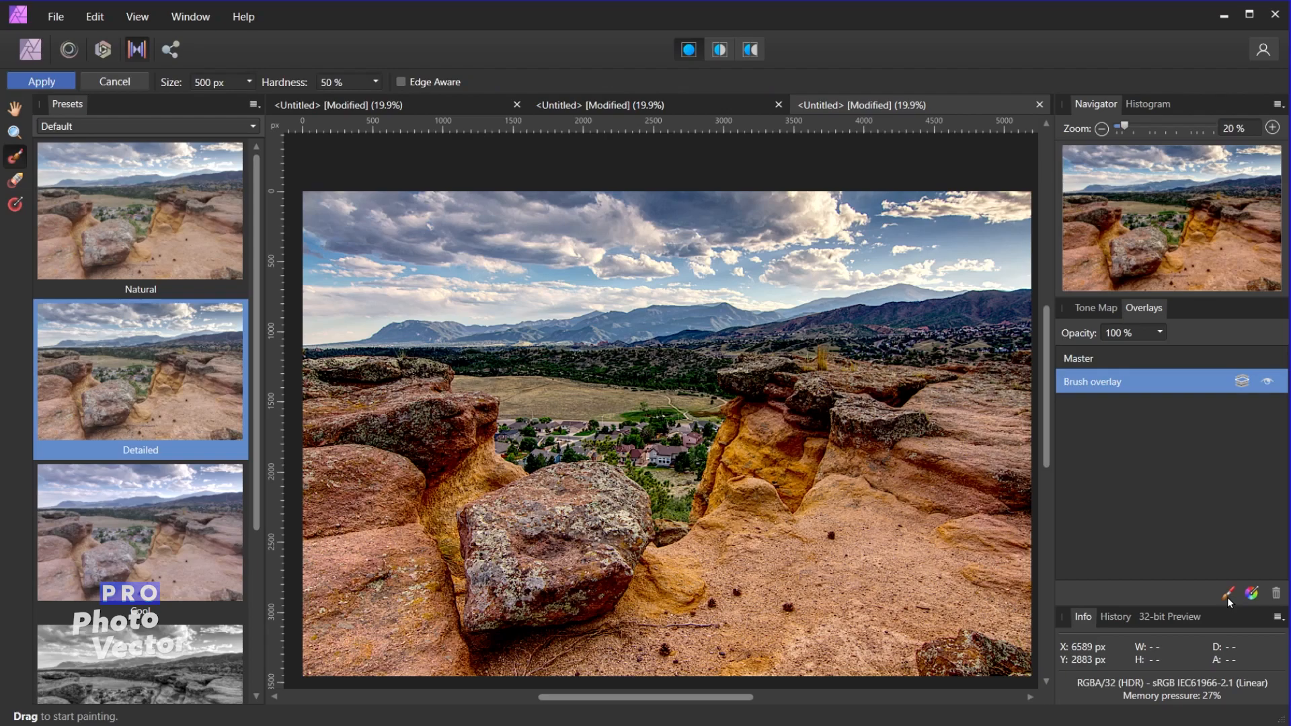
{"action": "mouse_move", "coordinate": [1084, 392]}
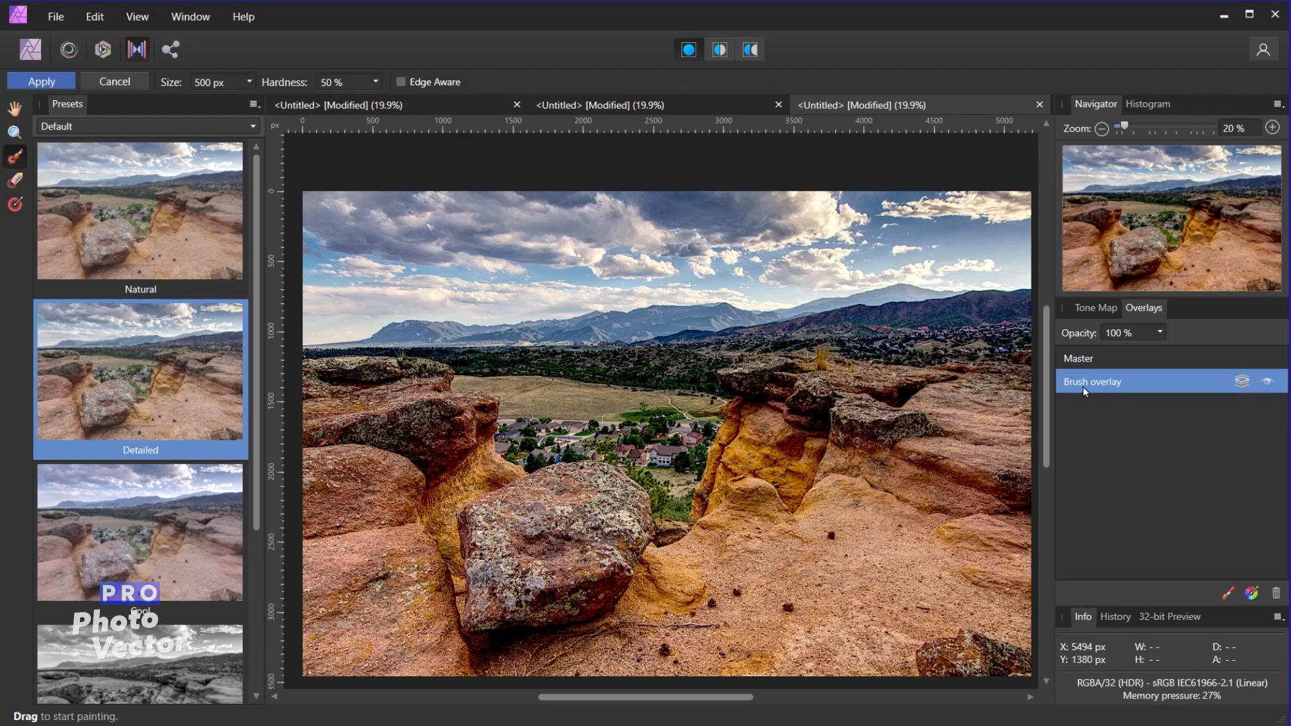
{"action": "mouse_move", "coordinate": [590, 498]}
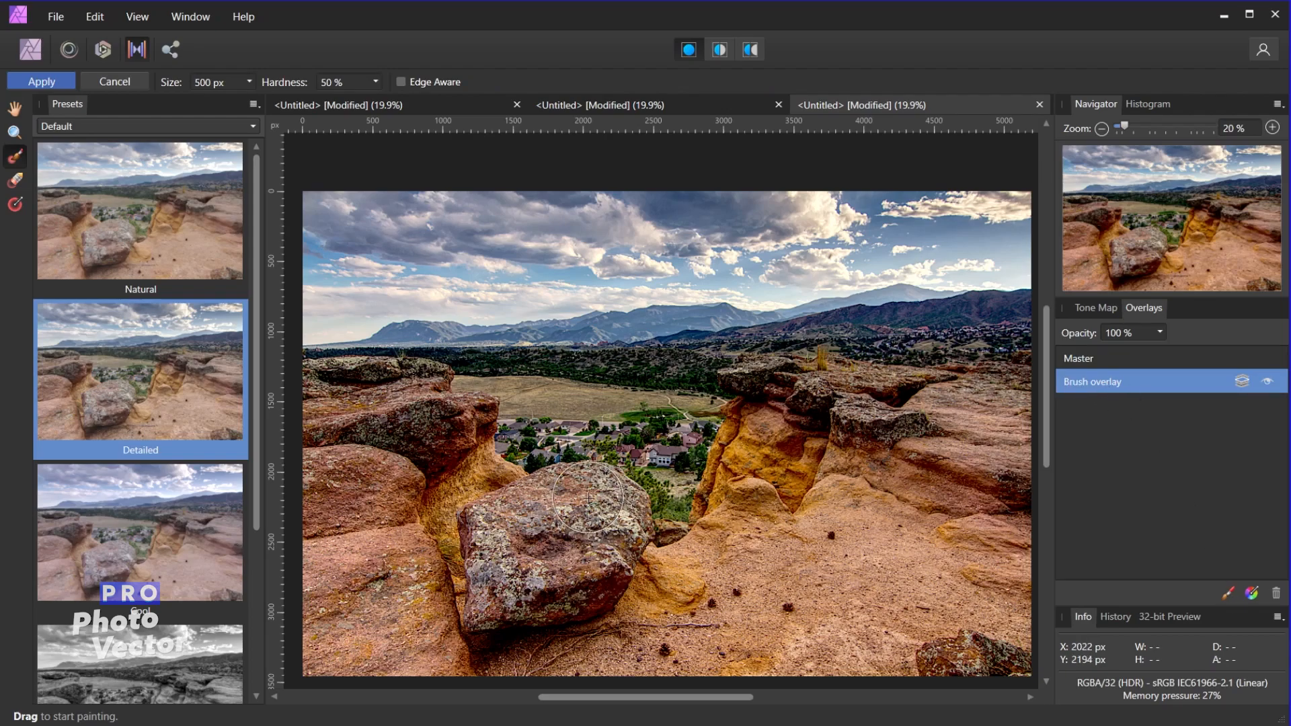
{"action": "mouse_move", "coordinate": [514, 410]}
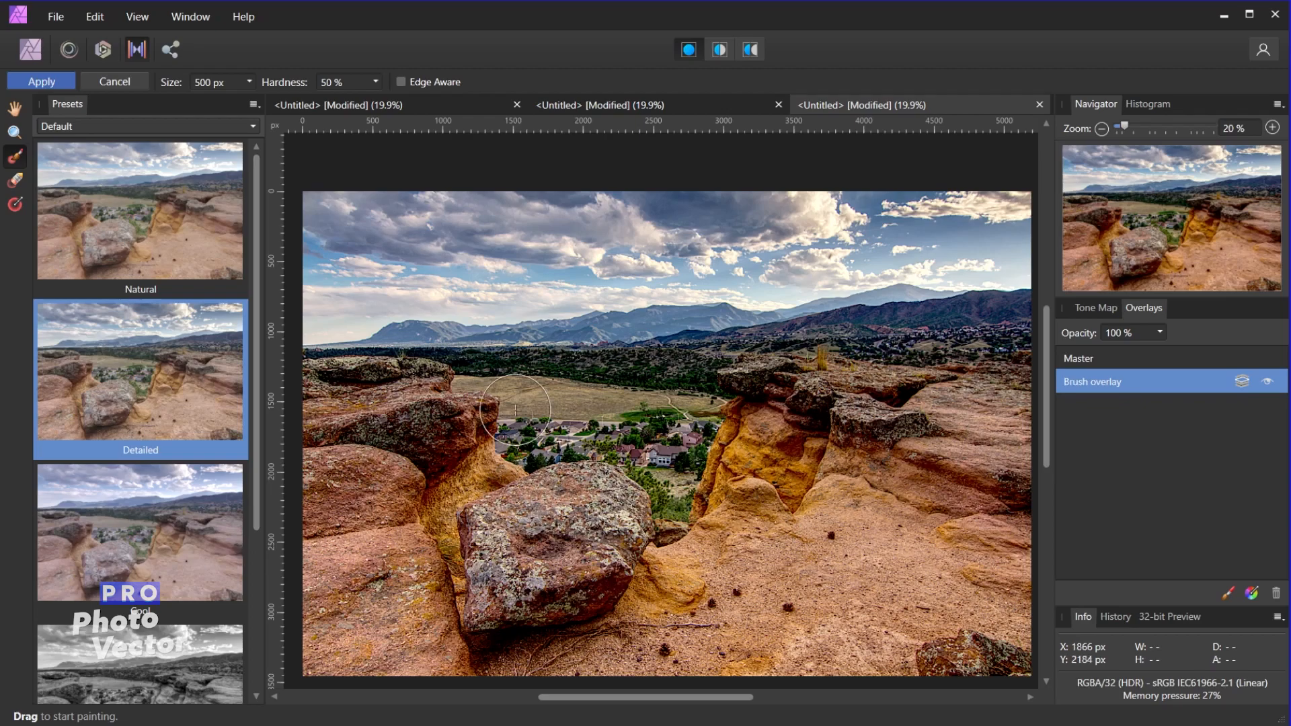
{"action": "mouse_move", "coordinate": [237, 90]}
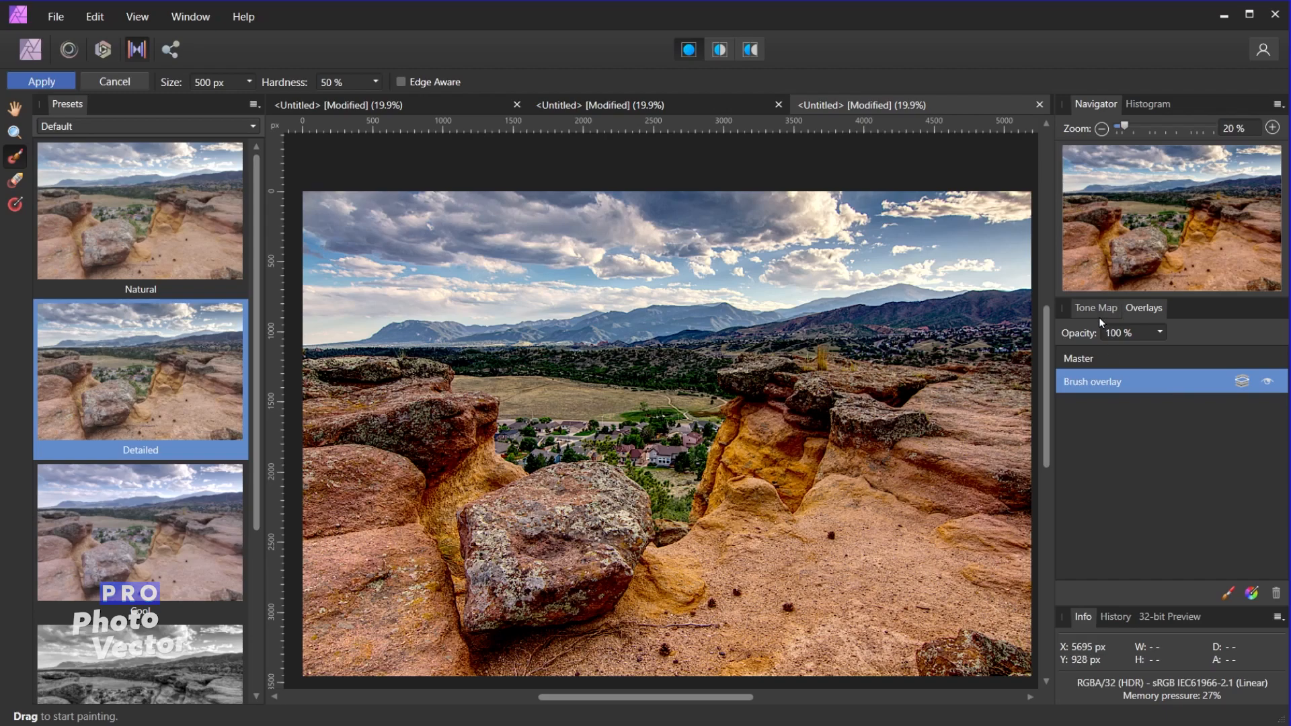
- Show the brush overlay's Tone Map settings to raise its exposure
{"action": "left_click", "coordinate": [1096, 308]}
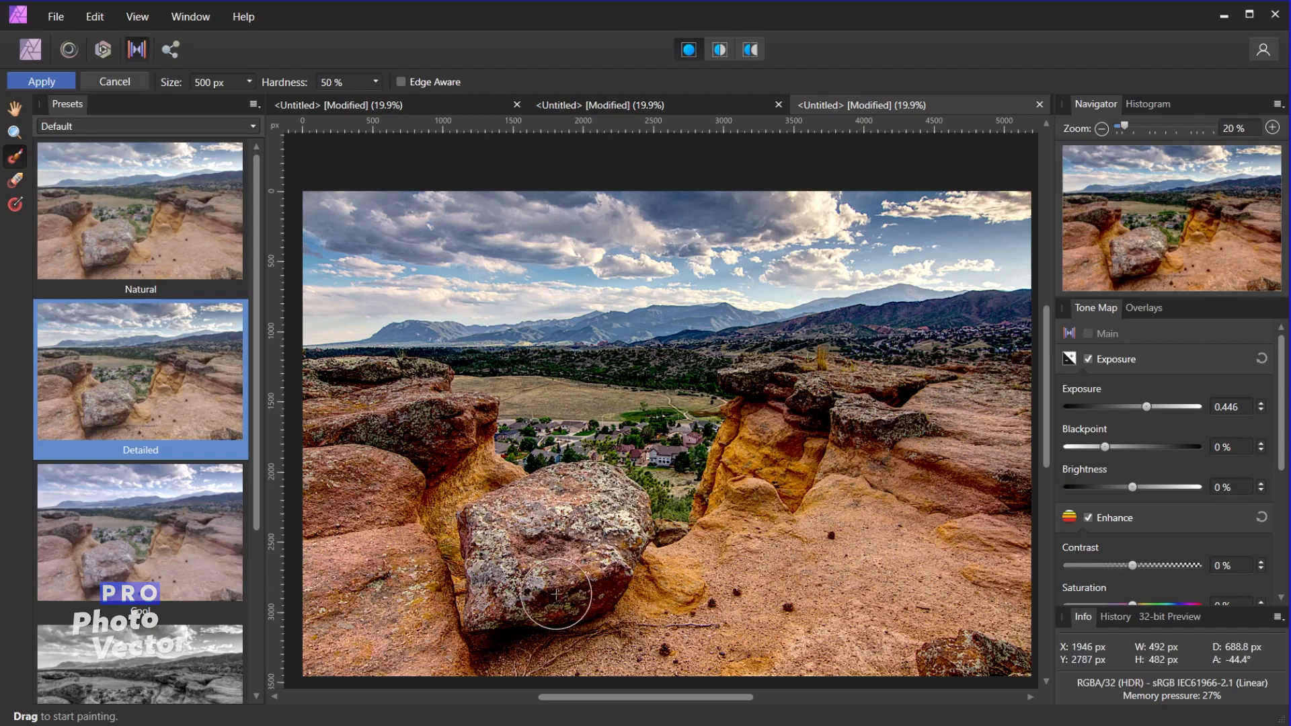
{"action": "mouse_move", "coordinate": [338, 382]}
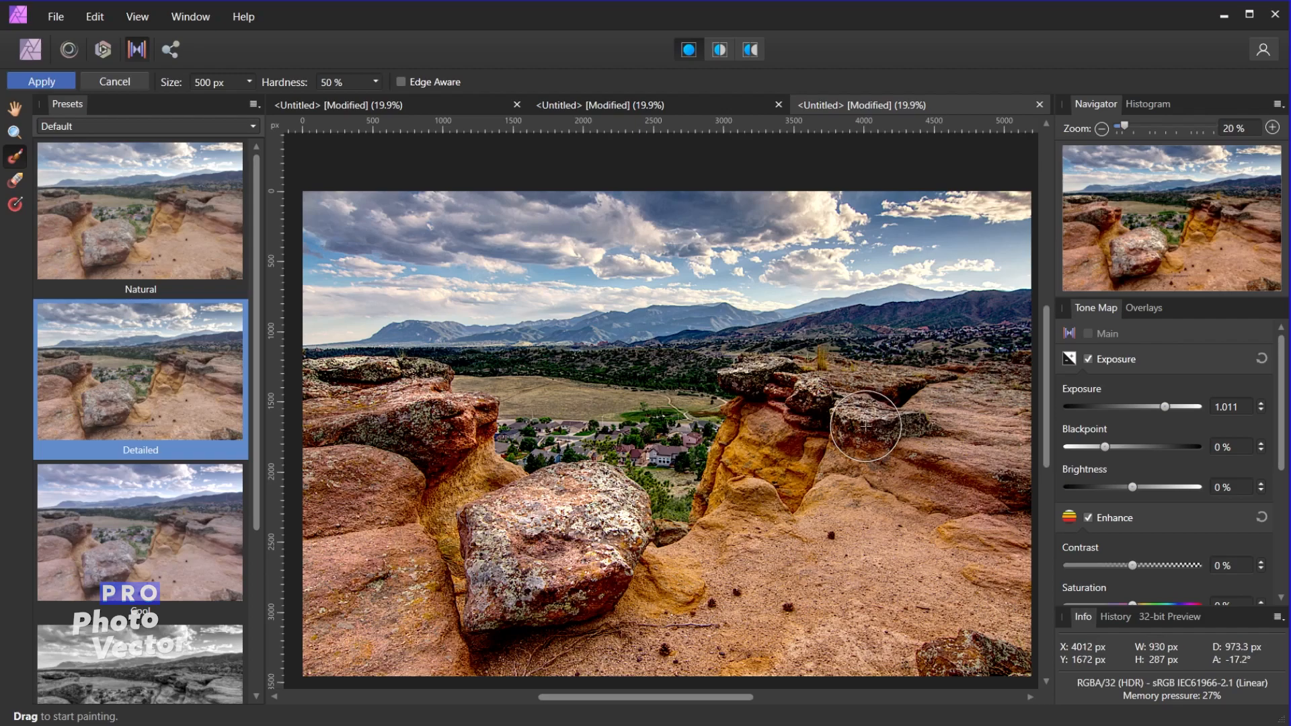
{"action": "mouse_move", "coordinate": [727, 404]}
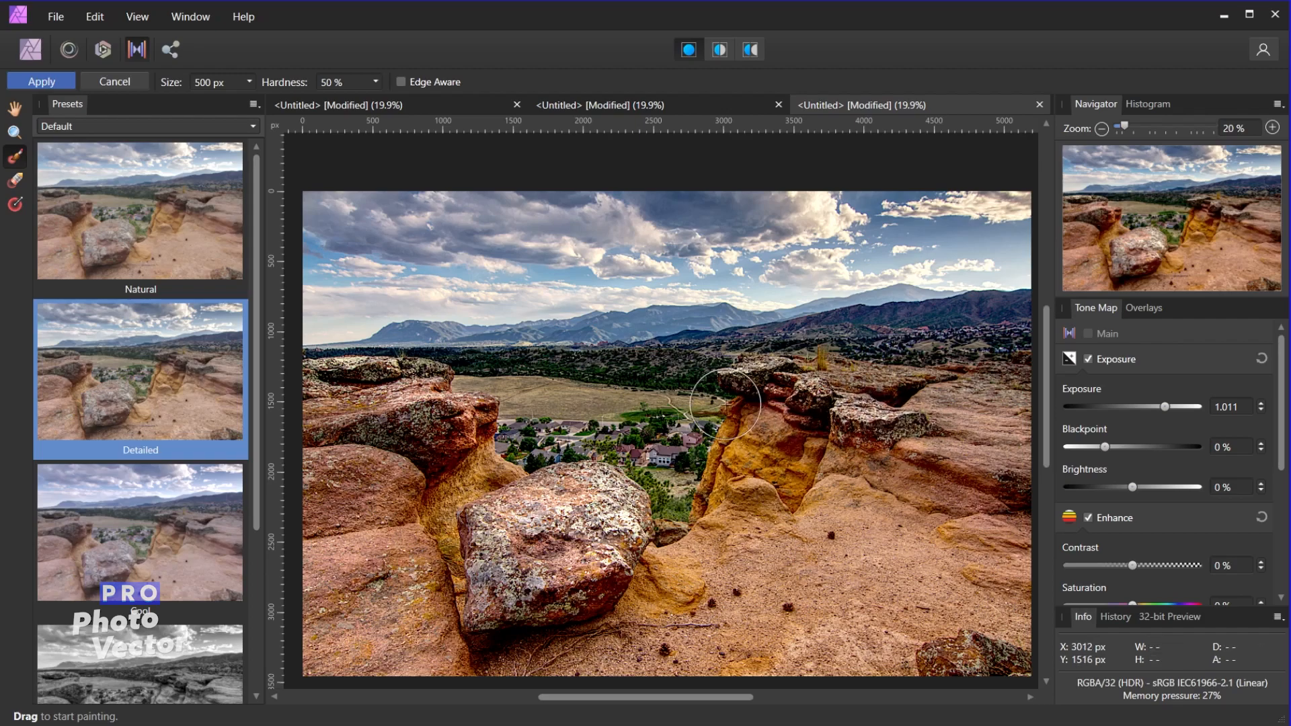
{"action": "mouse_move", "coordinate": [980, 646]}
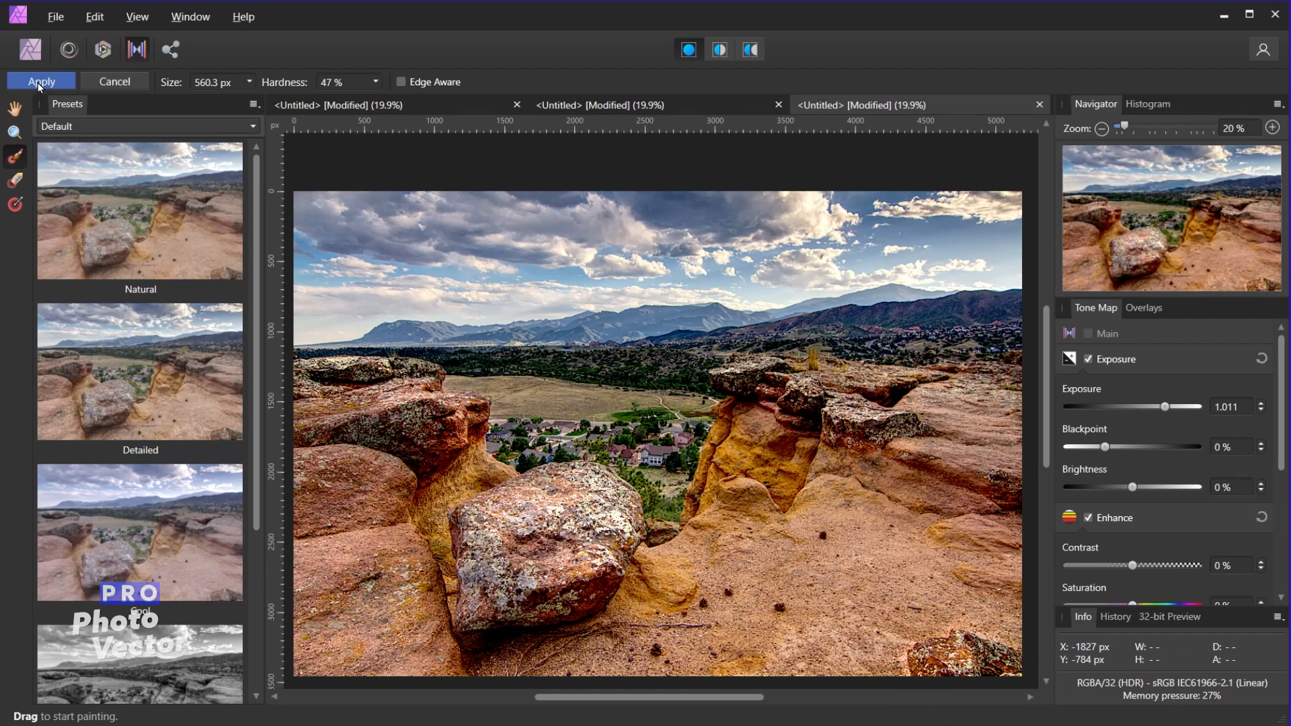
- Apply the tone mapping to return to the Photo persona
{"action": "left_click", "coordinate": [40, 81]}
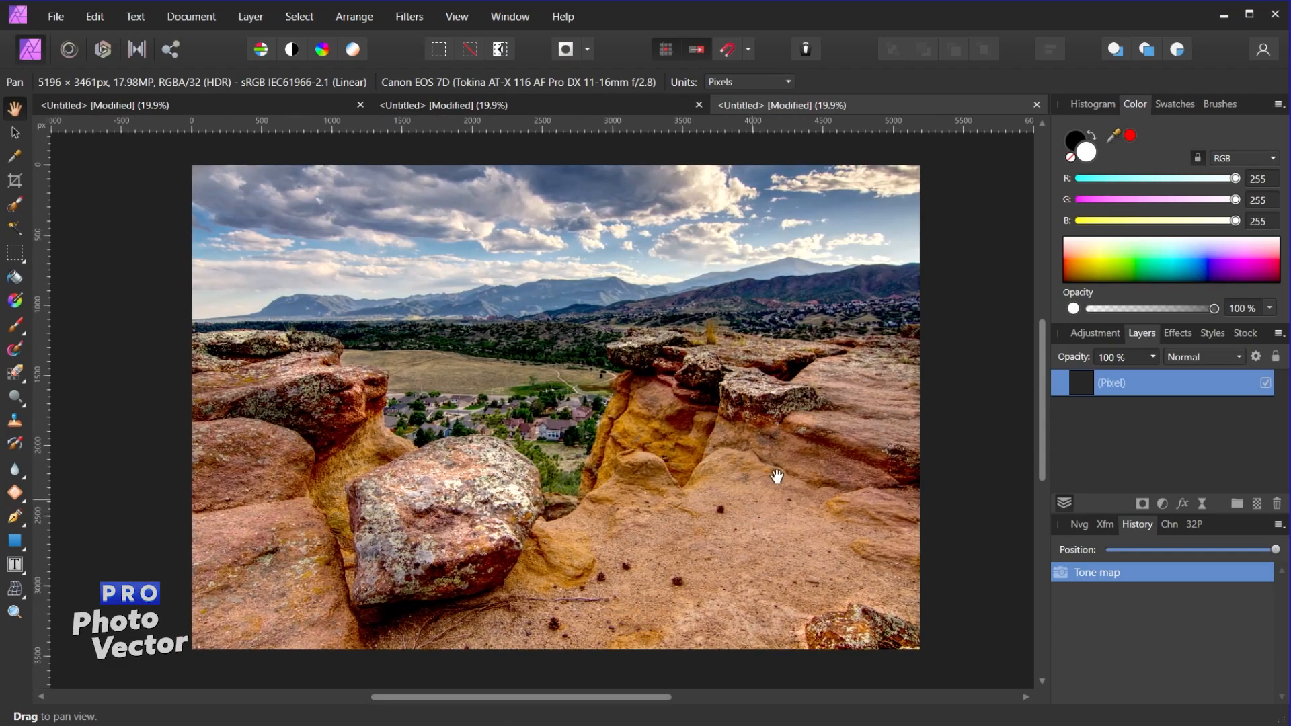
{"action": "mouse_move", "coordinate": [402, 568]}
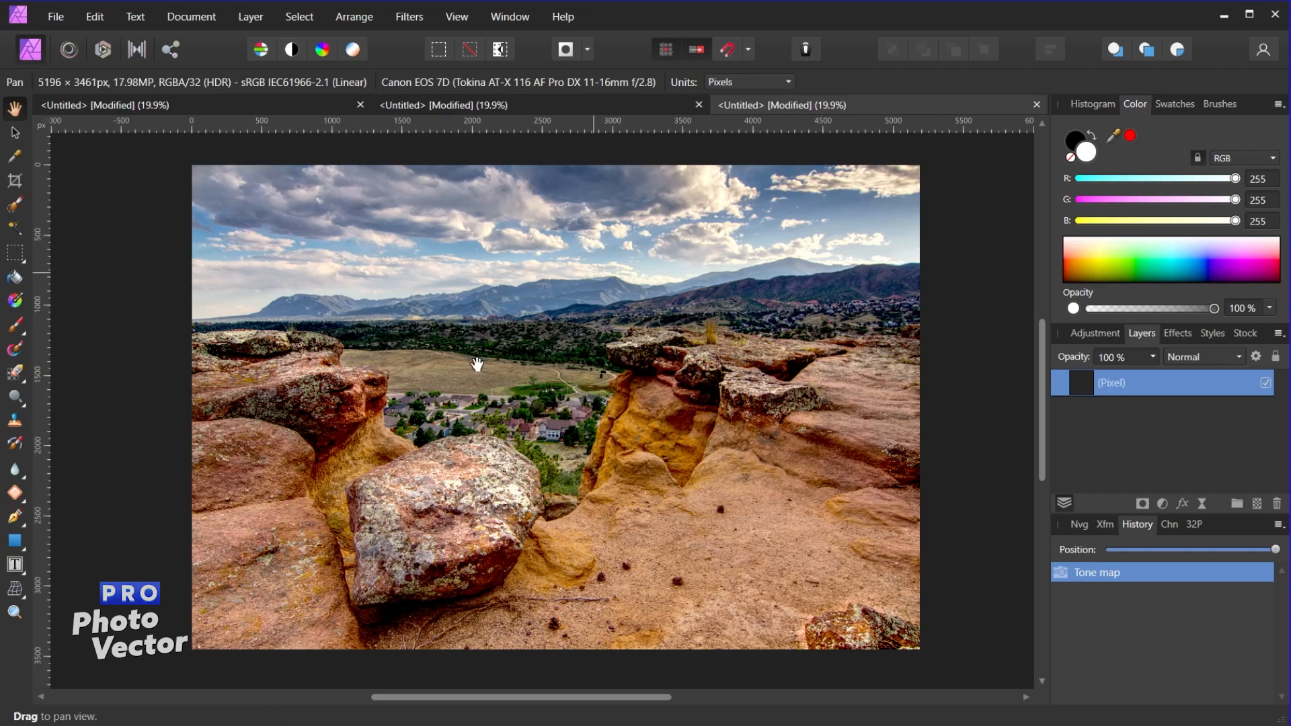
{"action": "mouse_move", "coordinate": [663, 434]}
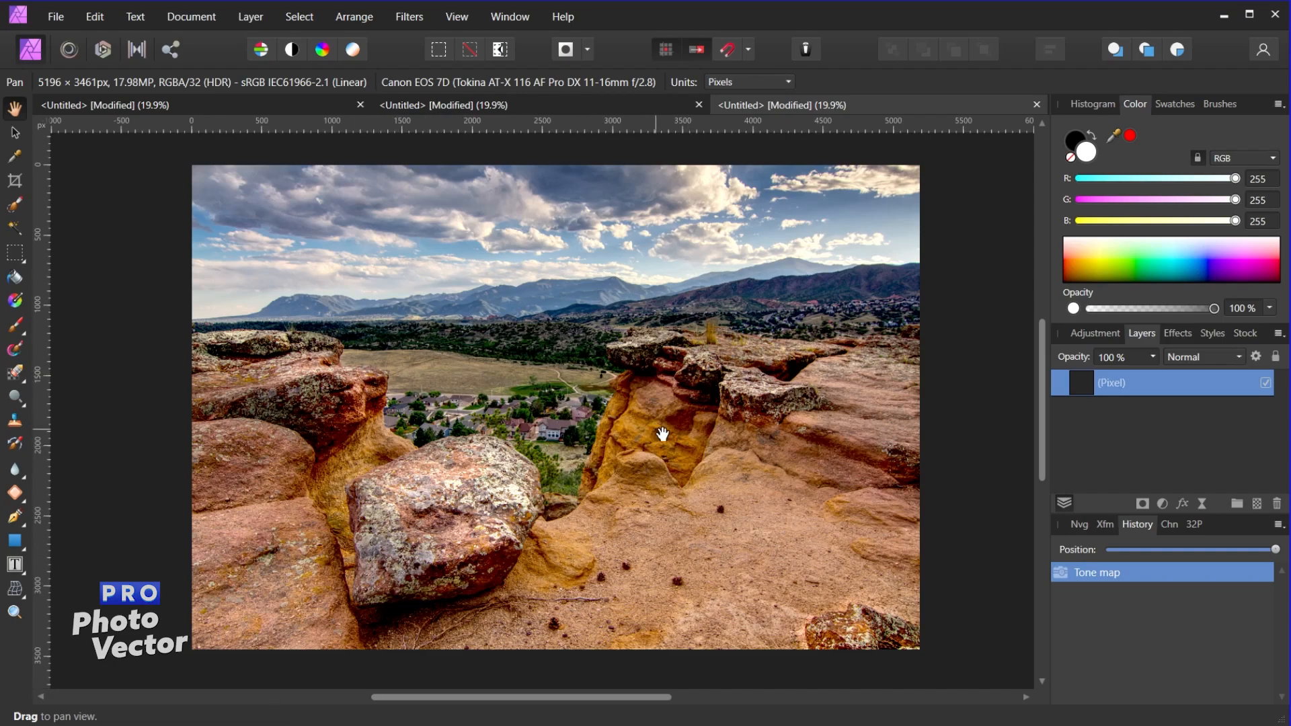
- Add a Levels adjustment with White Level 83% and Gamma 0.91
{"action": "left_click", "coordinate": [1095, 333]}
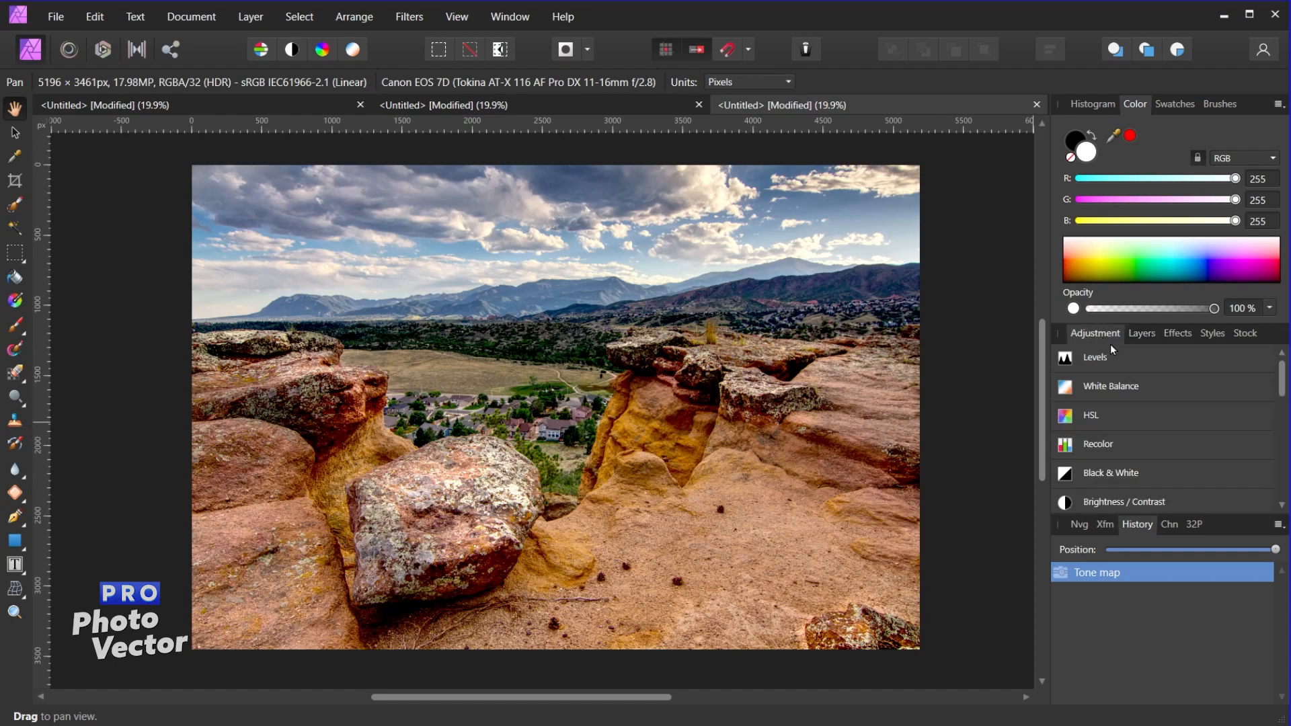
{"action": "left_click", "coordinate": [1095, 357]}
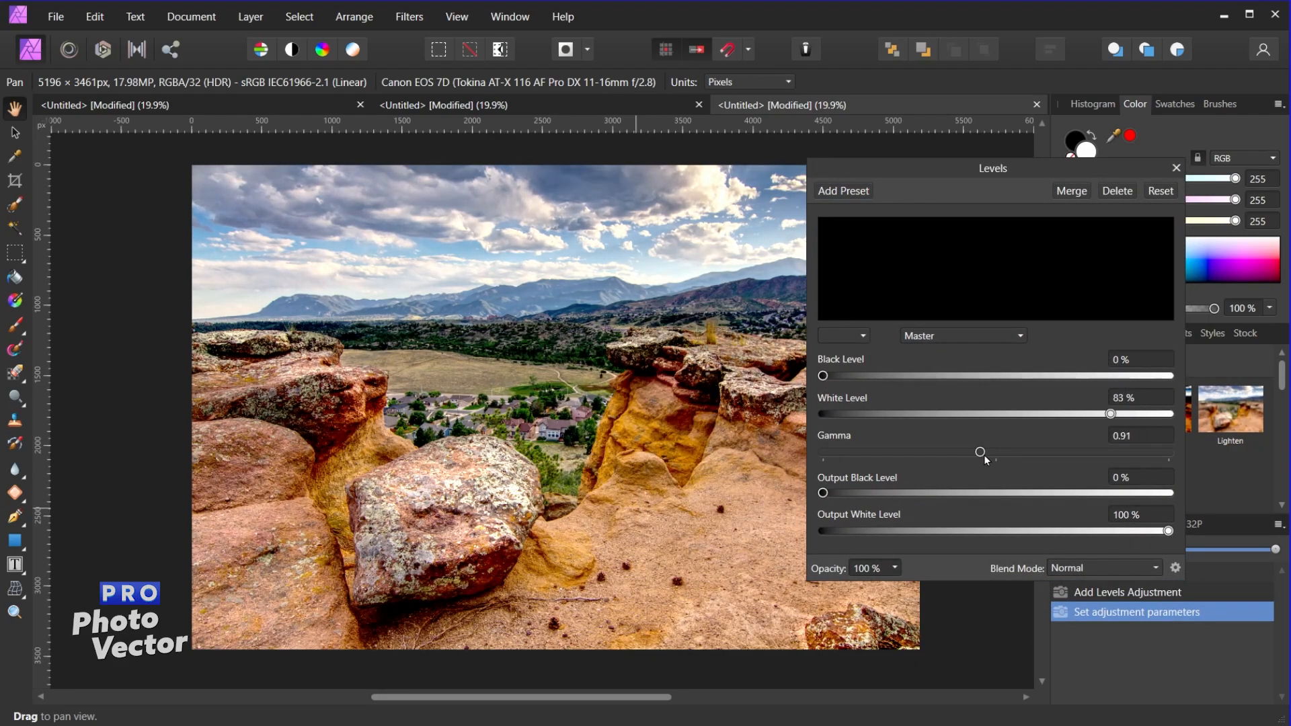
{"action": "left_click", "coordinate": [1176, 169]}
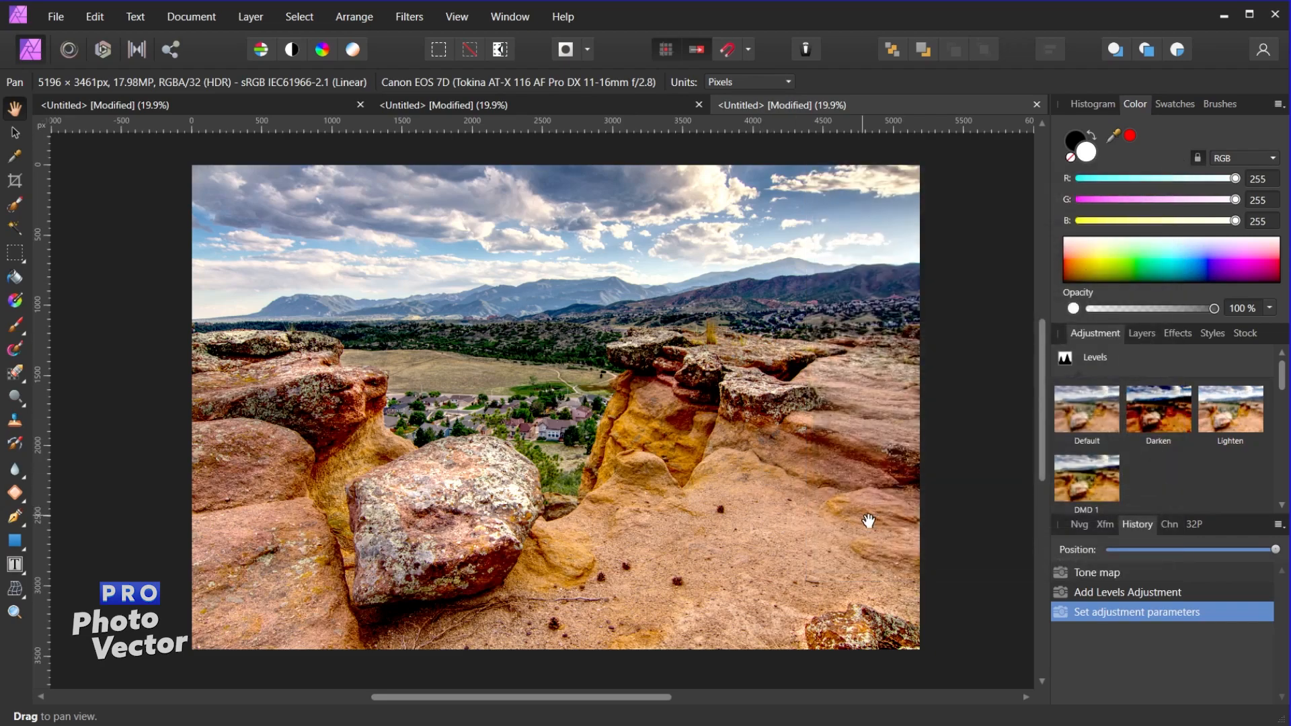